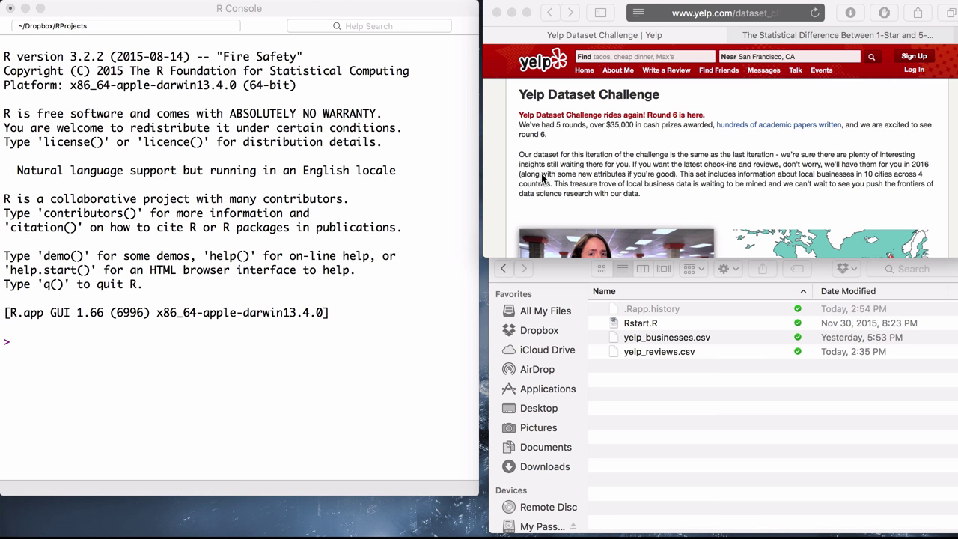
mouse_move(425, 230)
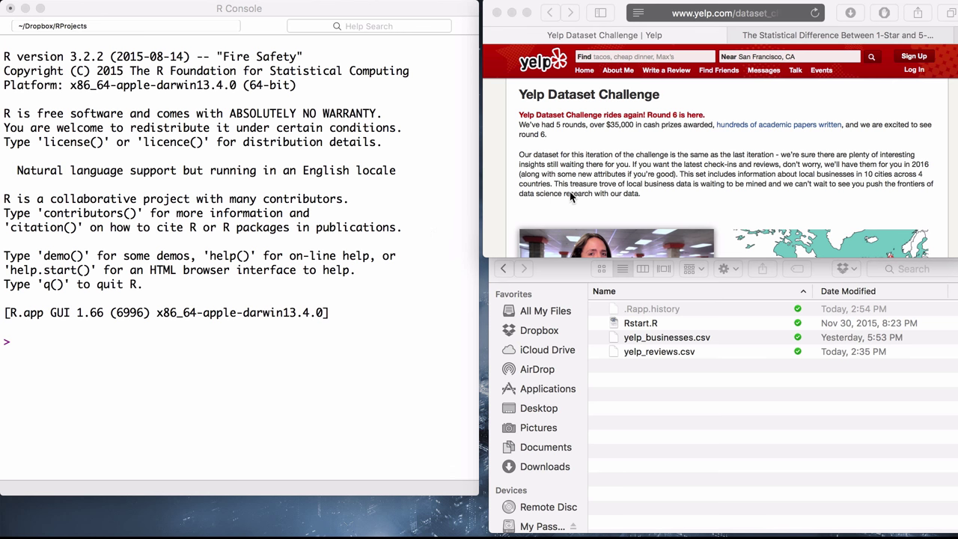
Read down the Yelp Dataset Challenge page, then switch to the 1-star vs 5-star reviews post
scroll("down", 3)
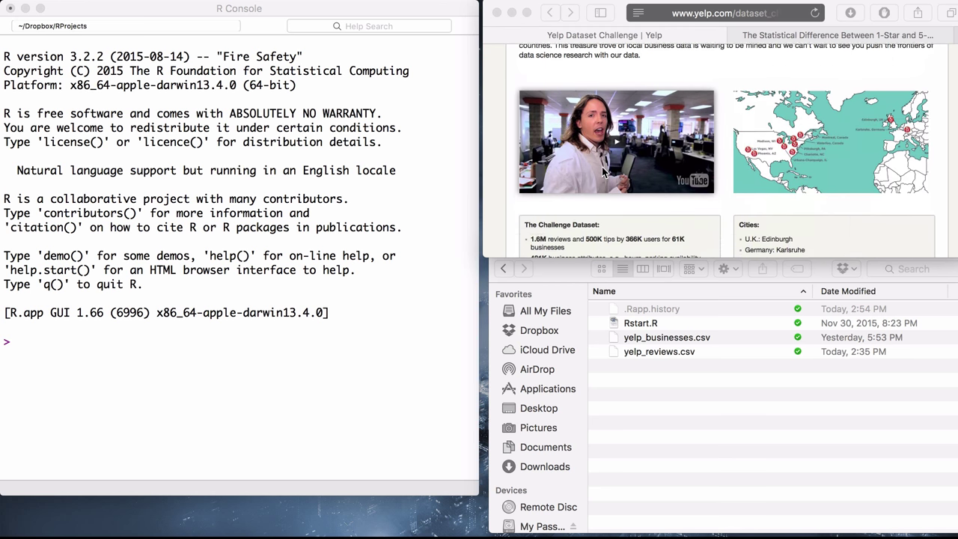
scroll("down", 3)
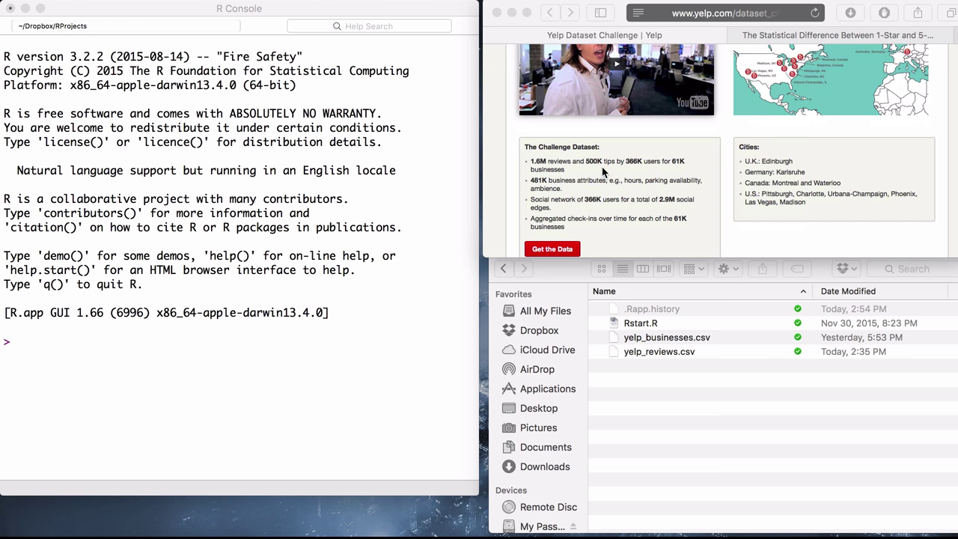
scroll("down", 3)
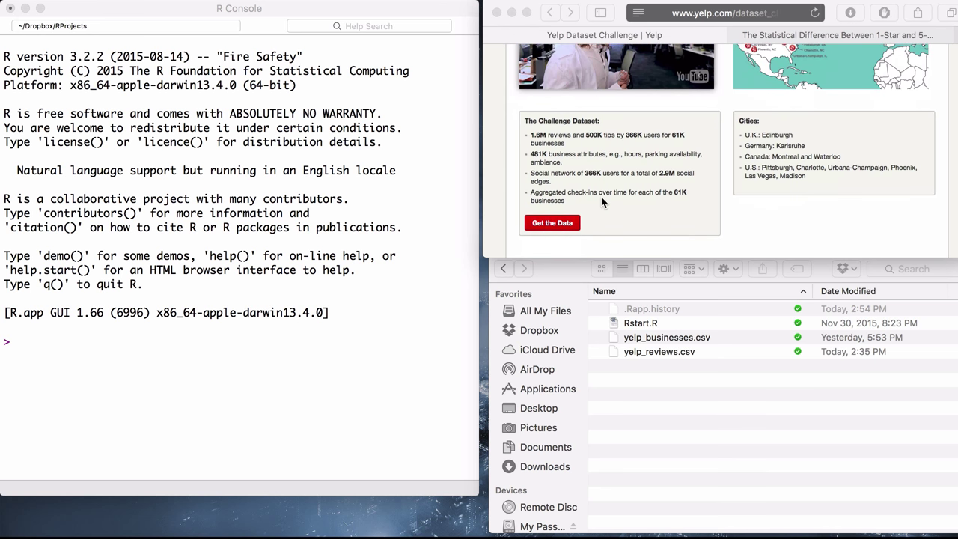
scroll("down", 3)
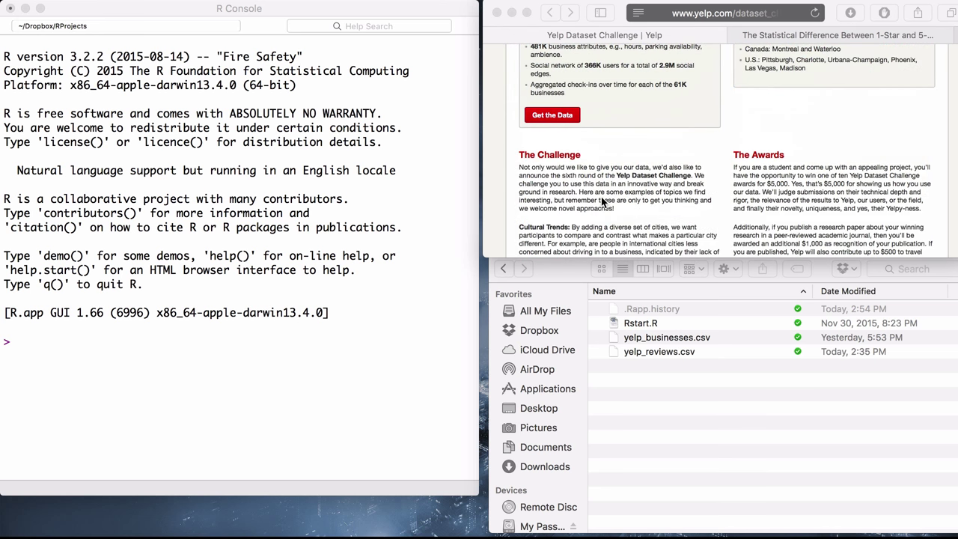
scroll("down", 3)
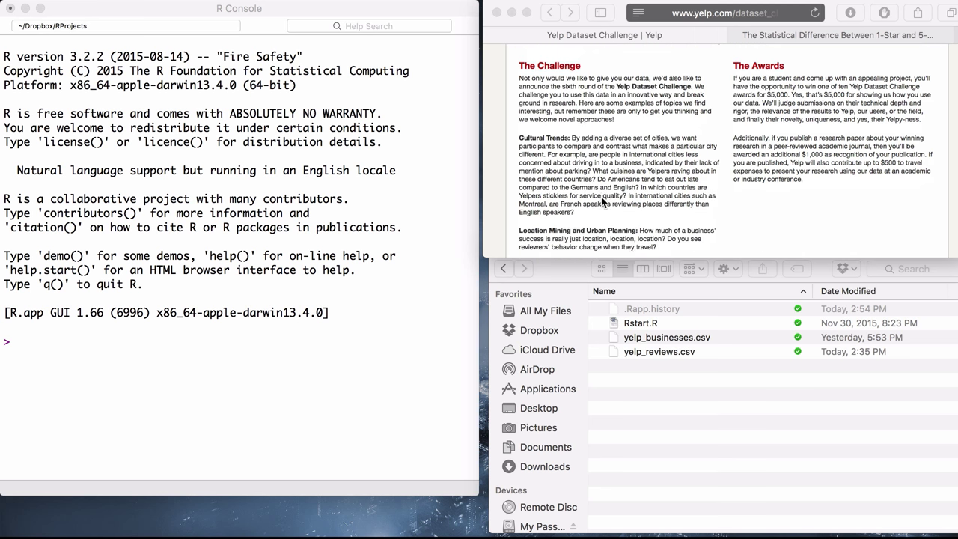
scroll("down", 3)
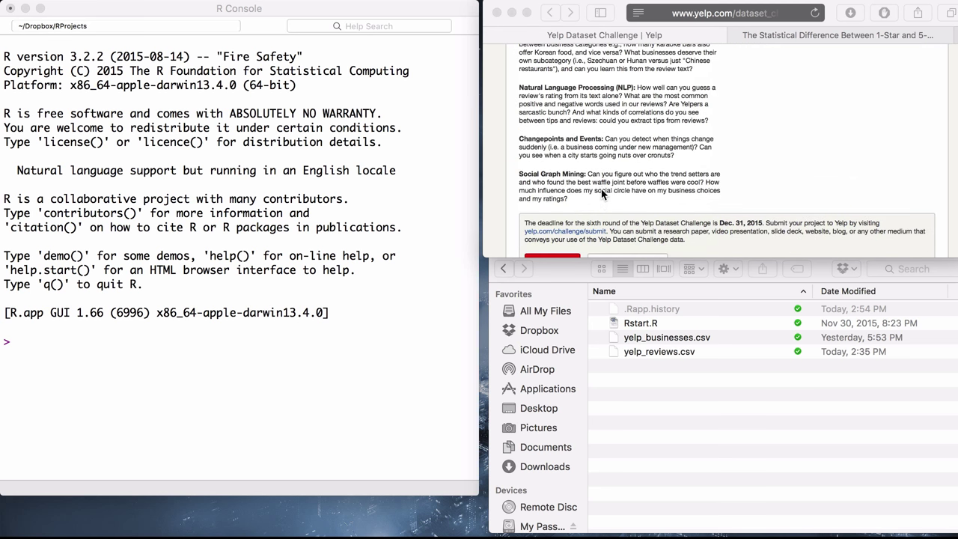
left_click(853, 34)
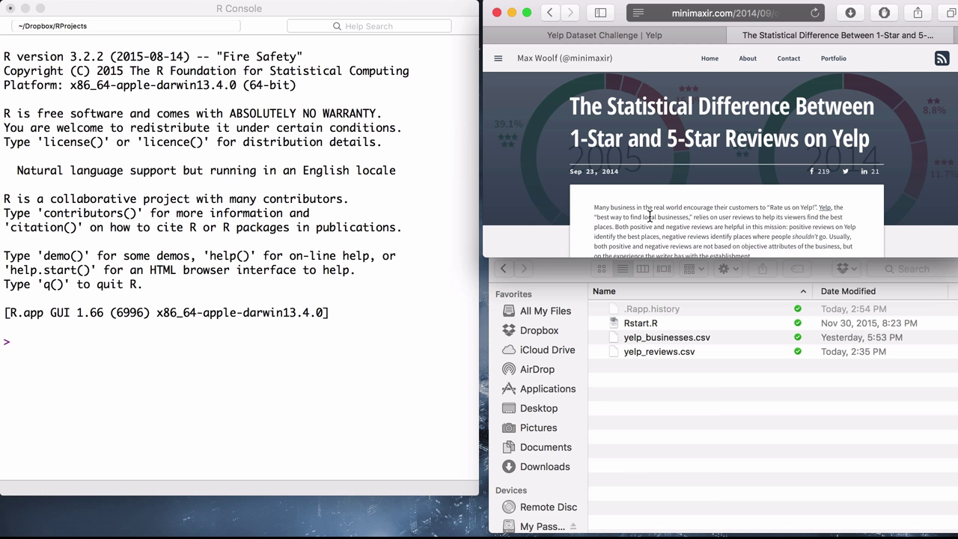
Skim the minimaxir post down to its 1-star versus 5-star word clouds
scroll("down", 3)
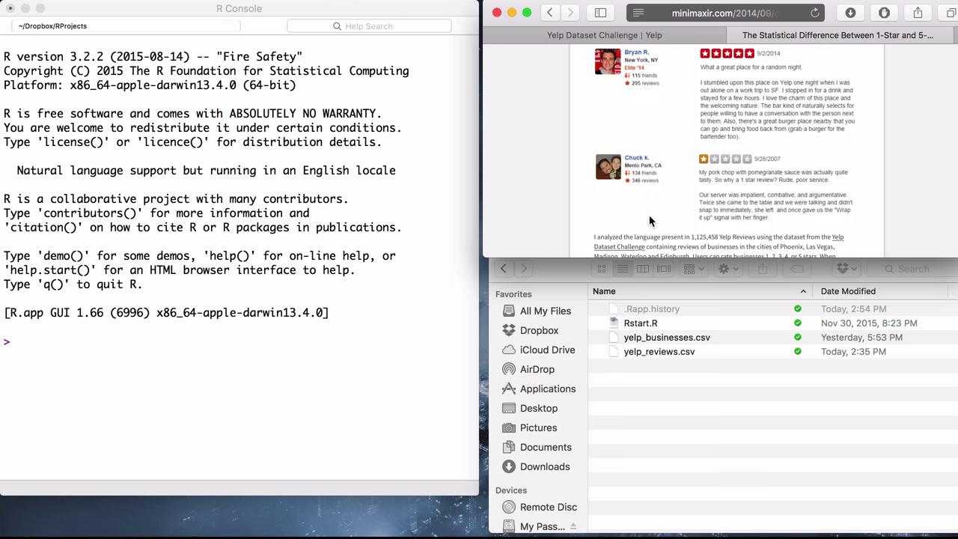
scroll("down", 3)
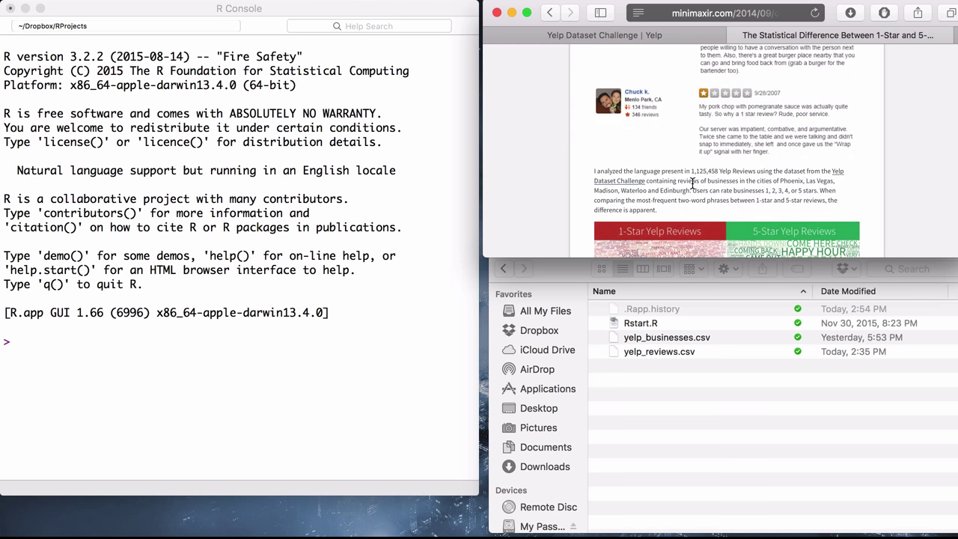
scroll("down", 3)
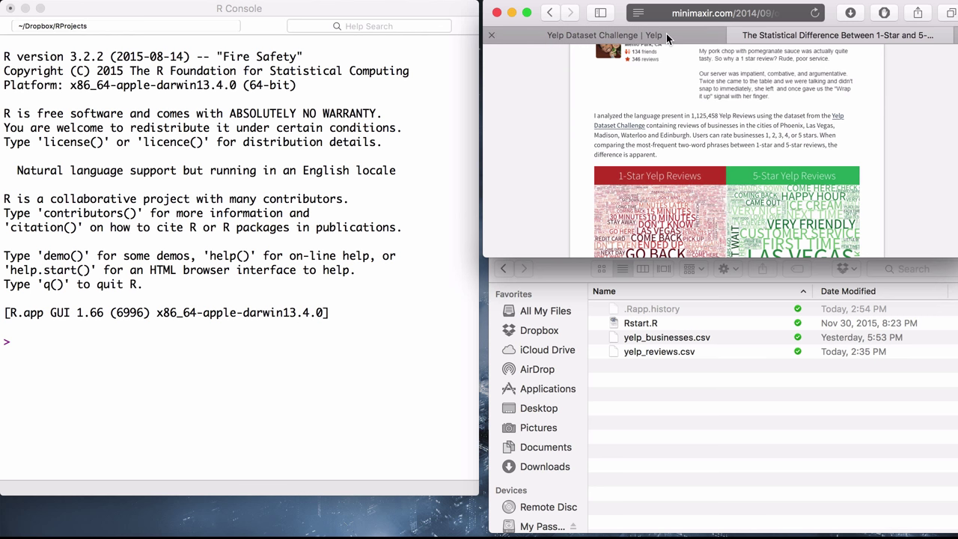
mouse_move(670, 35)
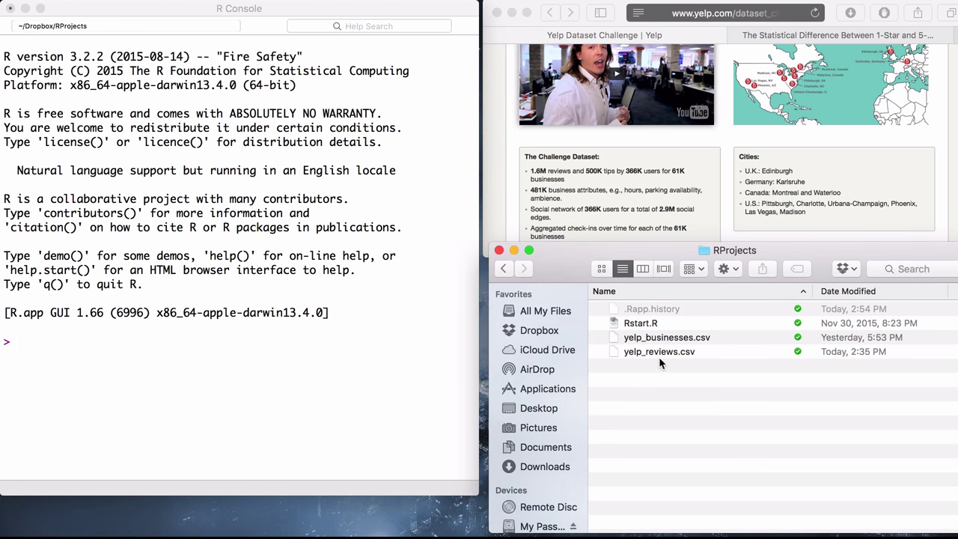
mouse_move(656, 378)
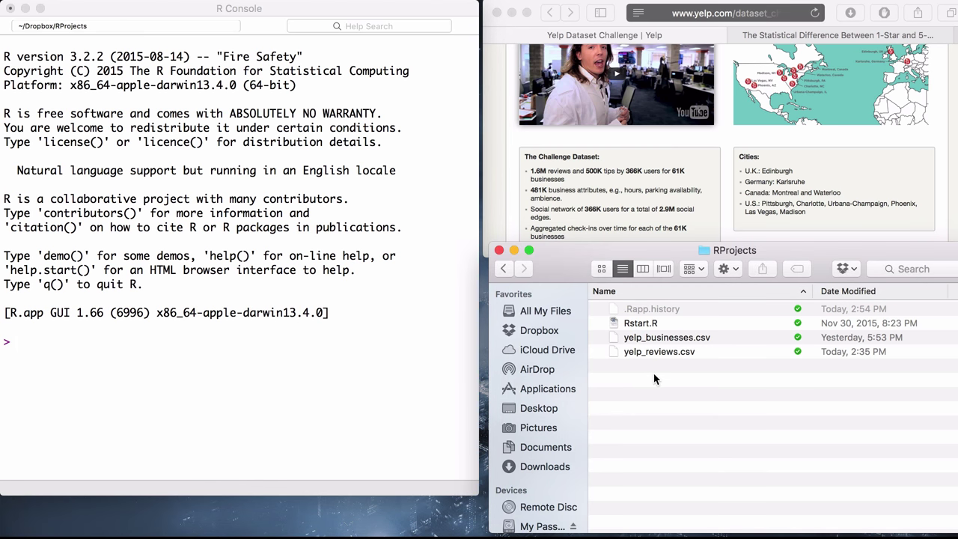
mouse_move(578, 172)
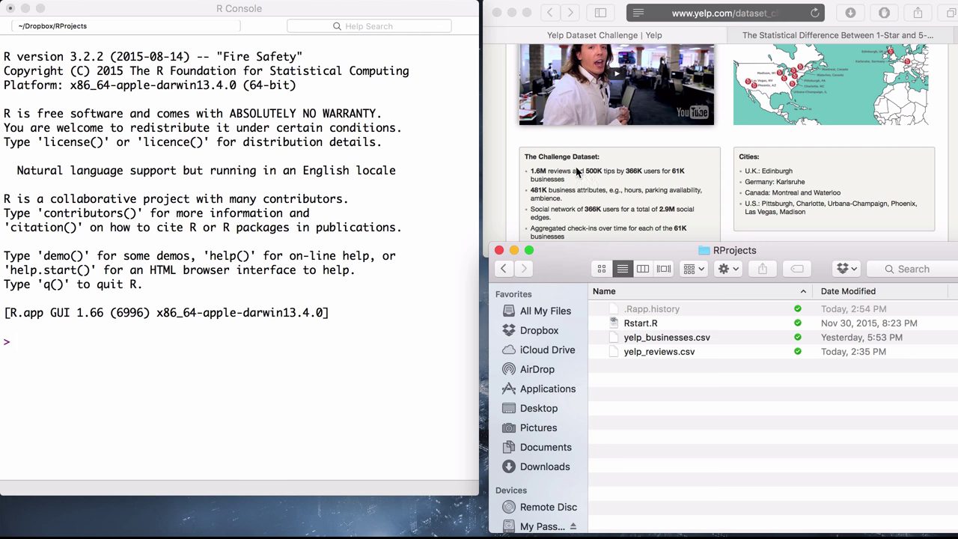
mouse_move(687, 396)
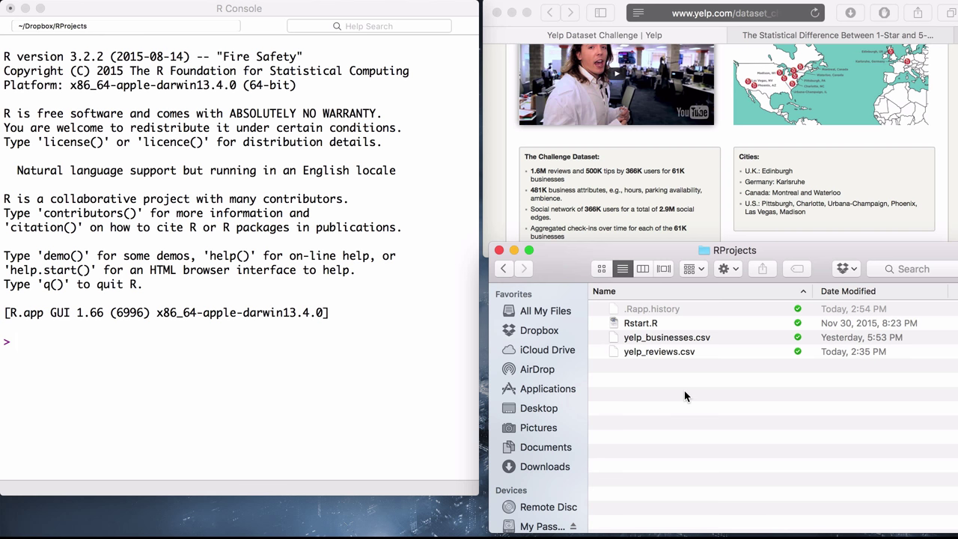
mouse_move(675, 361)
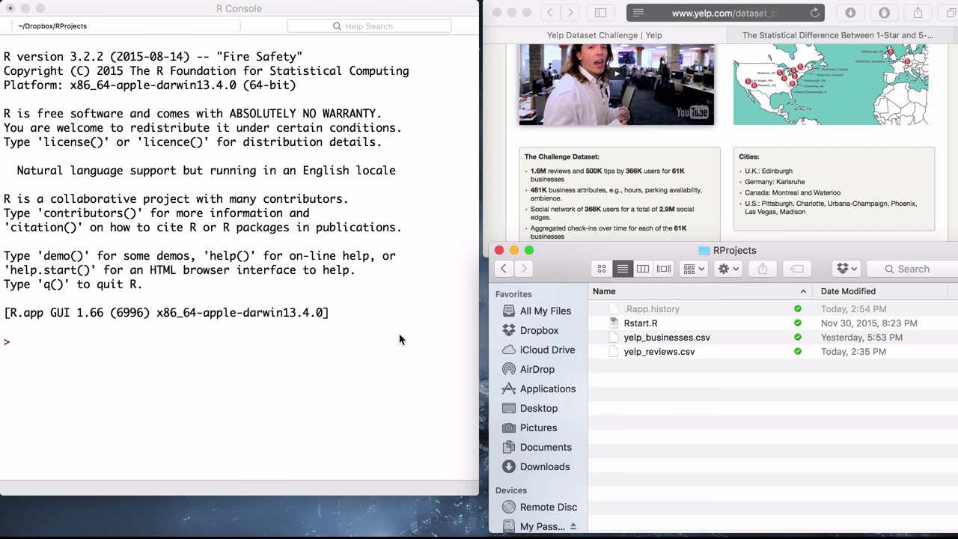
mouse_move(404, 339)
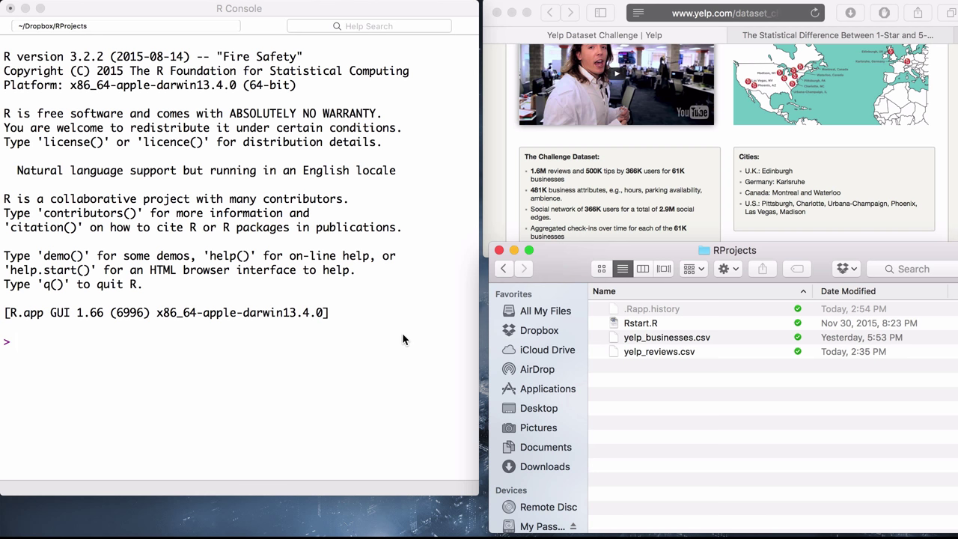
mouse_move(653, 182)
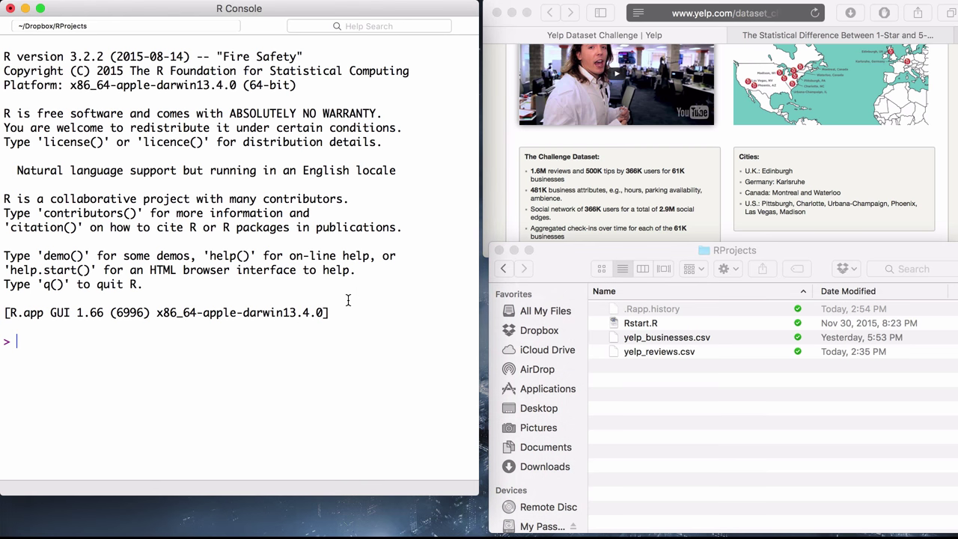
mouse_move(236, 318)
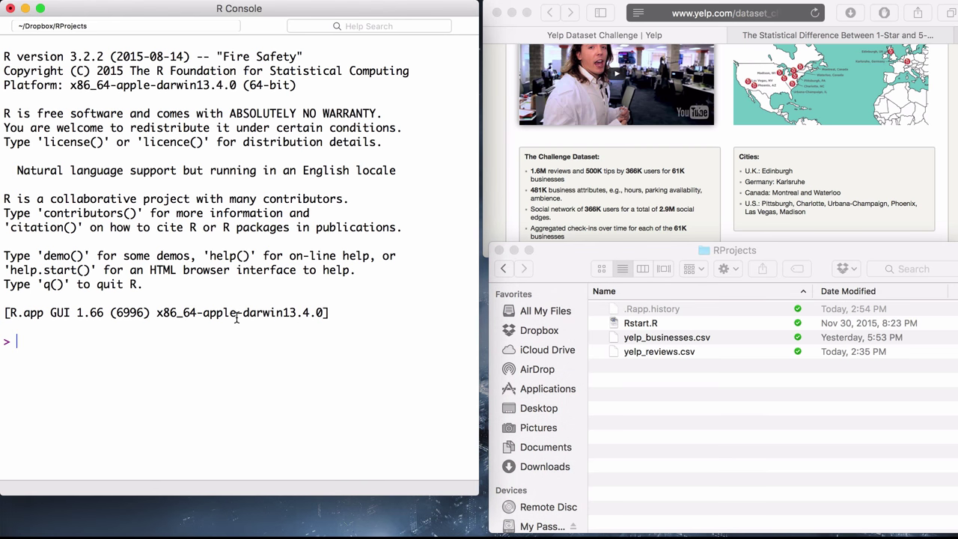
Load the readr package with library(readr)
type("l")
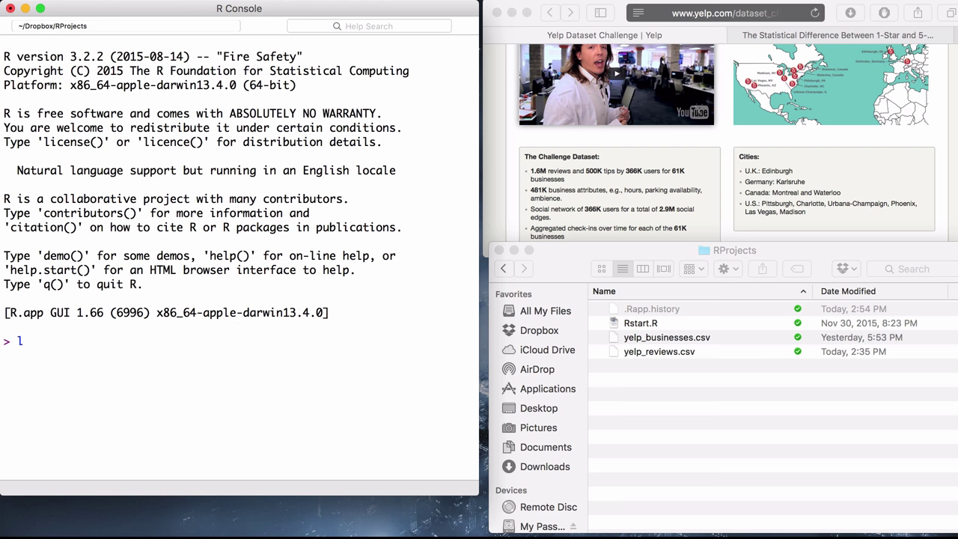
type("ibrary(")
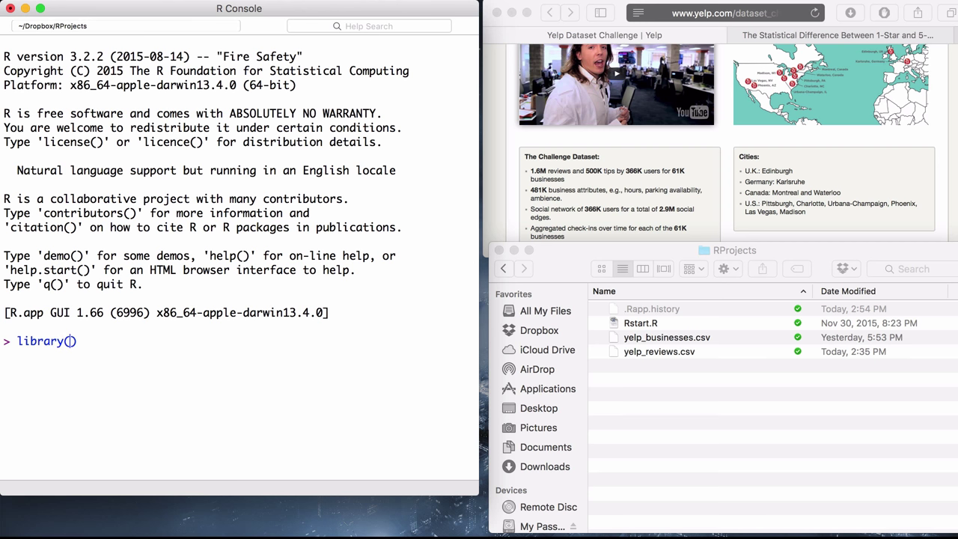
type("read")
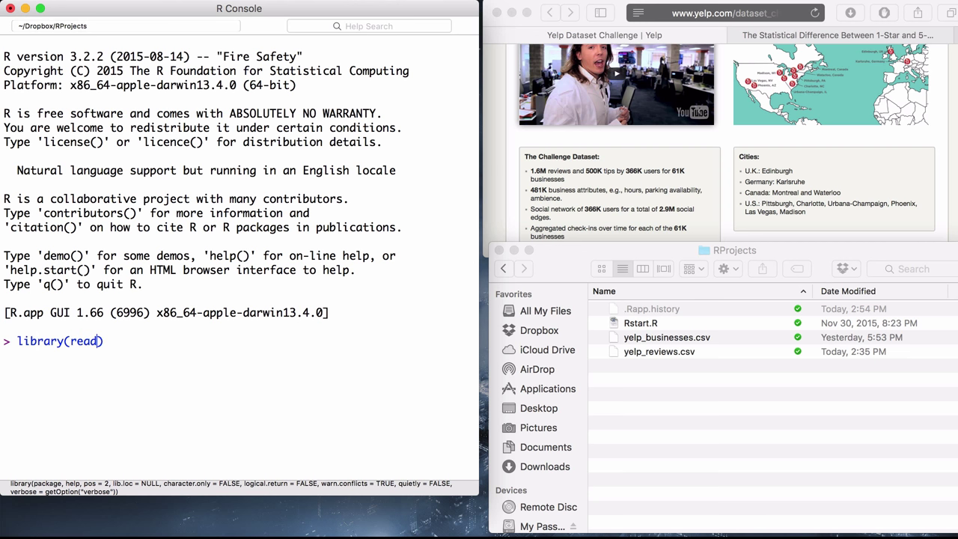
key("Enter")
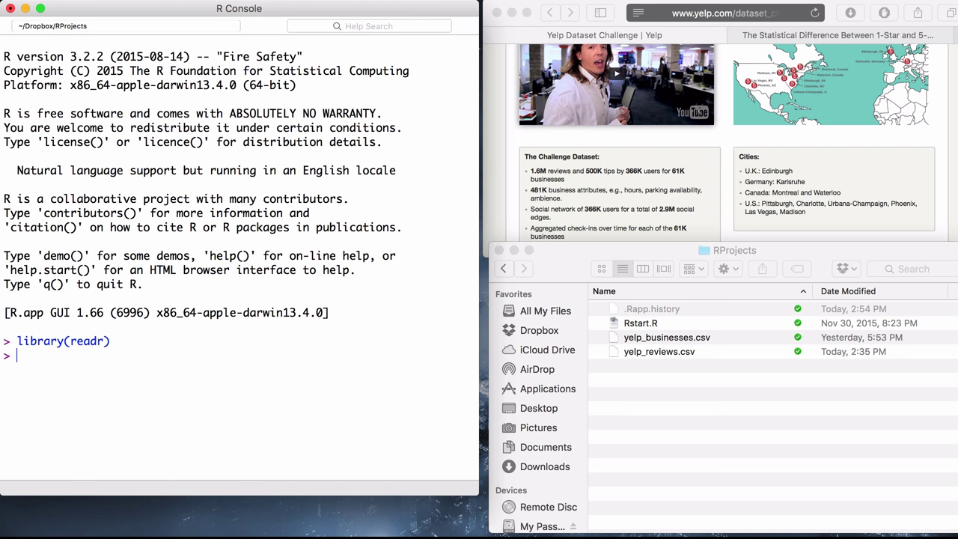
mouse_move(304, 376)
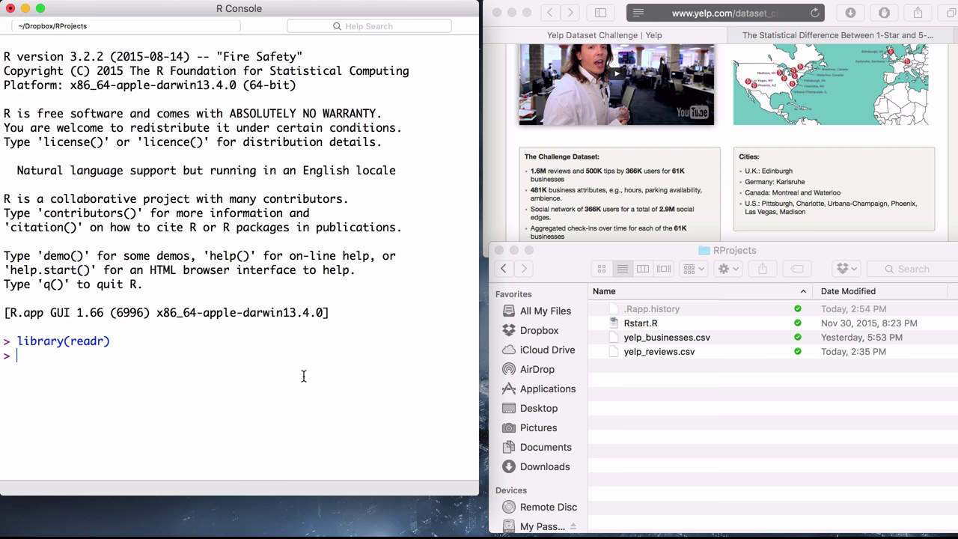
mouse_move(239, 367)
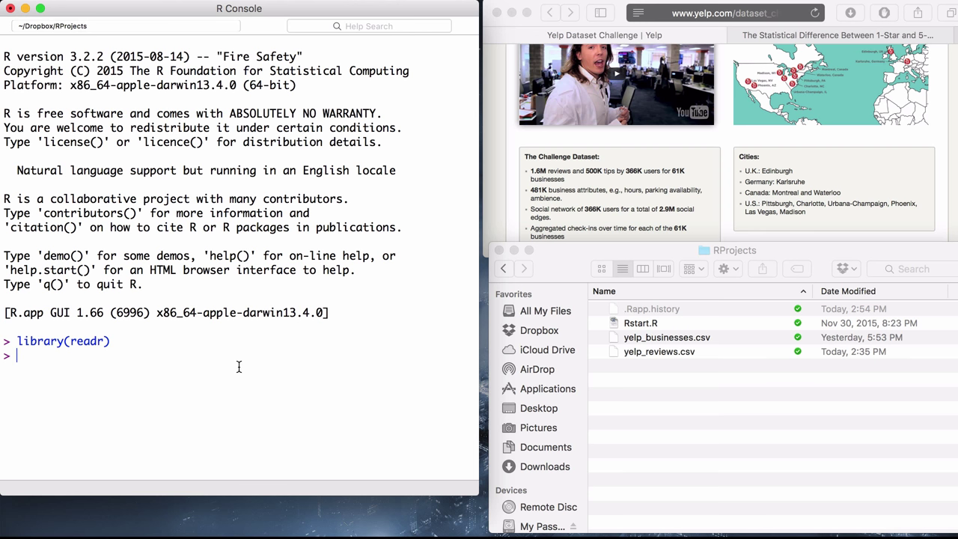
Load dplyr and then ggplot2 with library() calls
type("l")
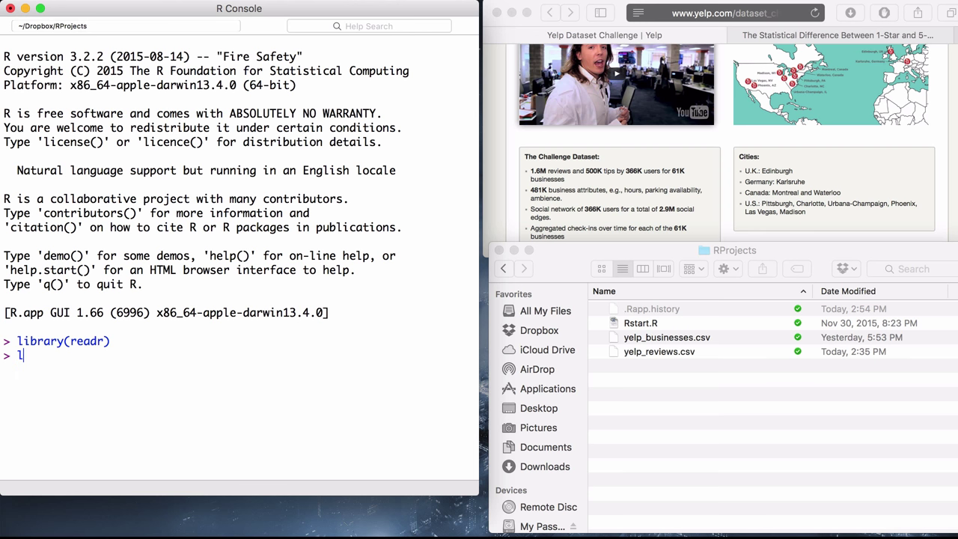
type("ib")
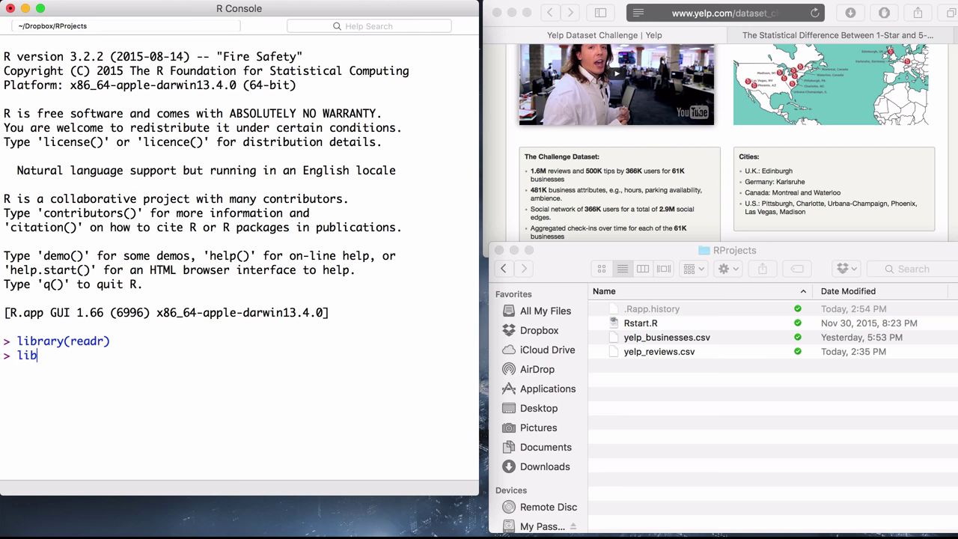
type("rary()")
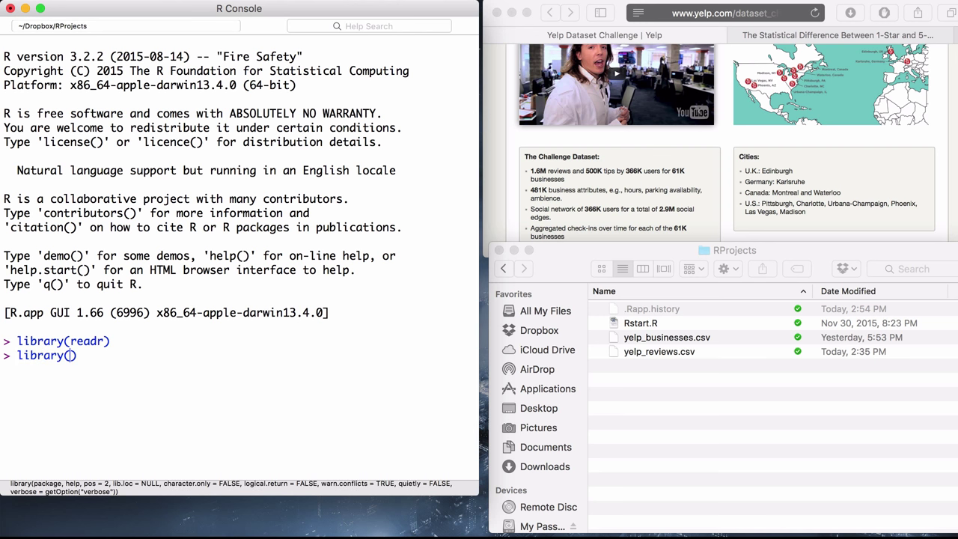
type("dply")
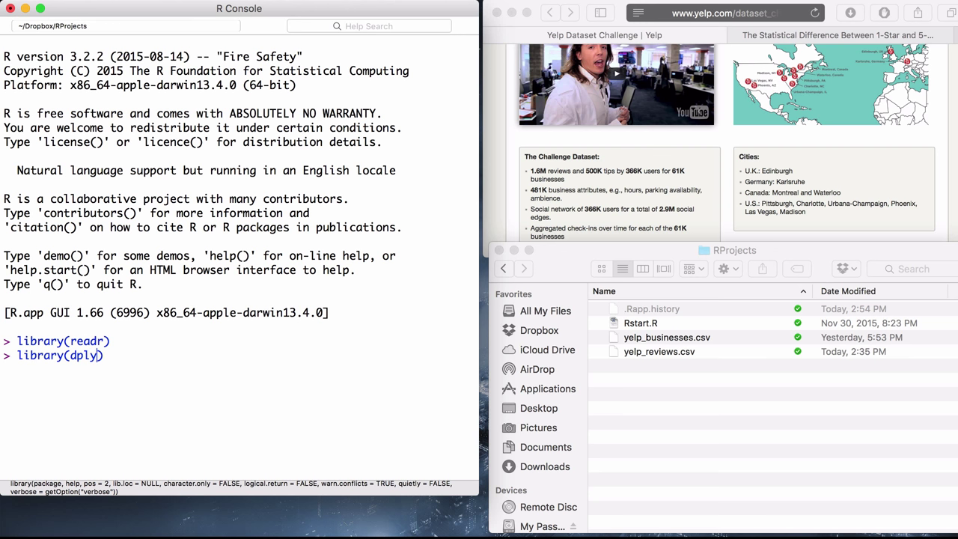
type("r")
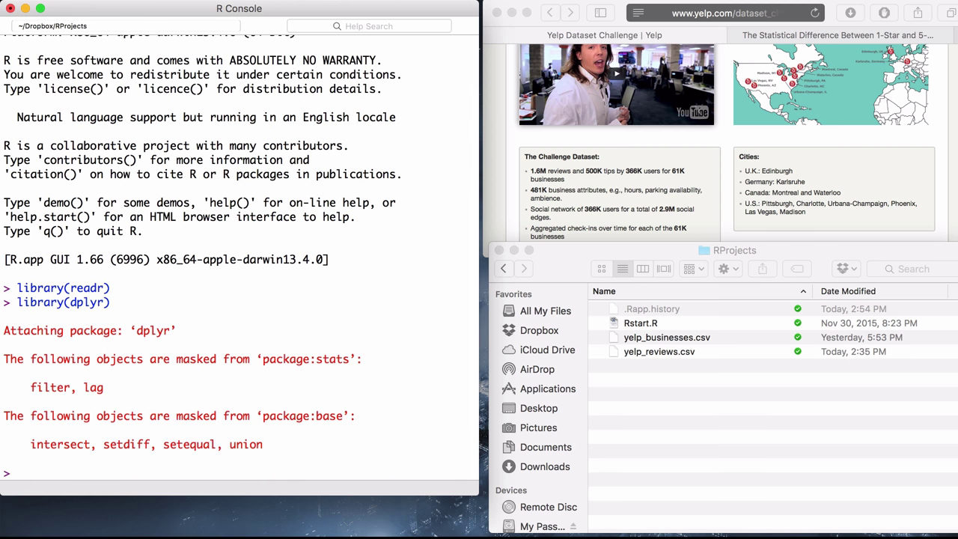
type("l")
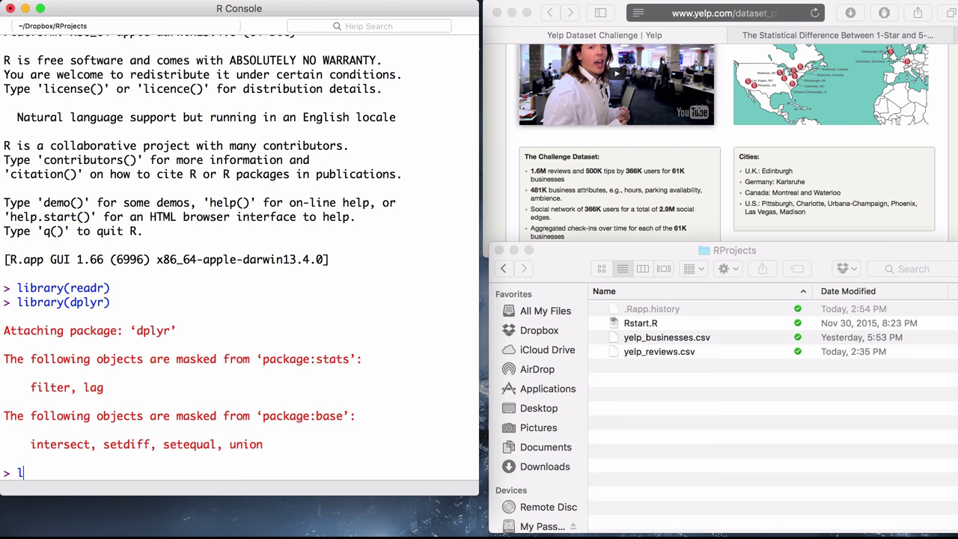
type("ibrary(ggplot2")
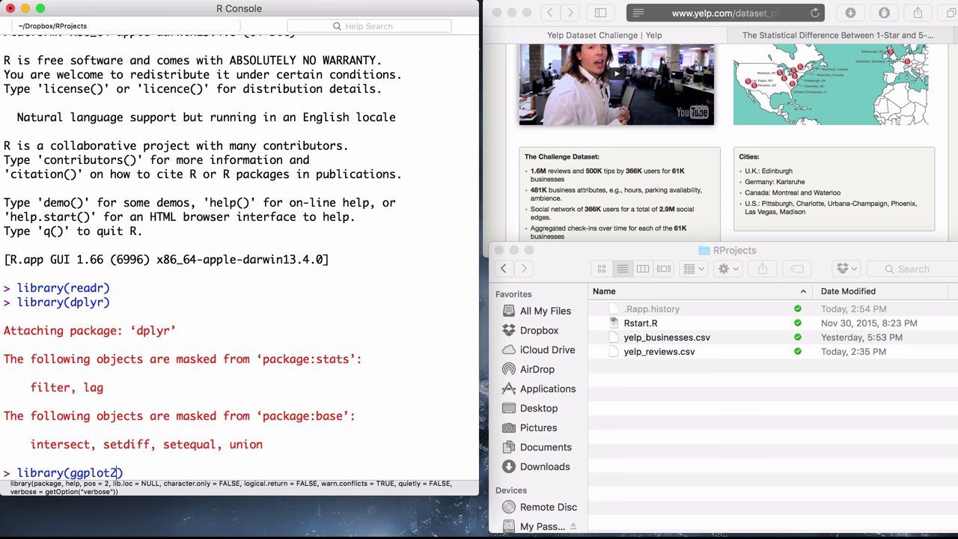
key("Return")
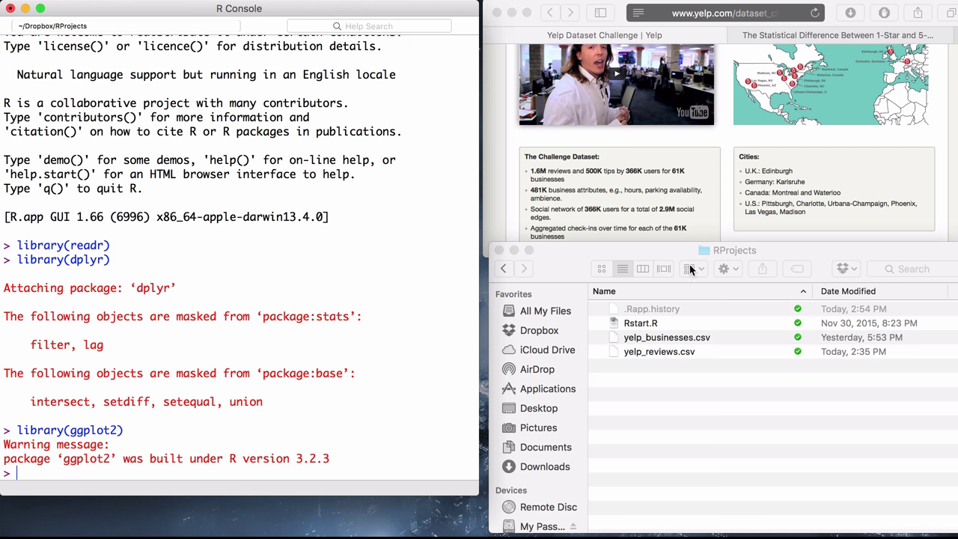
mouse_move(235, 373)
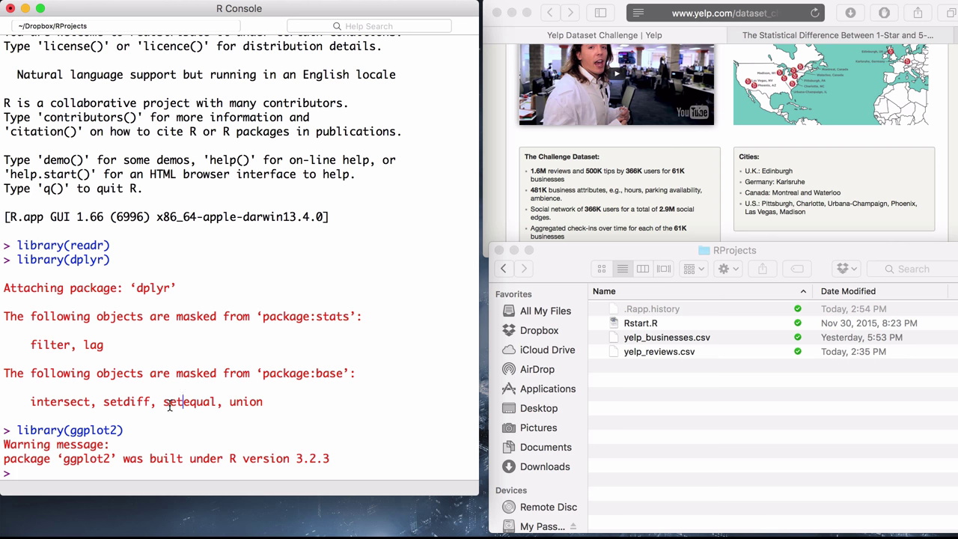
Read yelp_reviews.csv into df_reviews using read_csv
type("df")
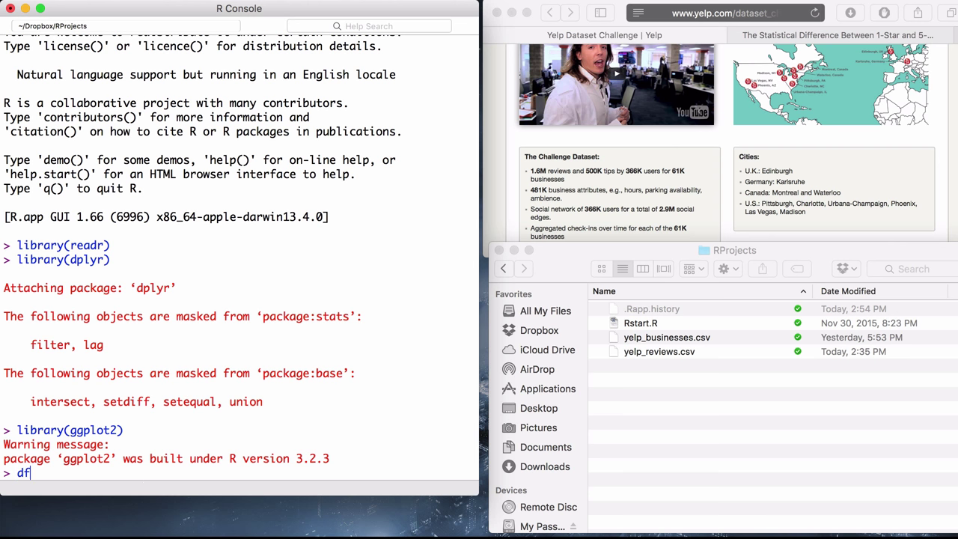
type("<-")
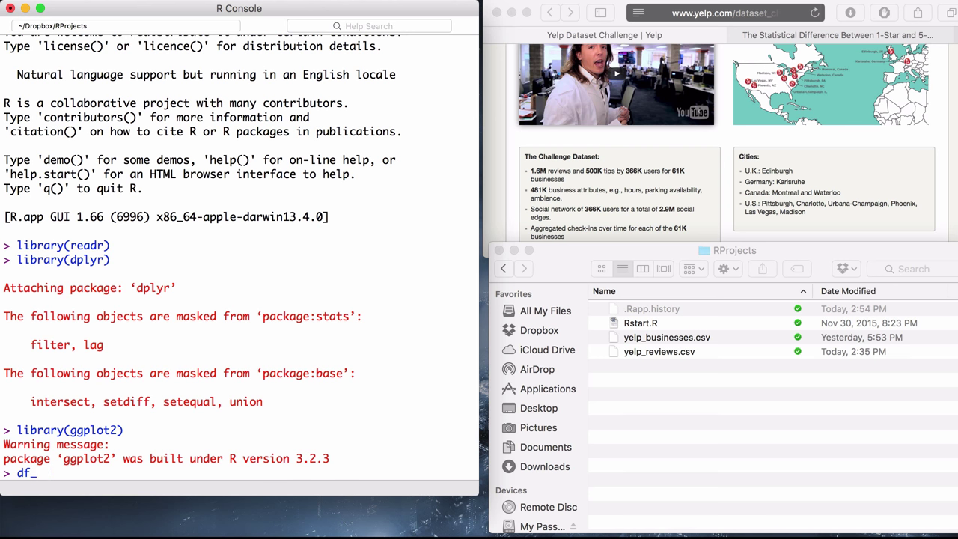
type("reviews")
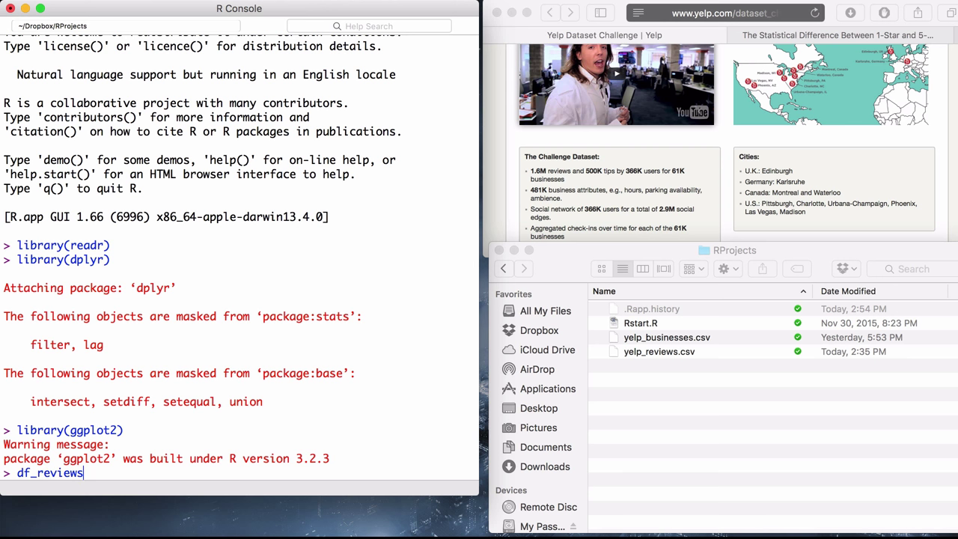
type("<- re")
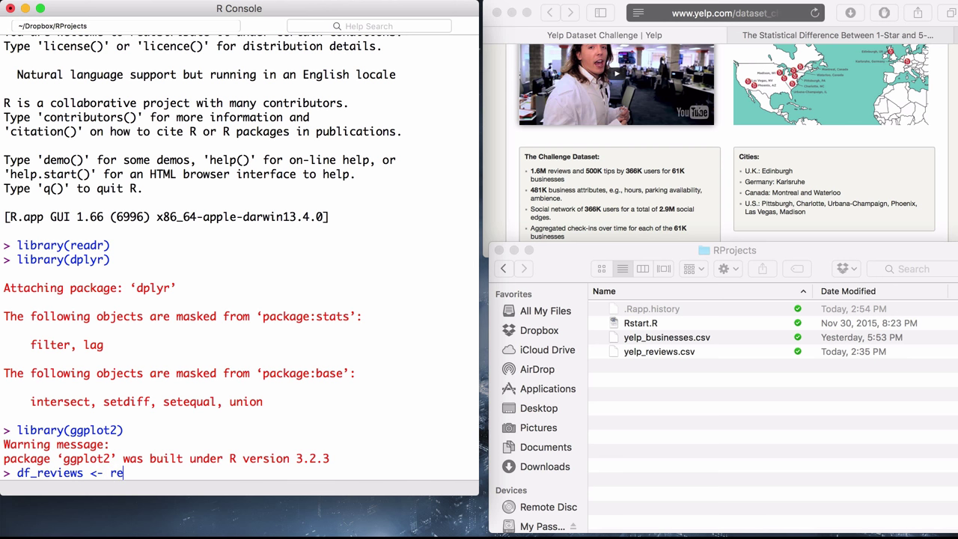
type("ad")
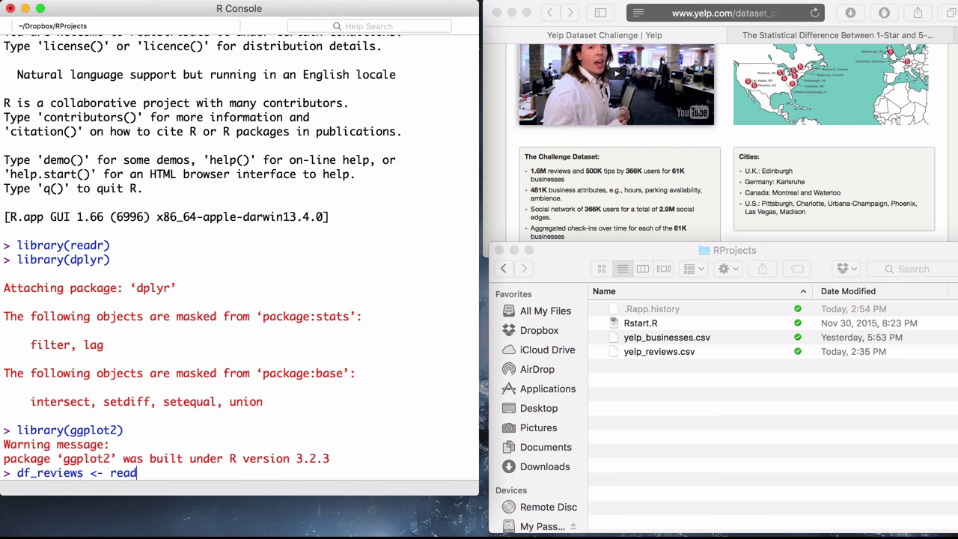
type("_csv(r")
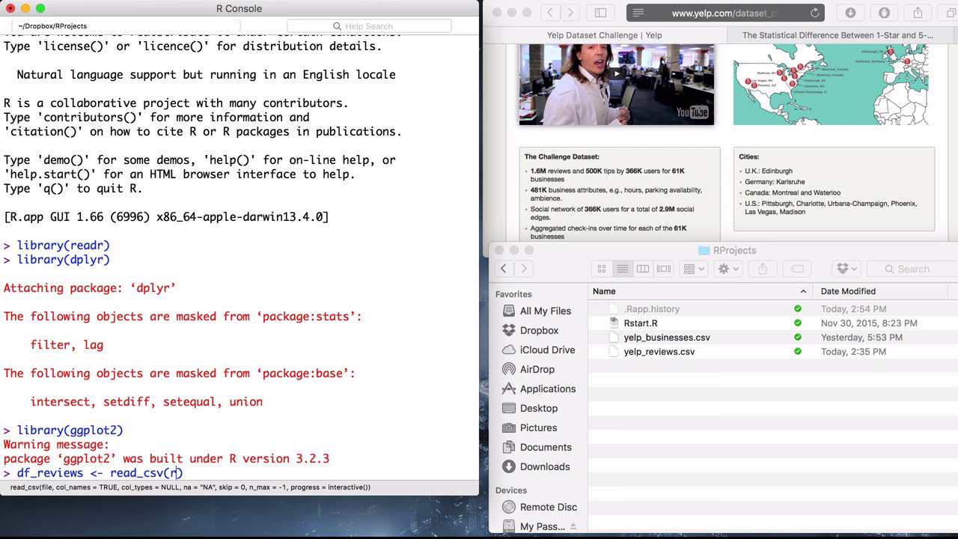
type("\"yelp_r")
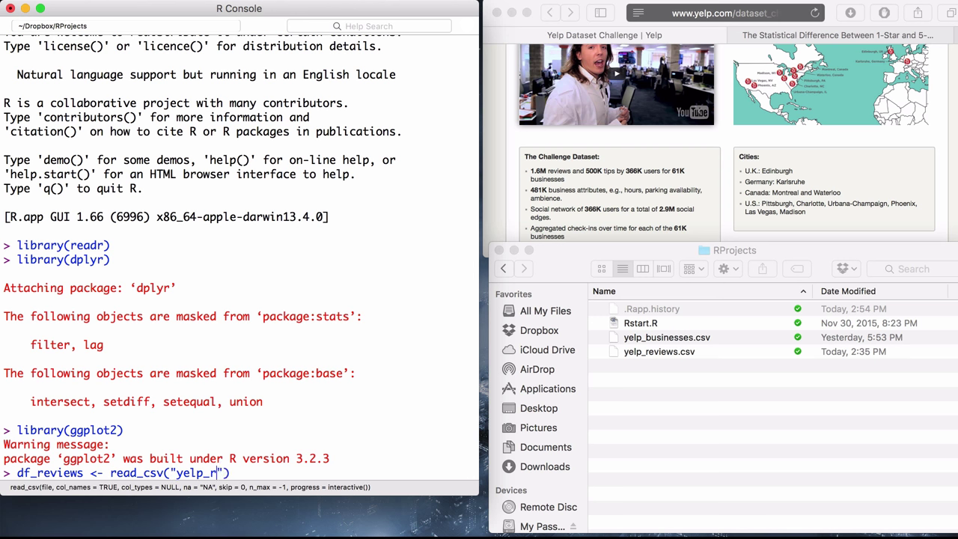
type("eviews.csv")
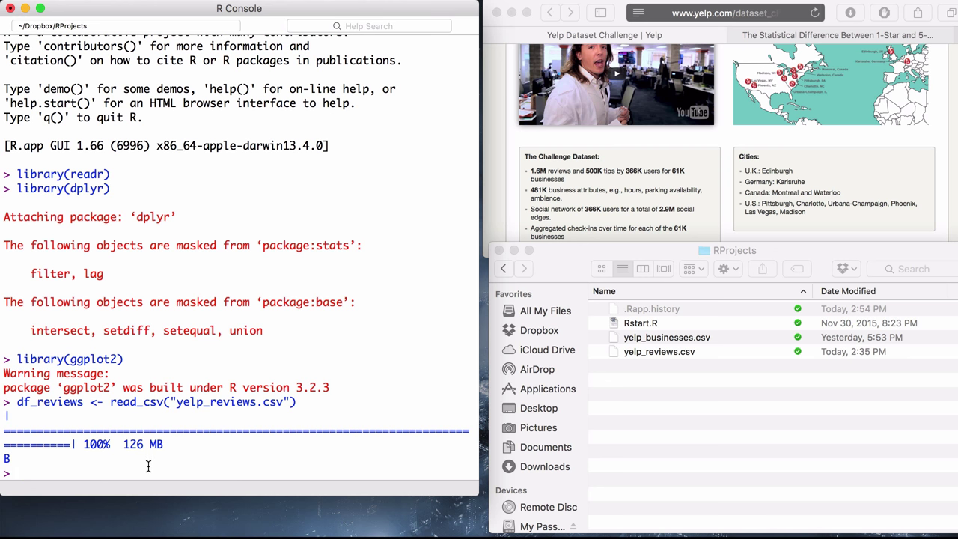
Confirm nrow(df_reviews) reports 1,569,264 rows
type("nrow()")
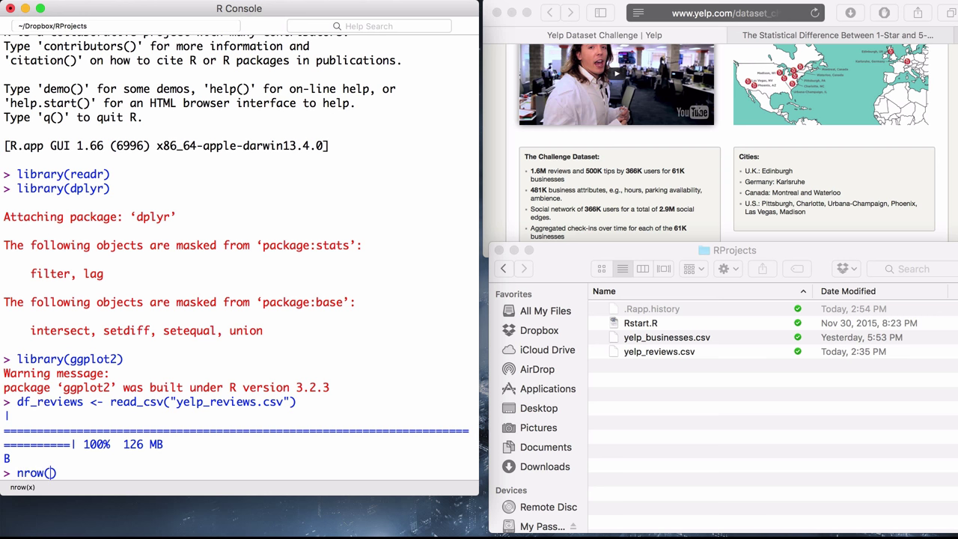
type("df")
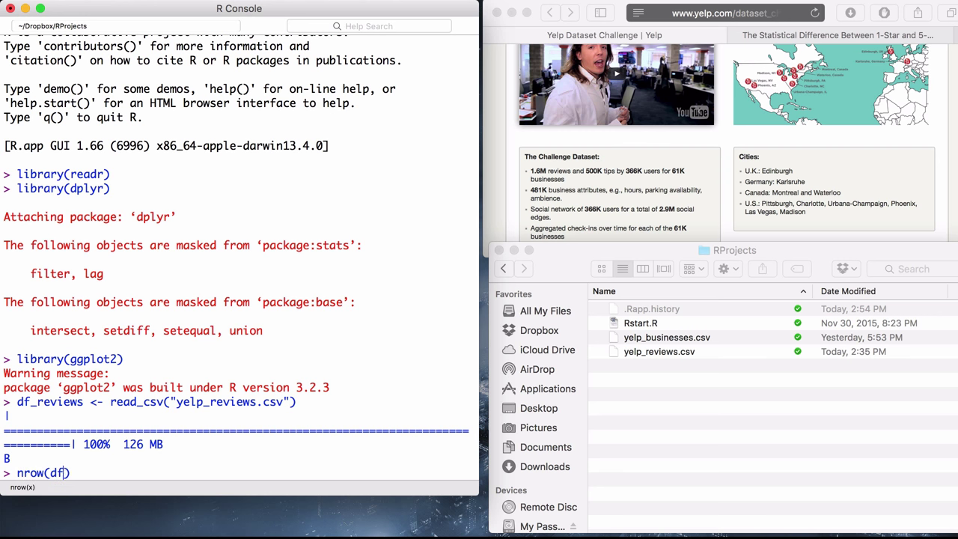
type("f_review")
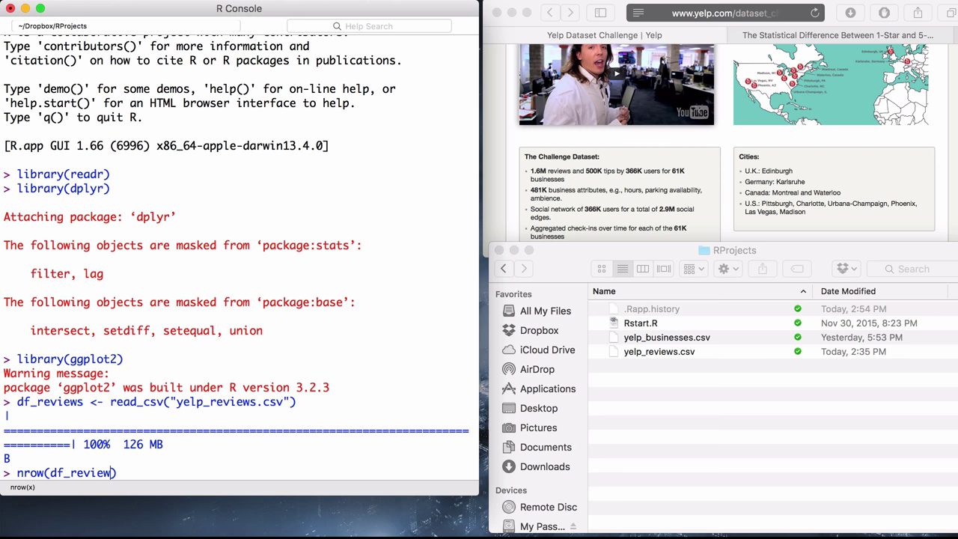
key("Return")
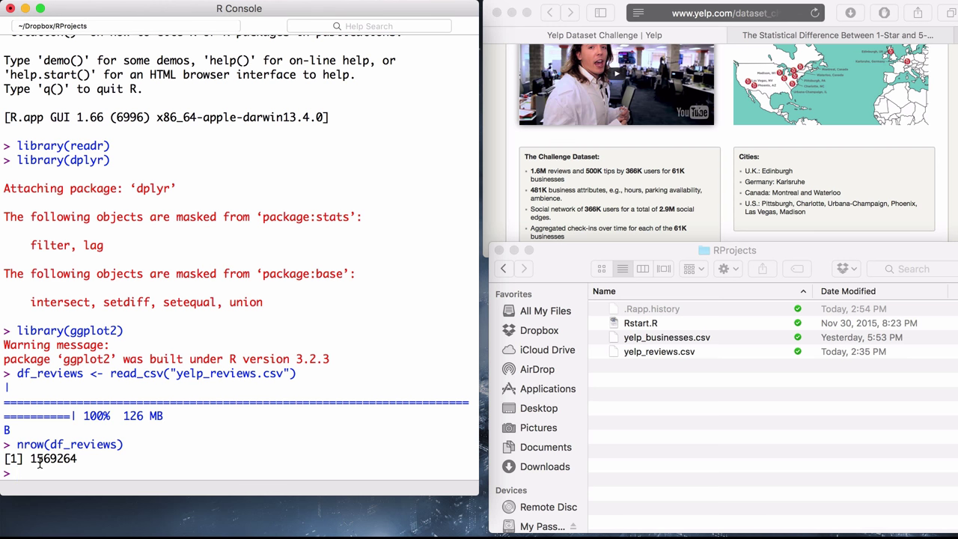
mouse_move(543, 180)
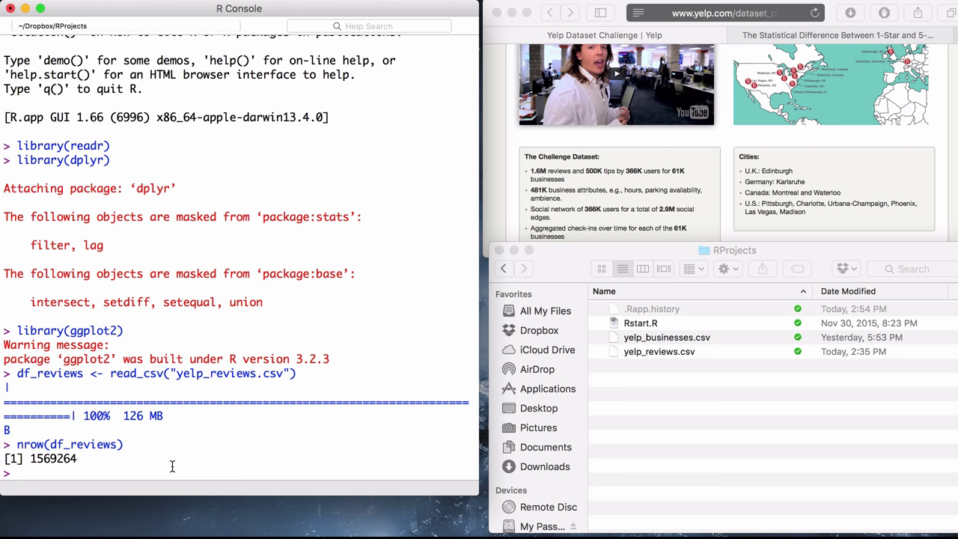
Start entering df_reviews to print the data frame
type("df")
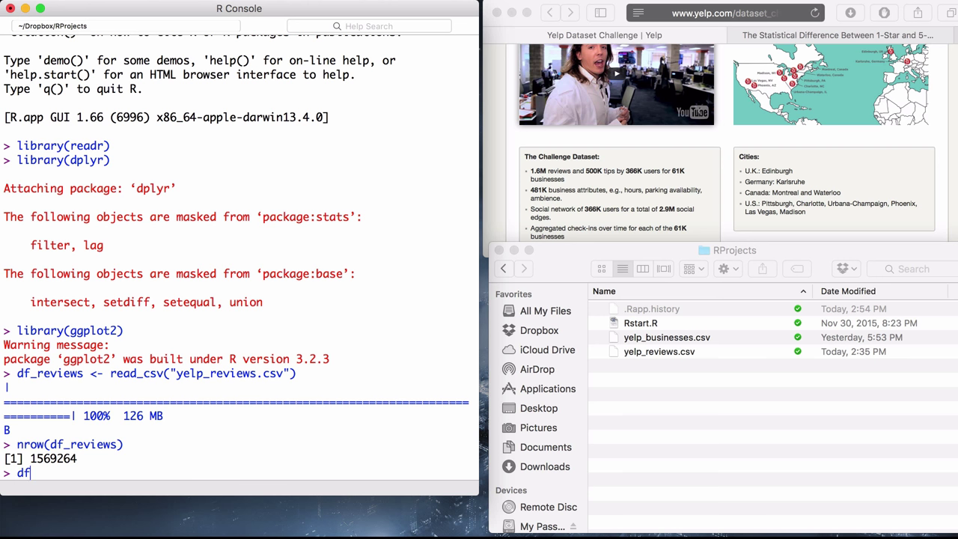
type("_")
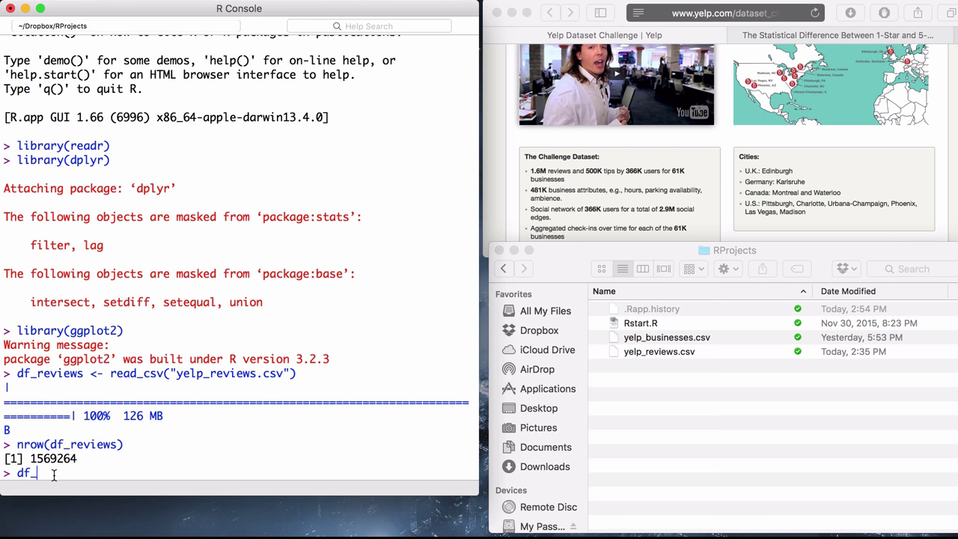
type("re")
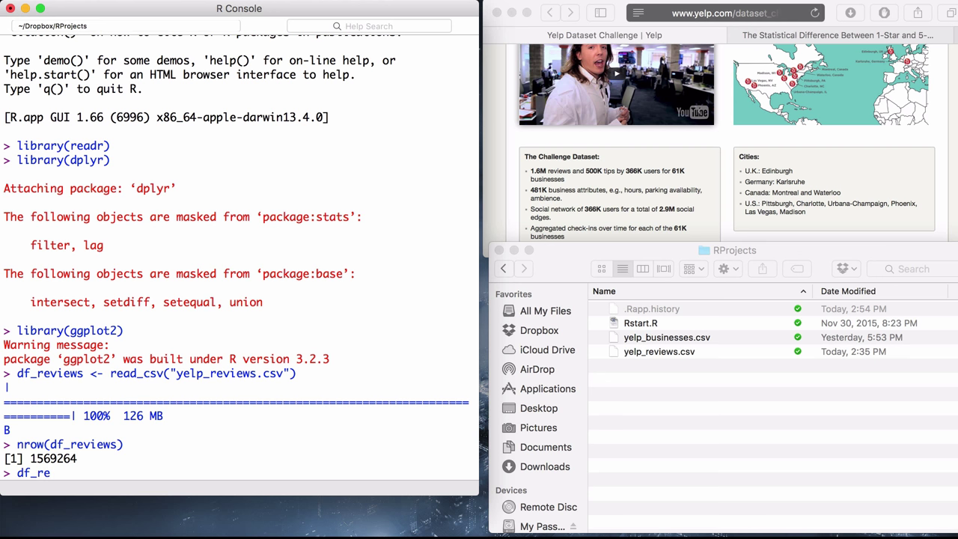
type("v")
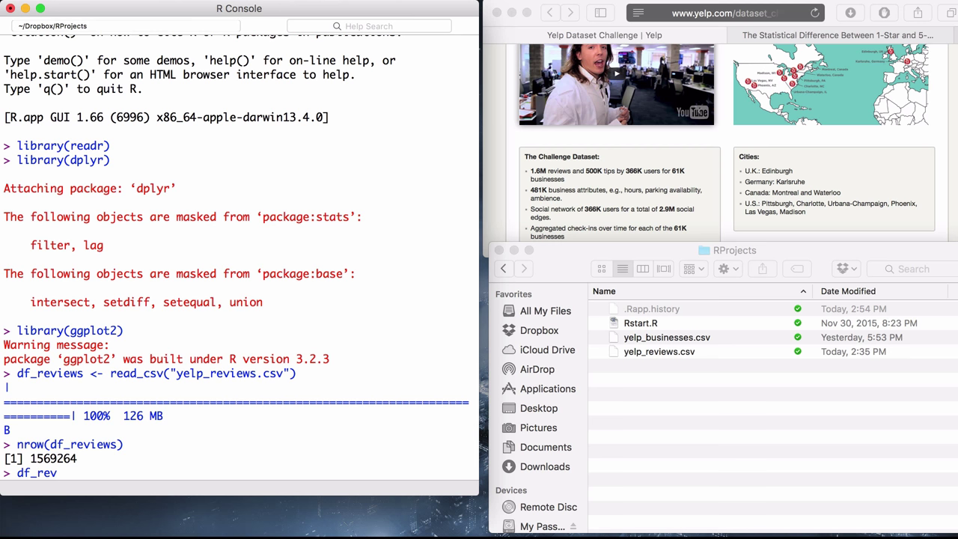
Print df_reviews (1,569,264 rows by 8 columns), then reread the minimaxir blog post
type("iews")
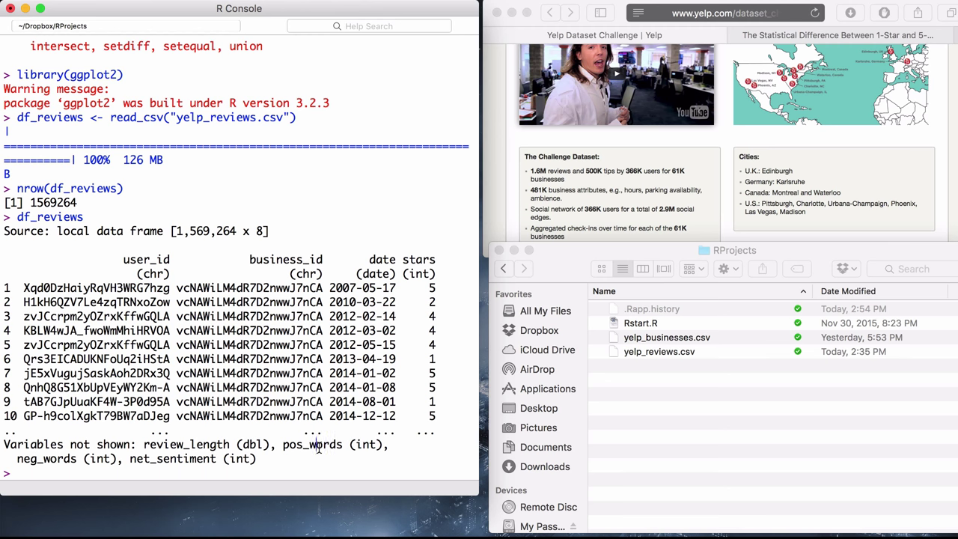
left_click(860, 35)
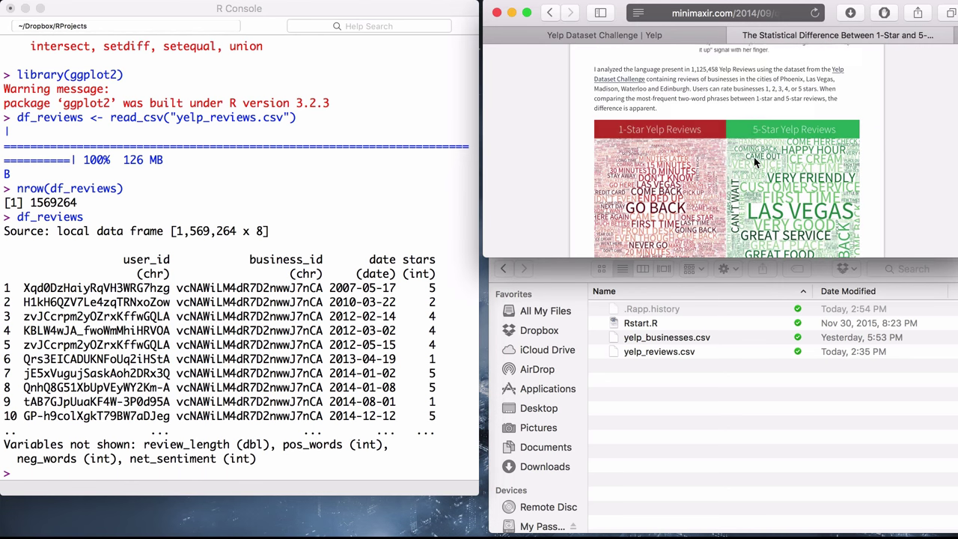
scroll("down", 3)
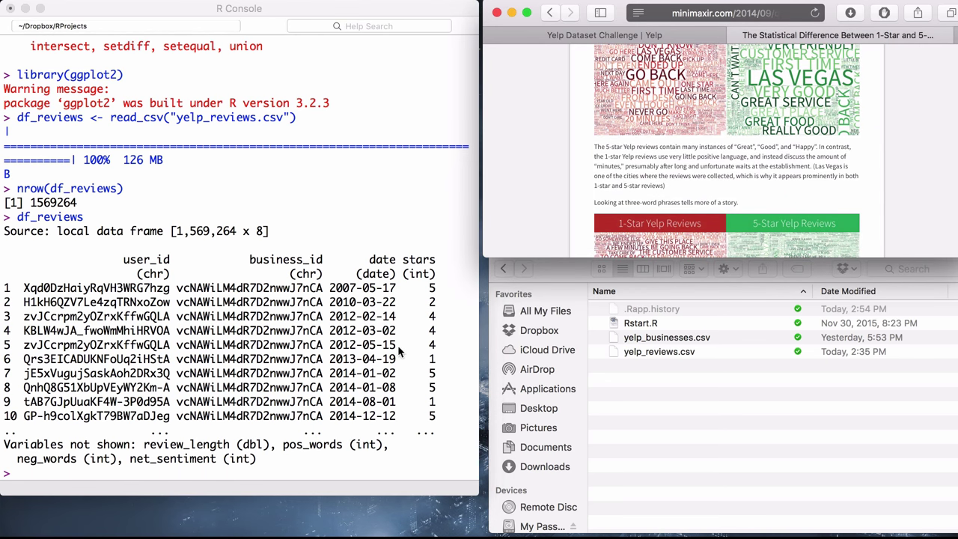
mouse_move(397, 355)
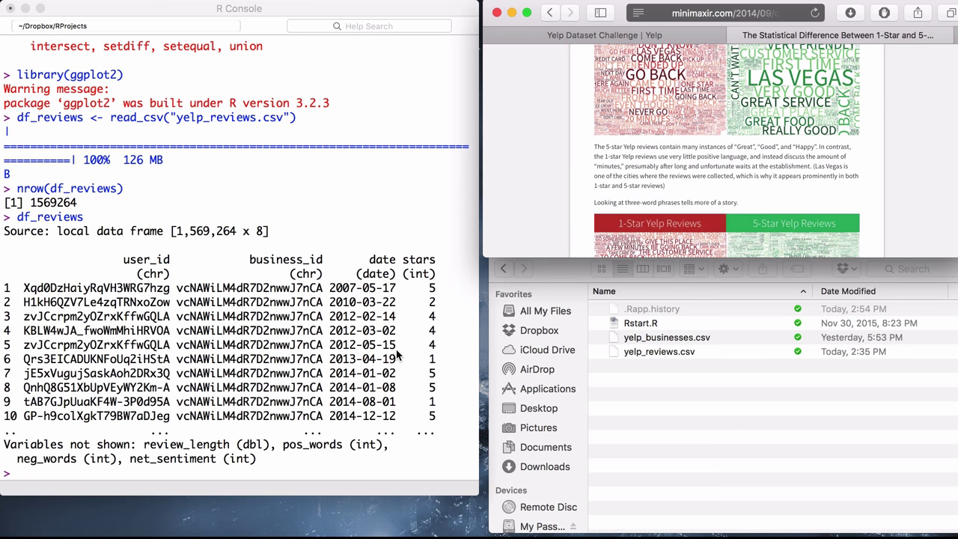
mouse_move(366, 416)
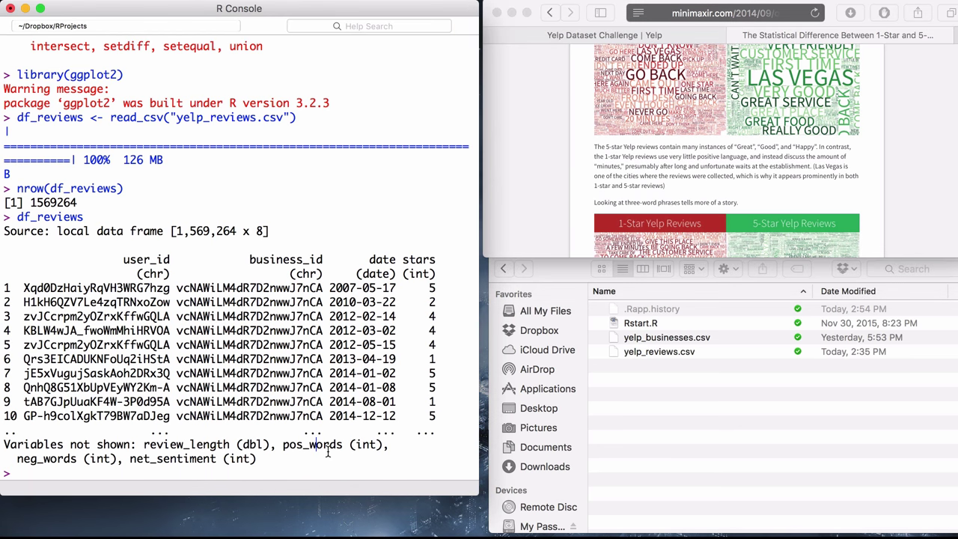
mouse_move(196, 417)
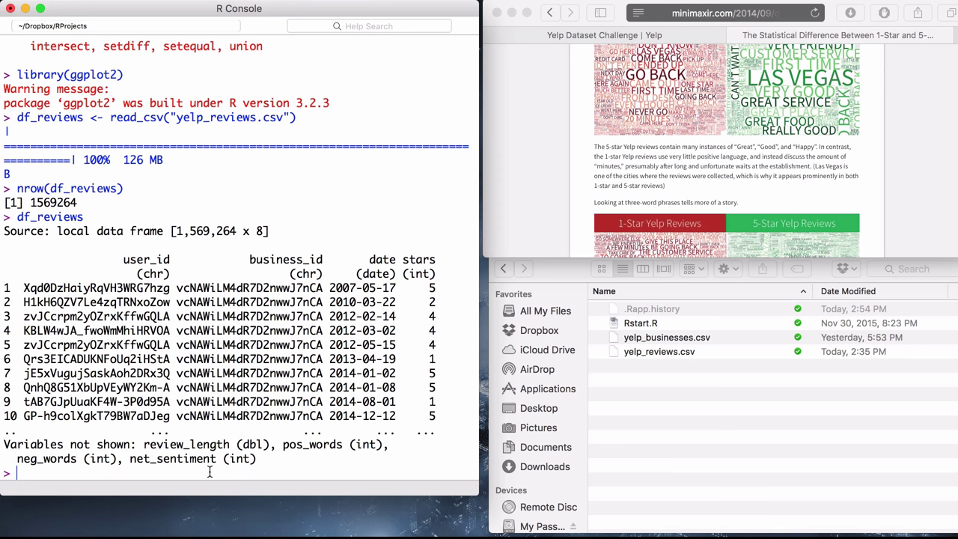
Run summary(df_reviews), showing mean stars 3.743 and net_sentiment from -59 to 80
type("summ")
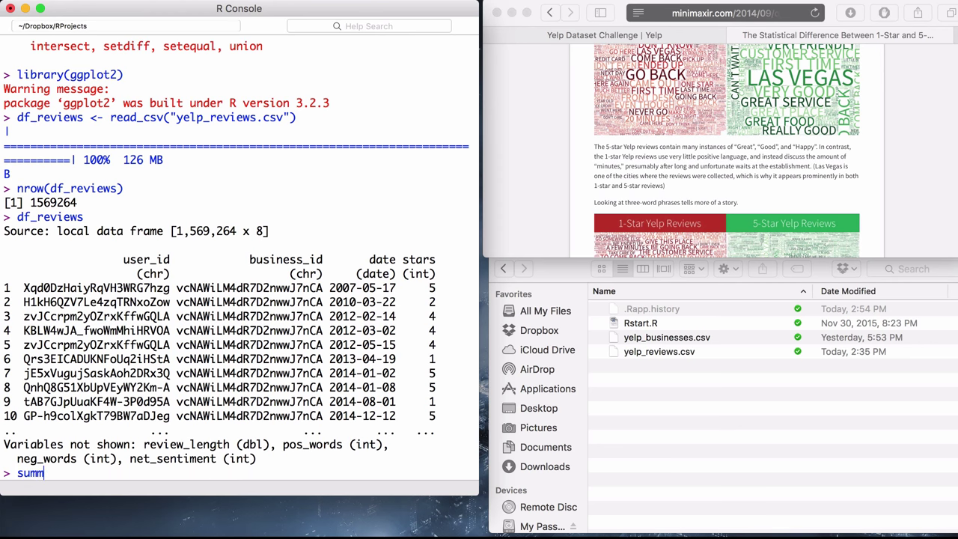
type("ar")
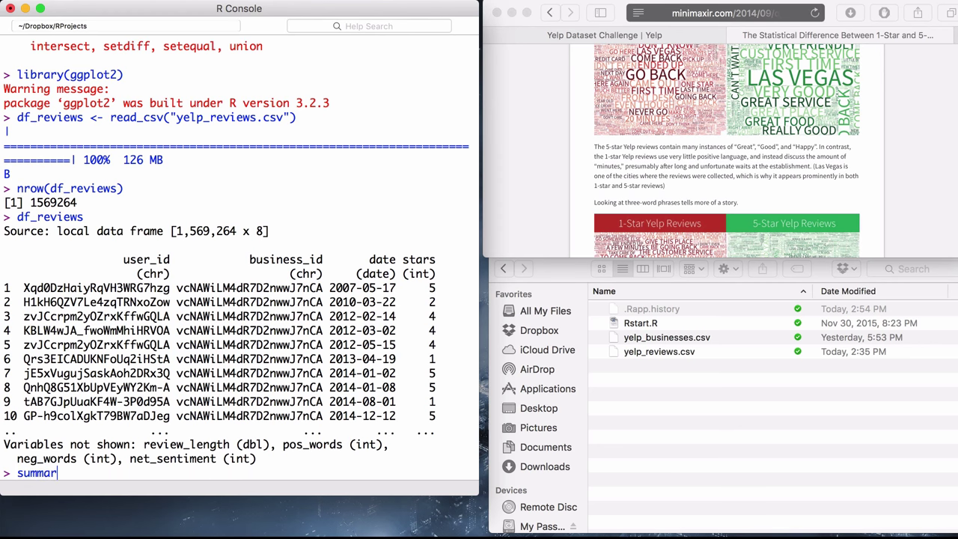
type("(df_reviews")
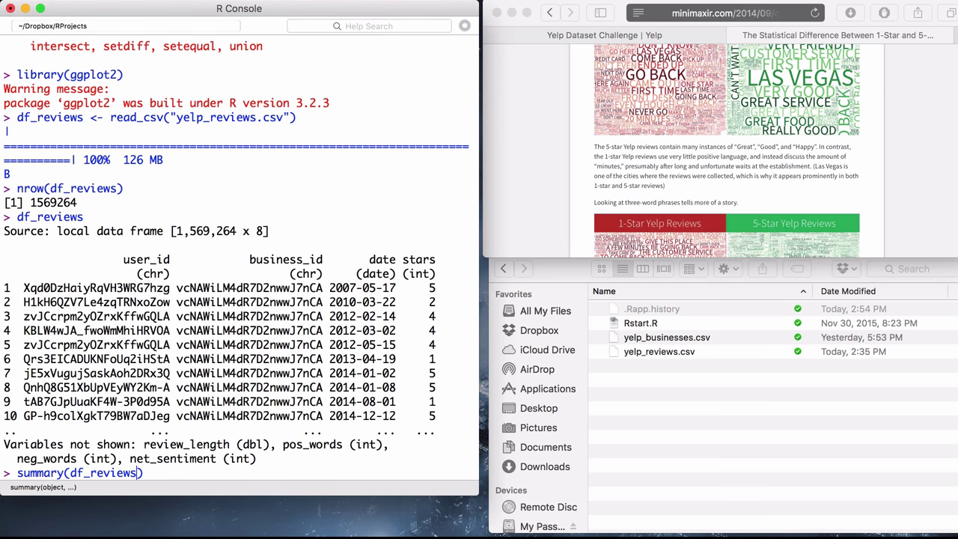
key("Return")
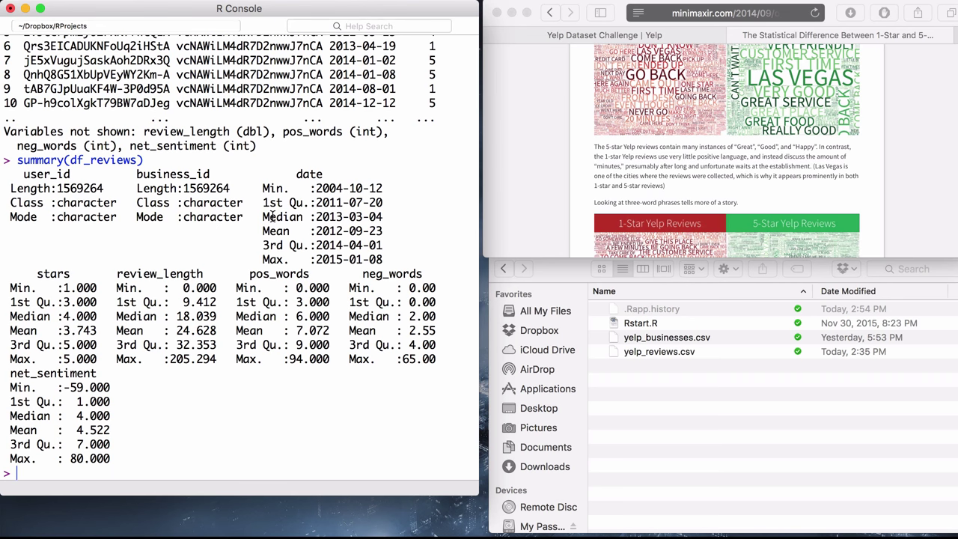
mouse_move(208, 241)
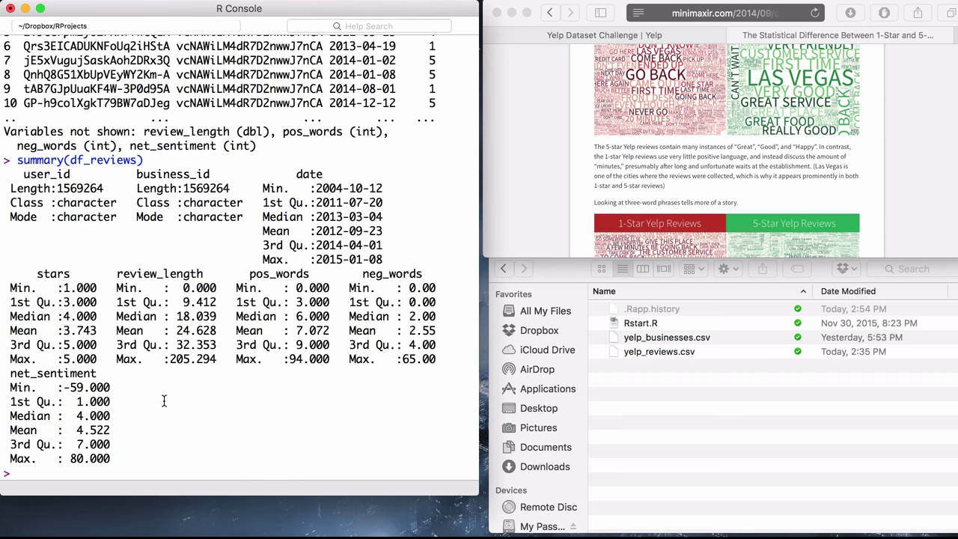
mouse_move(222, 404)
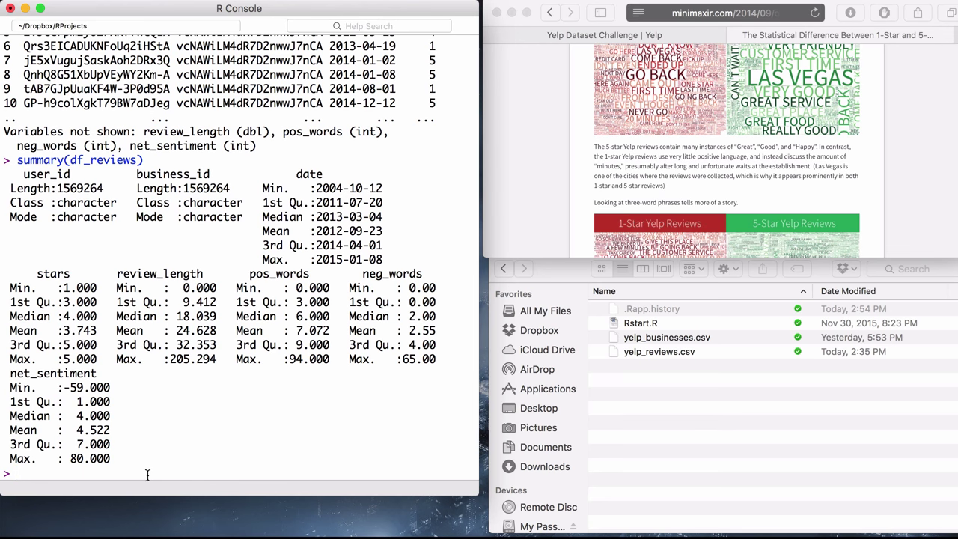
Run qplot(data=df_reviews, stars) to chart review counts per star rating
type("qplot")
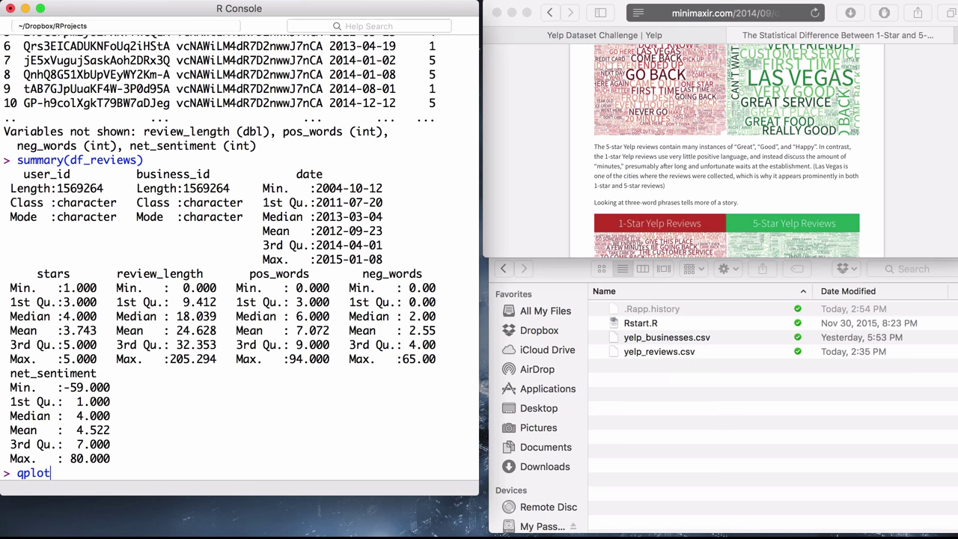
type("()")
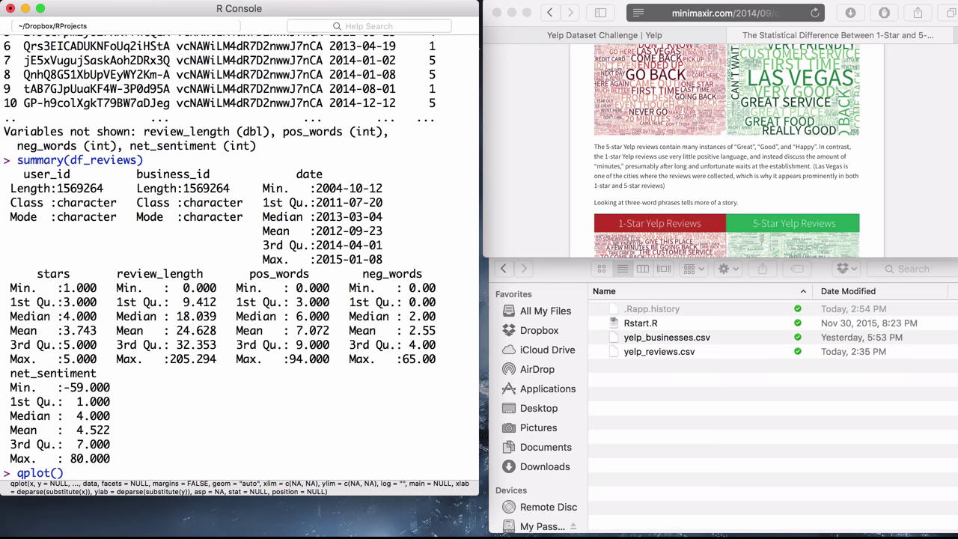
type("data=df_")
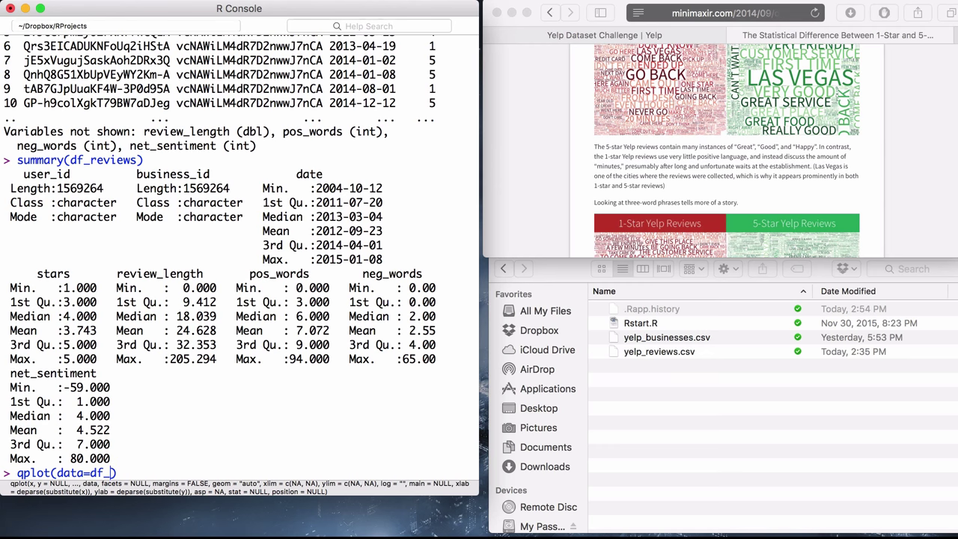
type("revie")
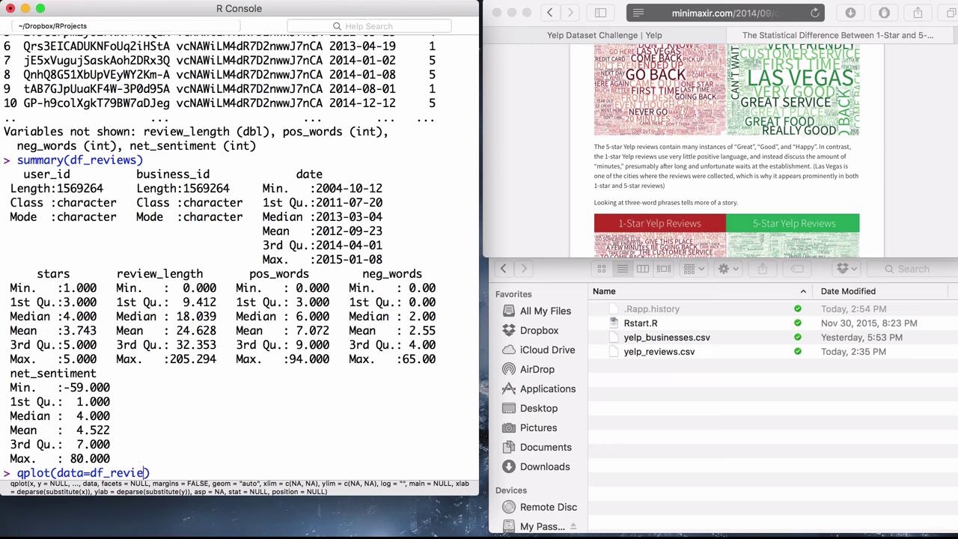
type("ws, stars")
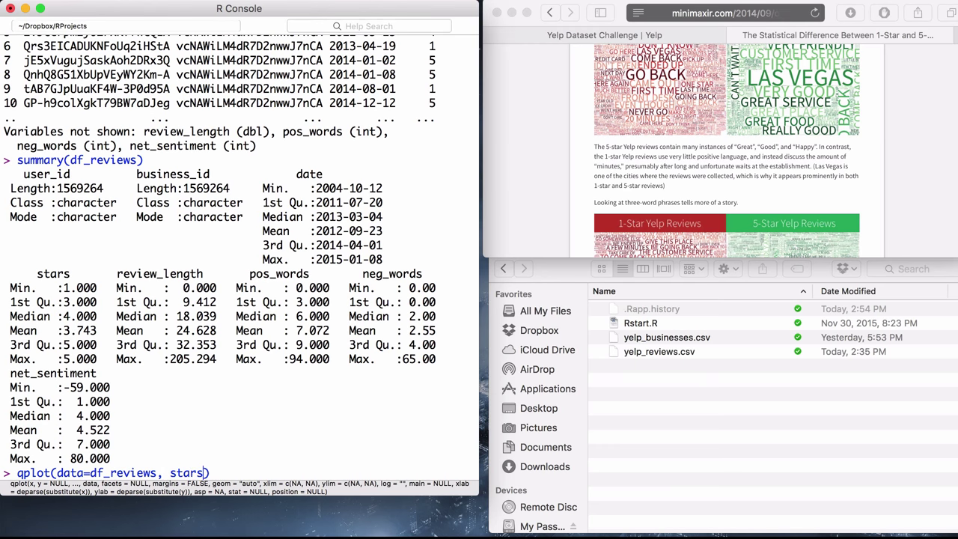
key("Enter")
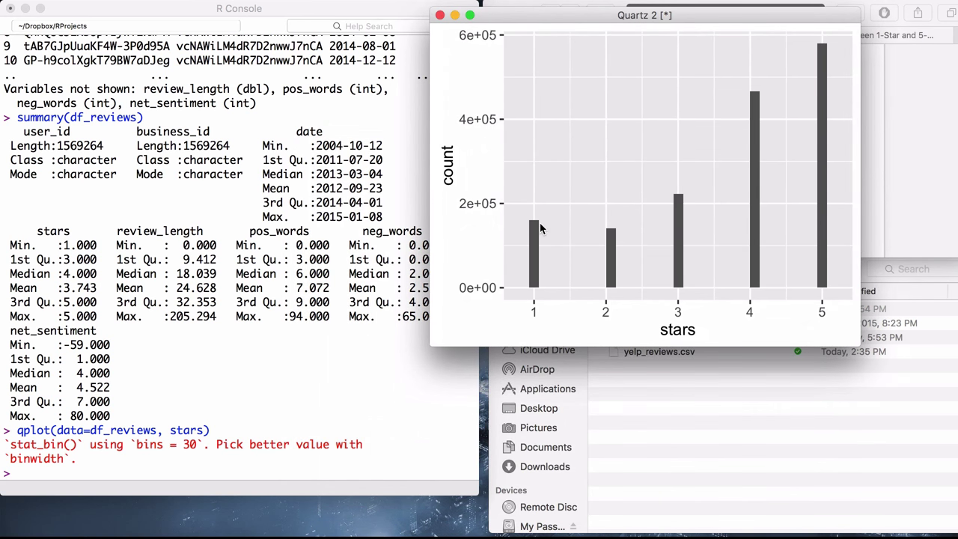
mouse_move(621, 299)
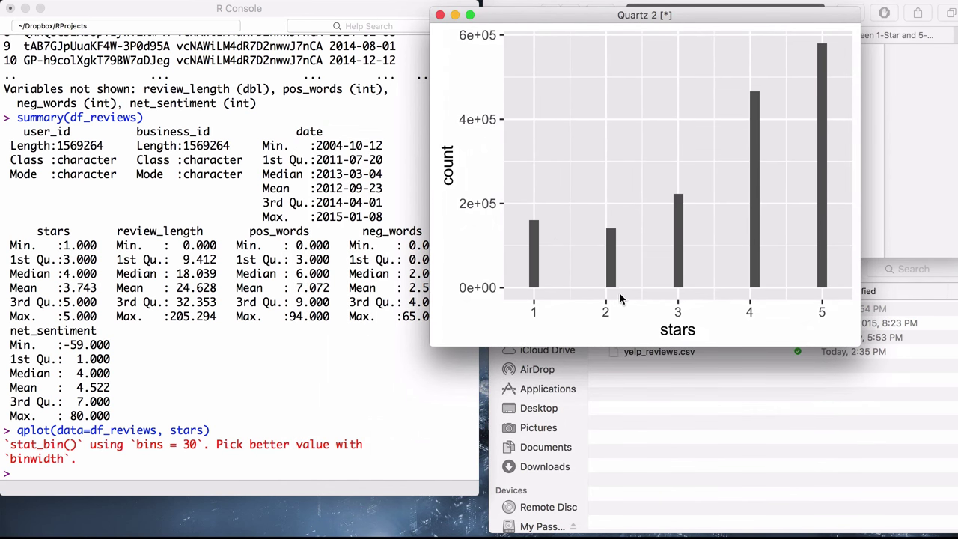
mouse_move(548, 294)
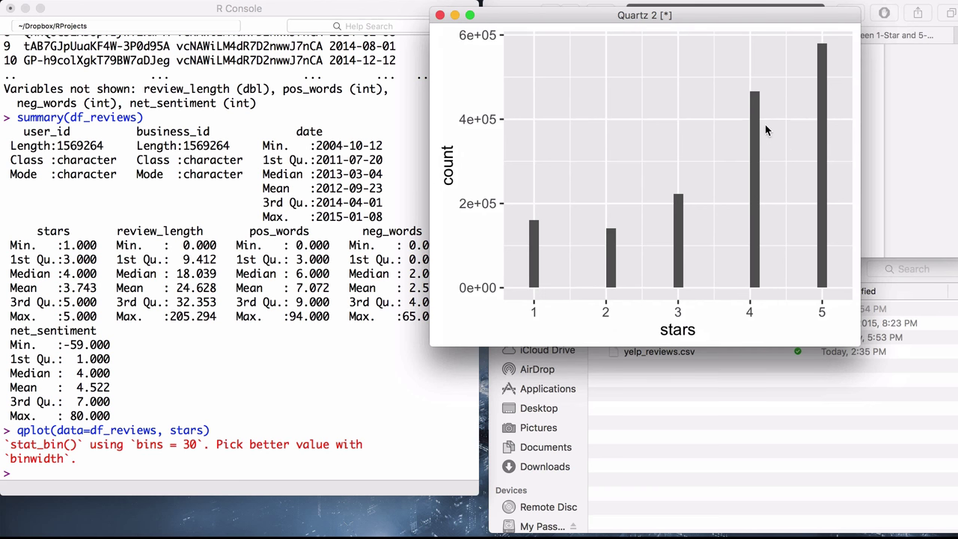
mouse_move(830, 77)
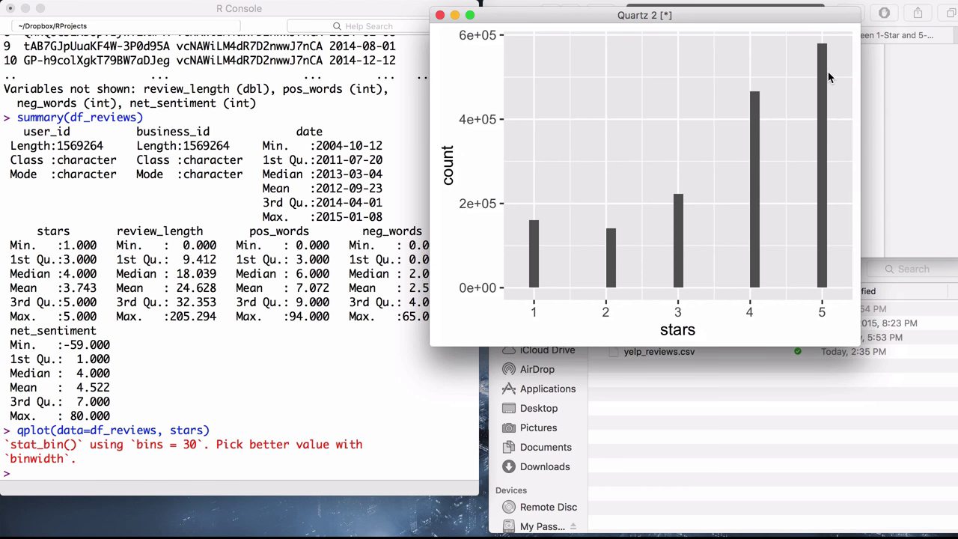
mouse_move(524, 253)
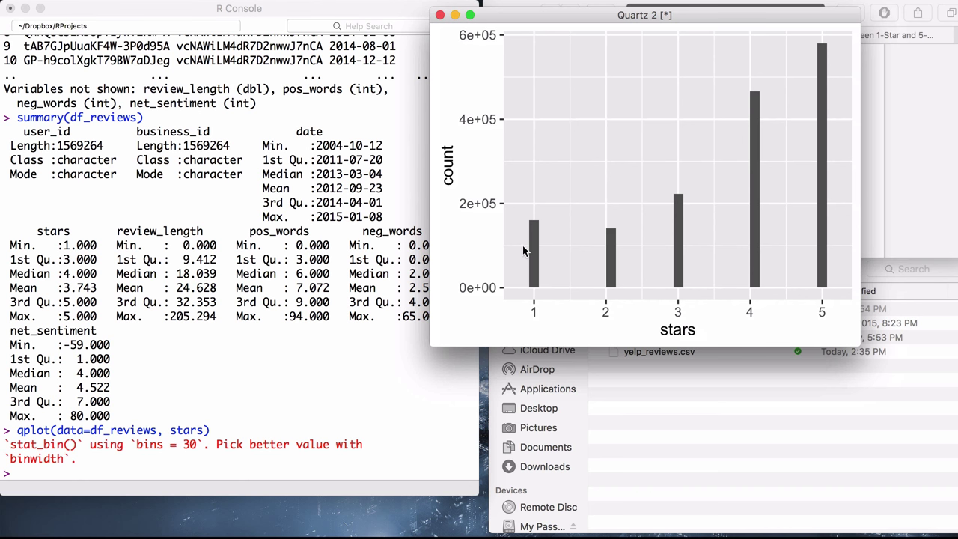
mouse_move(809, 229)
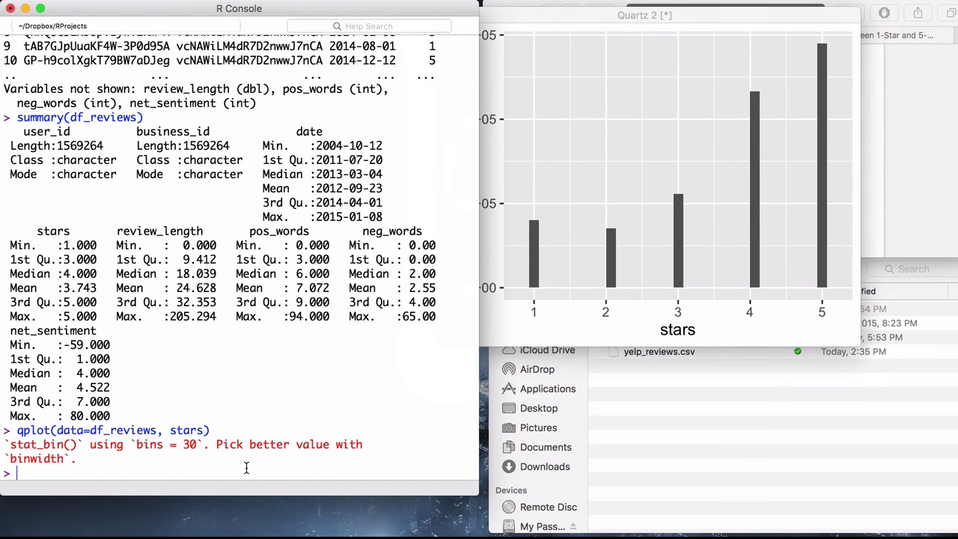
Draw the right-skewed review length histogram with qplot(data=df_reviews, review_length)
type("qplot(data=df_reviews, s")
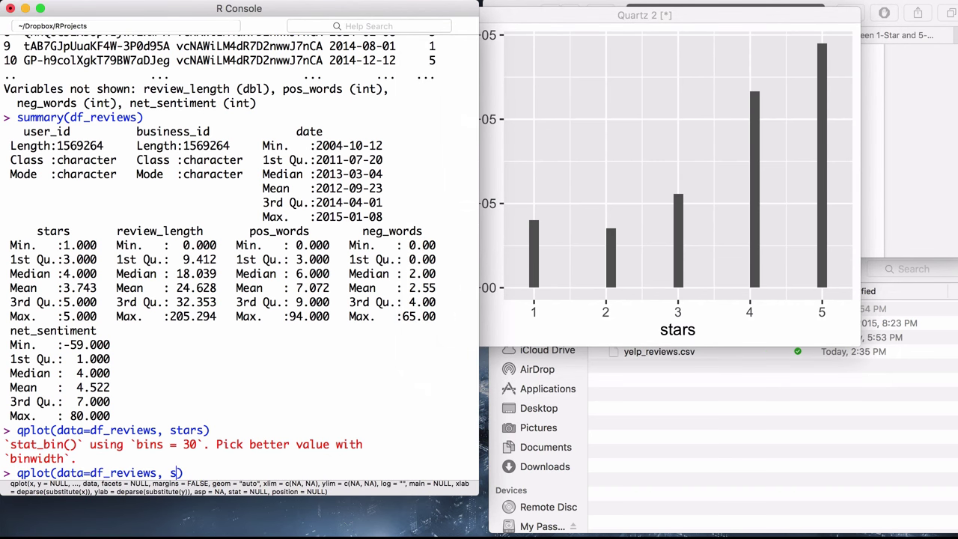
type("review_length")
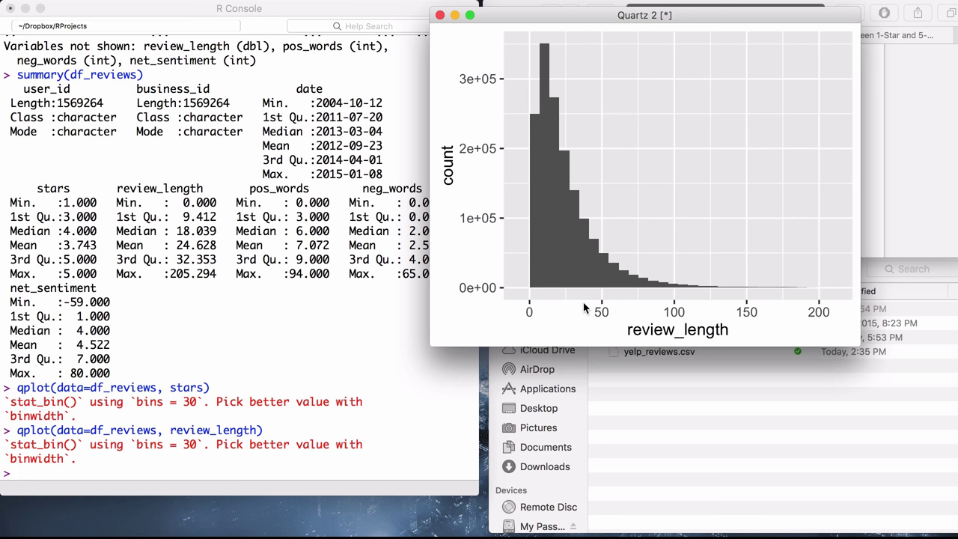
mouse_move(549, 110)
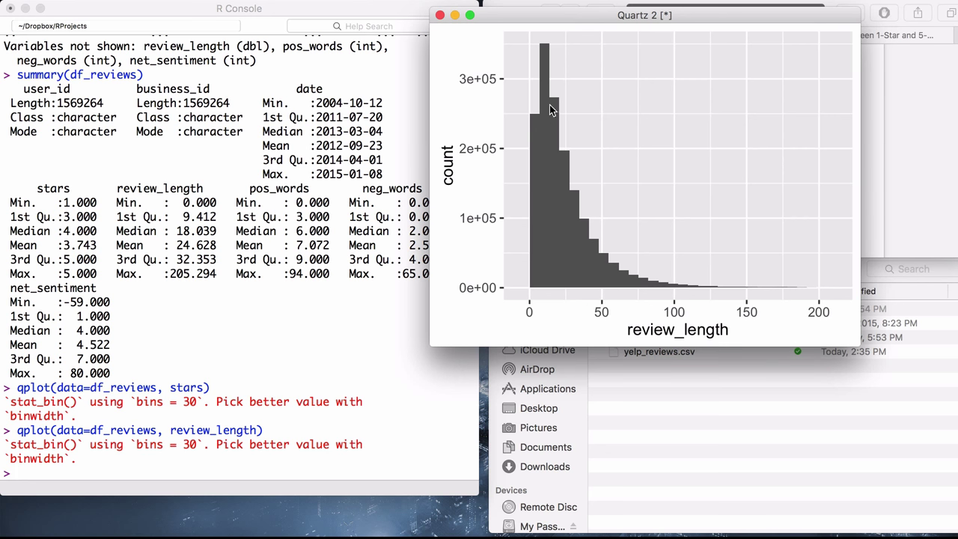
mouse_move(562, 123)
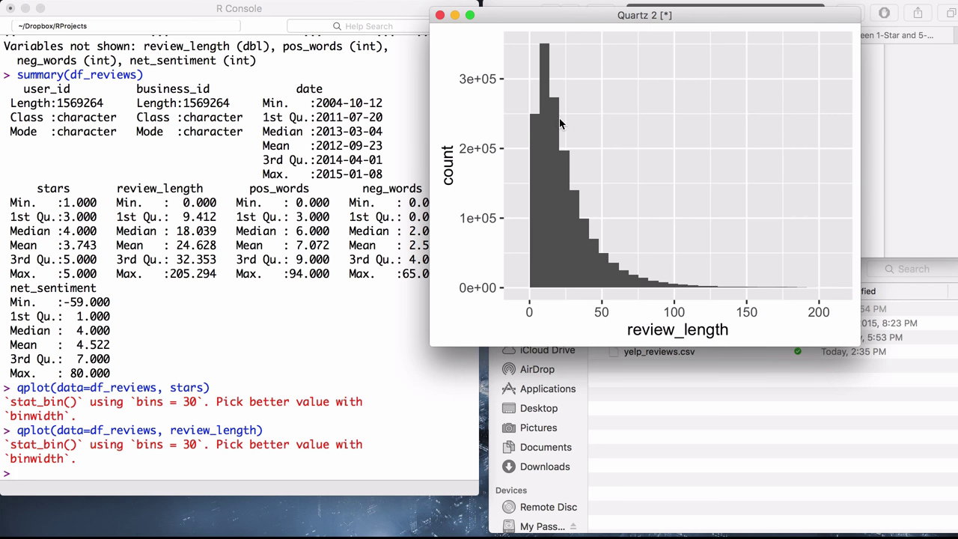
mouse_move(770, 292)
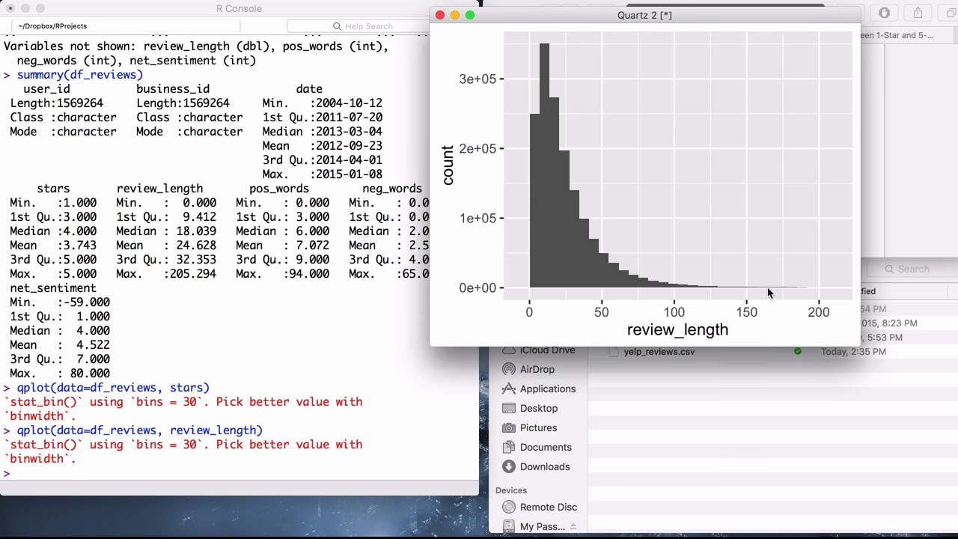
mouse_move(179, 238)
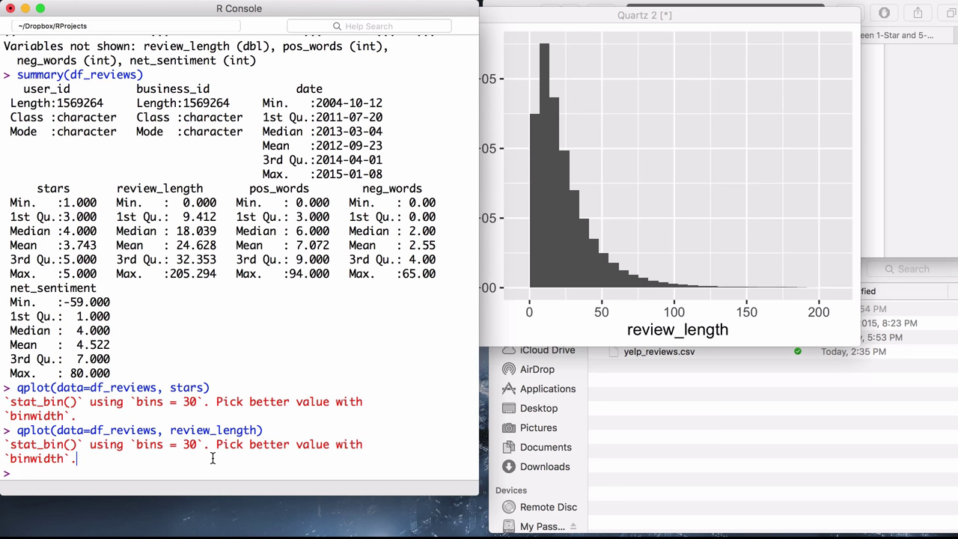
type("qplot(data=df_reviews, review_length)")
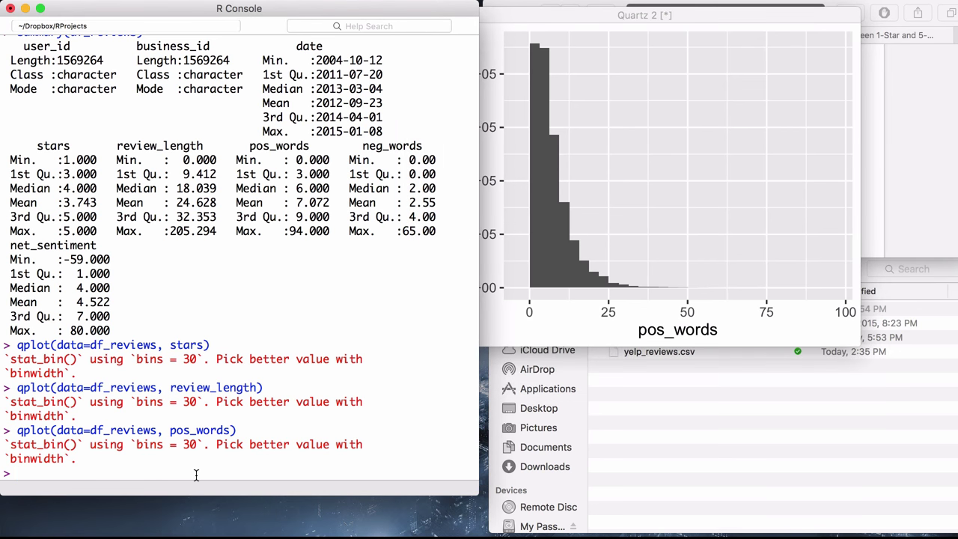
mouse_move(180, 272)
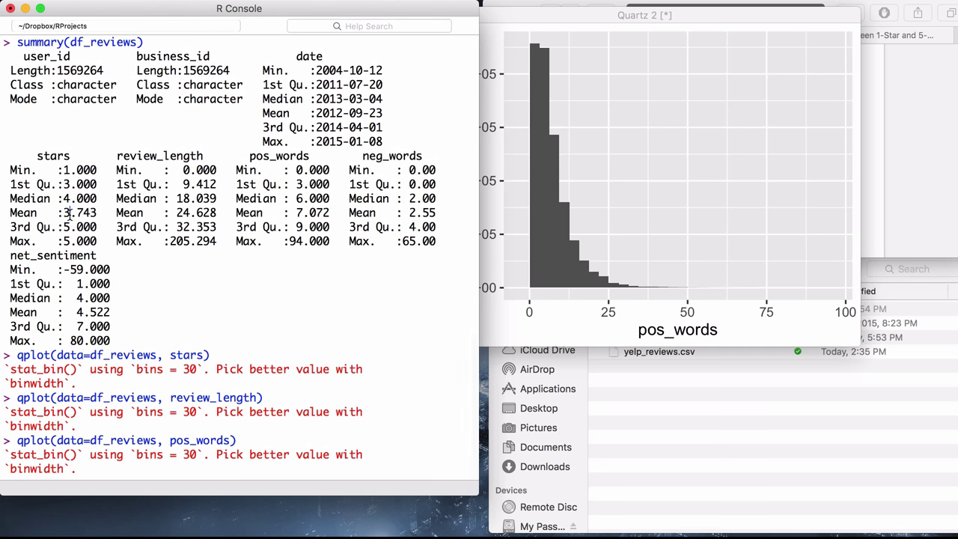
mouse_move(277, 206)
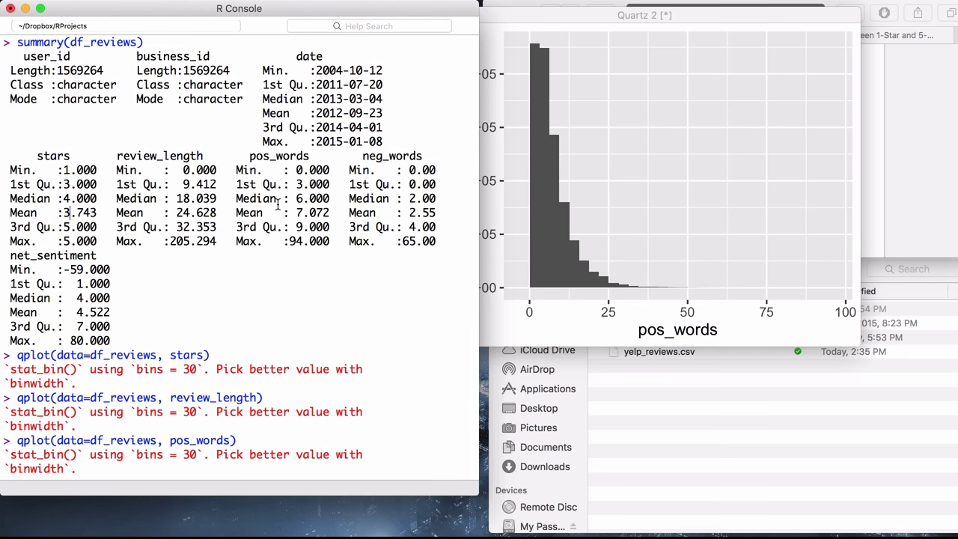
scroll("down", 3)
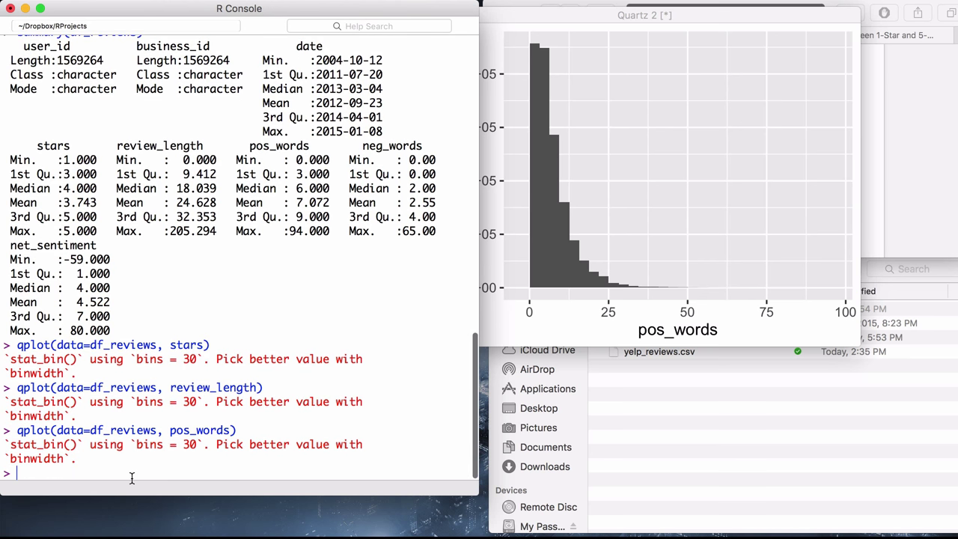
Plot the pos_words histogram, then enter qplot(data=df_reviews, stars, pos_words)
type("qplot(")
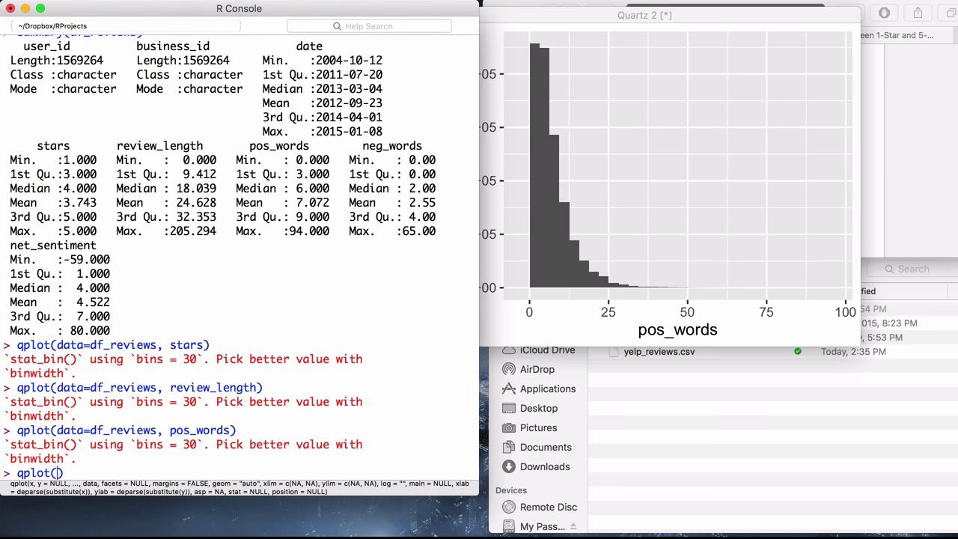
type("data-df_reviews, stars,")
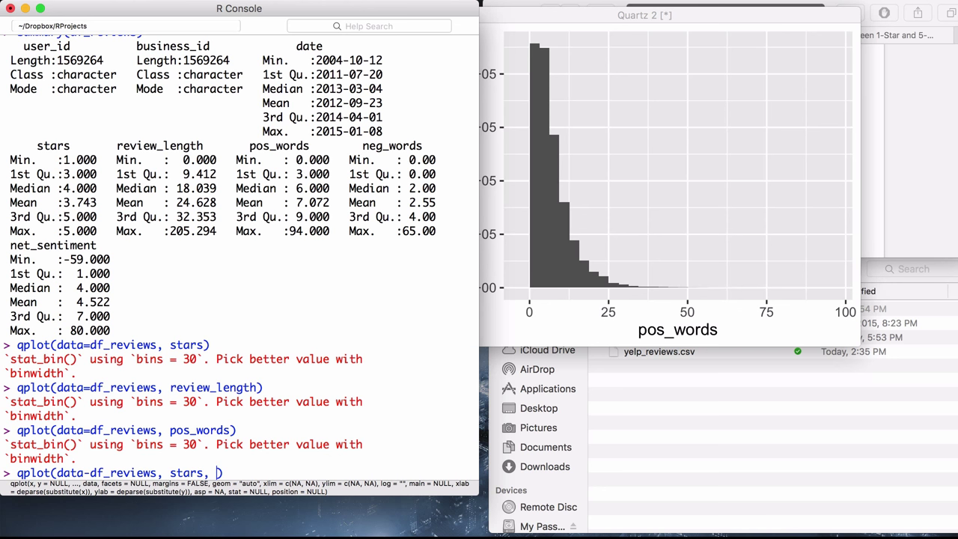
type("pos_words")
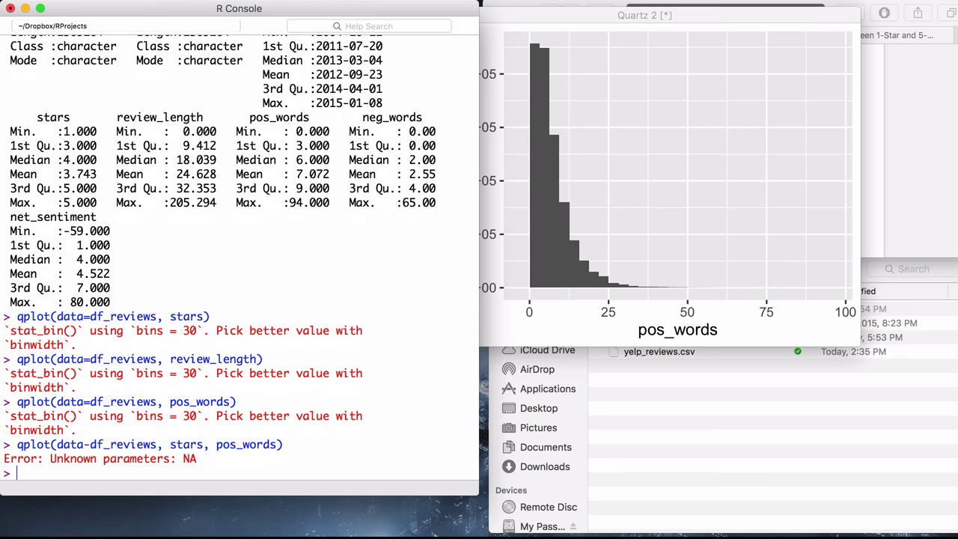
type("qplot(data=df_reviews, stars, pos_words)")
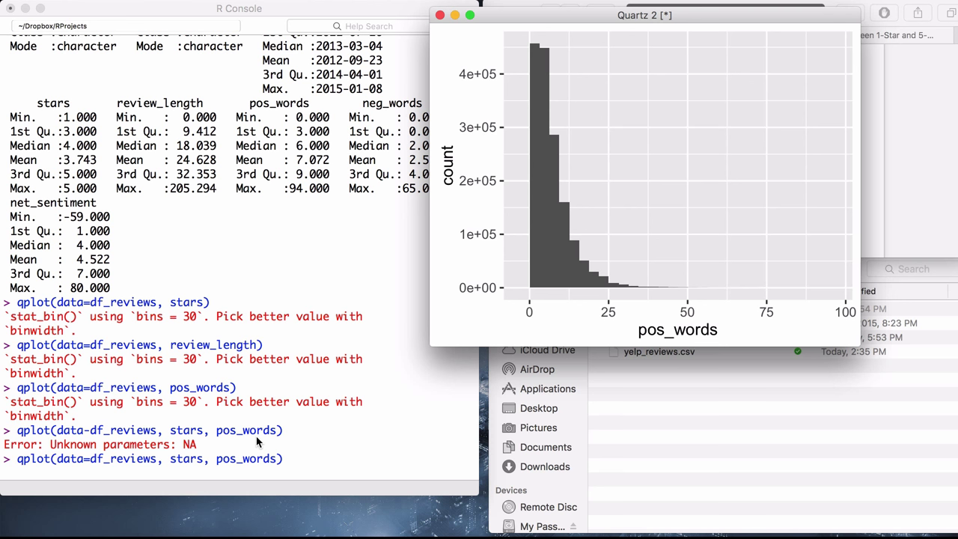
mouse_move(172, 445)
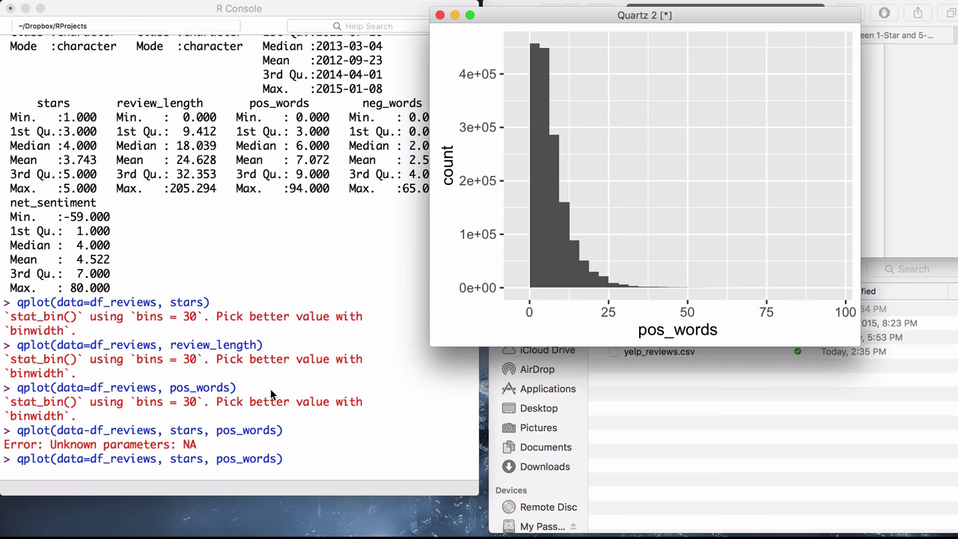
mouse_move(601, 260)
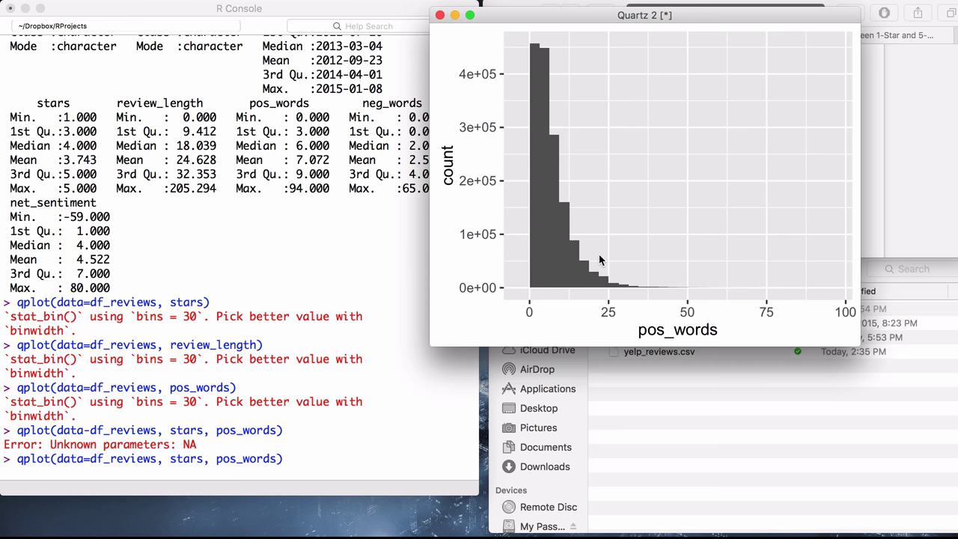
mouse_move(595, 260)
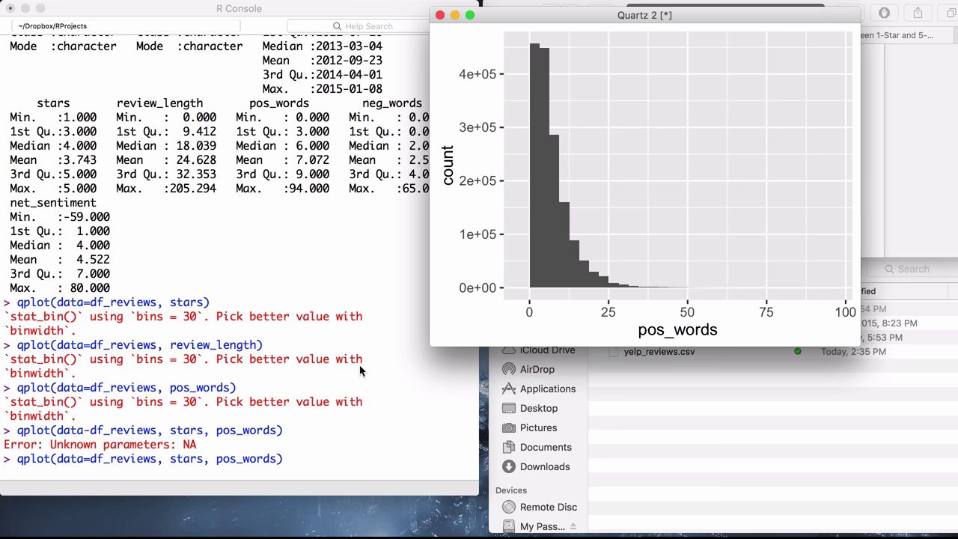
mouse_move(419, 244)
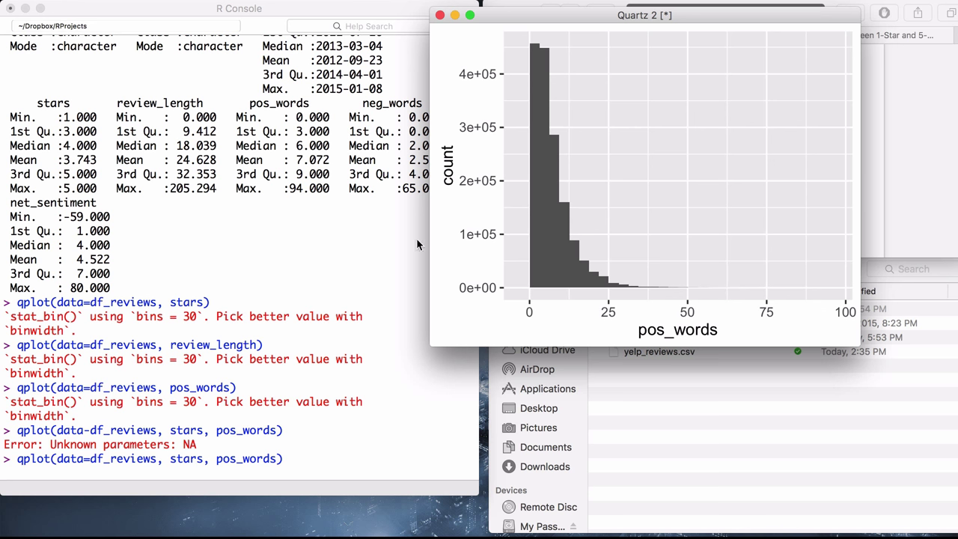
mouse_move(361, 345)
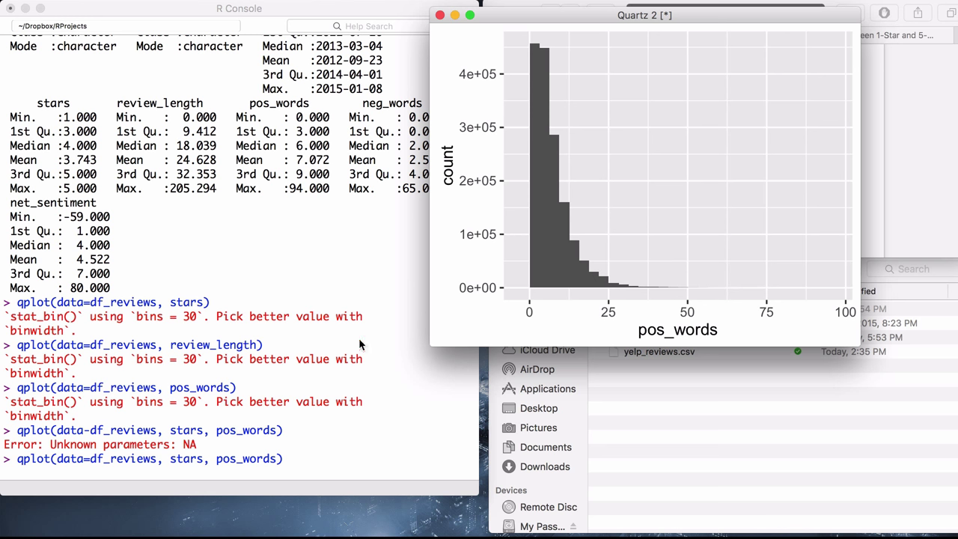
mouse_move(429, 388)
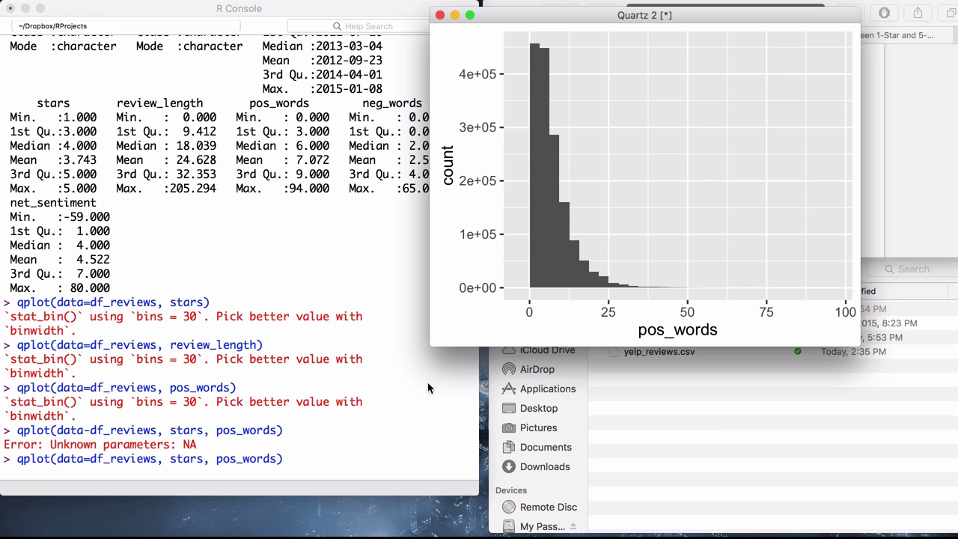
mouse_move(368, 394)
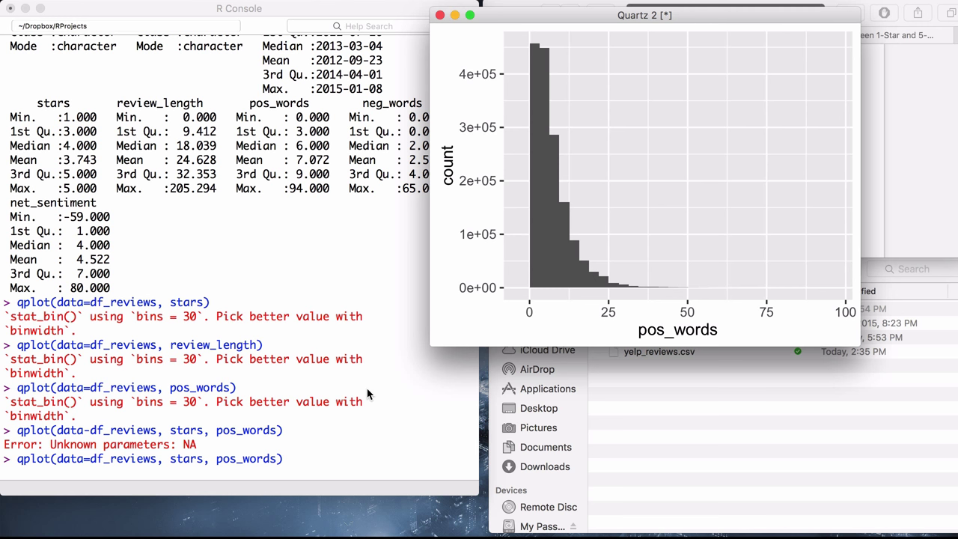
mouse_move(404, 340)
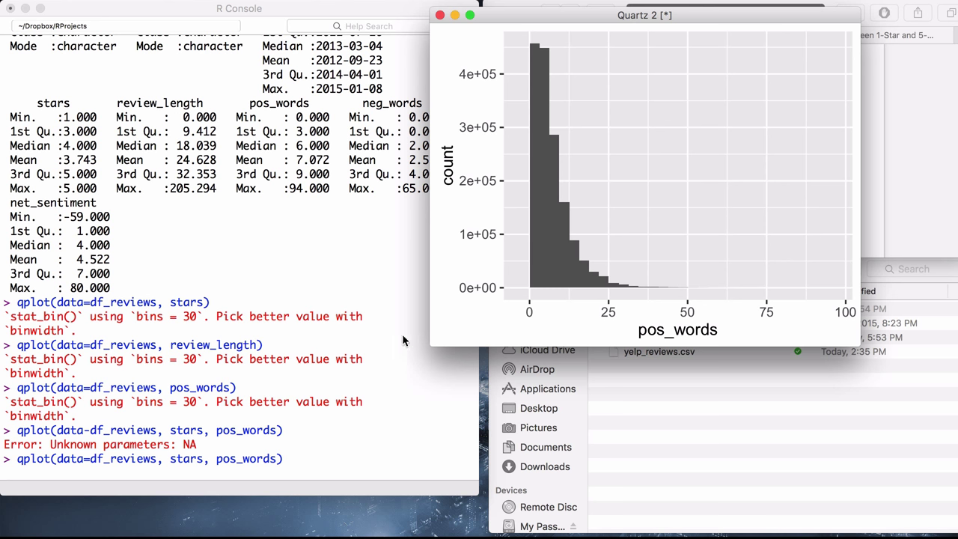
mouse_move(474, 348)
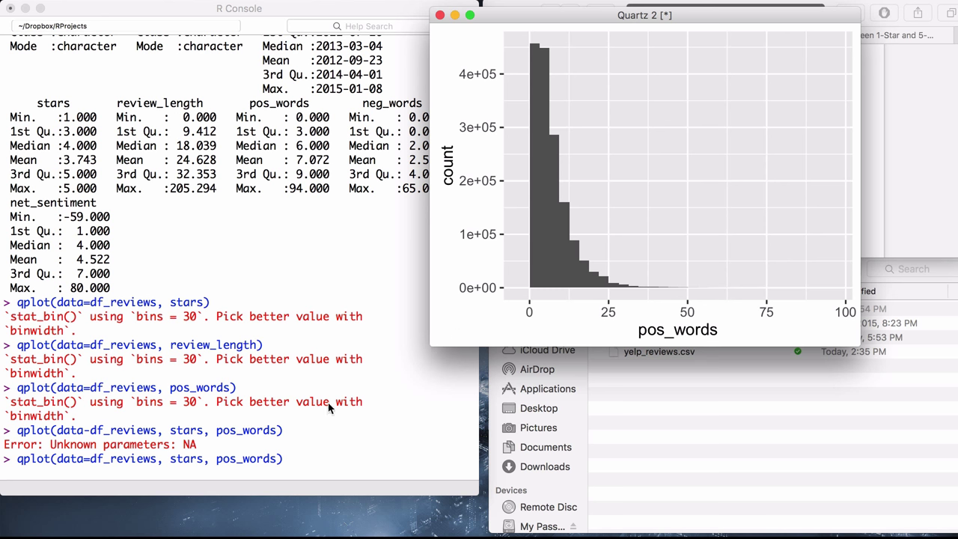
mouse_move(442, 328)
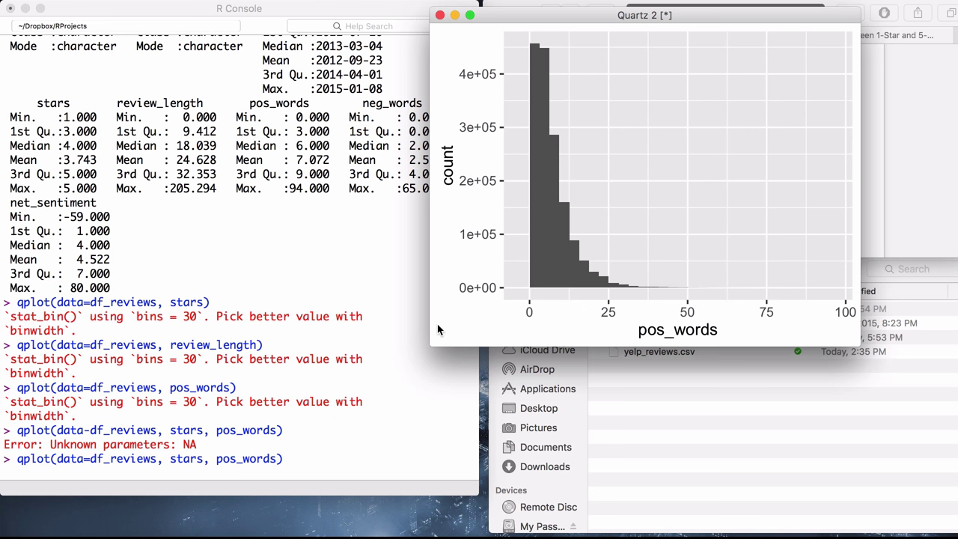
mouse_move(434, 332)
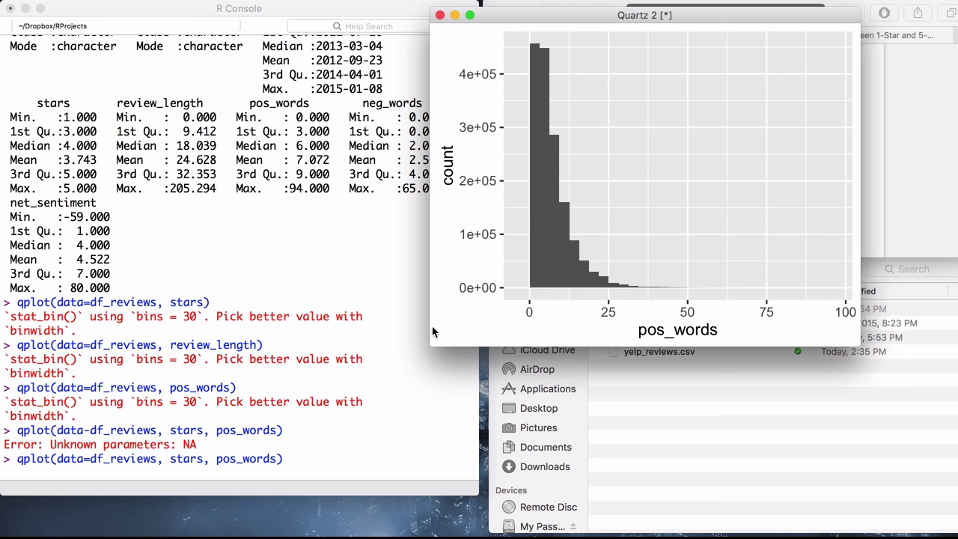
mouse_move(363, 363)
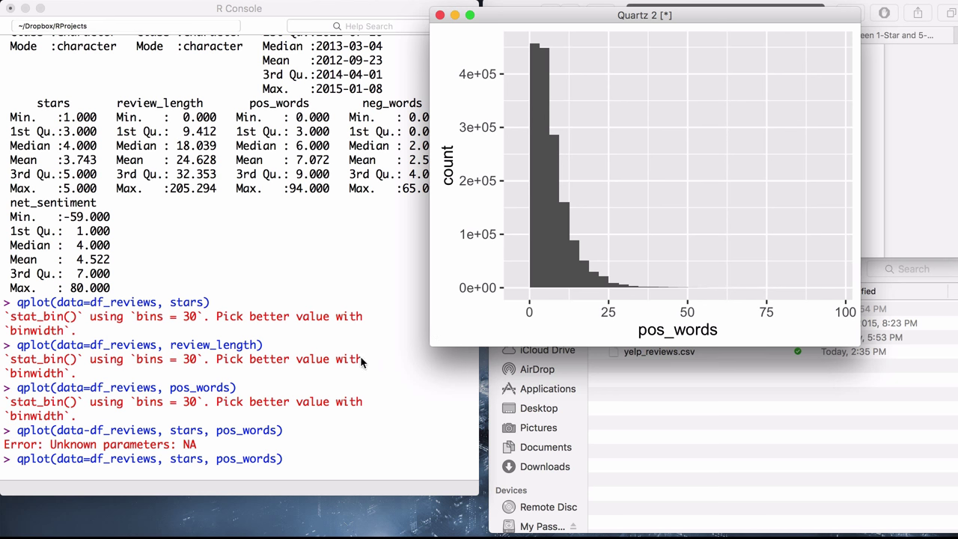
mouse_move(403, 361)
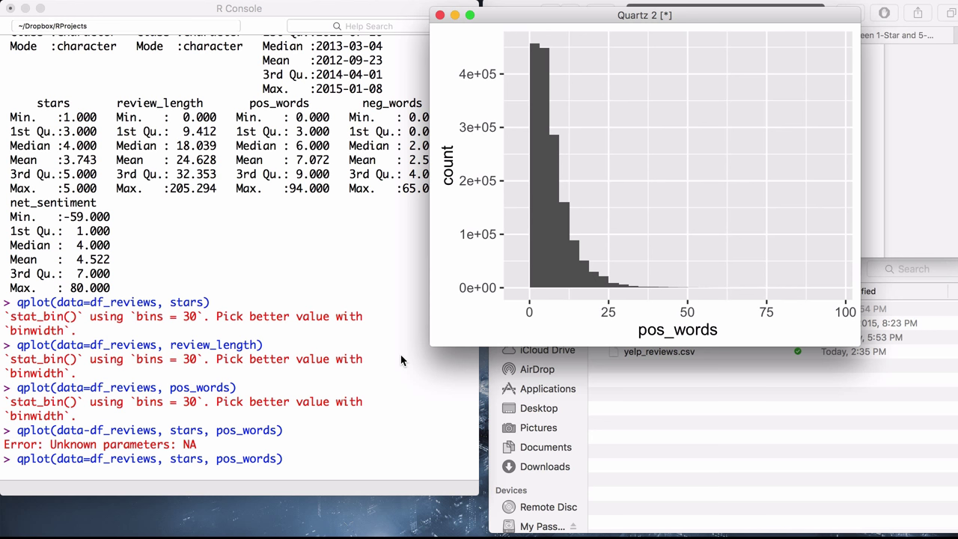
mouse_move(438, 372)
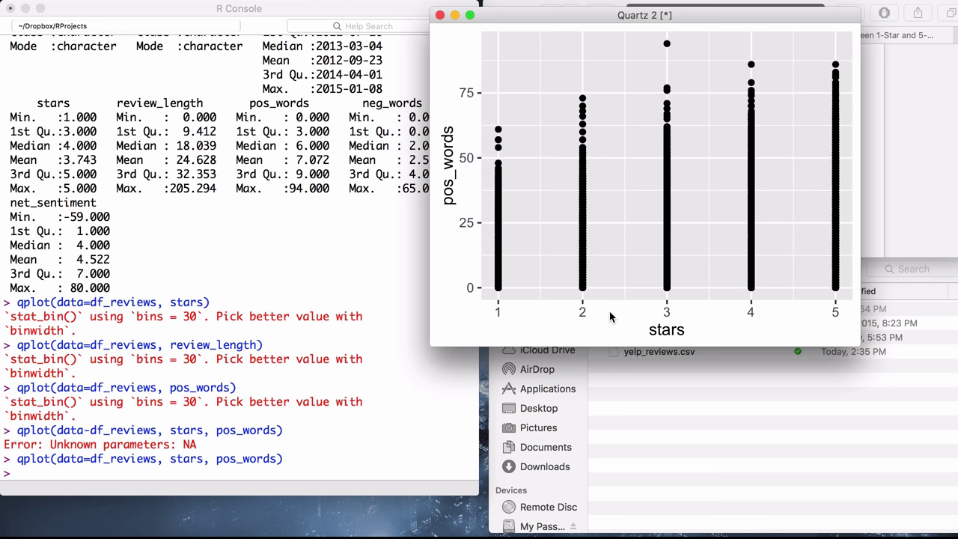
mouse_move(540, 316)
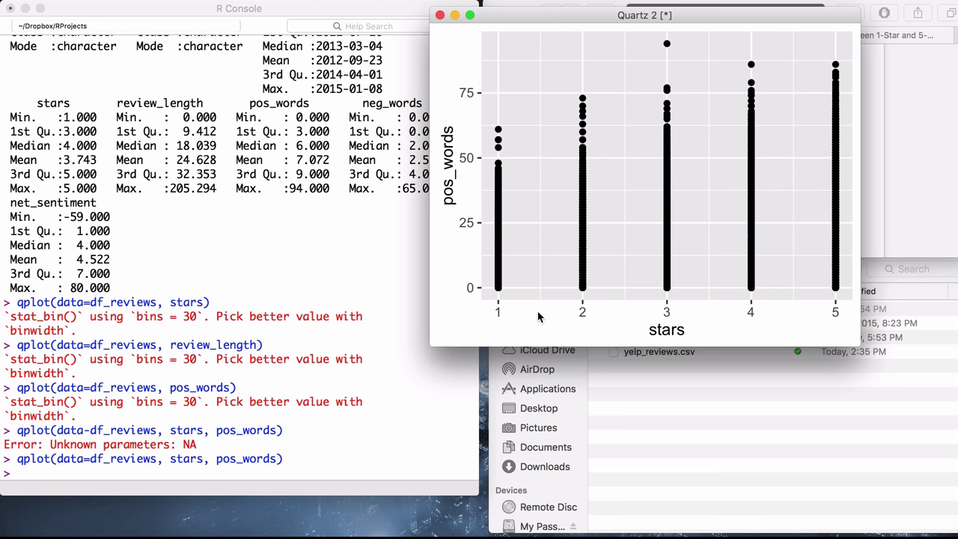
mouse_move(553, 287)
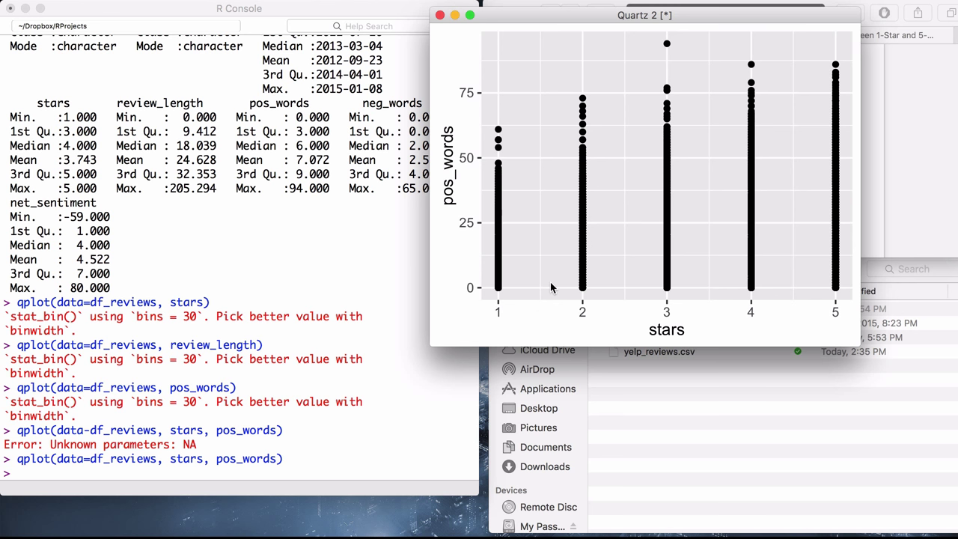
mouse_move(576, 282)
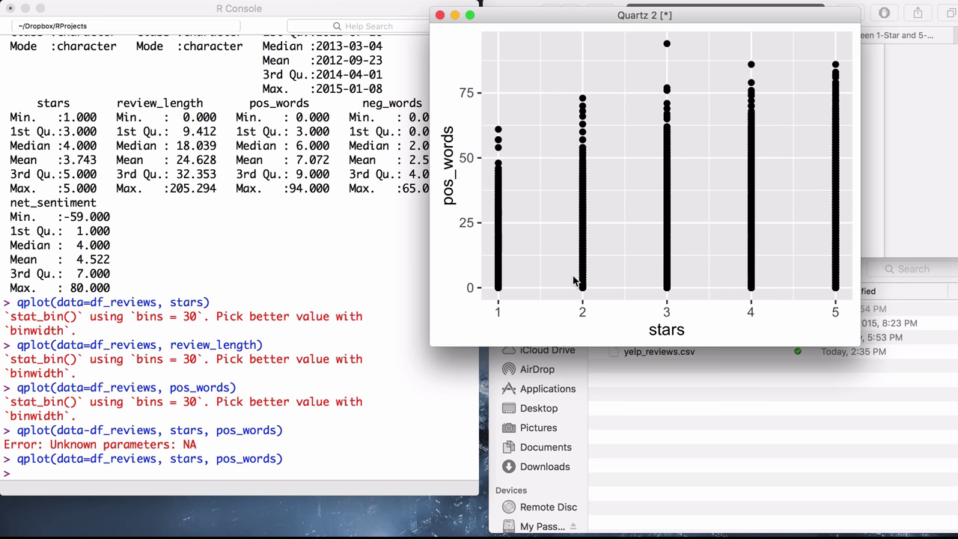
mouse_move(537, 284)
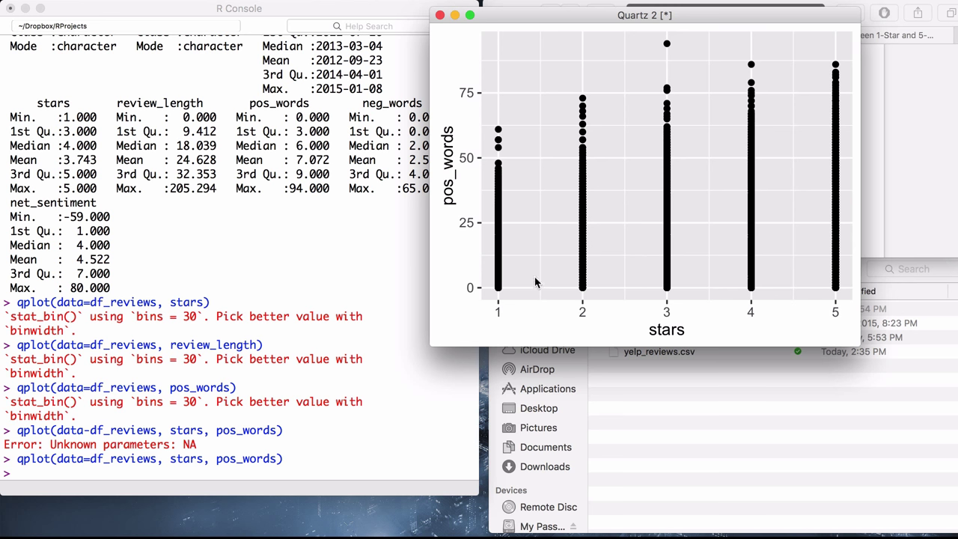
mouse_move(542, 258)
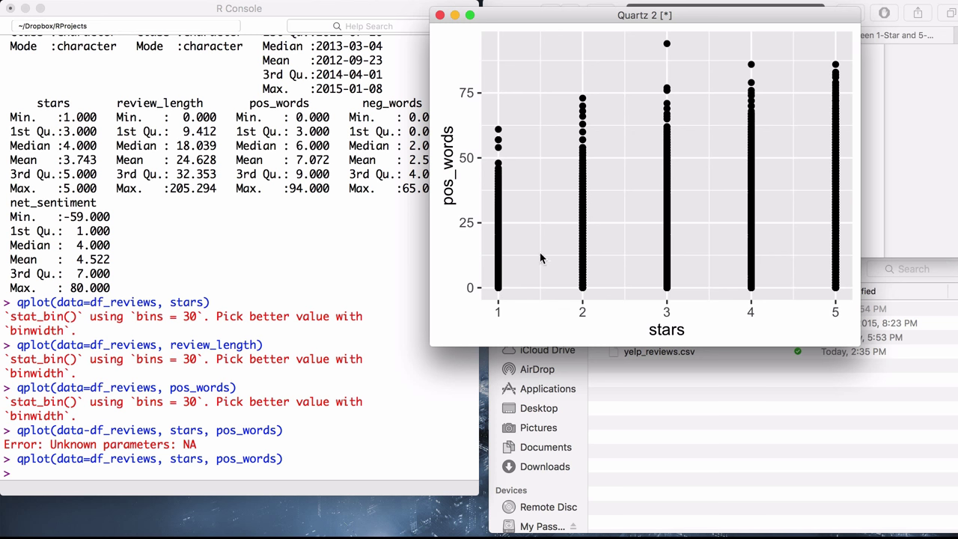
mouse_move(652, 246)
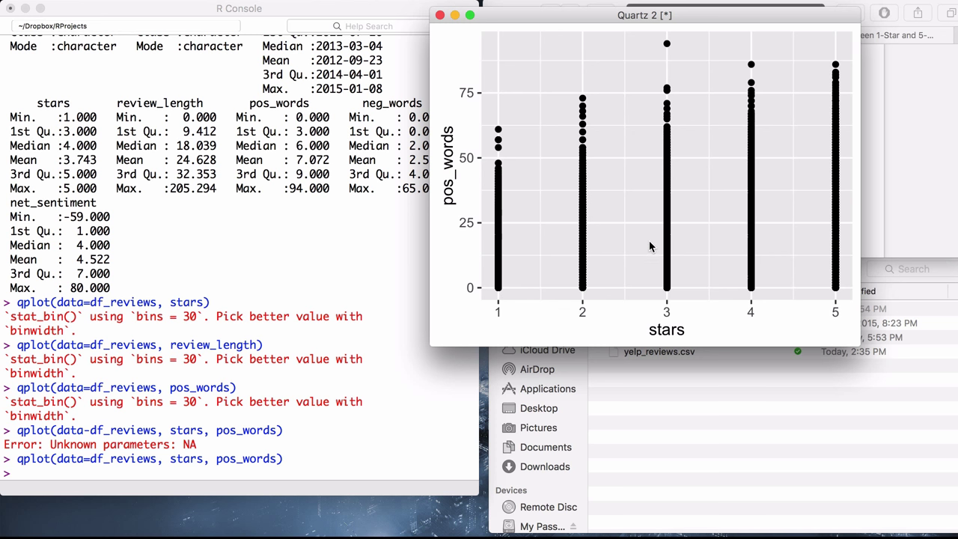
mouse_move(174, 480)
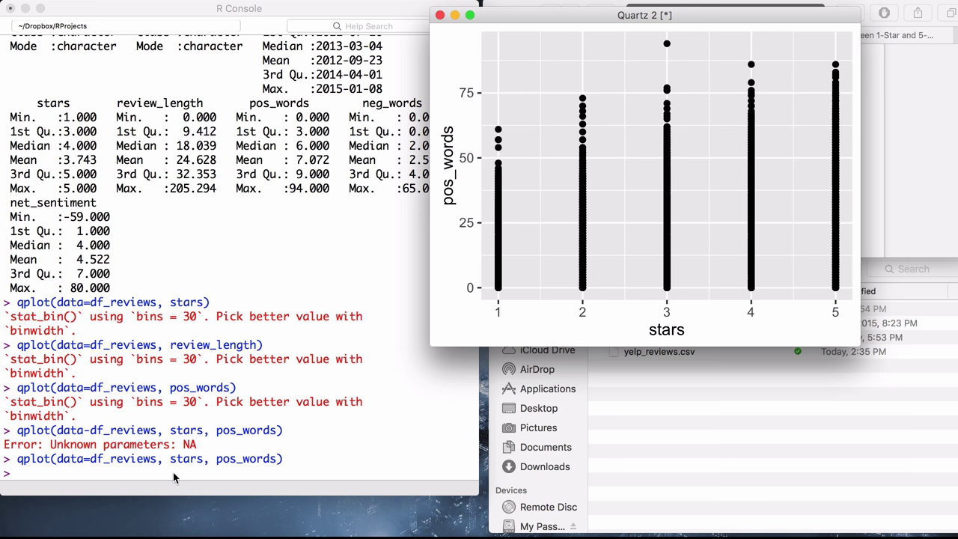
Refocus the R Console once the stars-versus-pos_words scatter has rendered
left_click(239, 9)
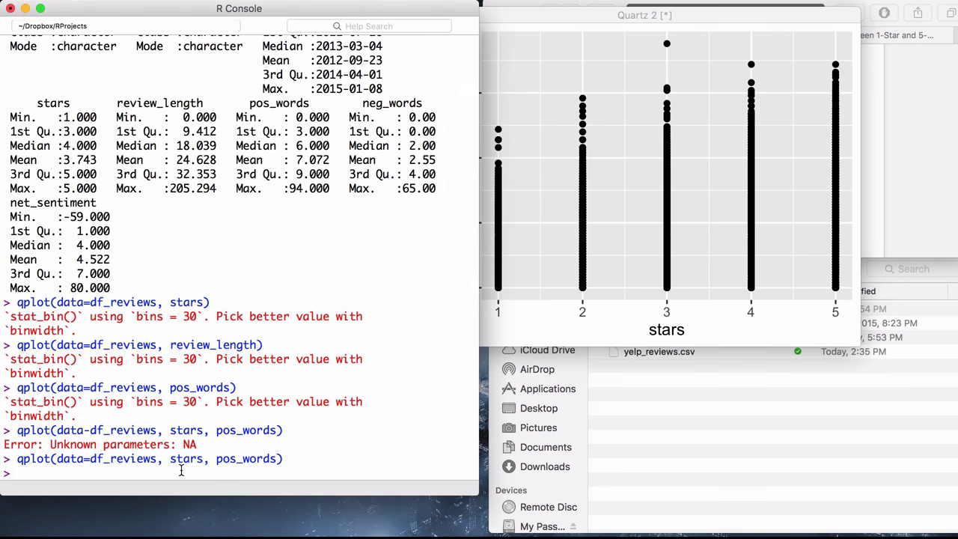
mouse_move(632, 261)
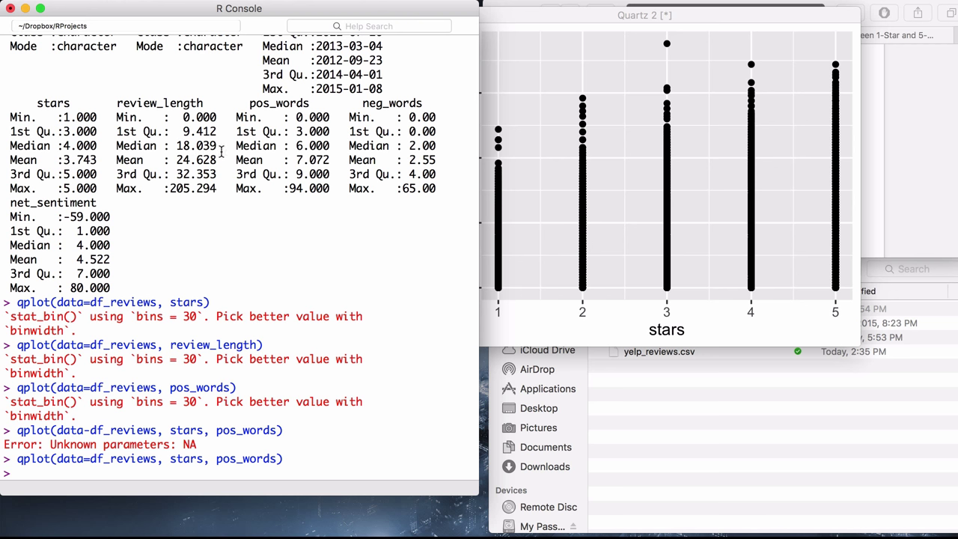
mouse_move(275, 146)
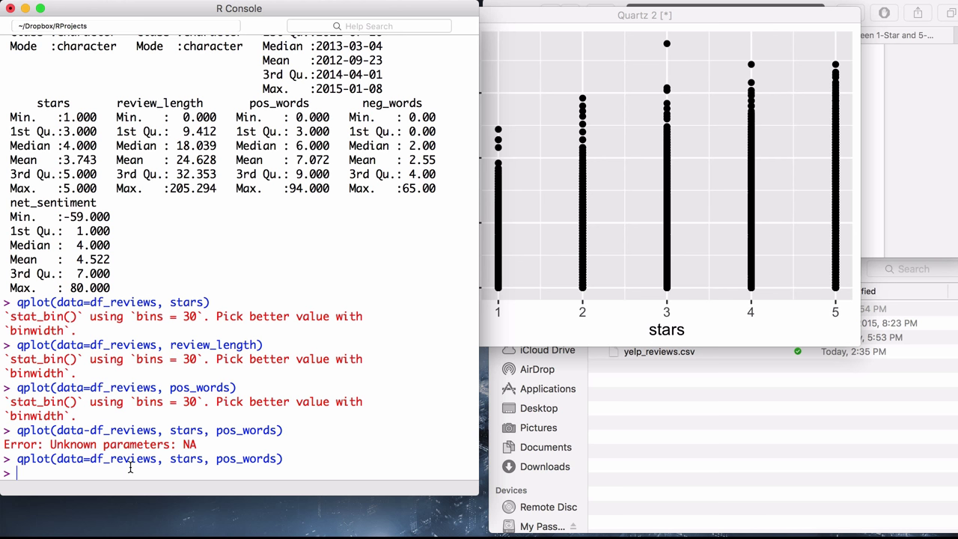
Add pos_norm = pos_words / review_length to df_reviews with mutate
type("df_reviews <-")
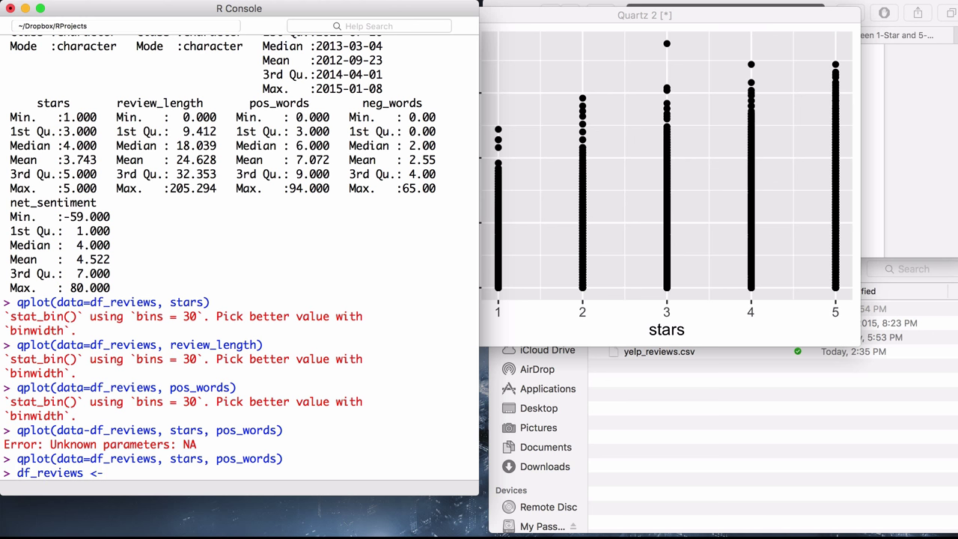
type("df_reviews")
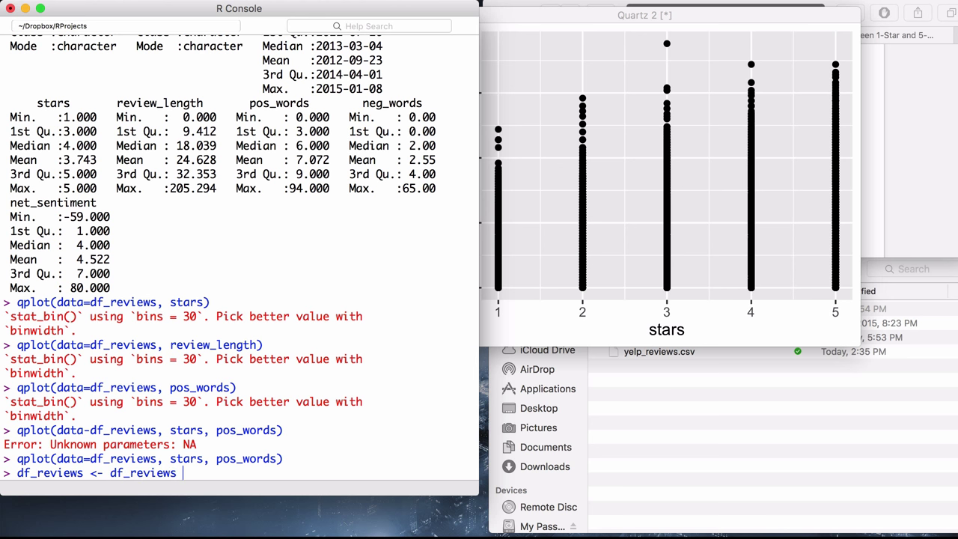
type("%>%")
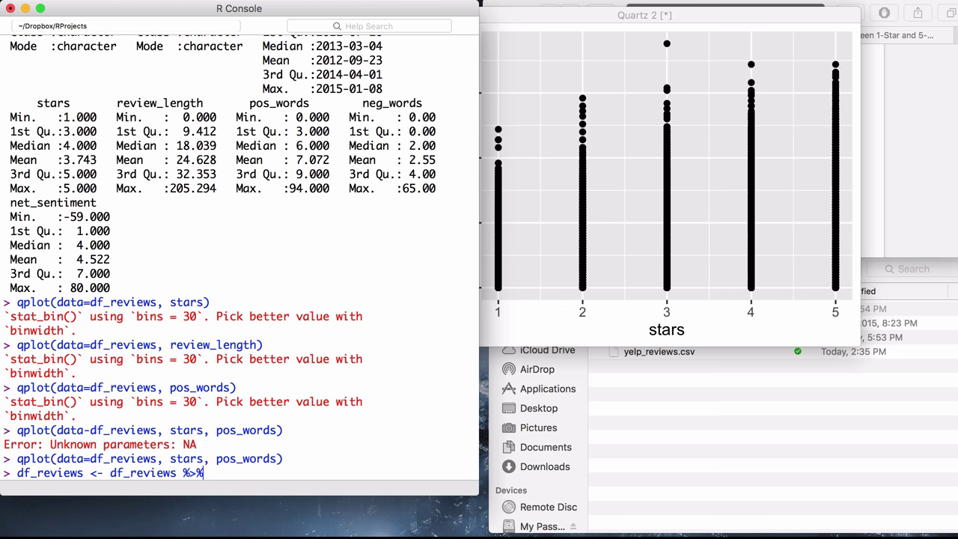
type("mutate(")
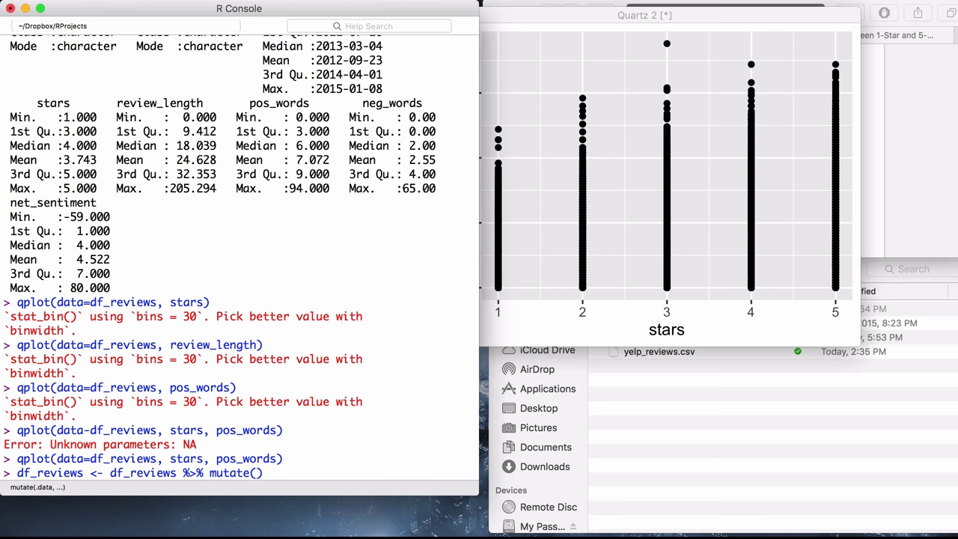
type("pos_norm =")
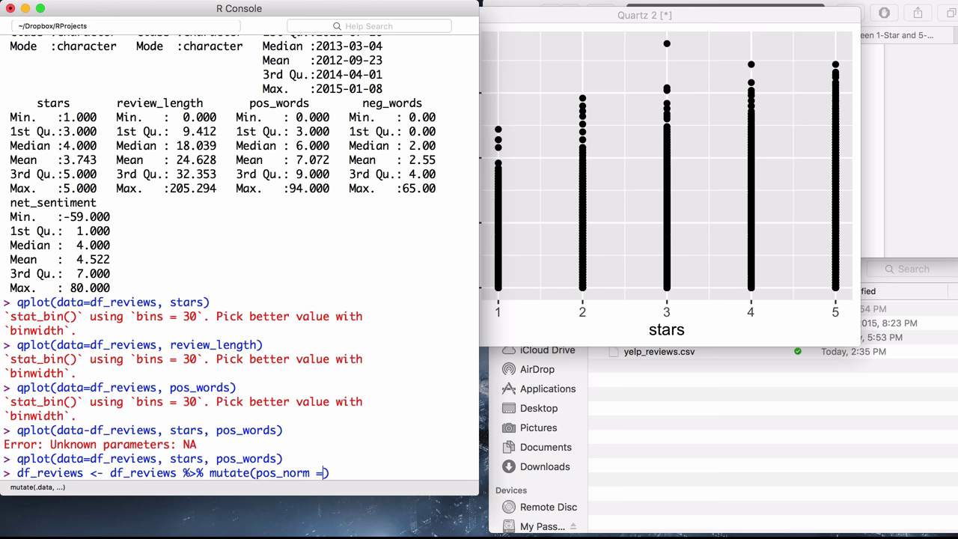
type("pos_words /")
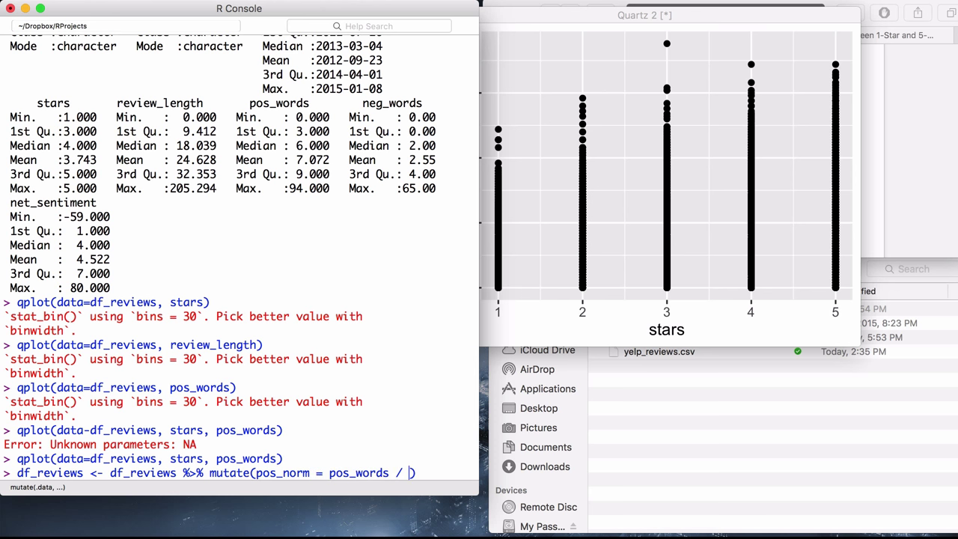
type("review_")
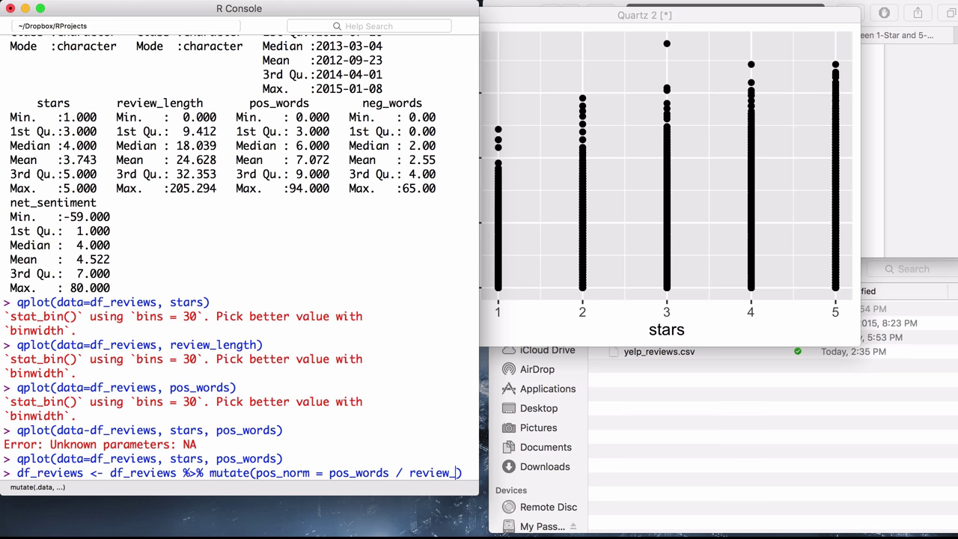
key("Return")
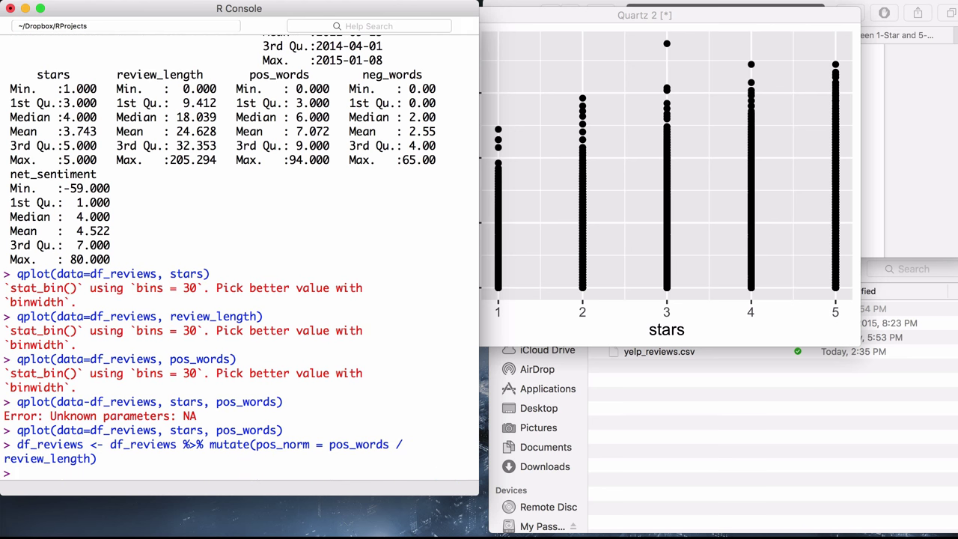
Print df_reviews to confirm pos_norm, then select 'pos' in pos_norm to change to neg
type("df_r")
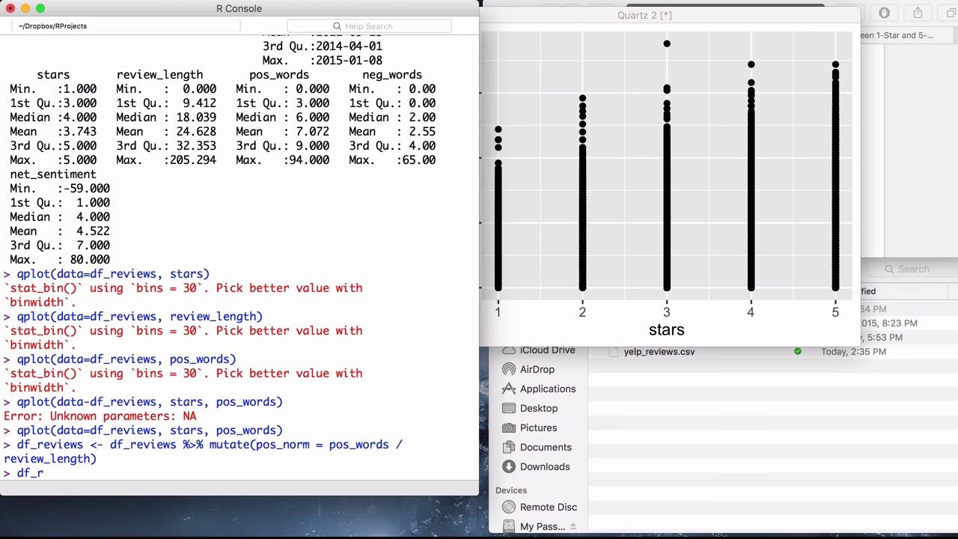
type("eviews")
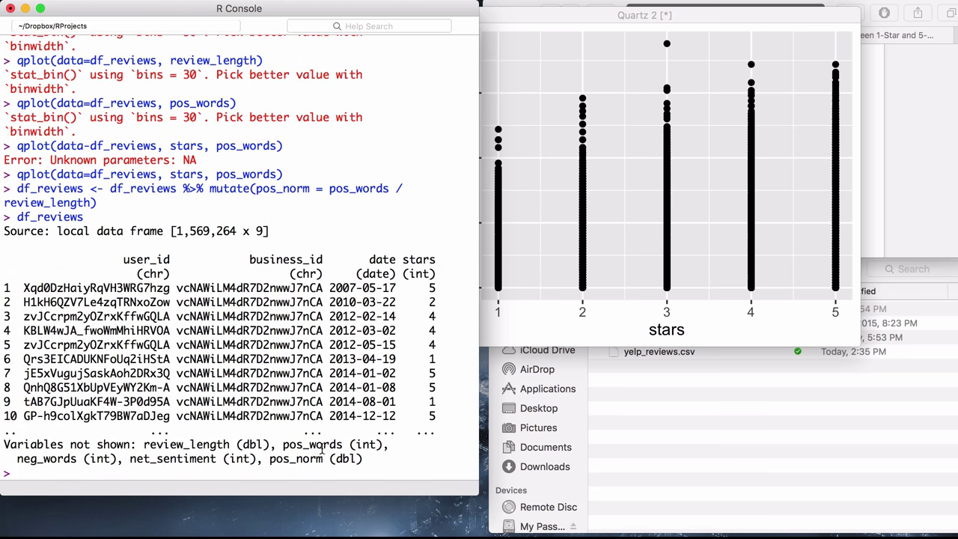
type("df_reviews <- df_reviews %>% mutate(pos_norm = pos_words / review_length")
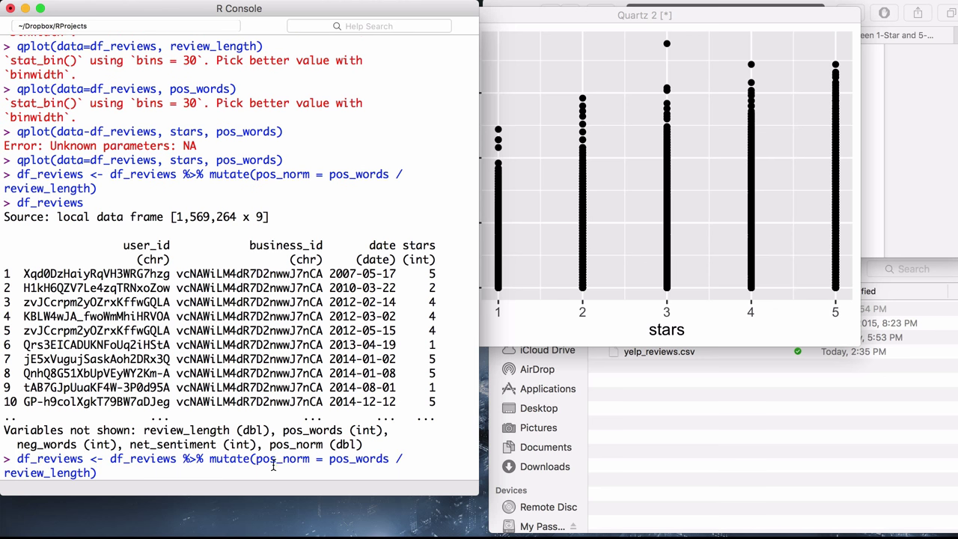
double_click(283, 459)
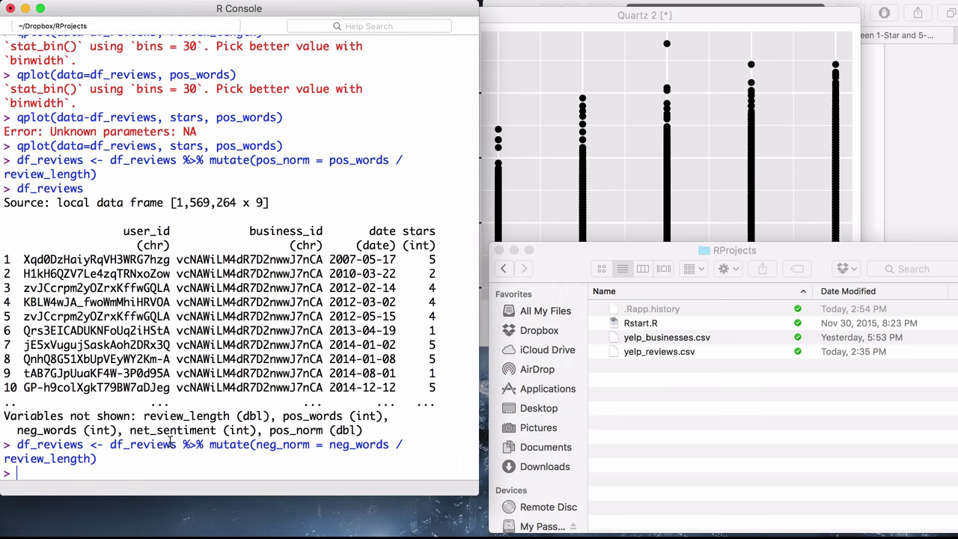
Load yelp_businesses.csv into df_businesses with read_csv
type("df_")
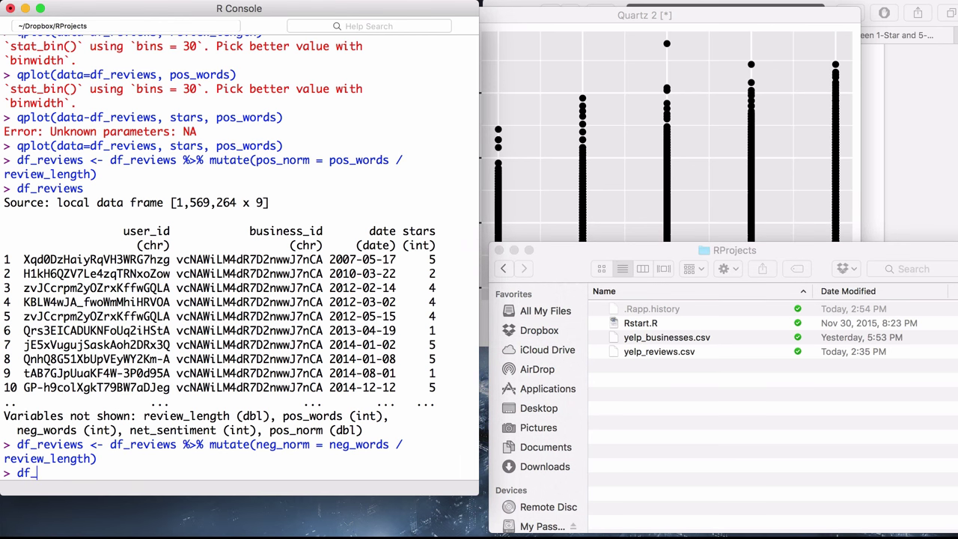
type("businesses <- read_csv(\"")
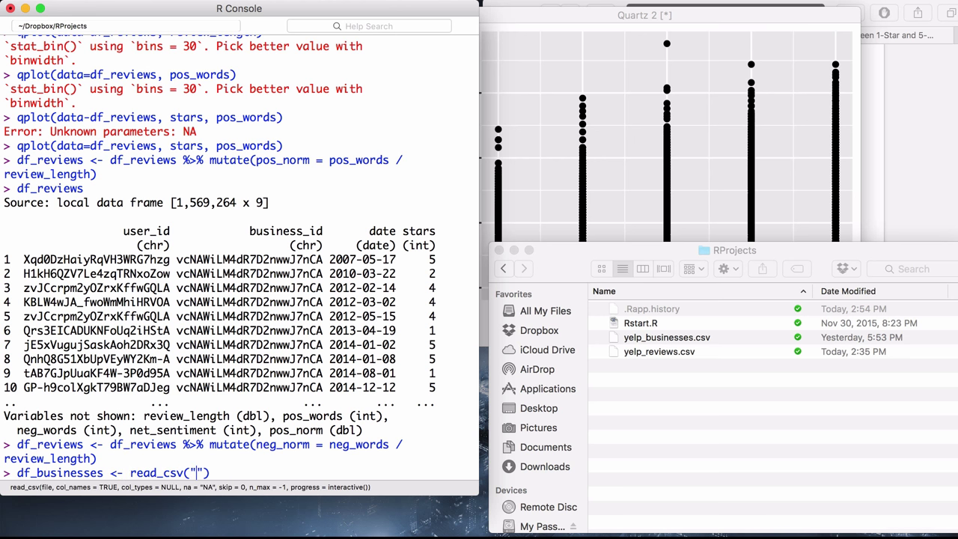
type("yelp_businesses.csv")
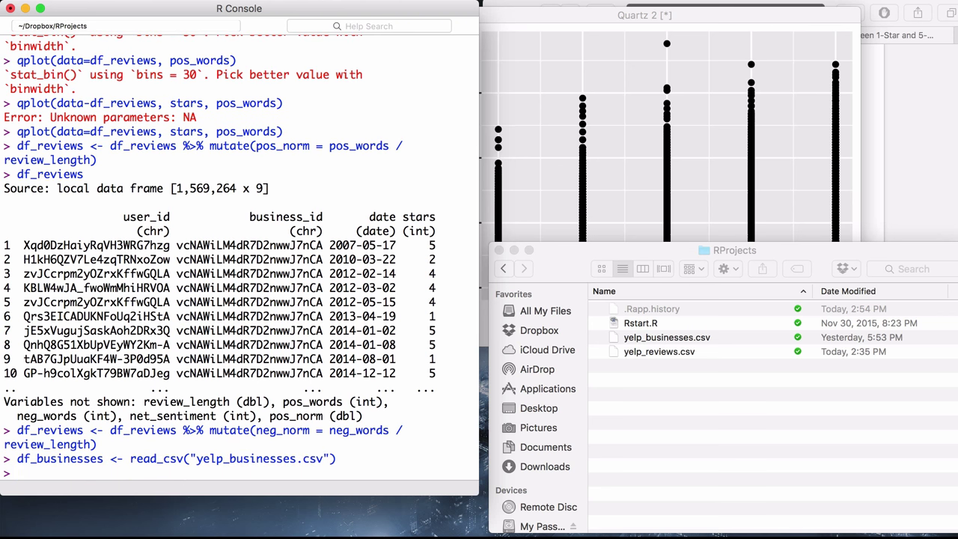
Count df_businesses rows (61,184) and print the businesses table
type("nr")
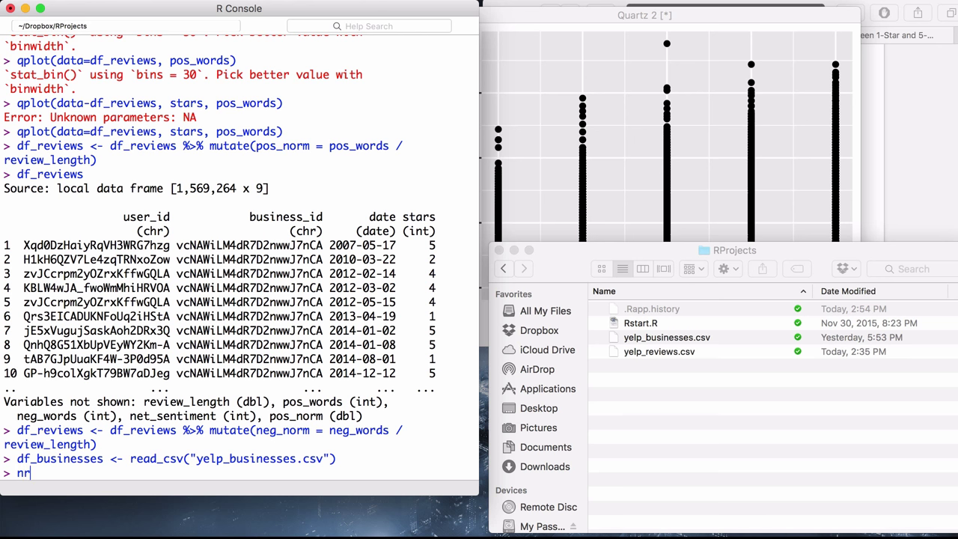
type("row()")
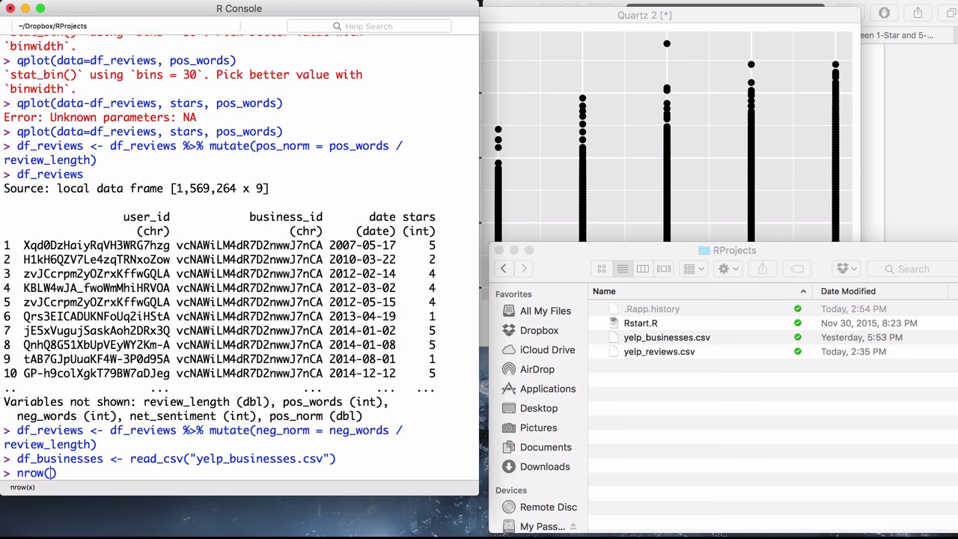
type("df_businesses")
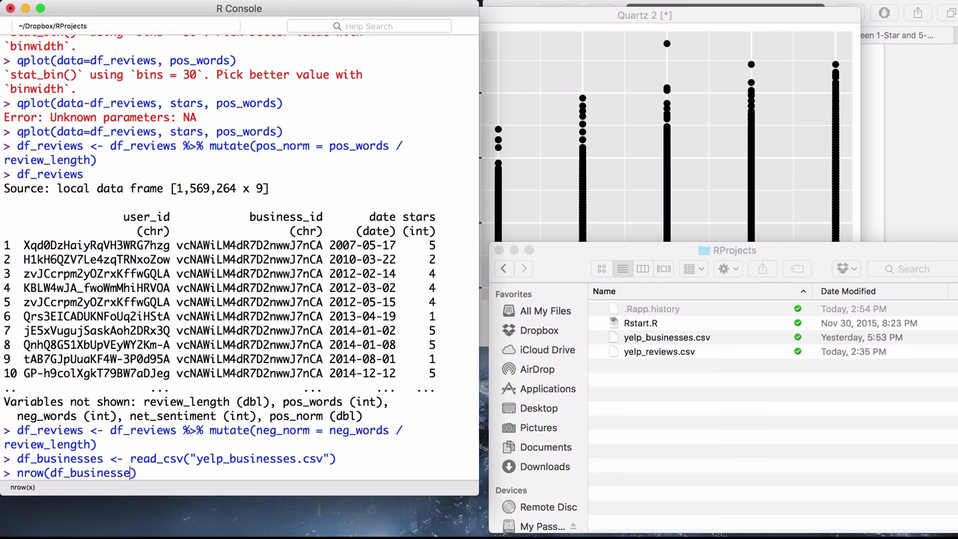
key("Return")
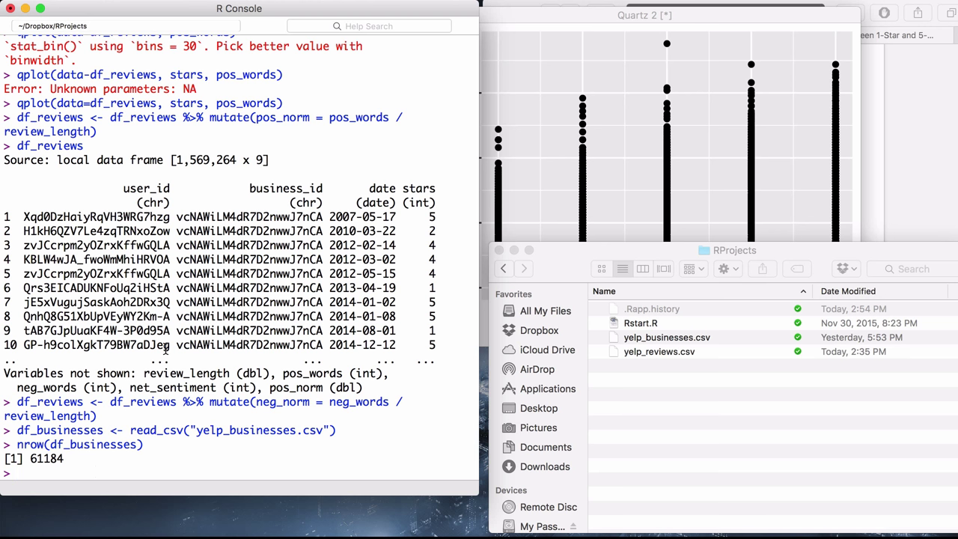
type("df_businesses")
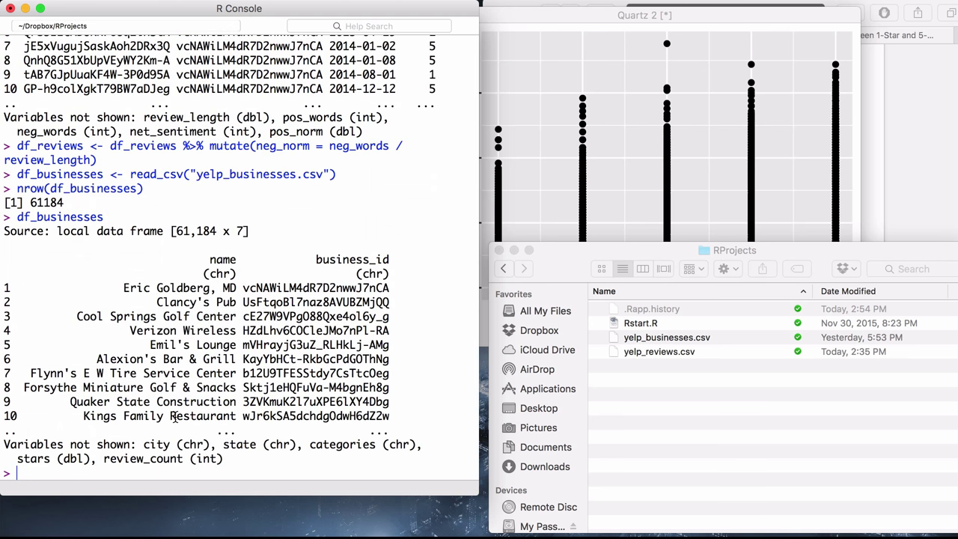
mouse_move(186, 316)
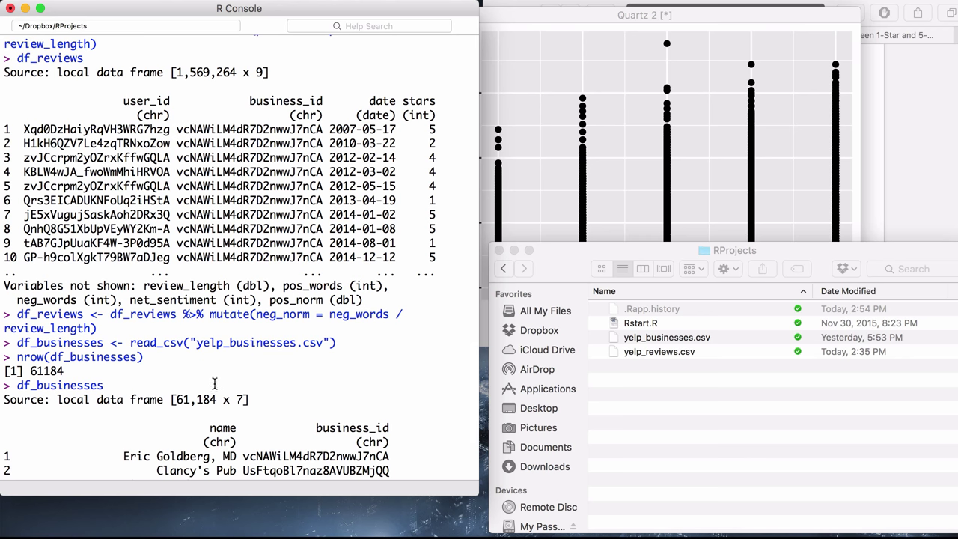
mouse_move(258, 464)
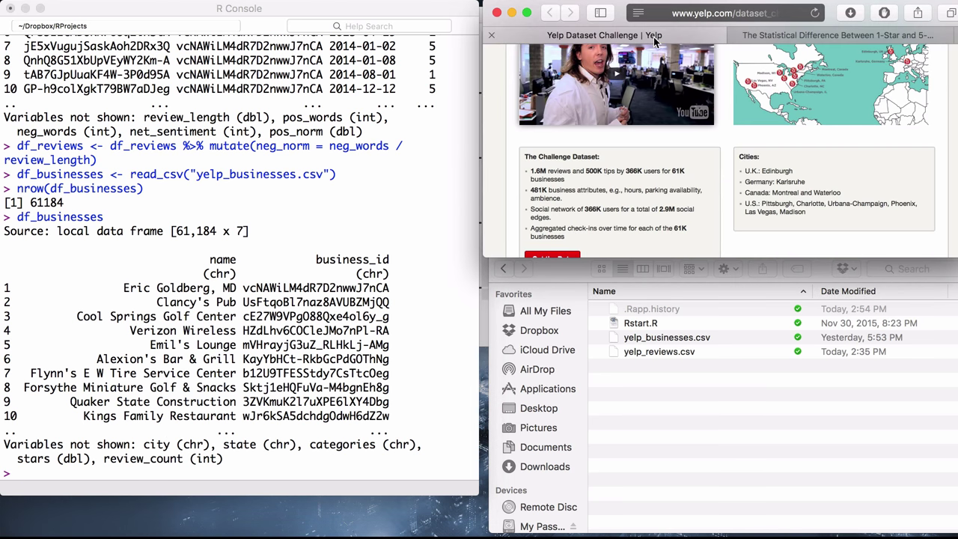
mouse_move(750, 193)
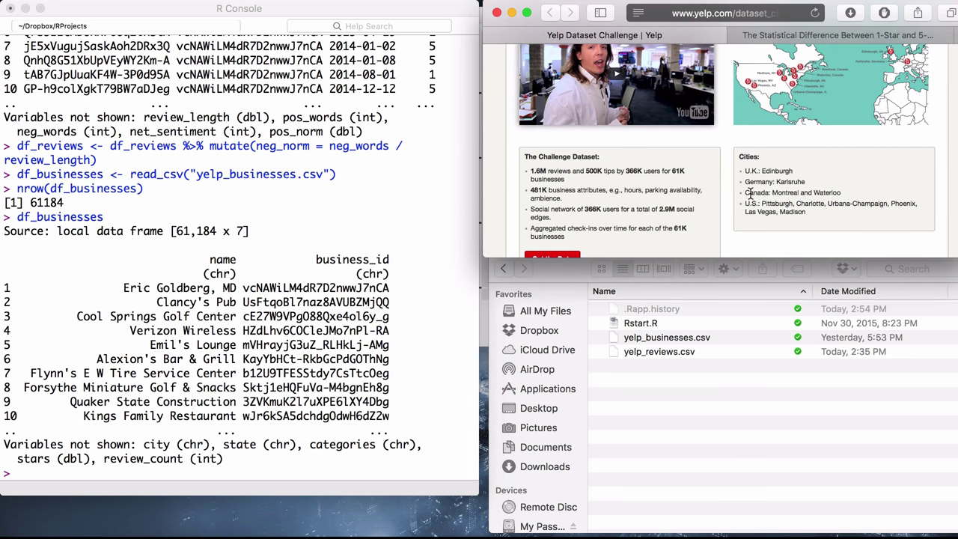
mouse_move(872, 200)
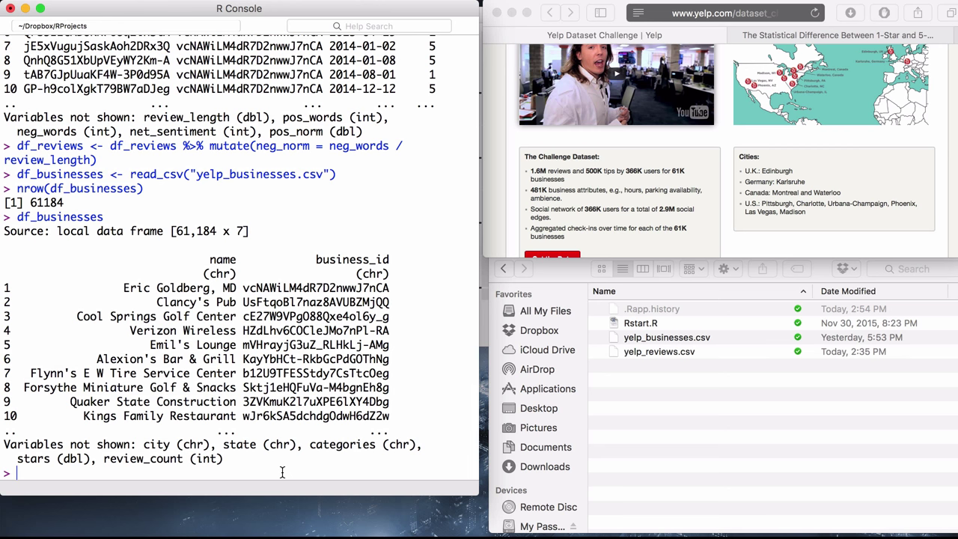
List df_businesses categories and scroll through labels like Doctors|Health & Medical
type("df_")
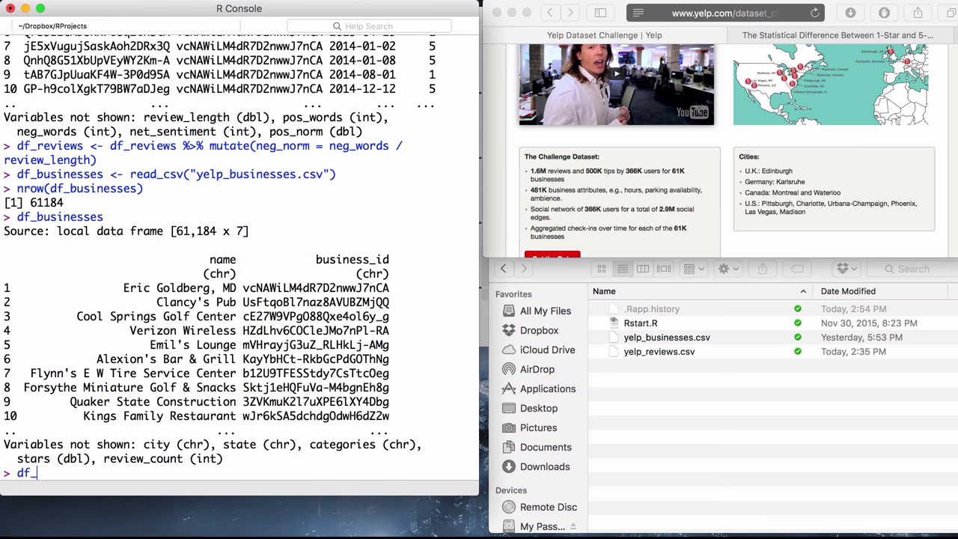
type("businesses %>% select(")
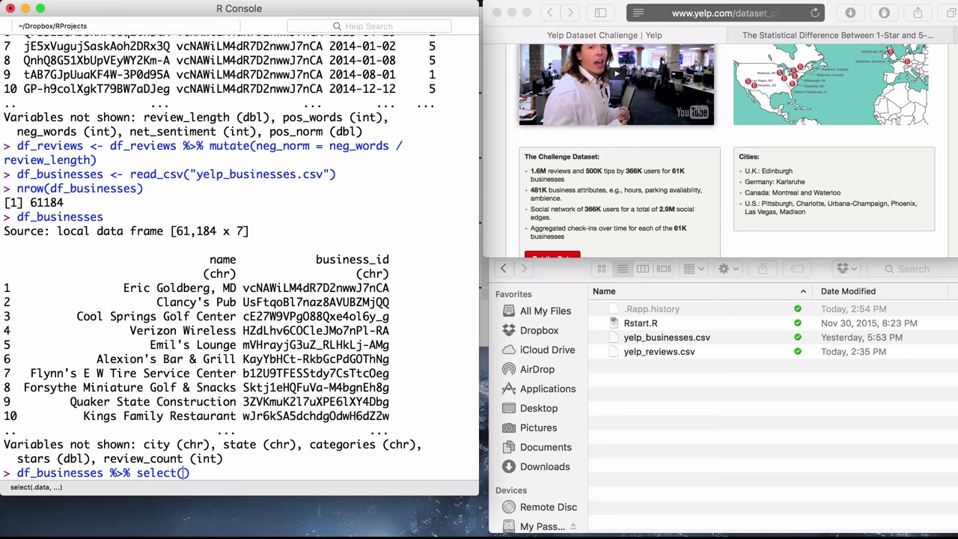
type("c")
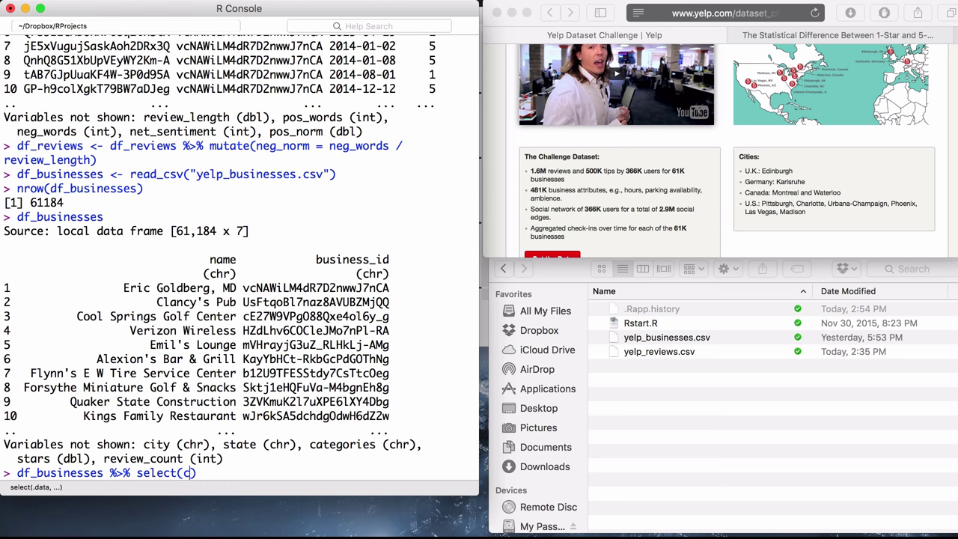
type("ategories")
key("Enter")
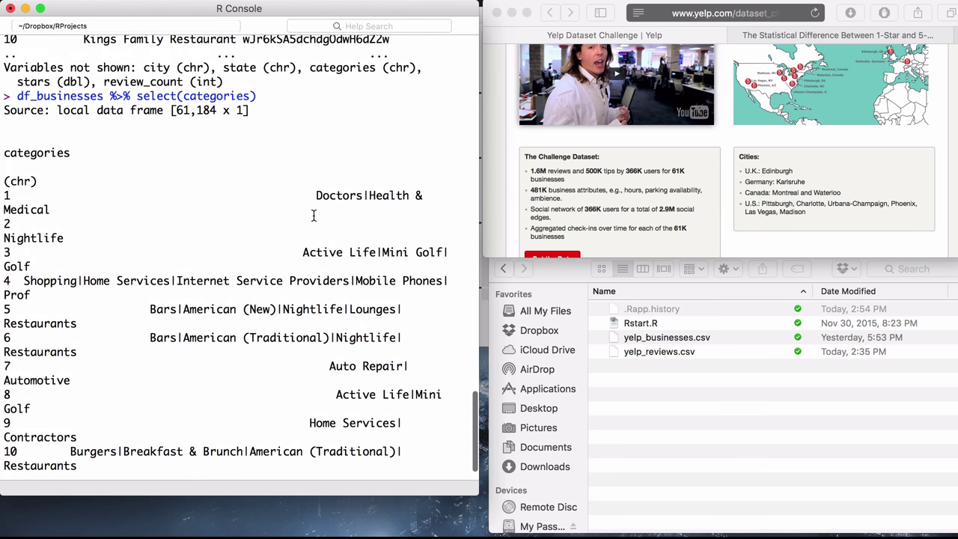
mouse_move(271, 206)
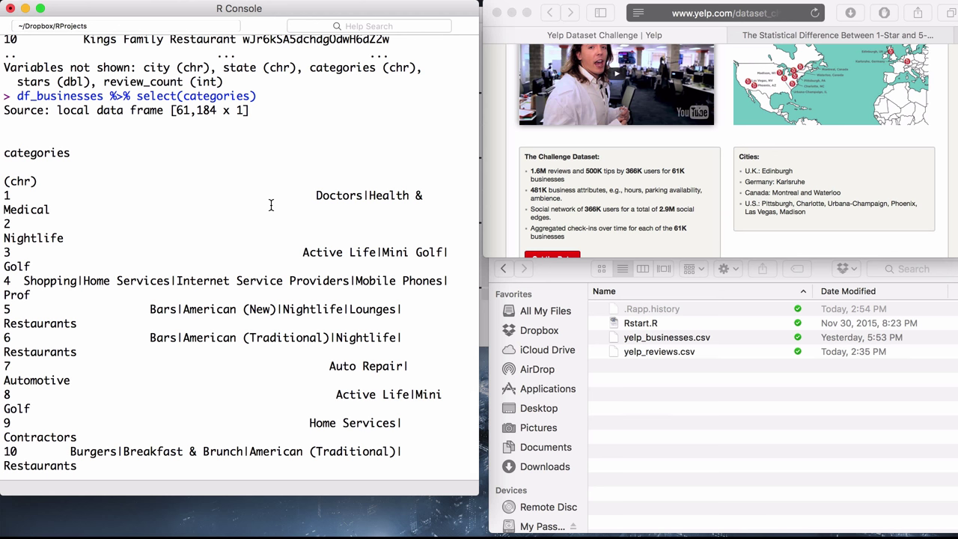
mouse_move(321, 217)
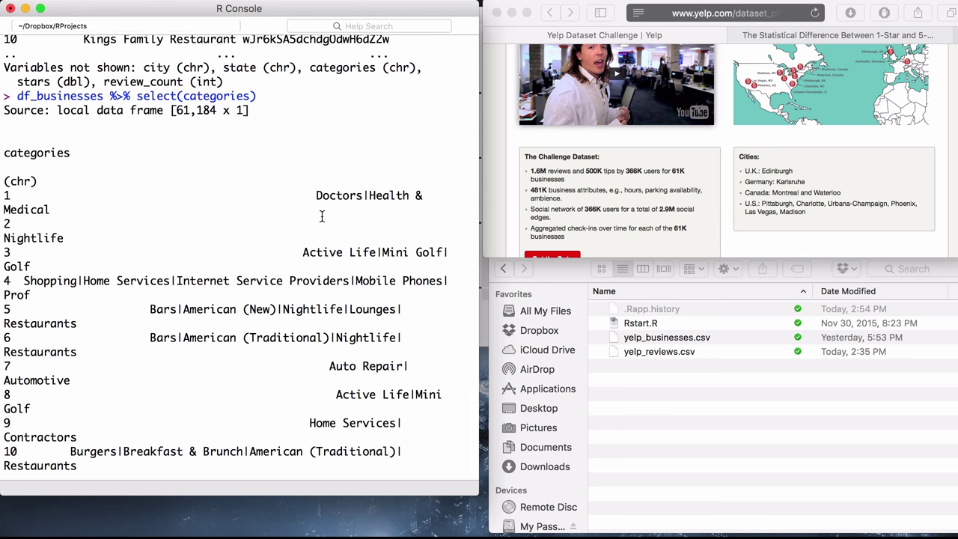
mouse_move(372, 235)
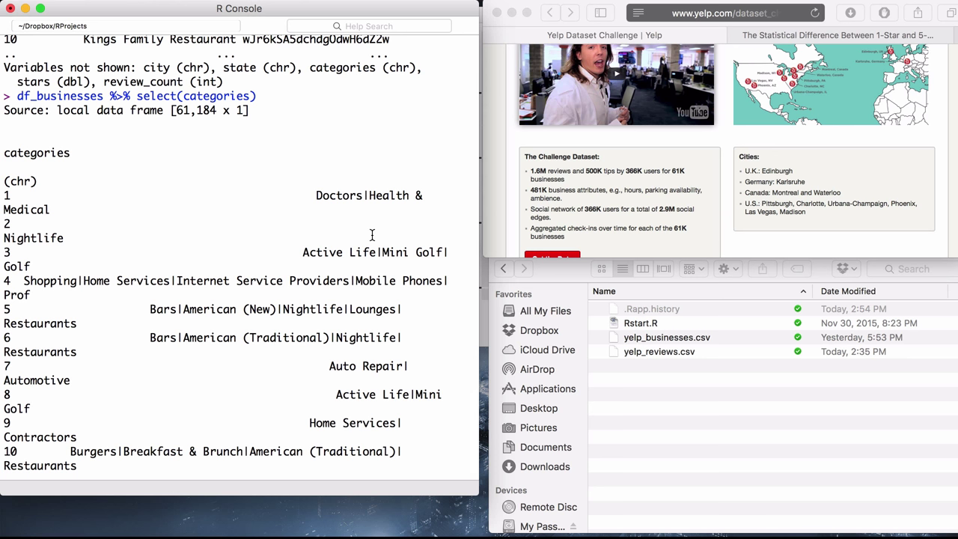
mouse_move(367, 252)
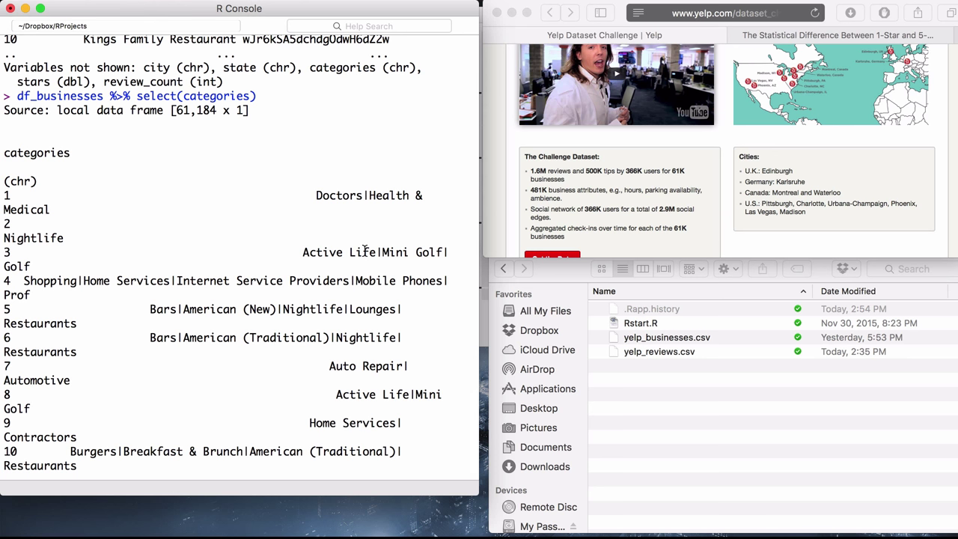
mouse_move(283, 329)
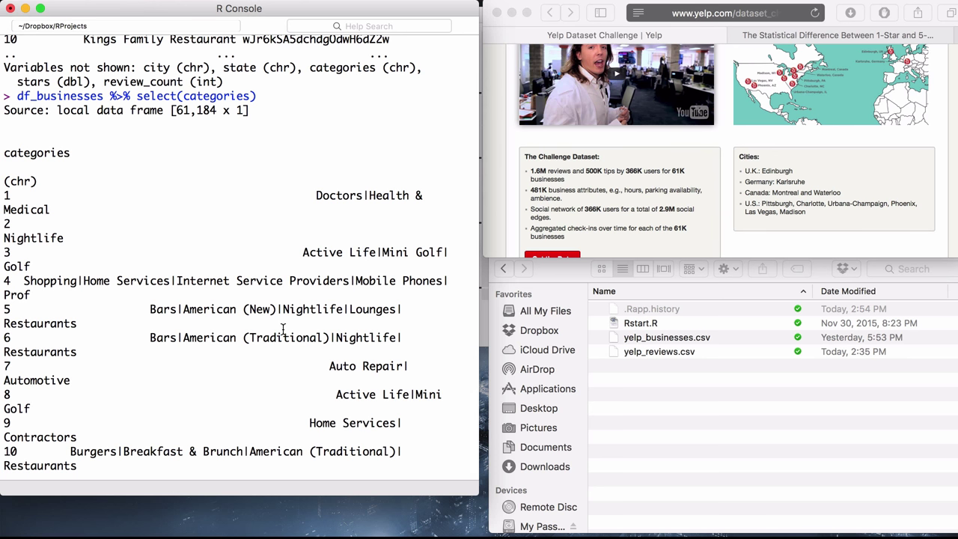
scroll("down", 3)
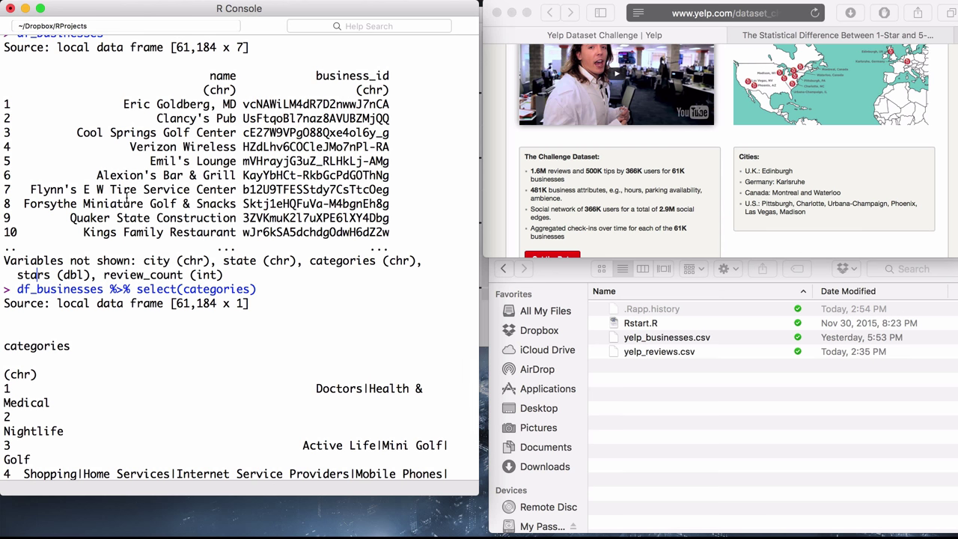
mouse_move(168, 275)
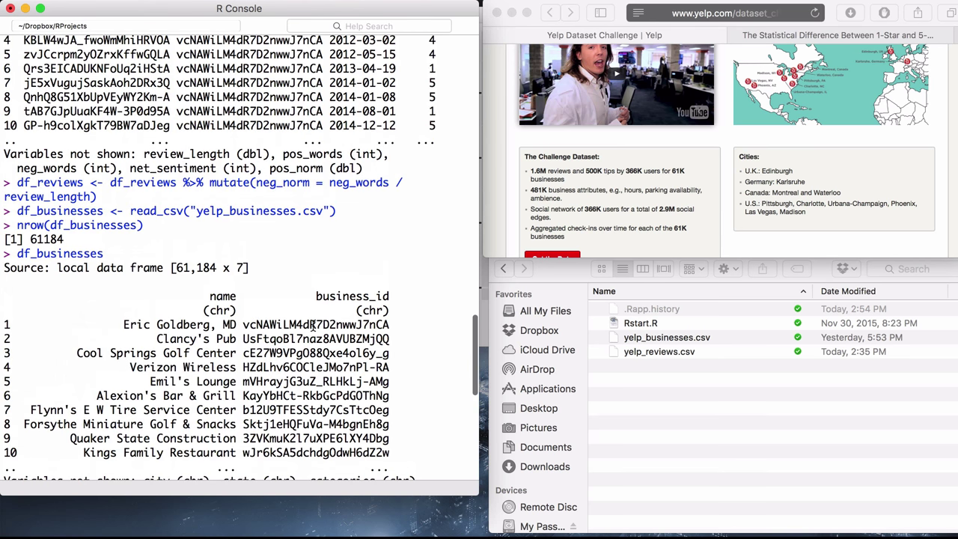
Assign df_reviews <- df_reviews %>% left_join(df_businesses), fixing a typo in the name
type("df_businesses %>% select(categories)")
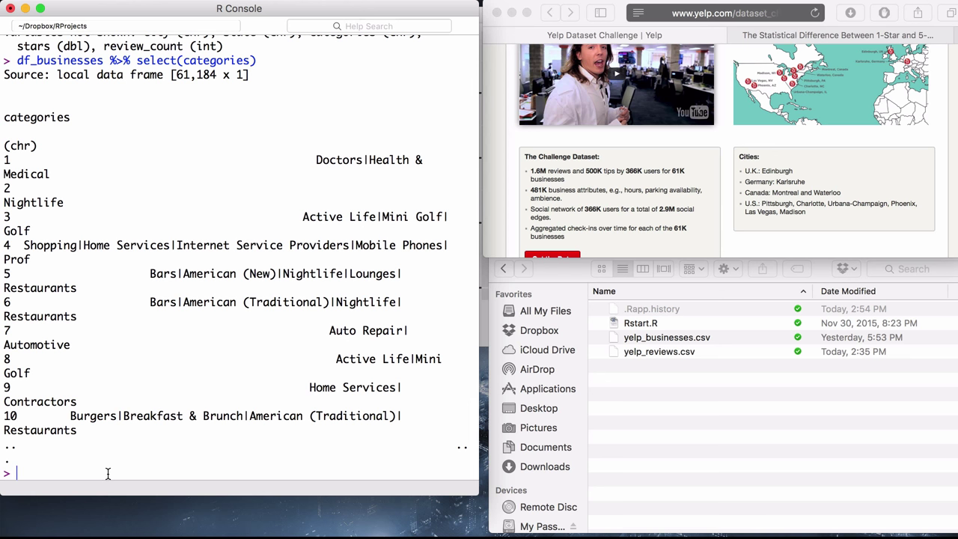
type("df")
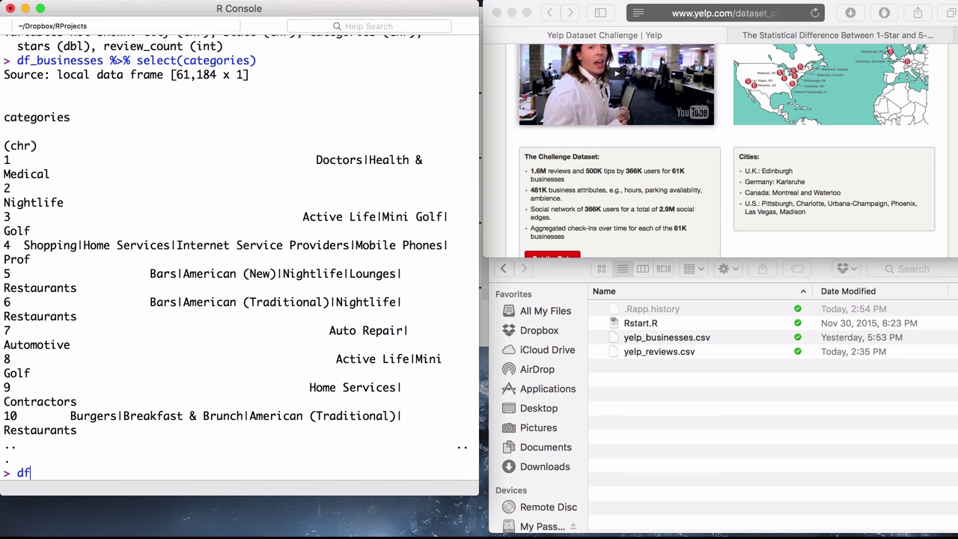
type("_rev")
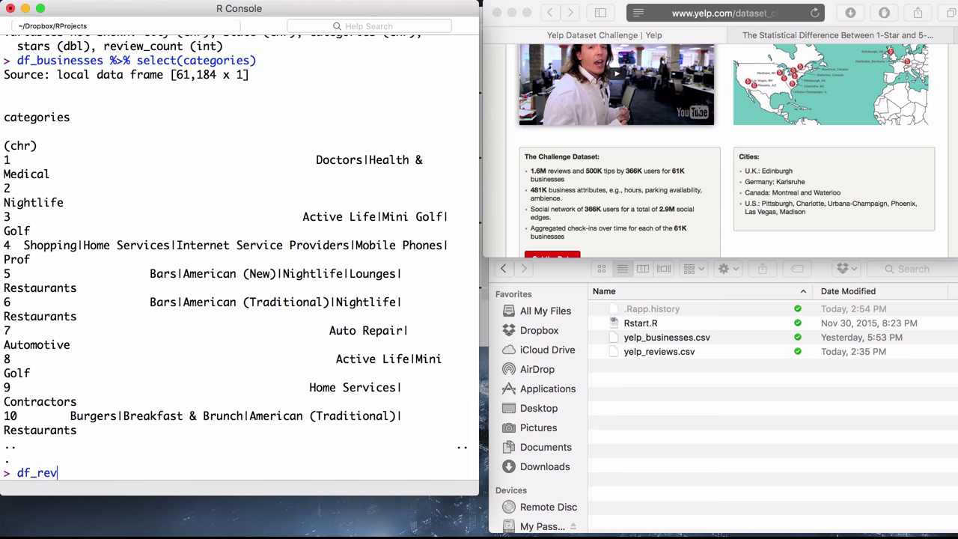
type("e")
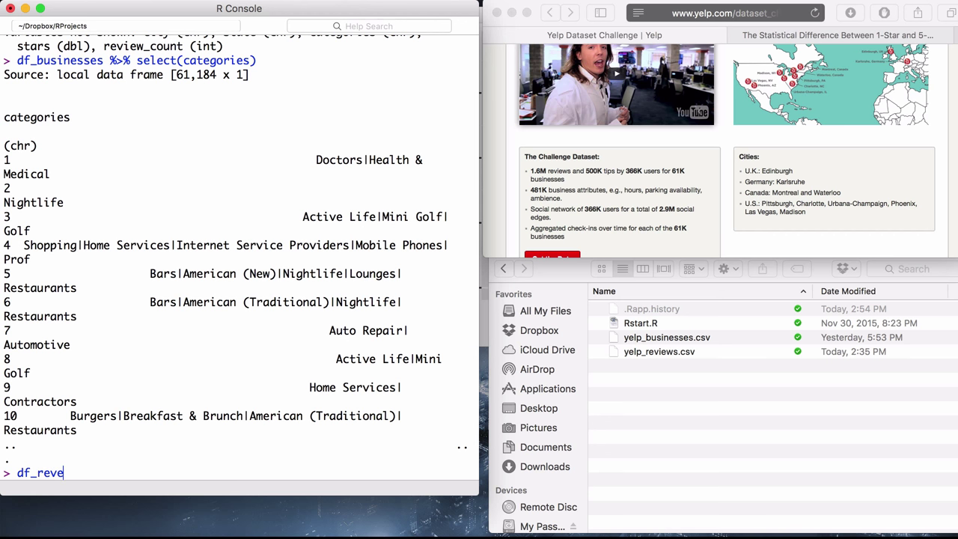
key("Backspace")
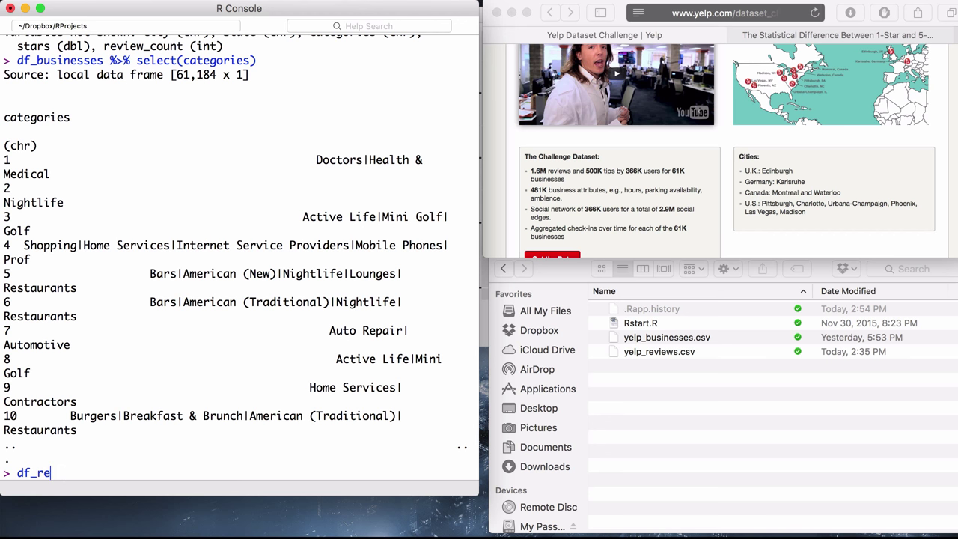
type("view")
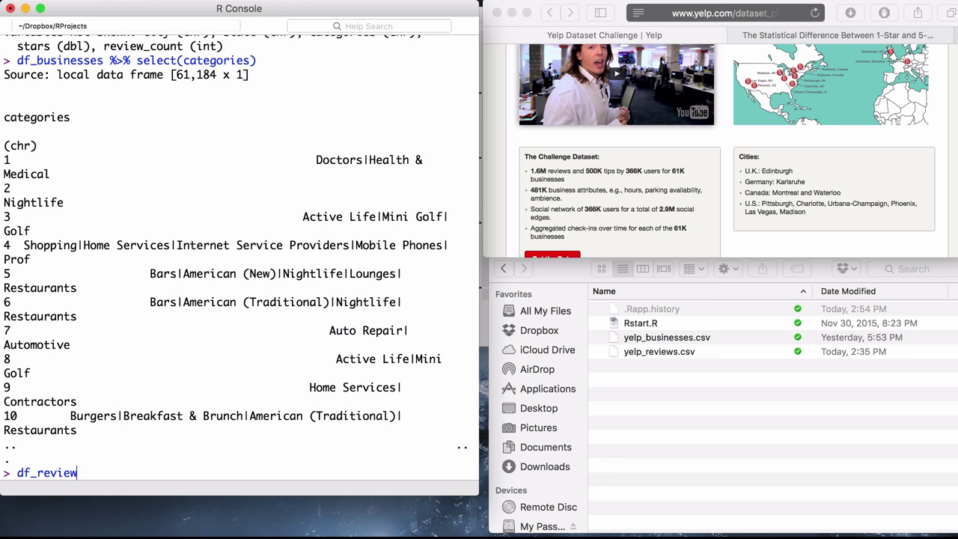
type("s <-")
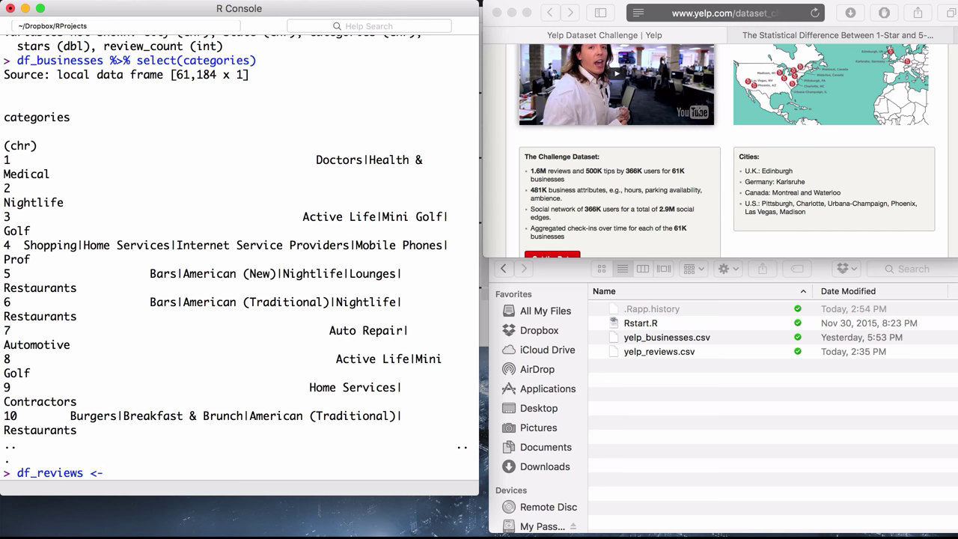
type("de")
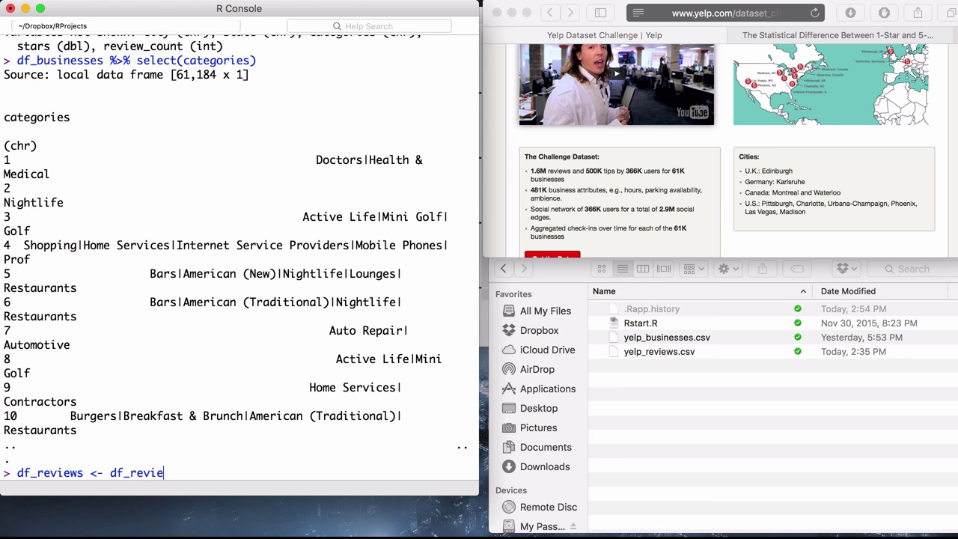
type("ws %>%")
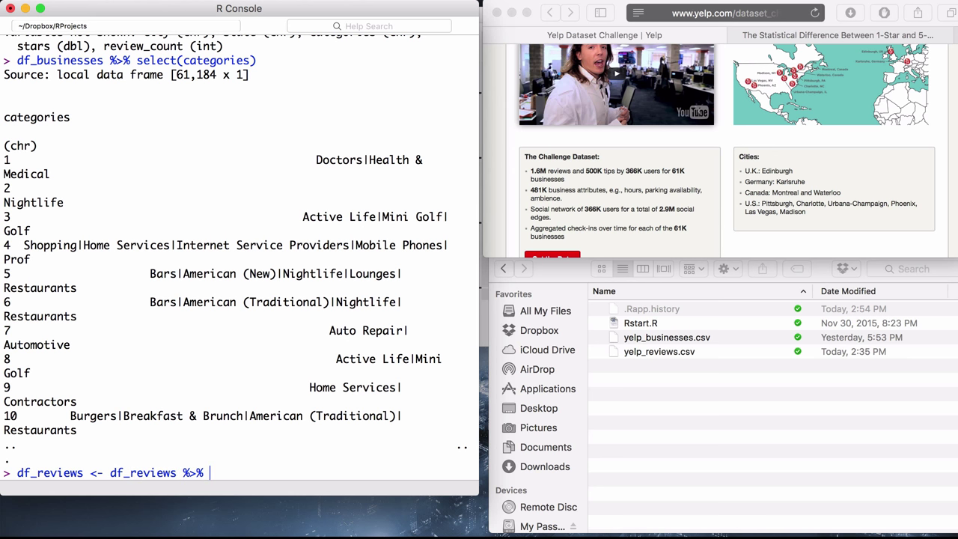
type("left_")
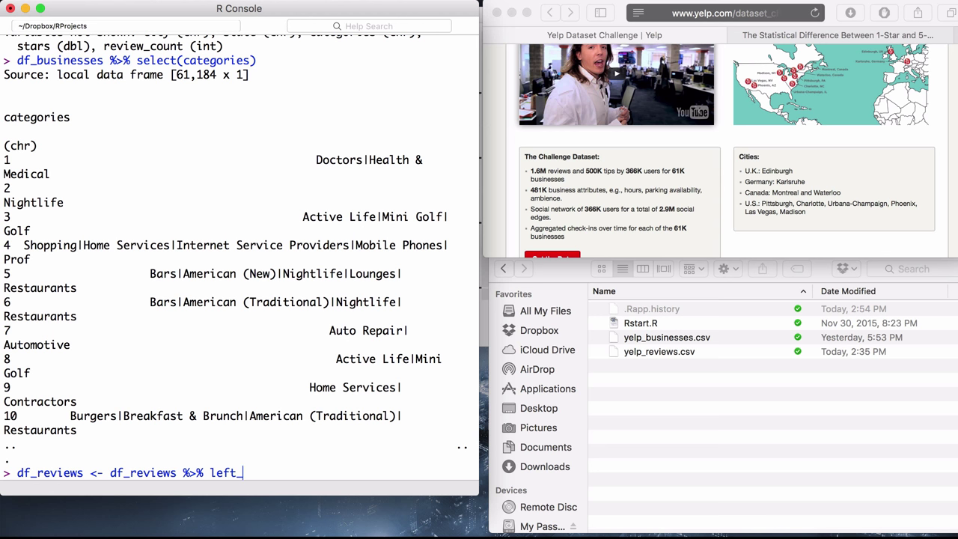
type("join()")
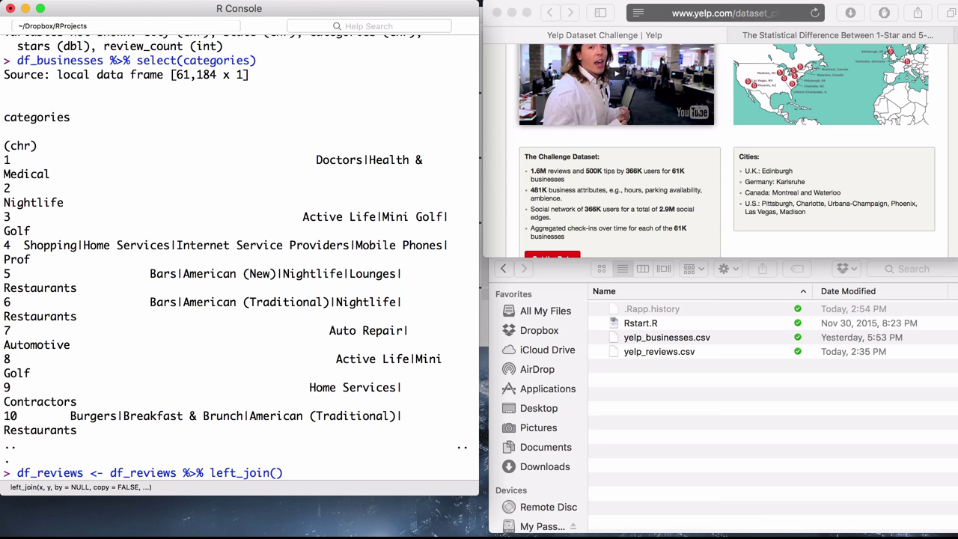
type("df_")
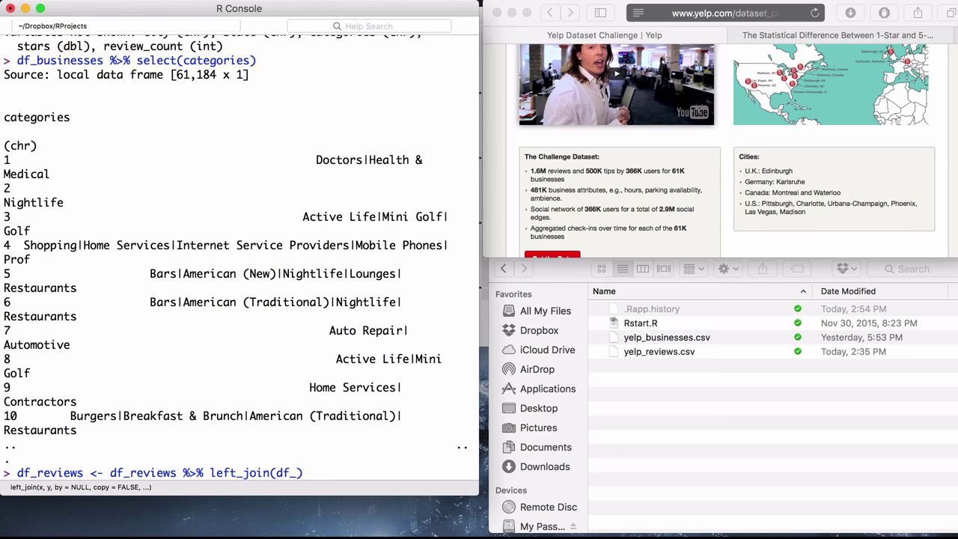
type("businesses")
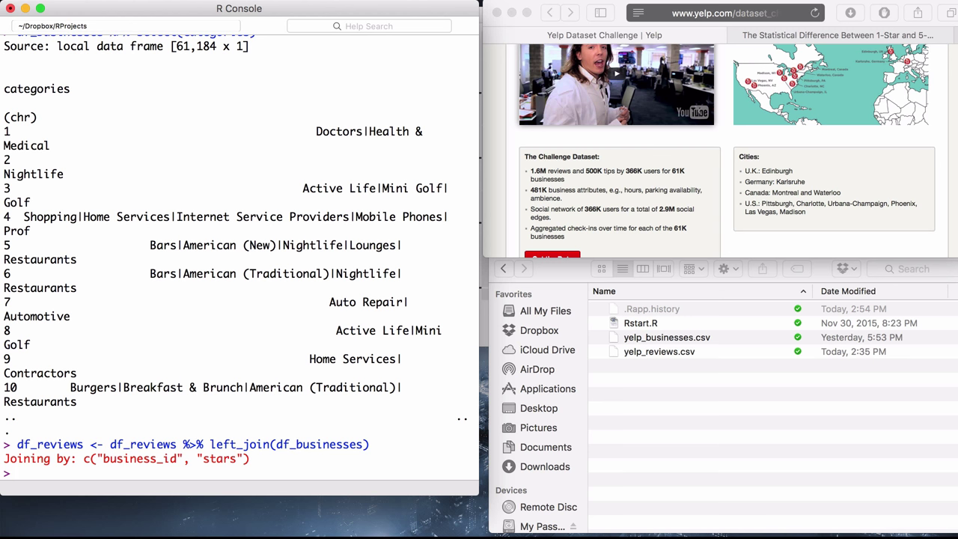
Print df_reviews, now 1,569,264 rows by 15 columns
type("df")
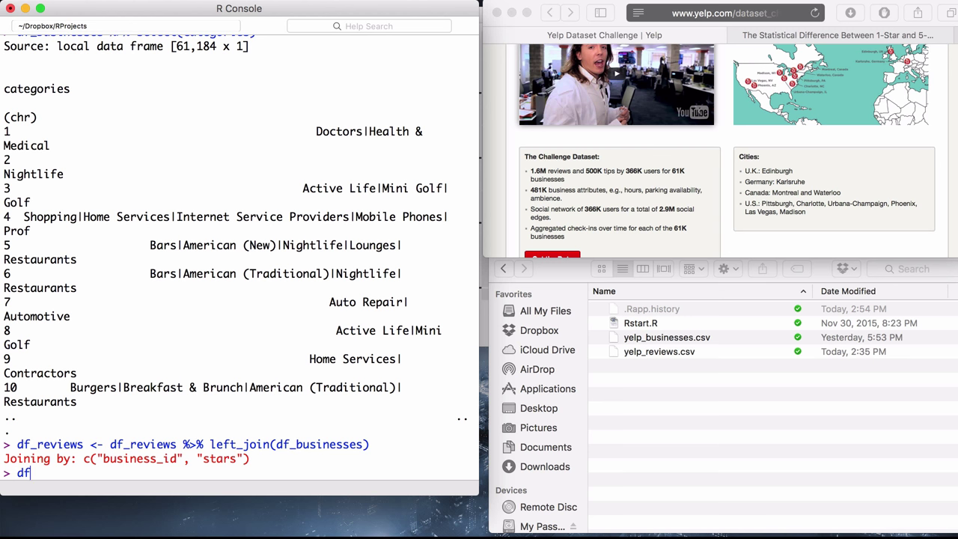
type("_")
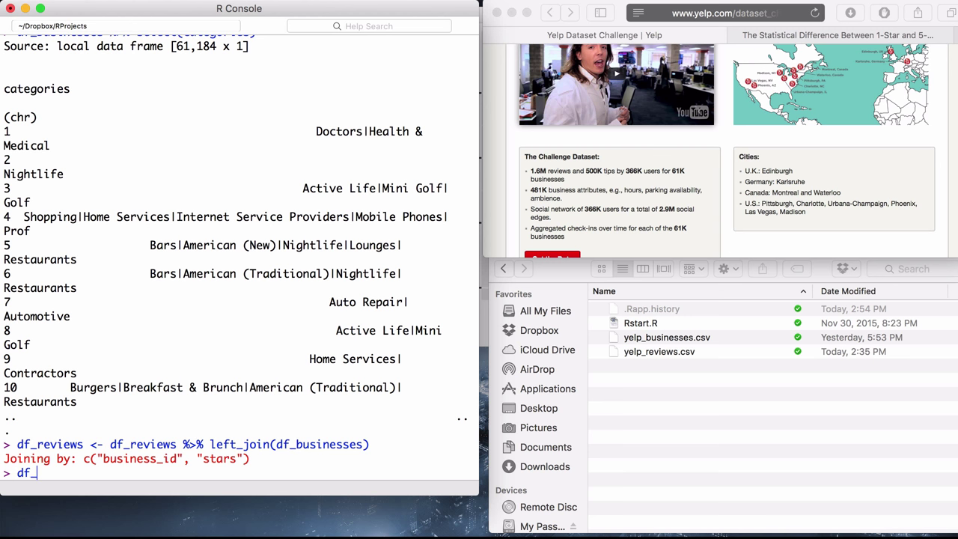
type("df_reviews %>% left_join(df_businesses")
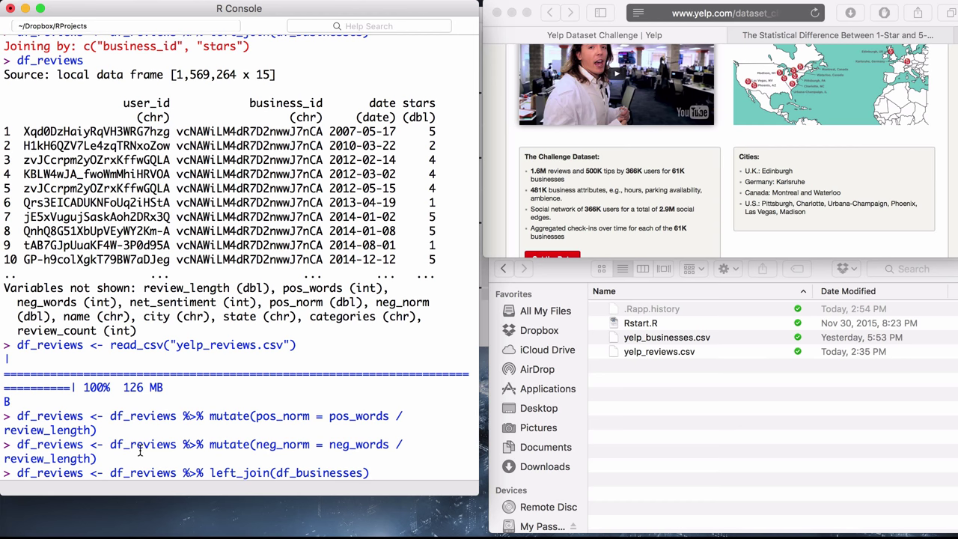
mouse_move(391, 474)
type(", ")
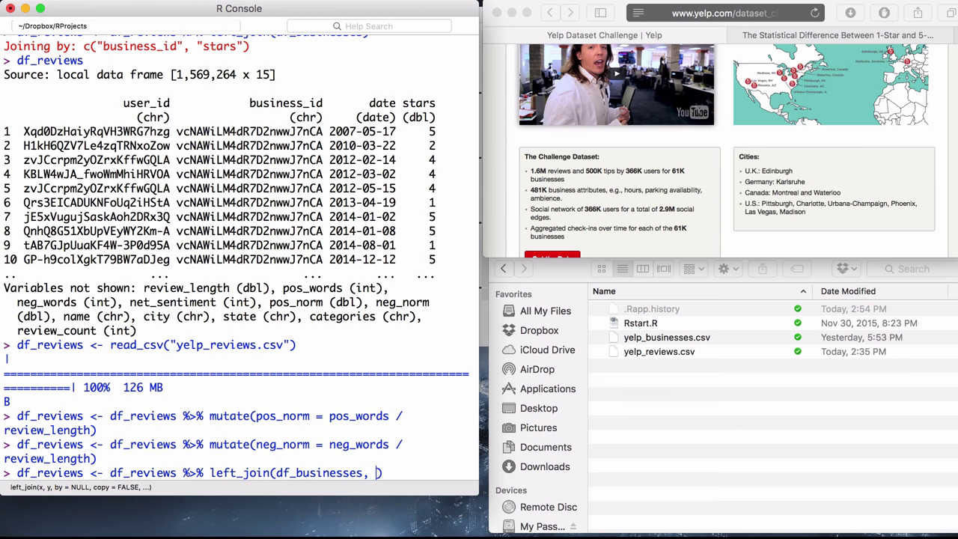
Rerun the left_join with by="business_id" and browse the 16-column df_reviews with stars.x/stars.y
type("by=\"\"")
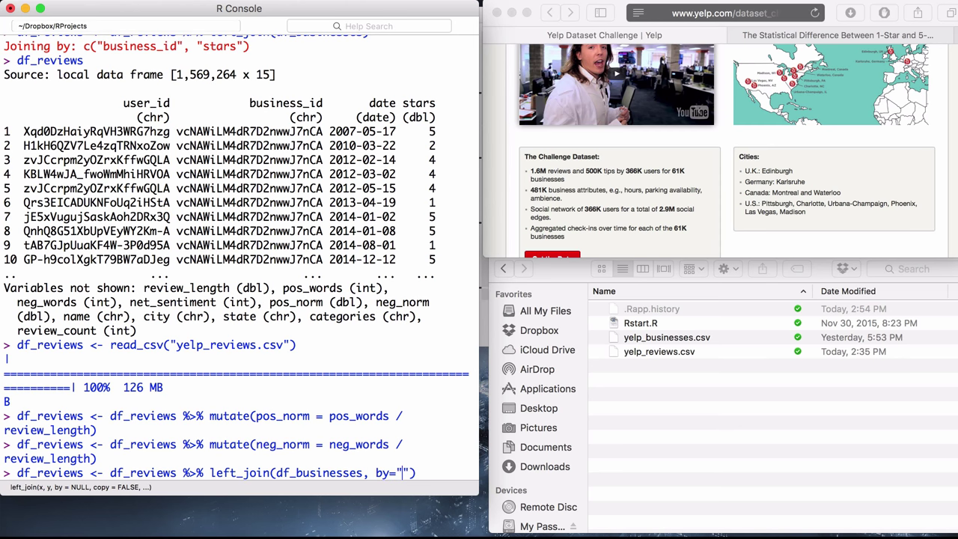
type("busines")
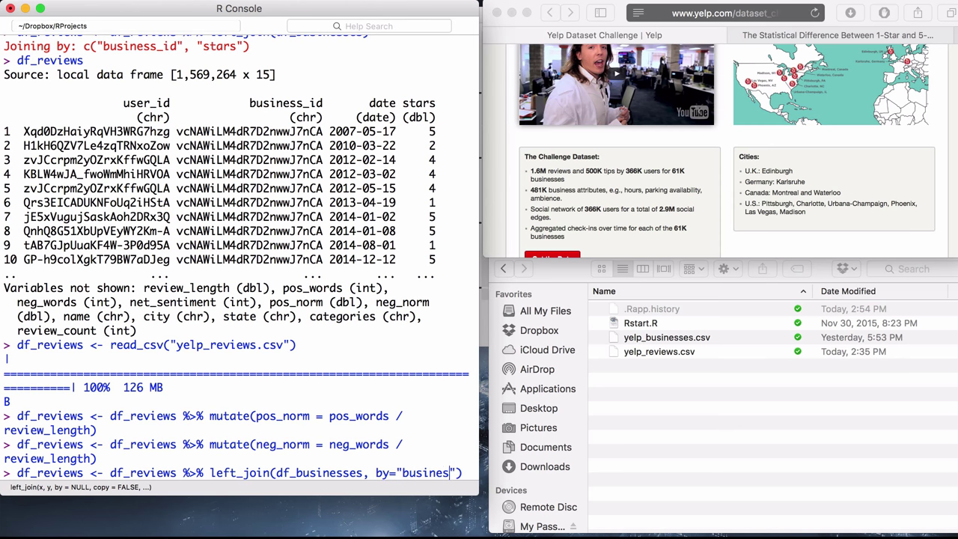
type("s_i")
key("Return")
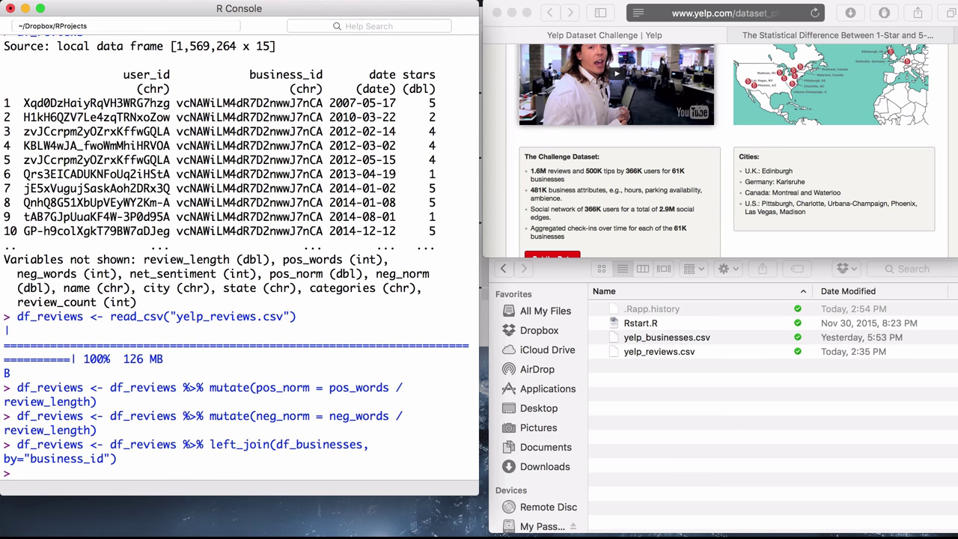
type("df_reviews")
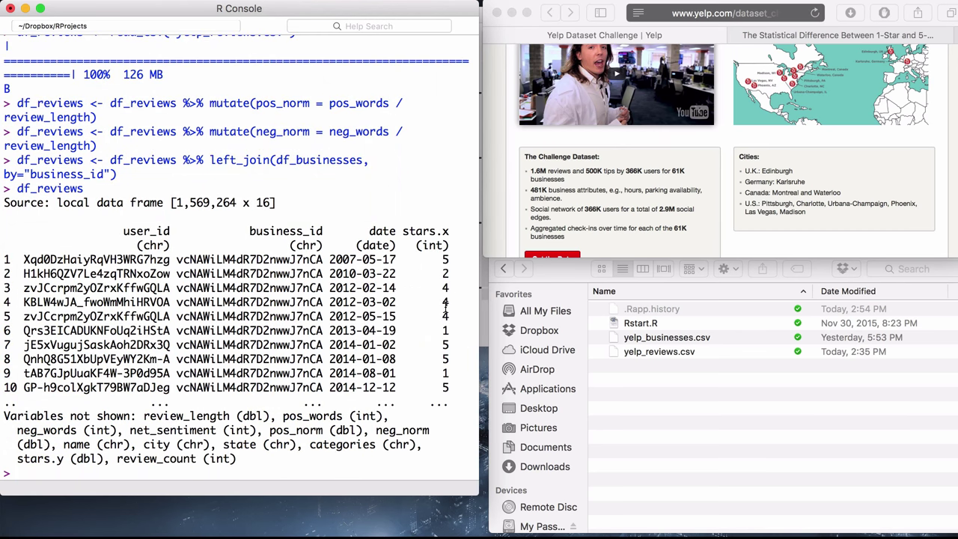
mouse_move(433, 268)
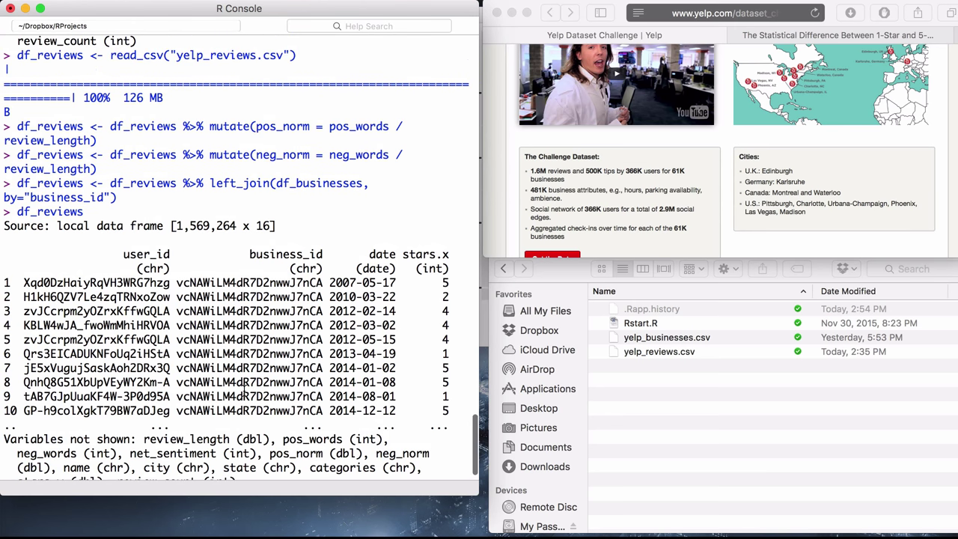
scroll("down", 3)
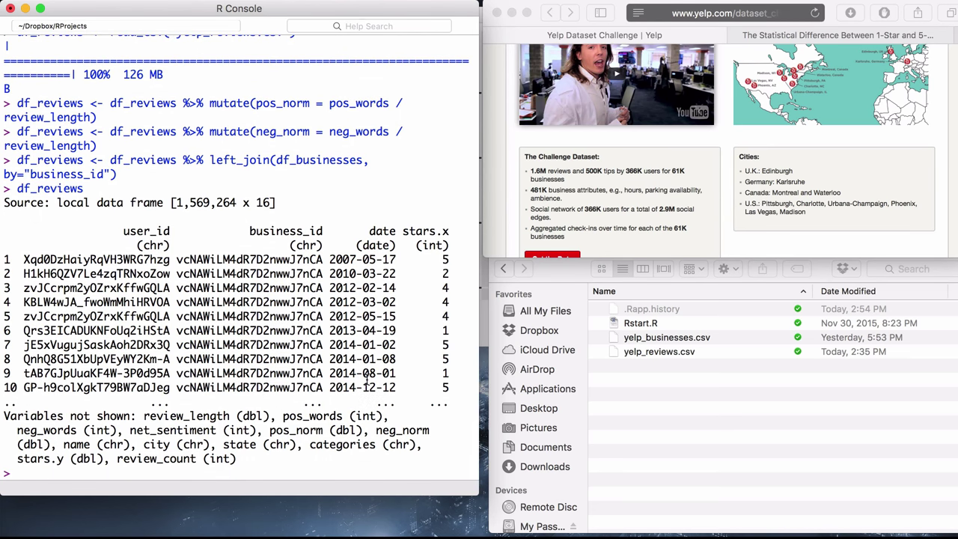
mouse_move(383, 388)
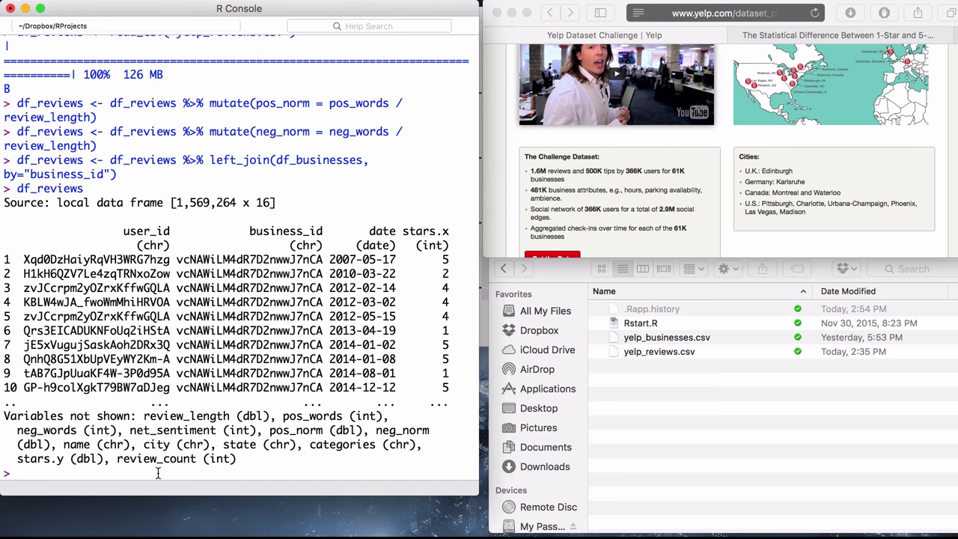
Begin df_cities <- df_reviews %>% group_by(city)
type("df_cities")
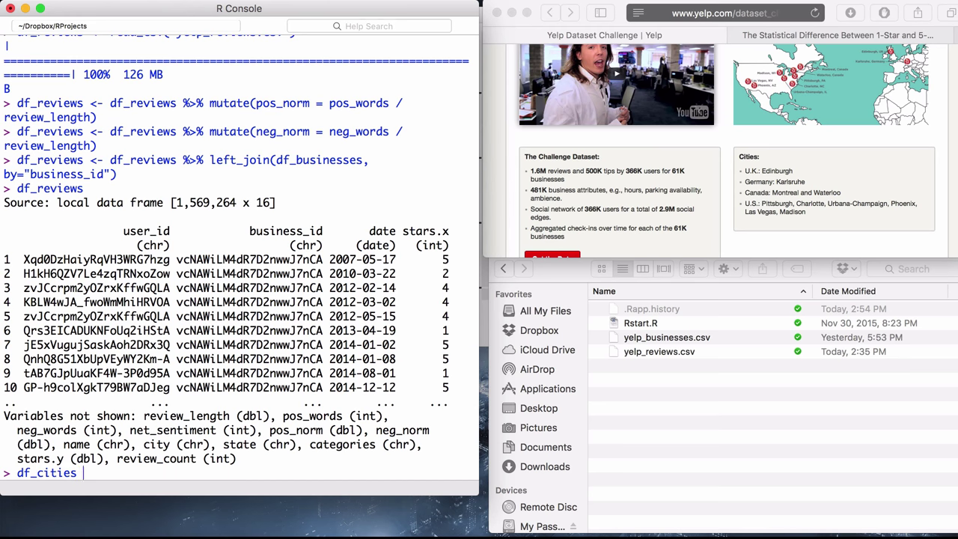
type("<- df")
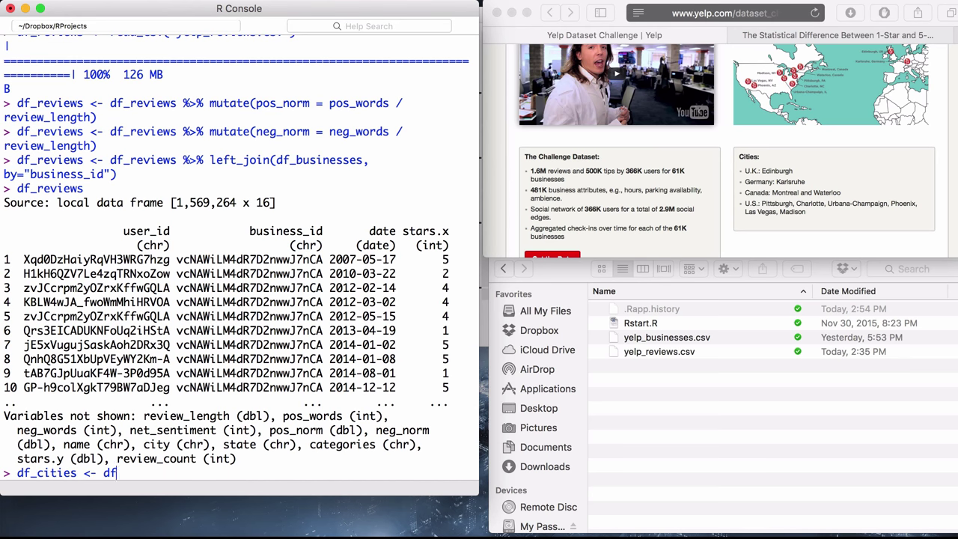
type("_reviews")
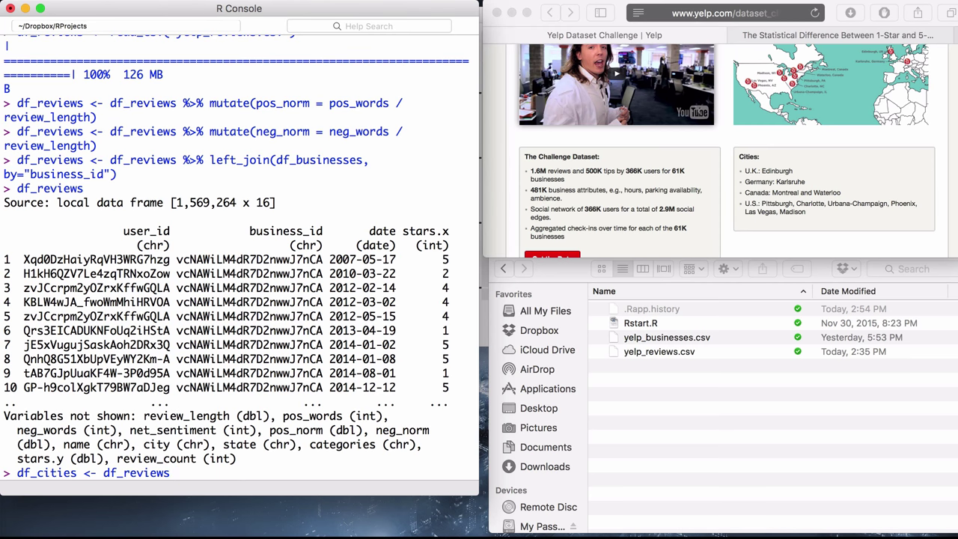
type("%>% groupP")
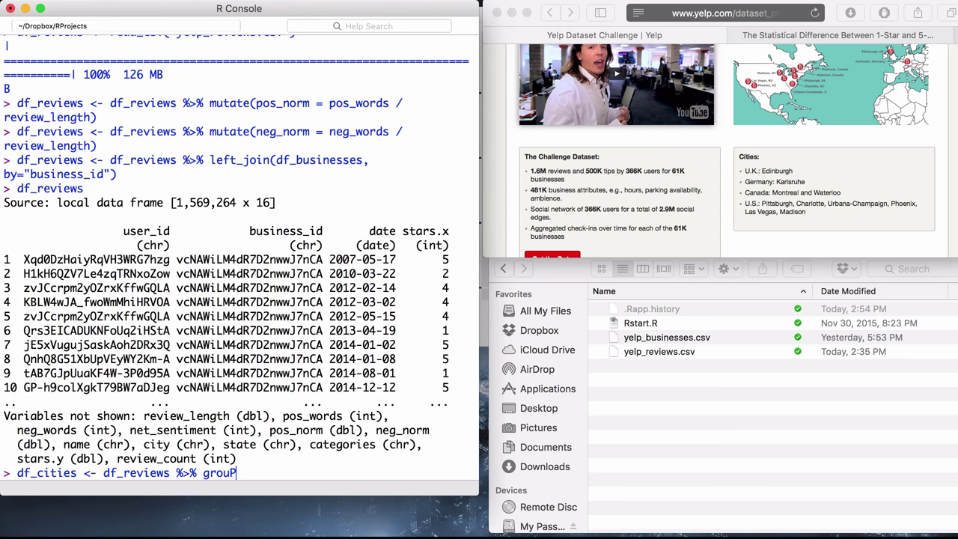
type("_")
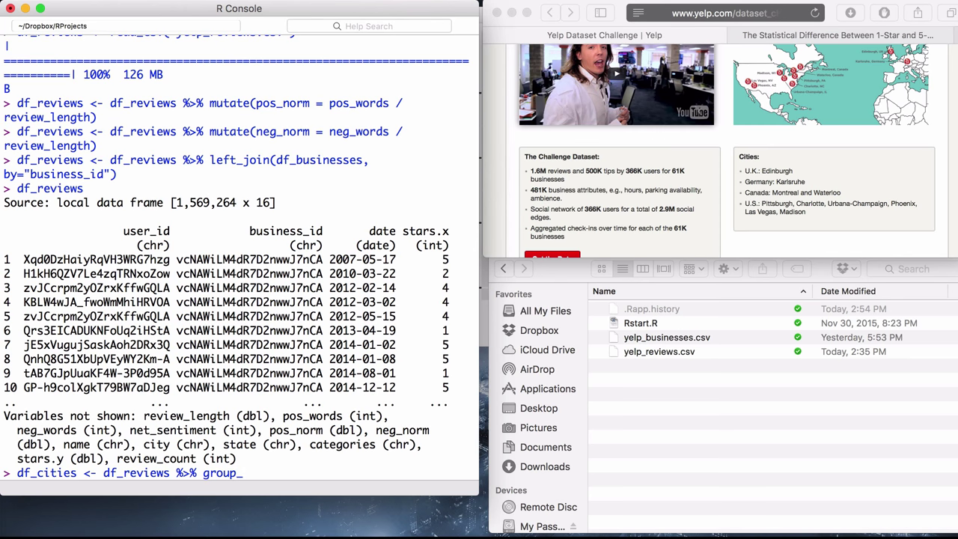
type("y(")
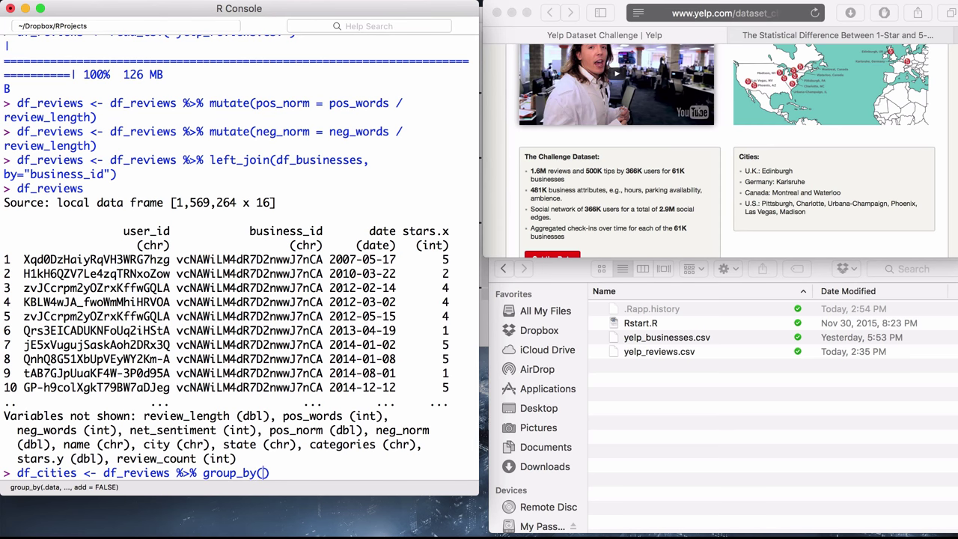
type("city")
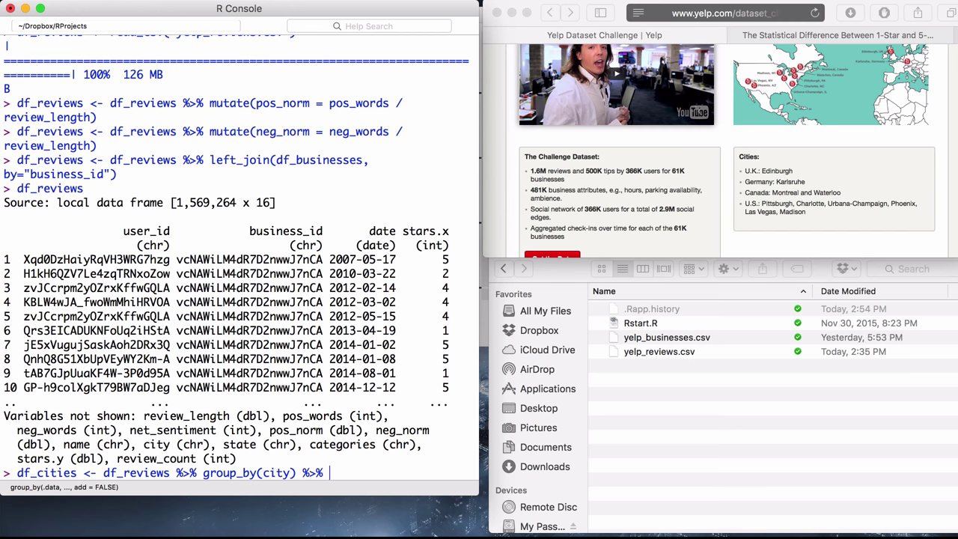
Summarize avg_stars = mean(stars.x), run it, and print df_cities (368 cities)
type("summarize")
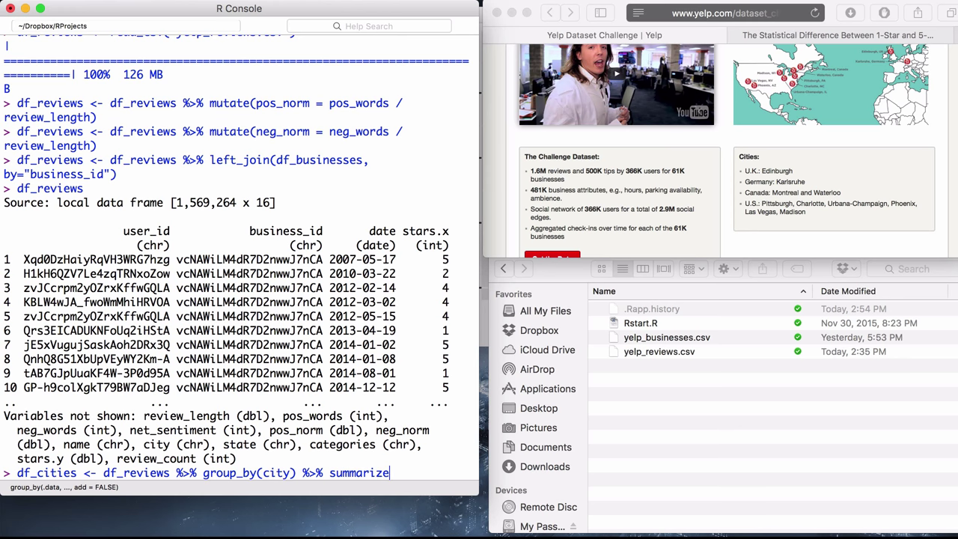
type("()")
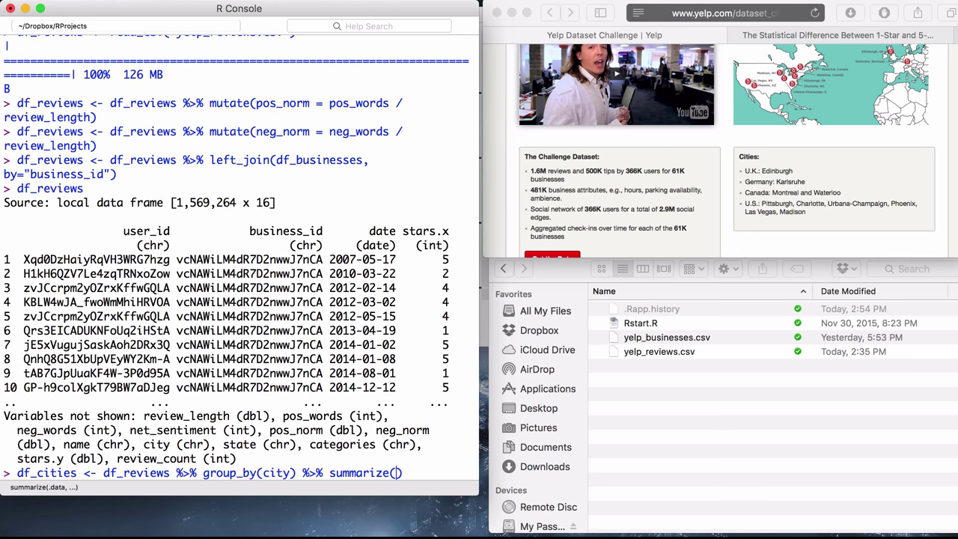
type("avg_stars =")
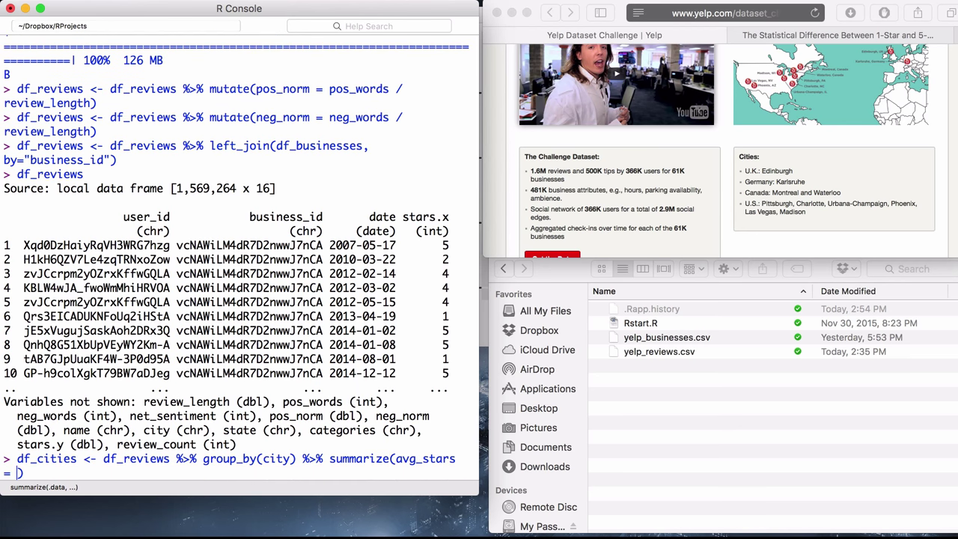
type("star.x")
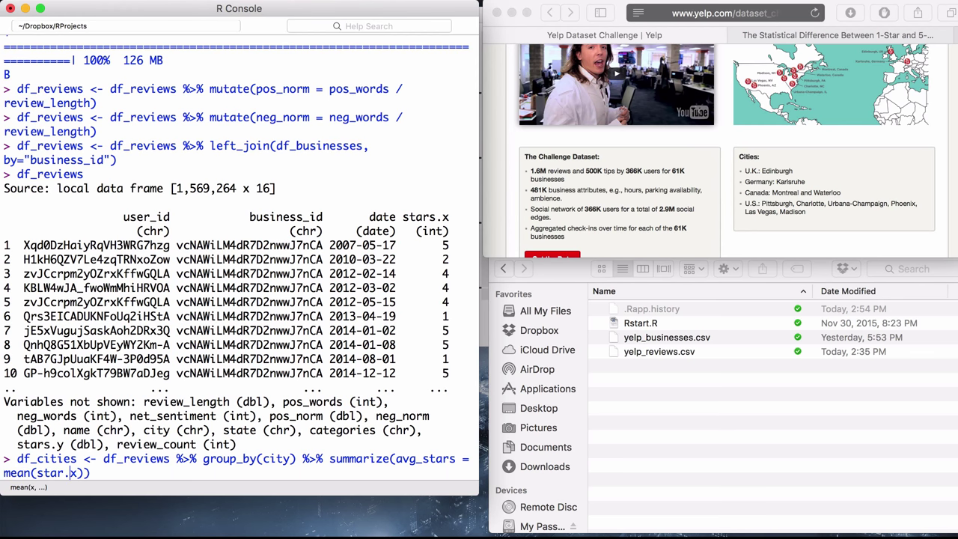
key("Return")
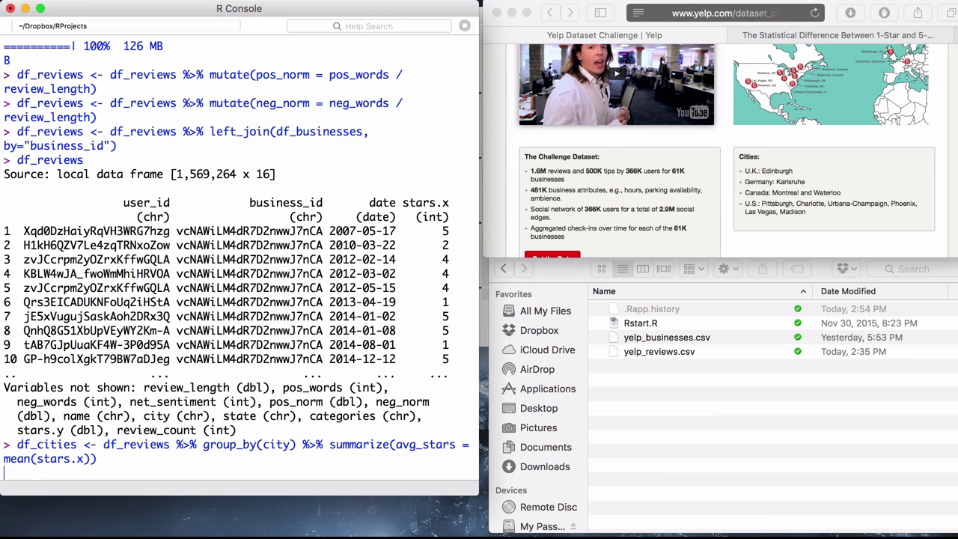
key("Return")
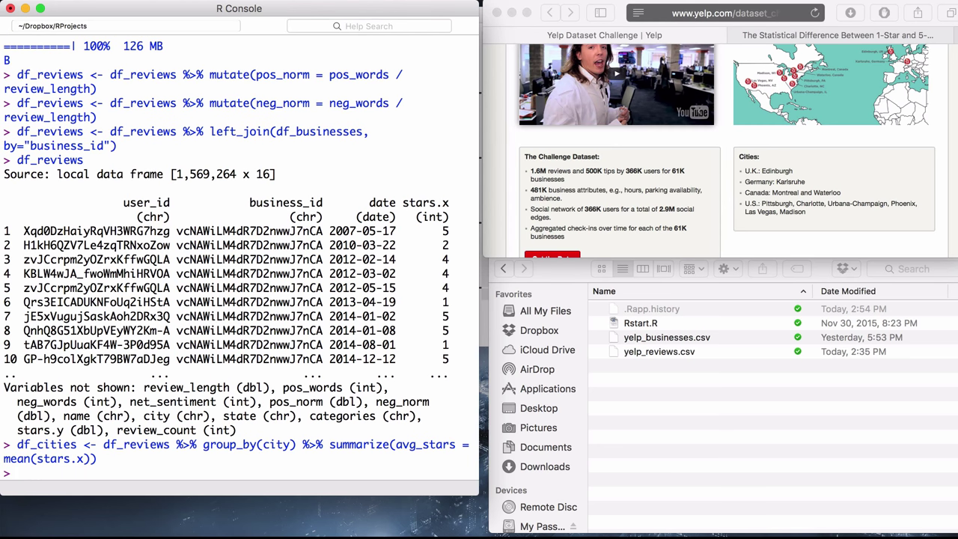
type("df_cities")
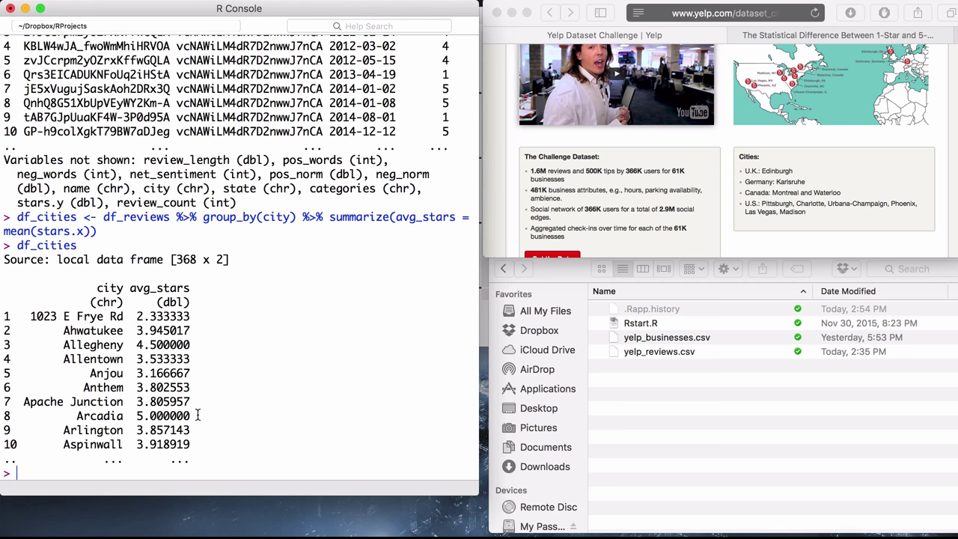
mouse_move(742, 241)
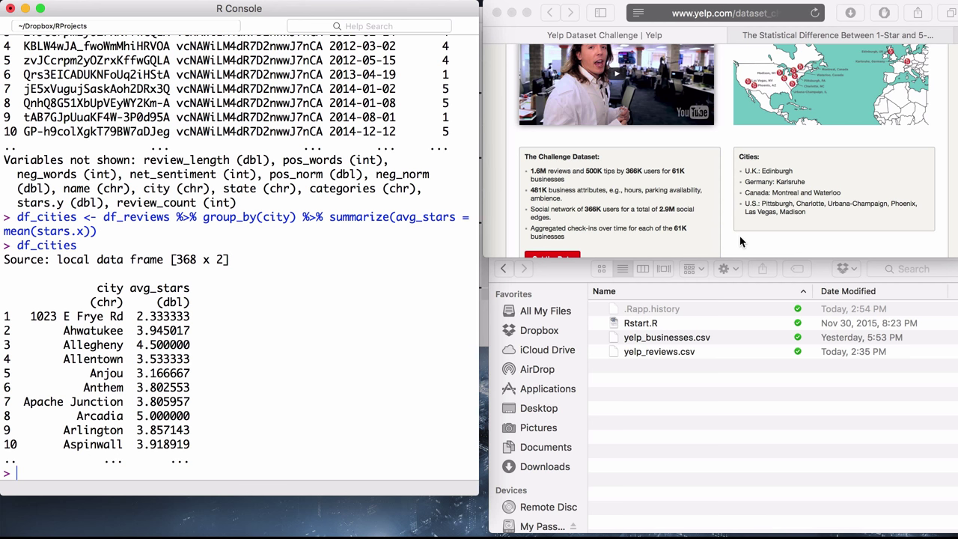
mouse_move(805, 208)
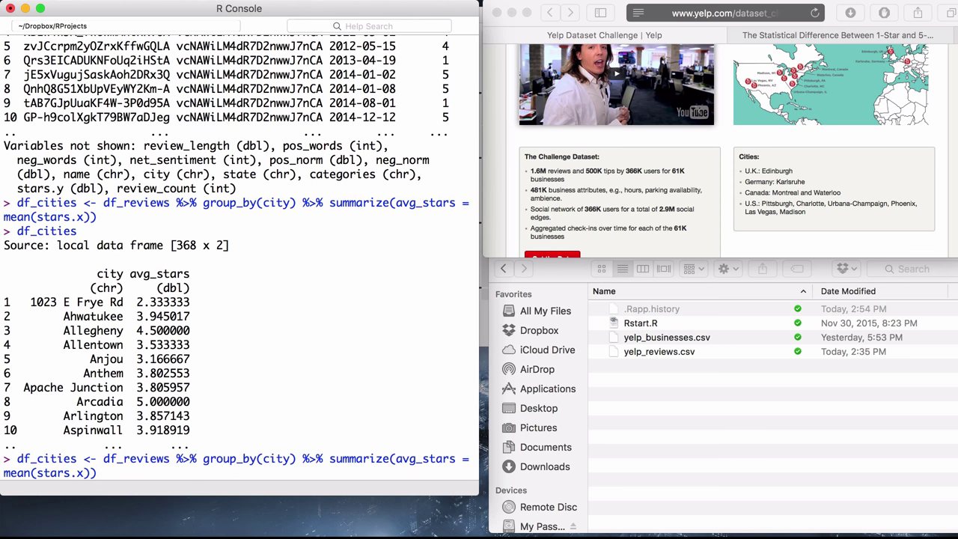
Add count = n() to the city summary and view the 3-column df_cities
type(",")
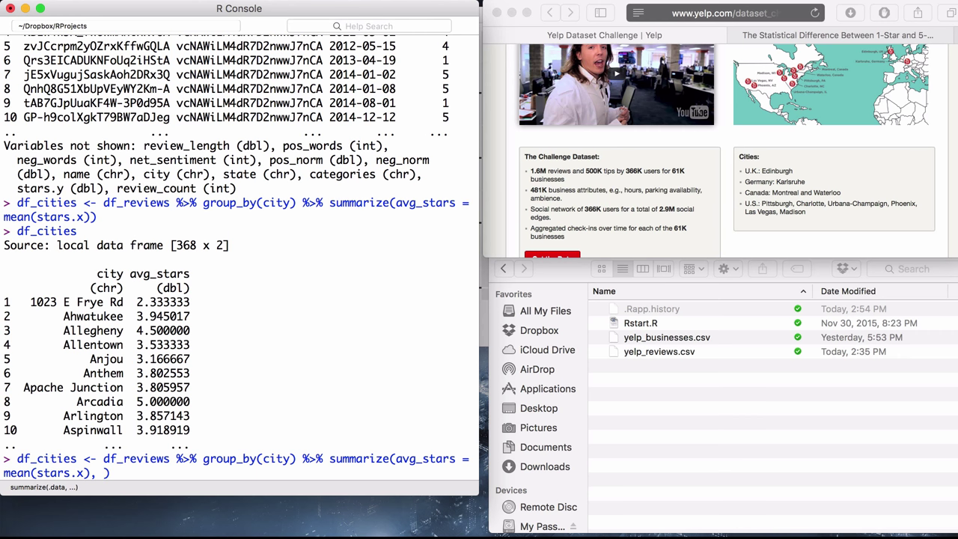
type("count")
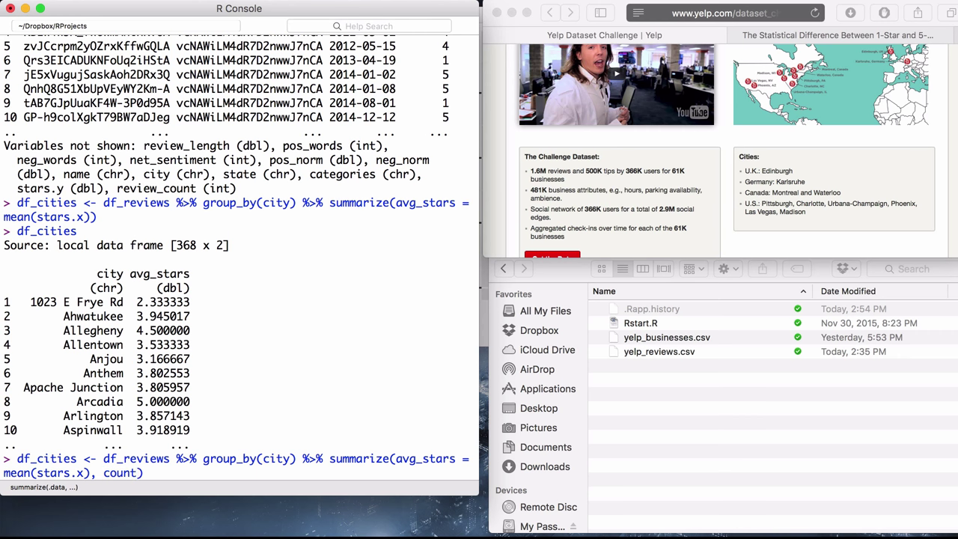
type("=n()")
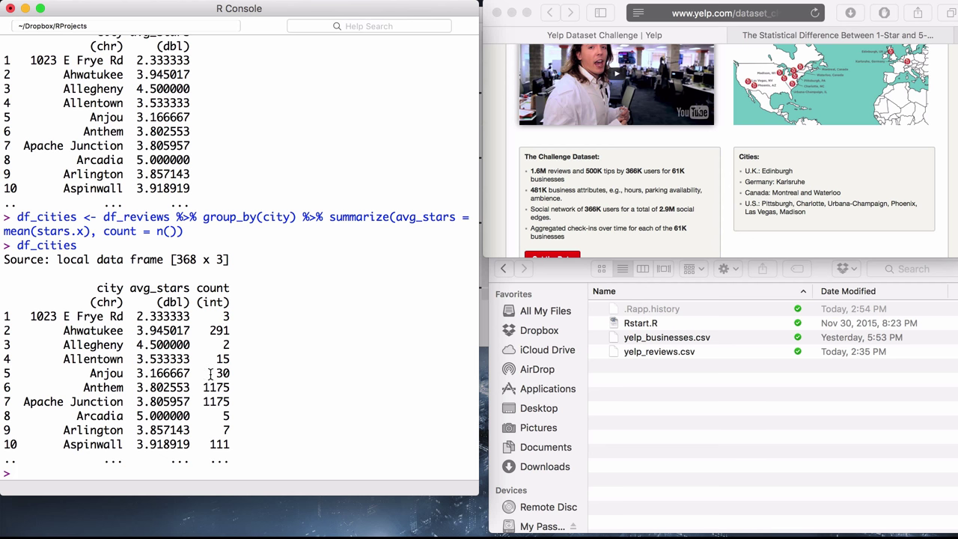
mouse_move(354, 300)
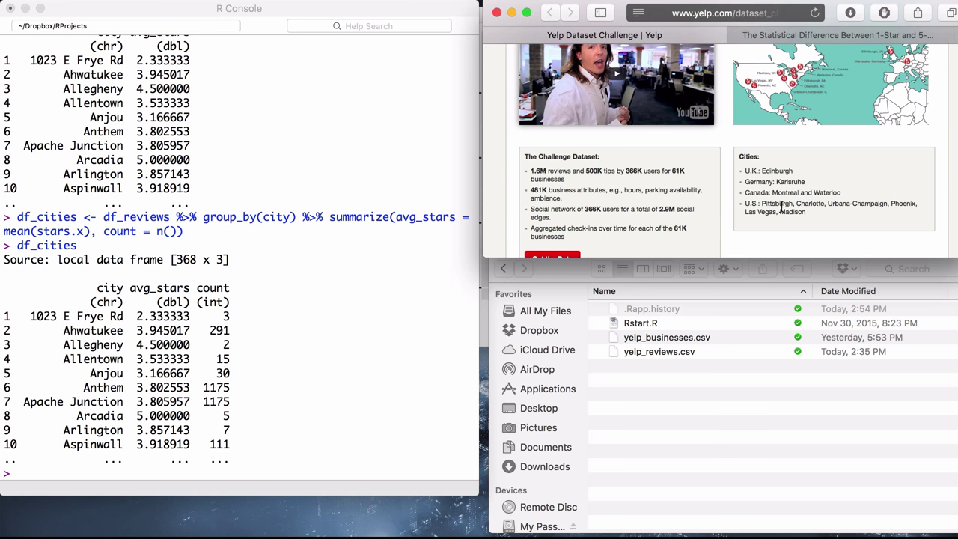
scroll("down", 3)
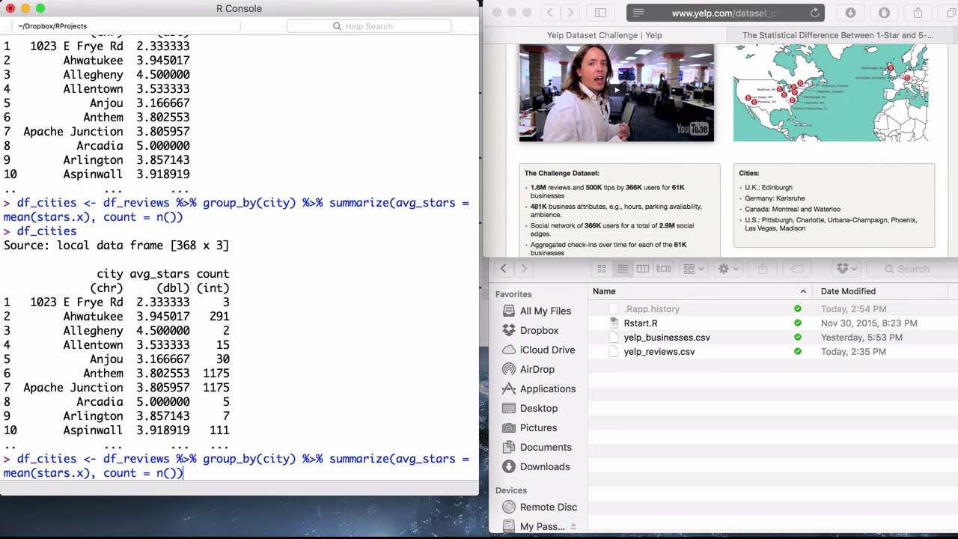
Append arrange(desc(count)) so Las Vegas leads with 617,358 reviews
type("%")
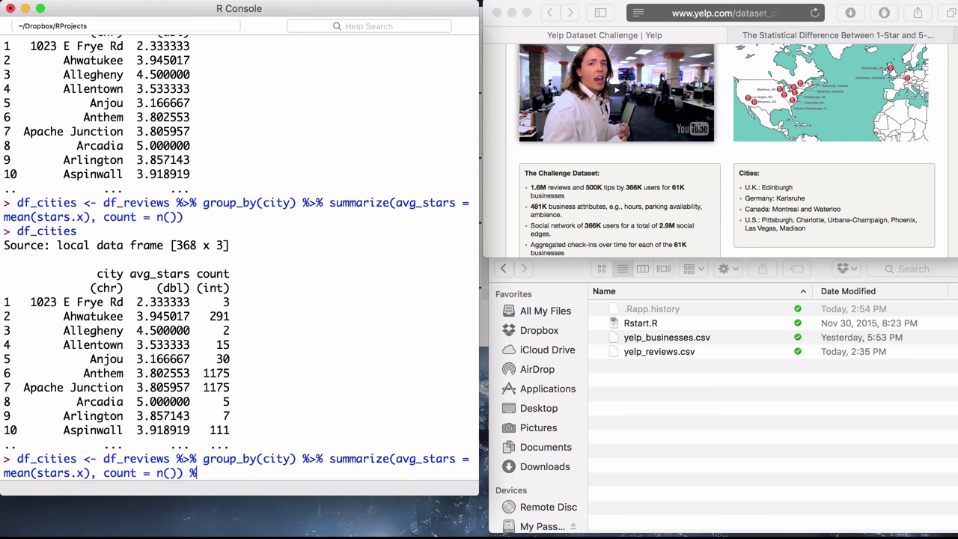
type("%")
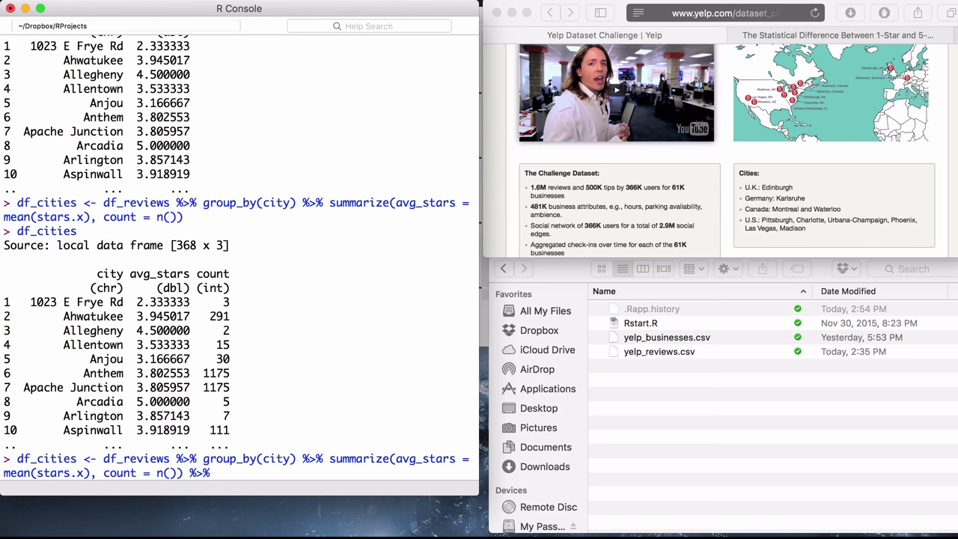
mouse_move(202, 437)
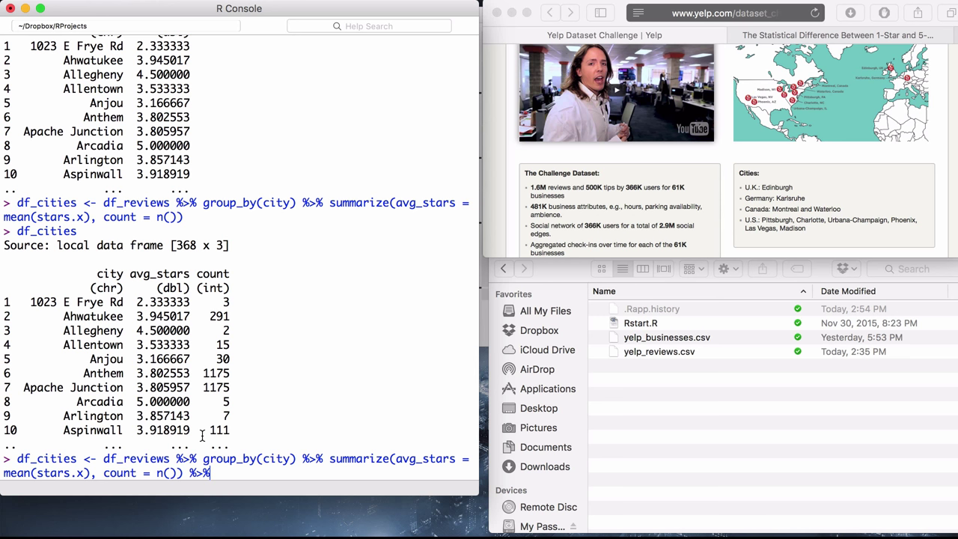
type("ar")
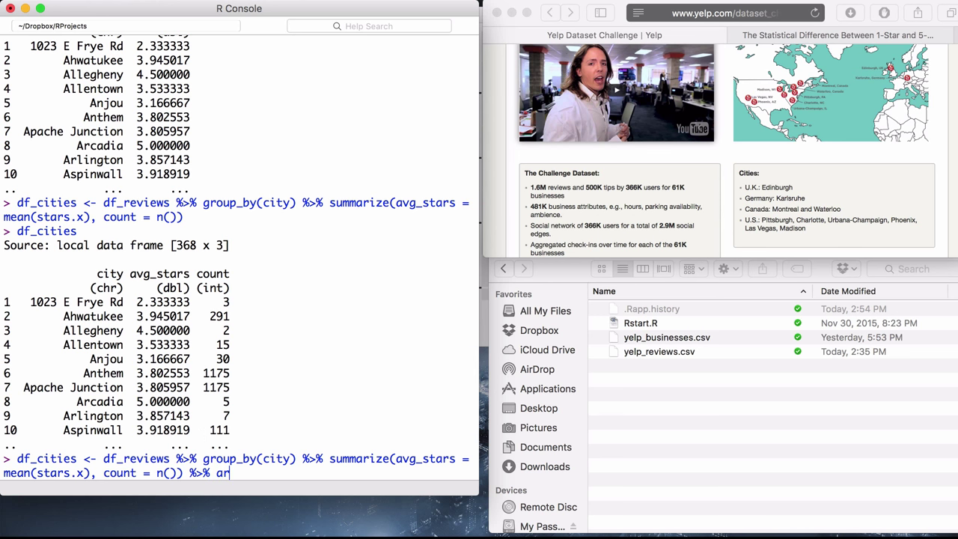
type("range(desc")
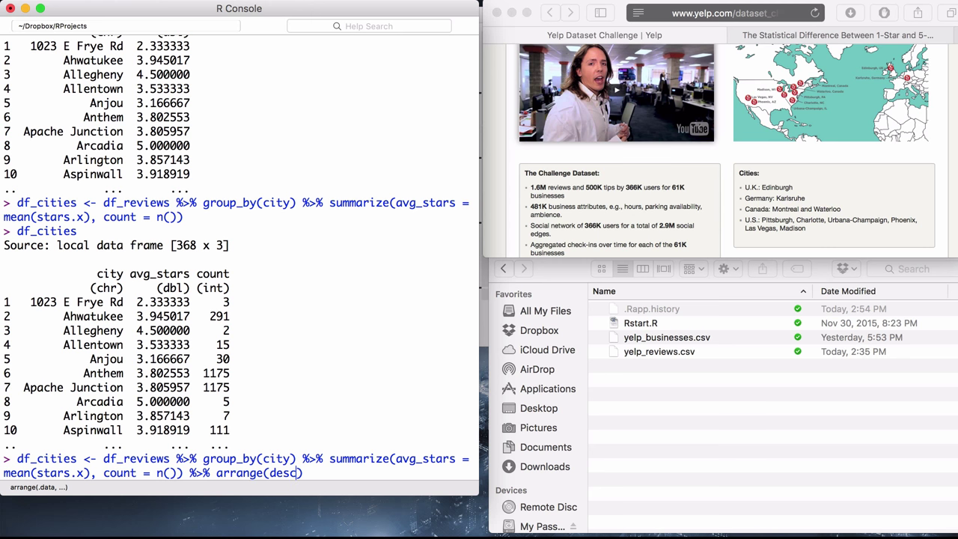
type("count))")
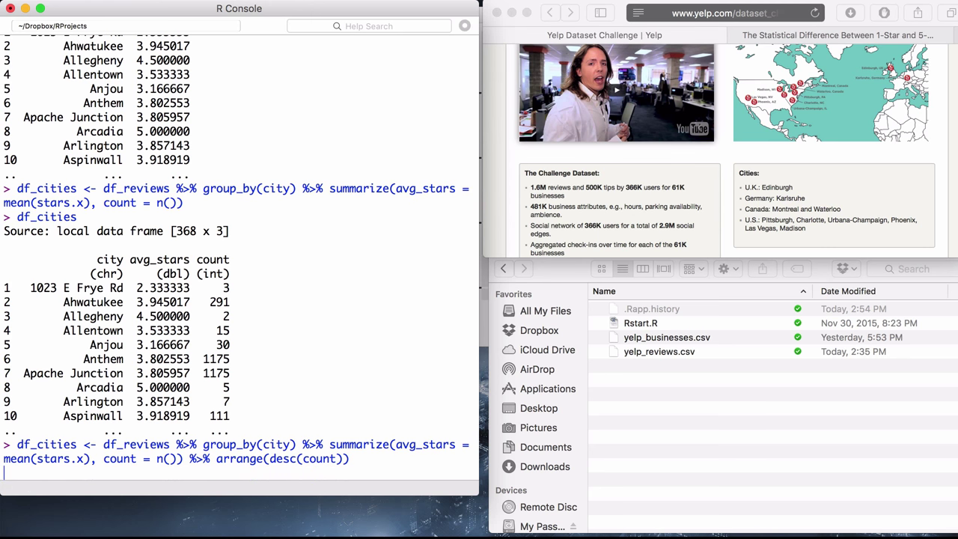
key("Return")
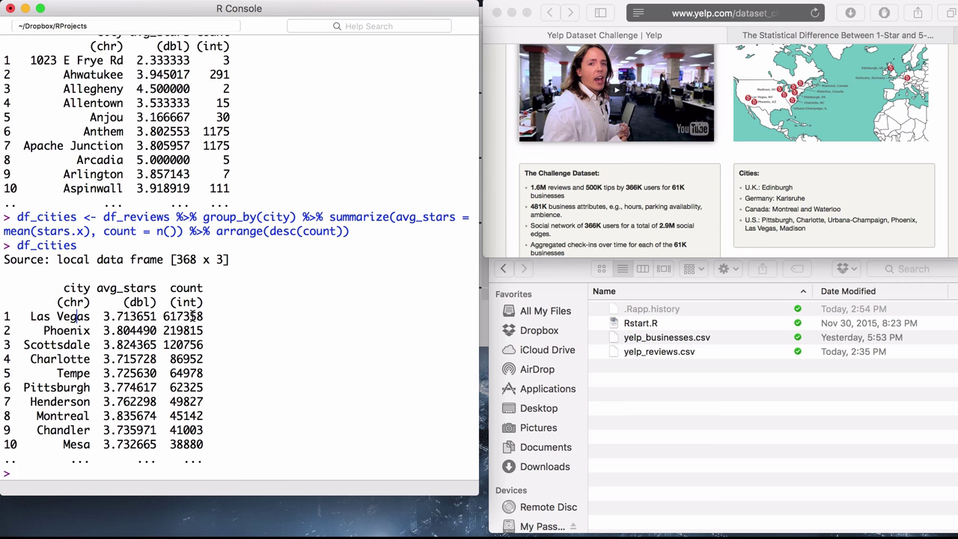
mouse_move(150, 319)
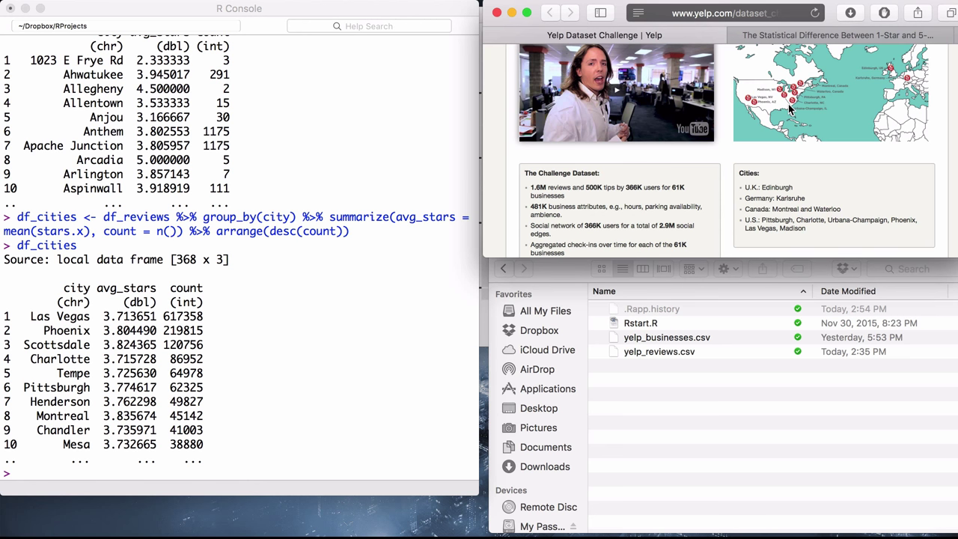
mouse_move(58, 362)
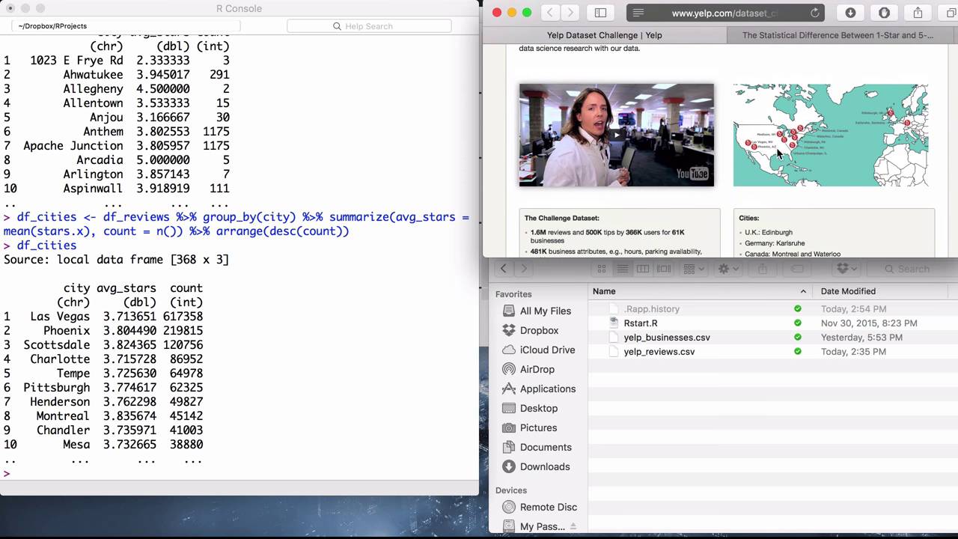
mouse_move(799, 156)
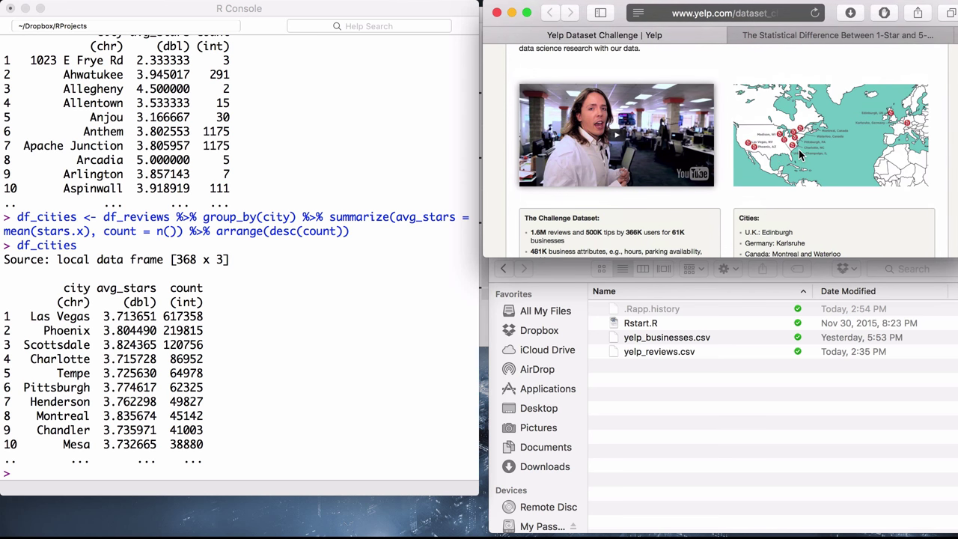
mouse_move(805, 148)
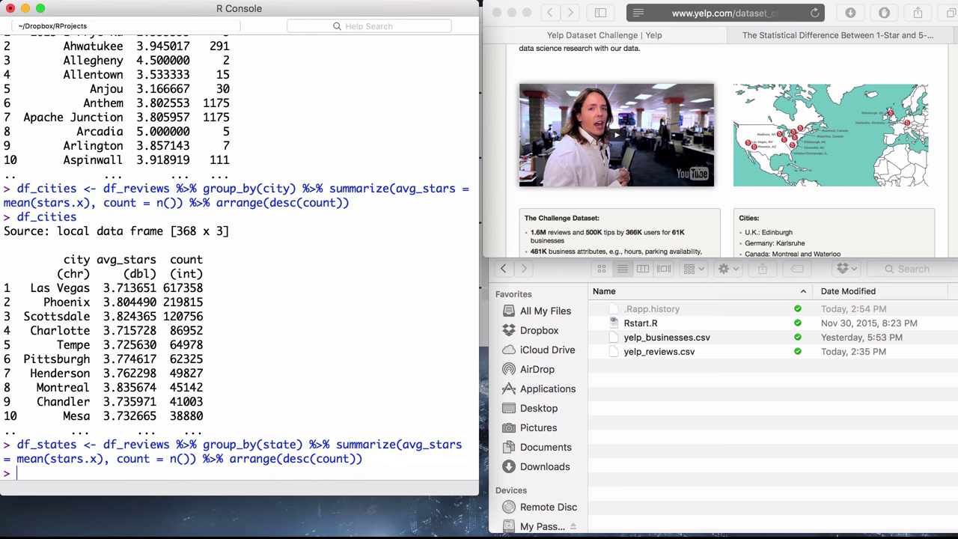
Print df_states, showing 26 states led by NV and AZ
type("df_states")
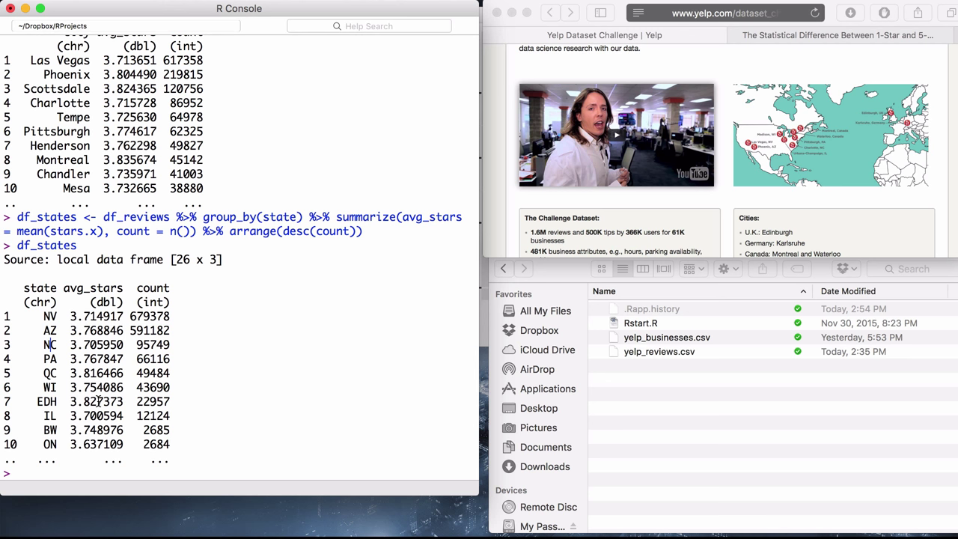
mouse_move(88, 470)
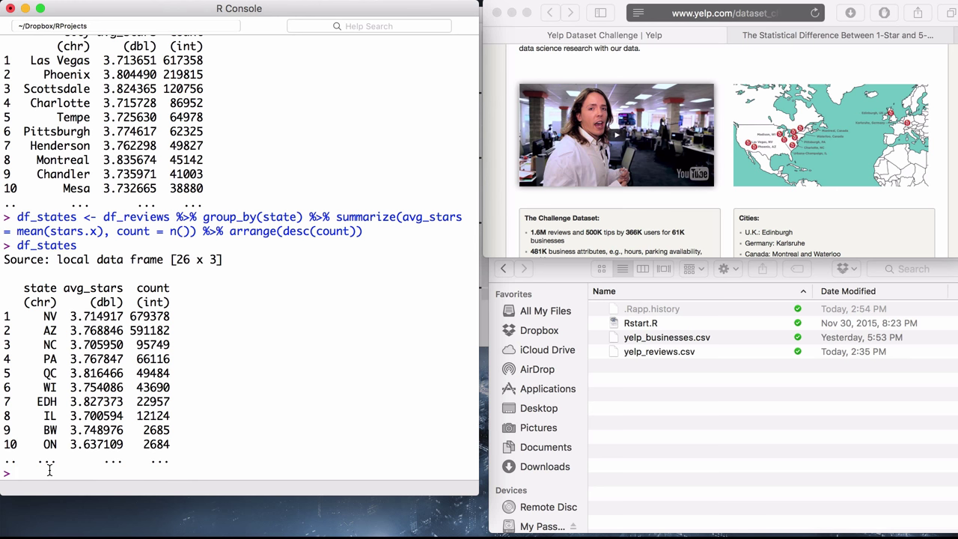
Assign plot <- ggplot(data = df_states, aes(x = state, y = avg_stars))
type("plot")
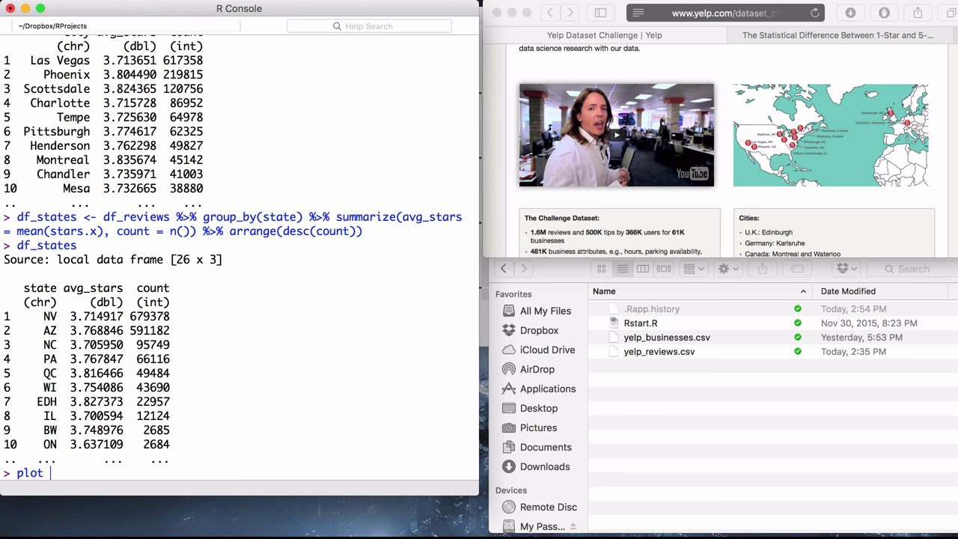
type("<-")
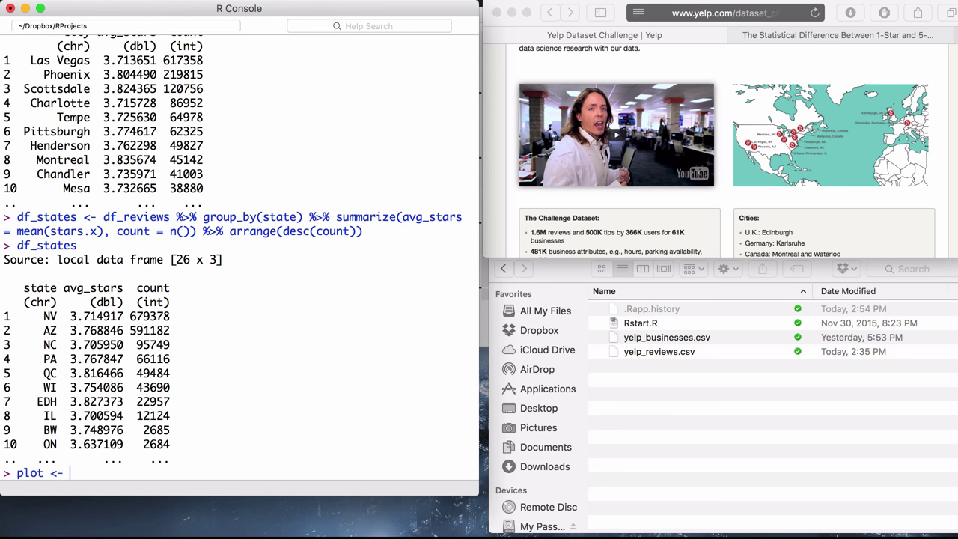
type("ggp")
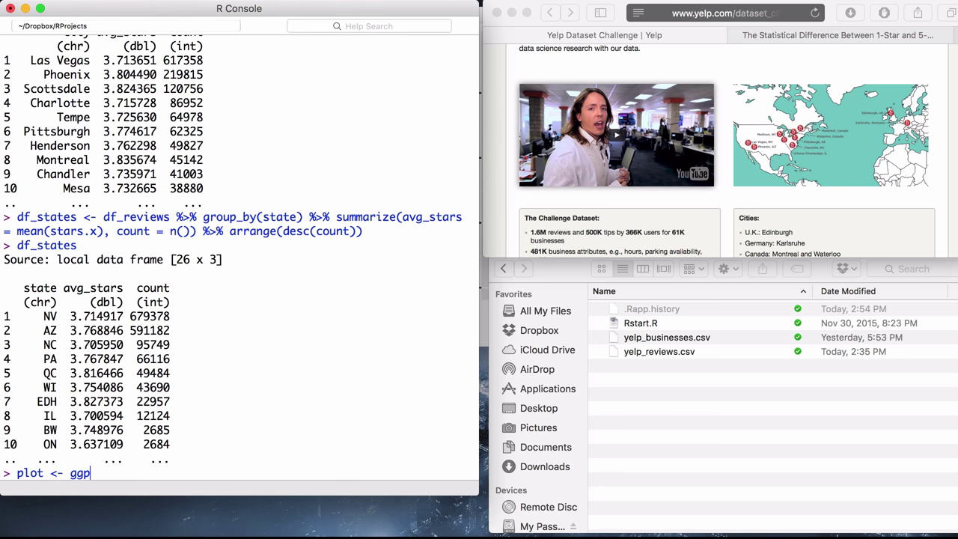
type("lot")
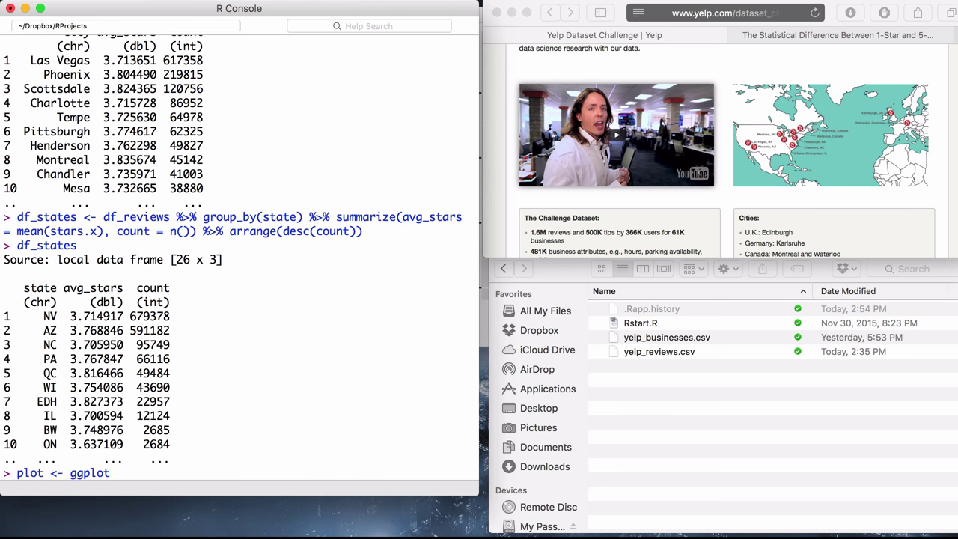
type("(data = d")
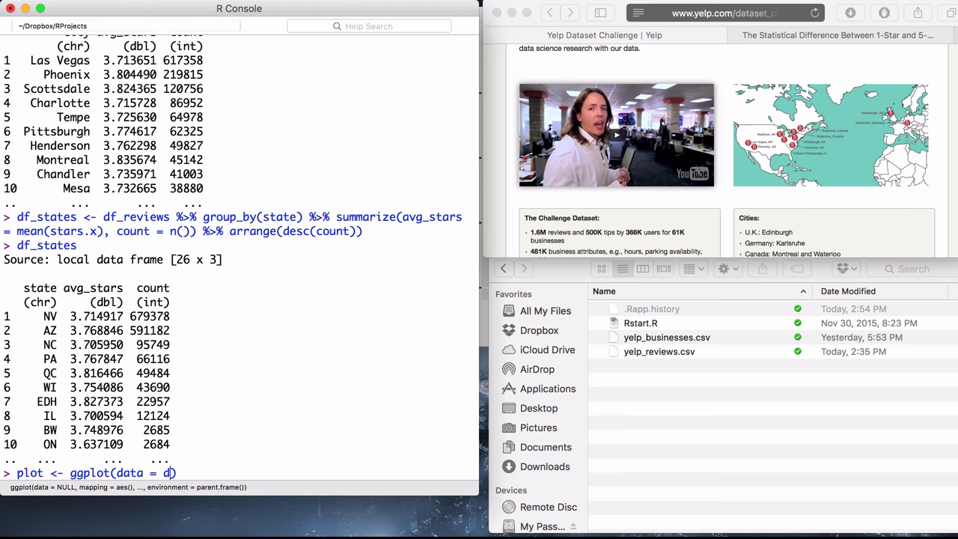
type("f_states")
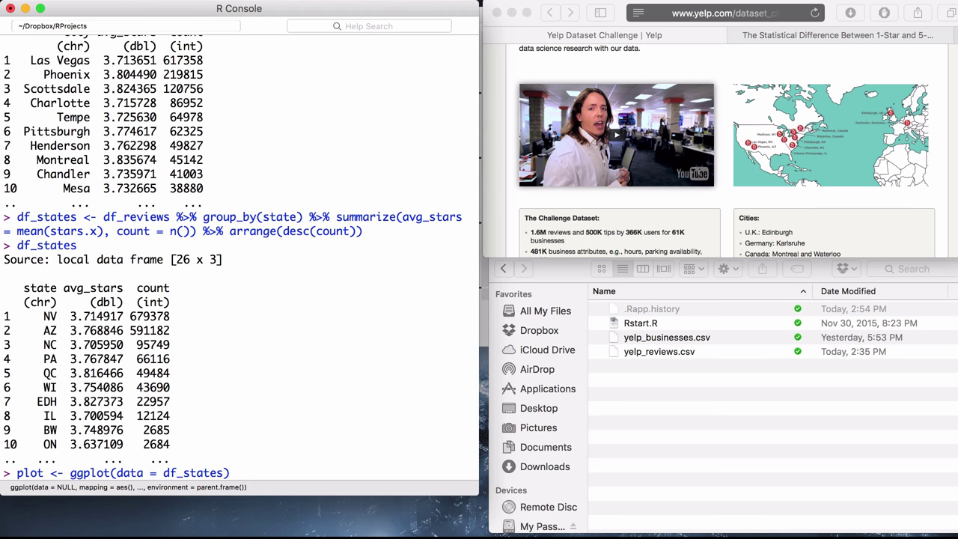
type(",")
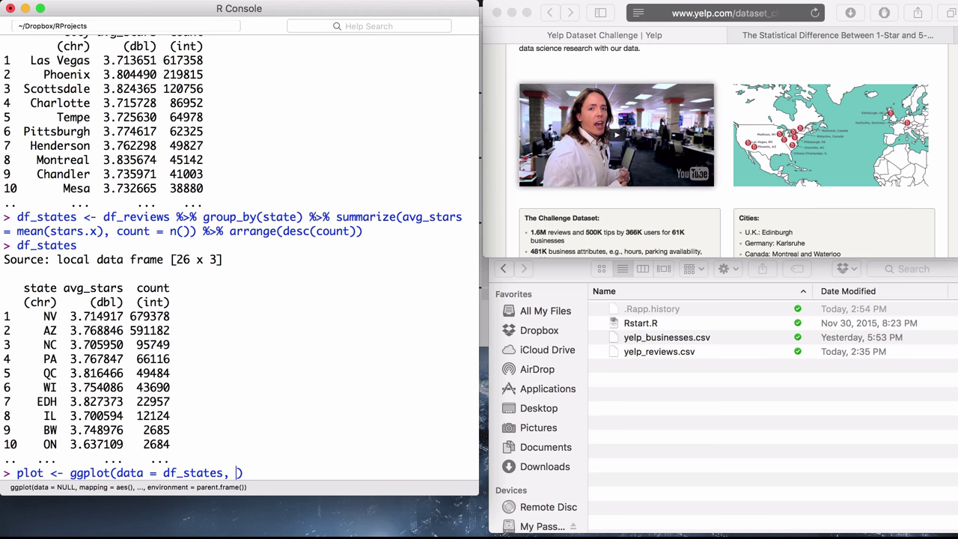
type("aes")
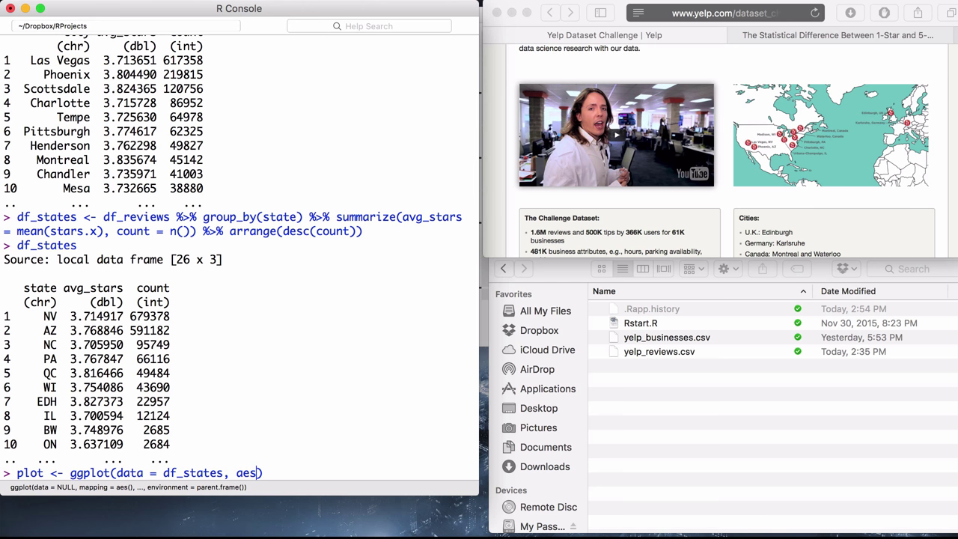
type("(")
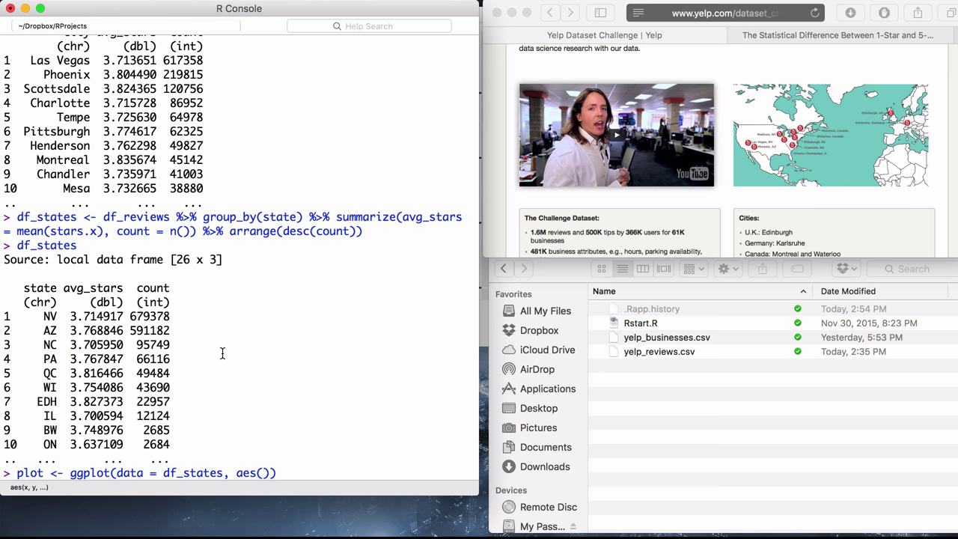
type("x =")
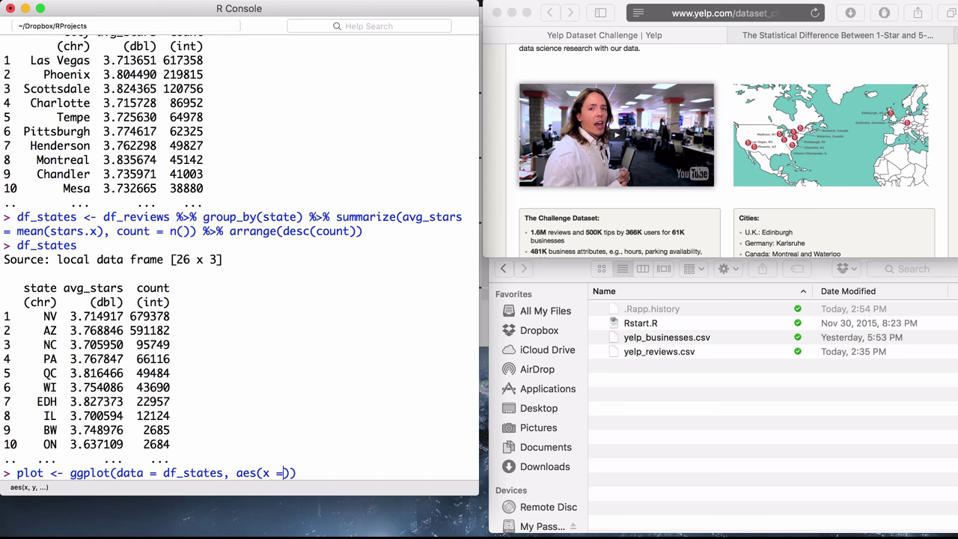
type("state, y=")
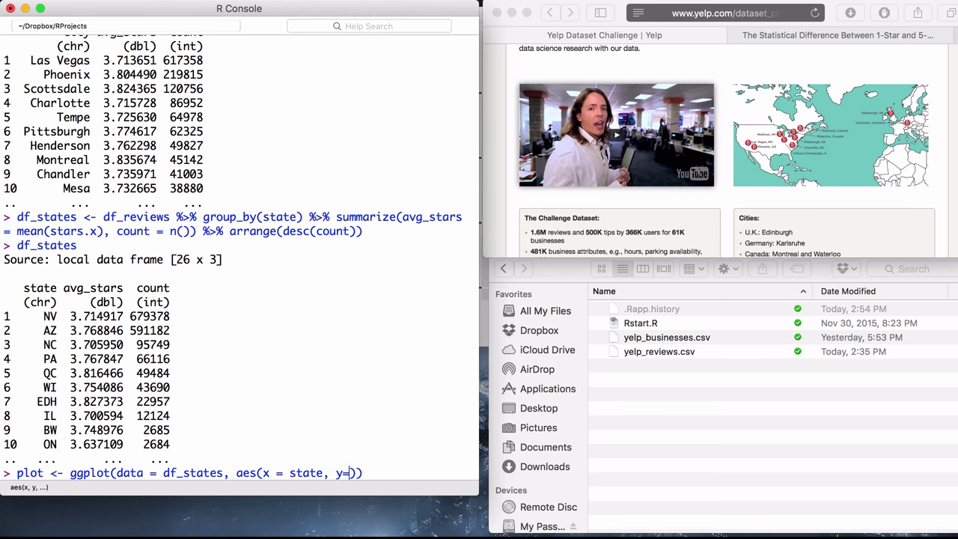
type("avg_stars")
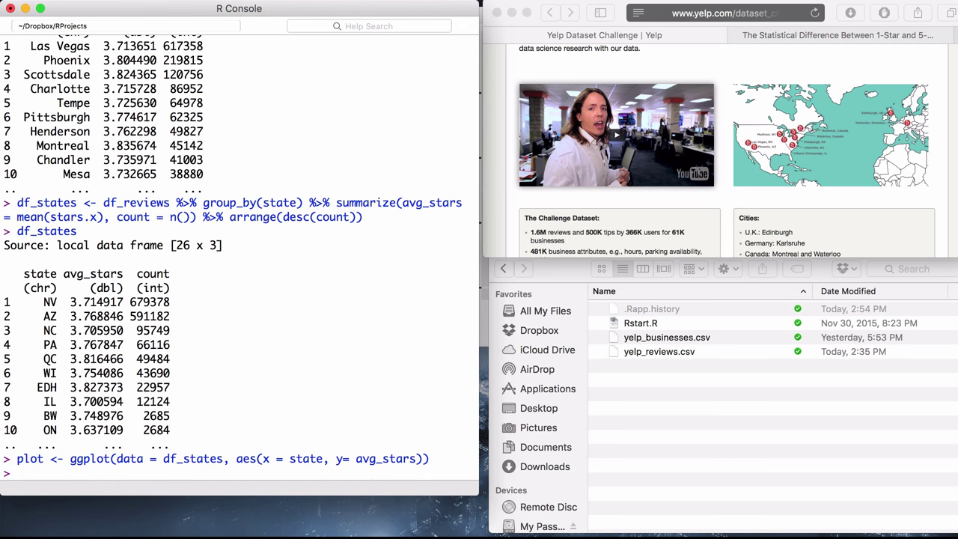
key("Return")
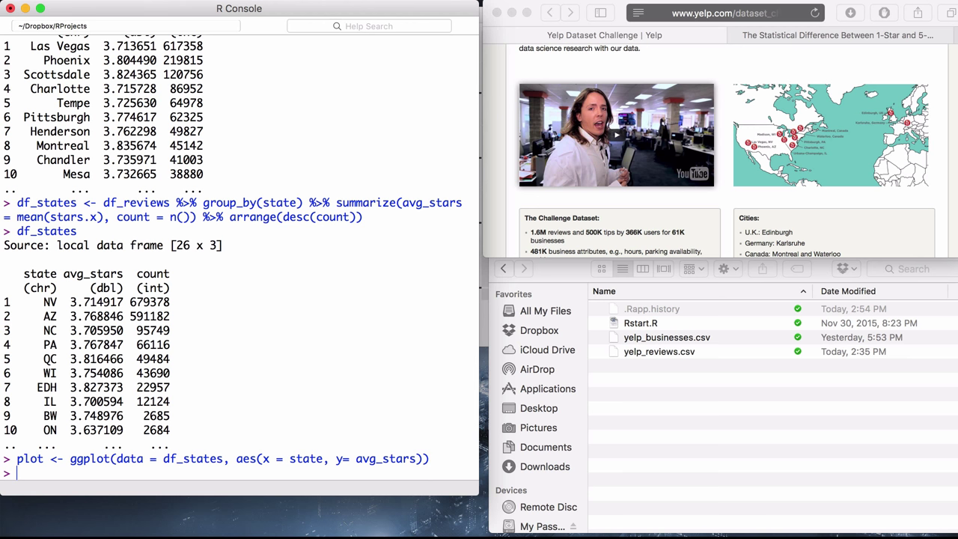
mouse_move(413, 447)
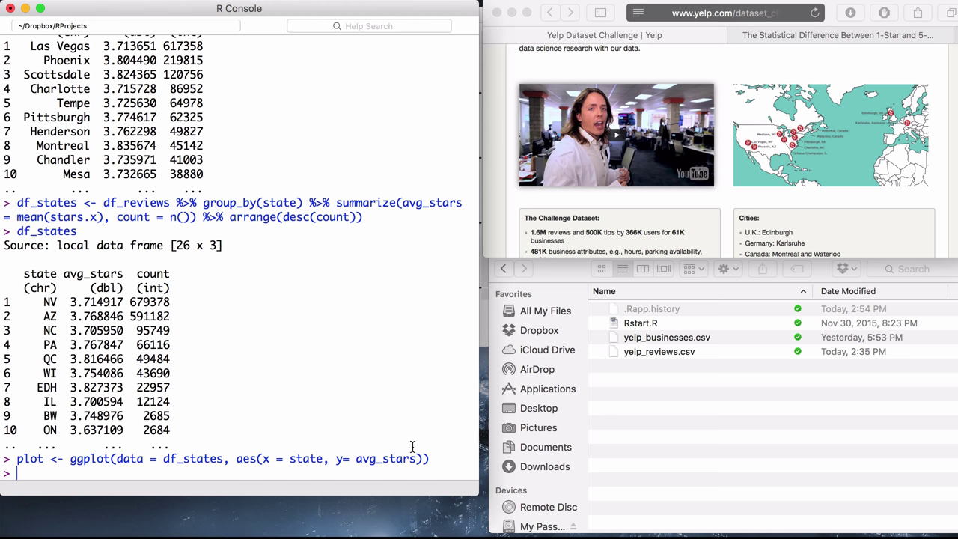
Print plot to show empty gridded axes of avg_stars by state in Quartz
type("plot")
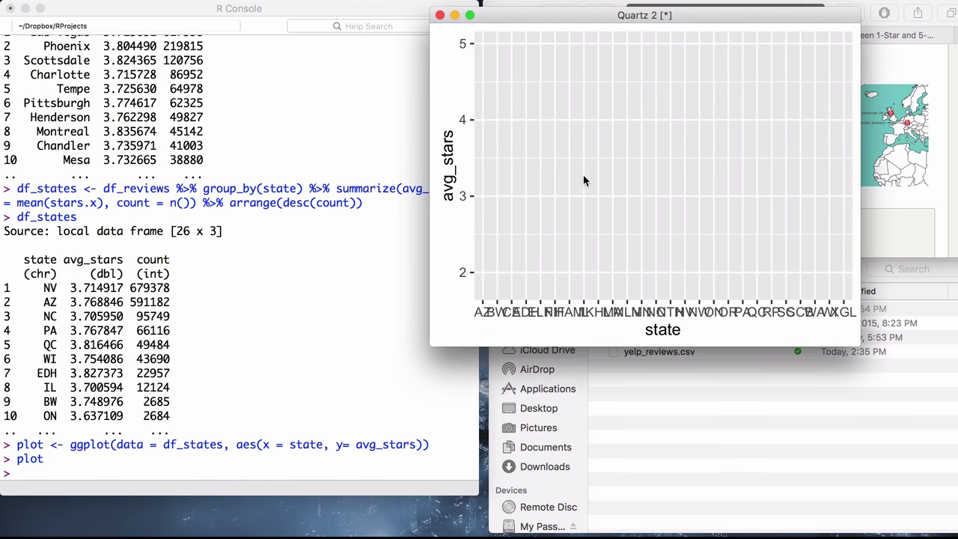
mouse_move(498, 304)
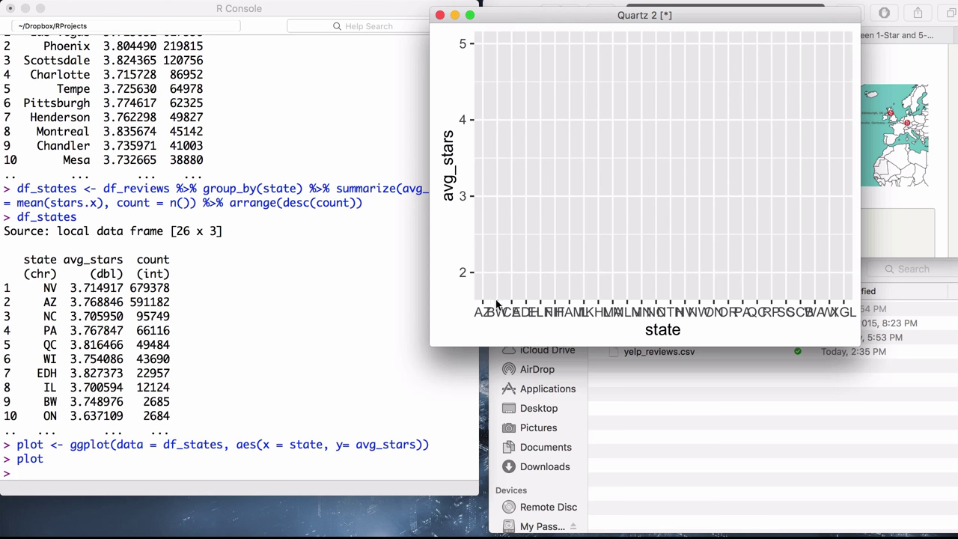
mouse_move(732, 324)
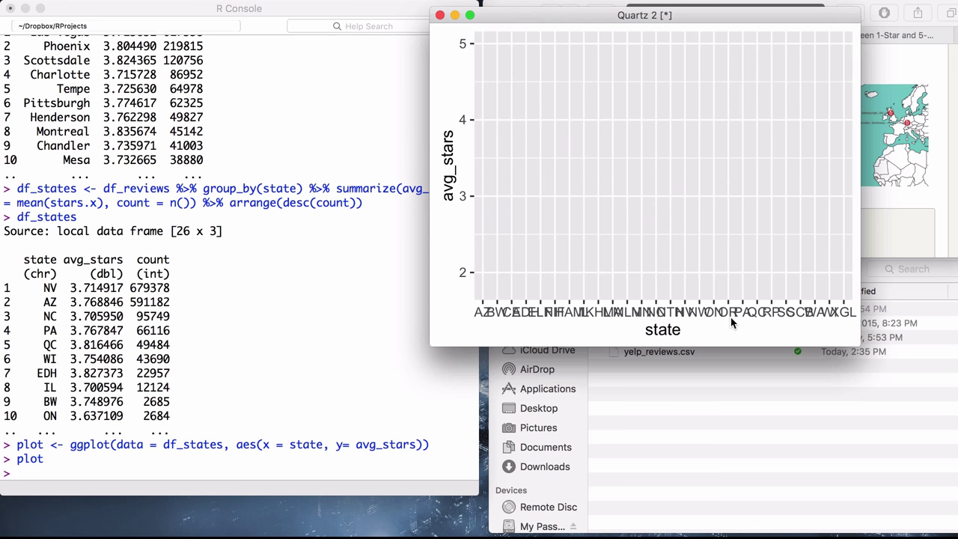
mouse_move(463, 172)
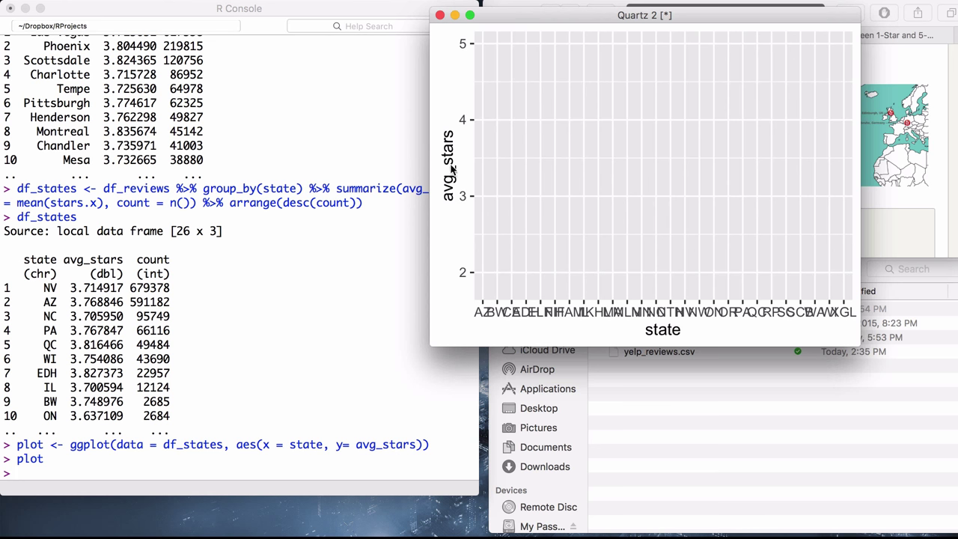
mouse_move(722, 337)
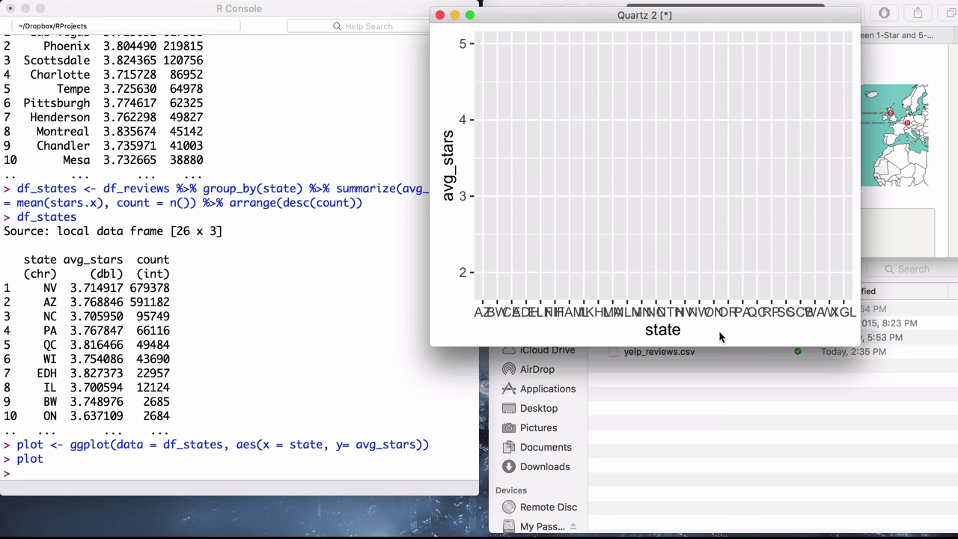
mouse_move(628, 336)
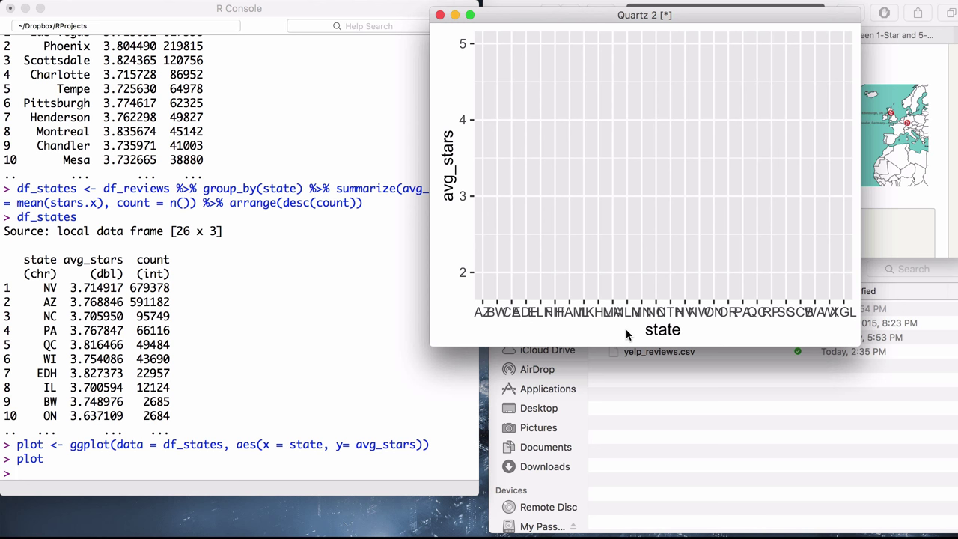
mouse_move(590, 326)
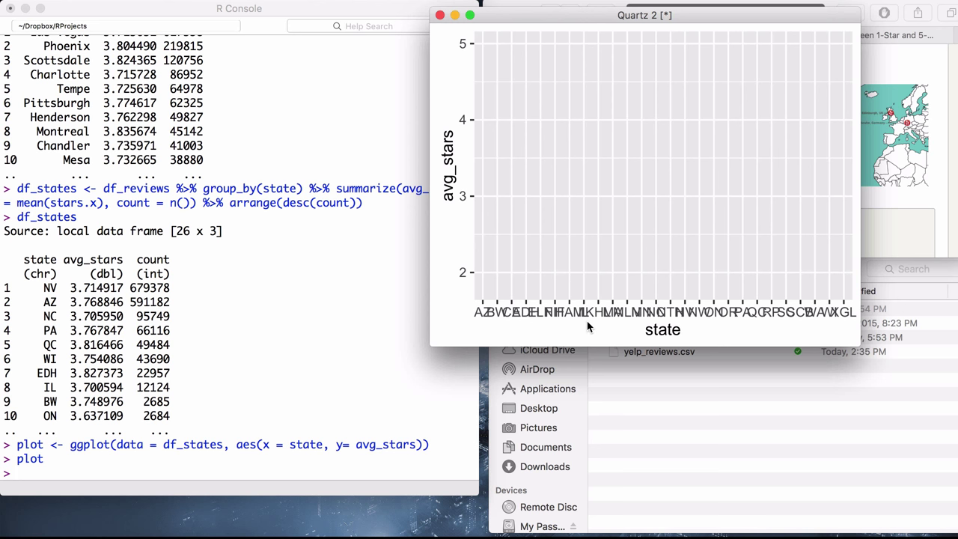
mouse_move(600, 334)
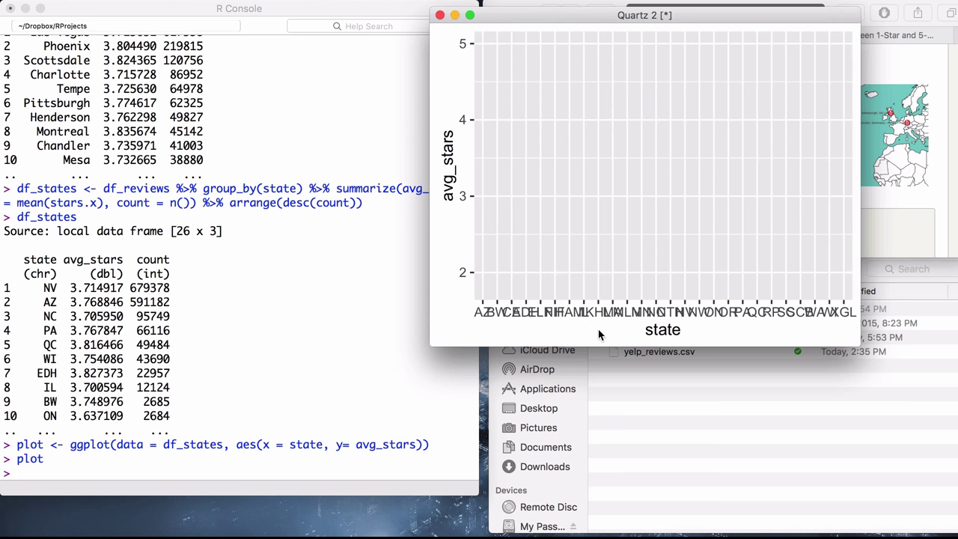
mouse_move(412, 216)
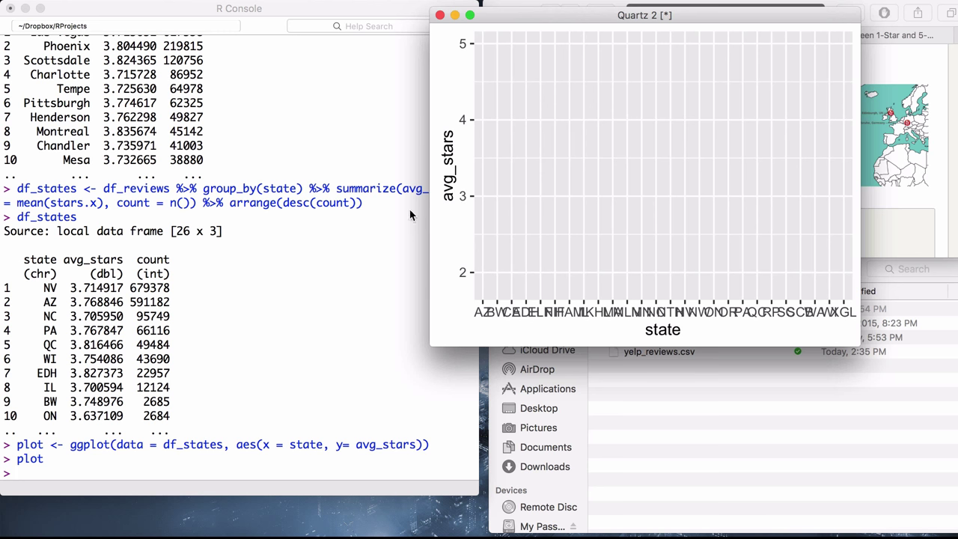
mouse_move(459, 183)
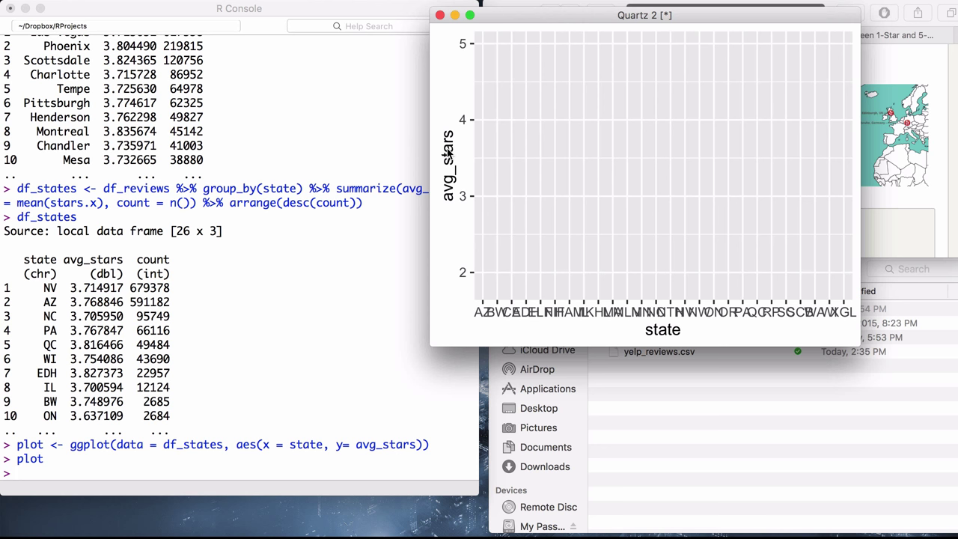
mouse_move(533, 296)
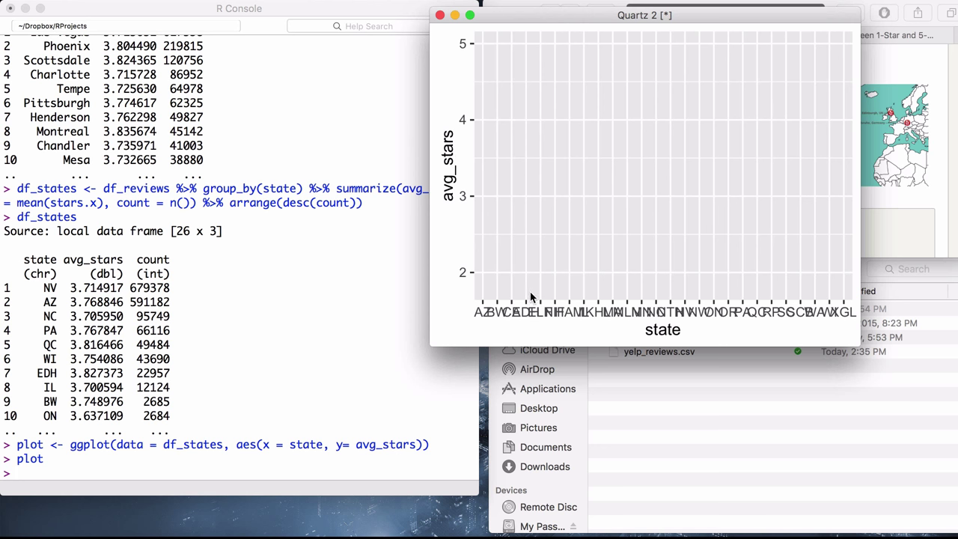
mouse_move(635, 339)
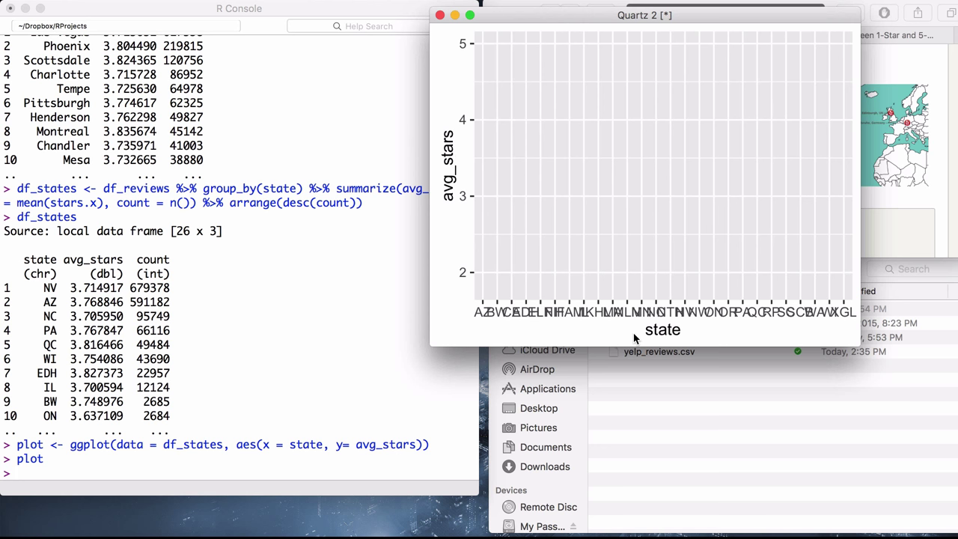
mouse_move(468, 407)
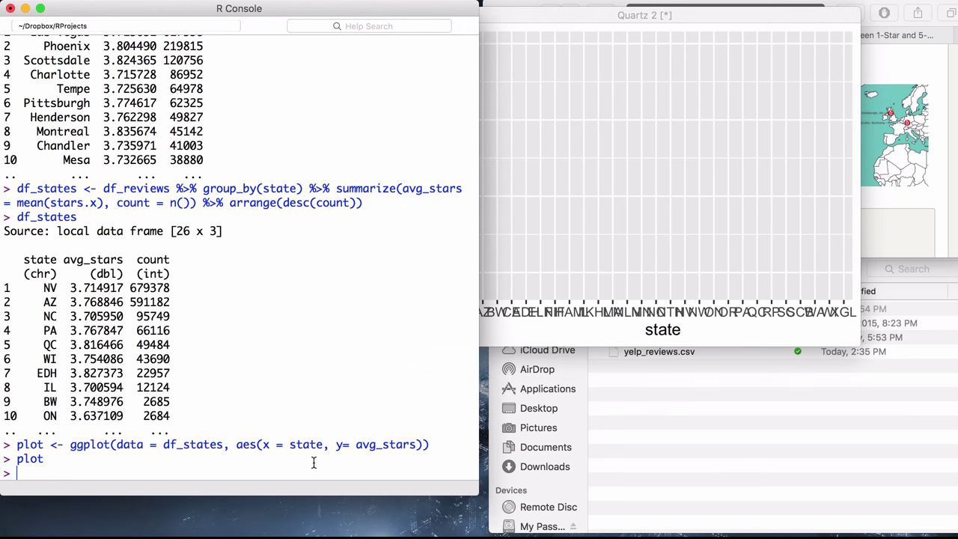
Add a geom_bar layer to plot, switching to stat = "identity" after the stat_count error
type("plot <- ggplot(data = df_states, aes(x = state, y= avg_stars))")
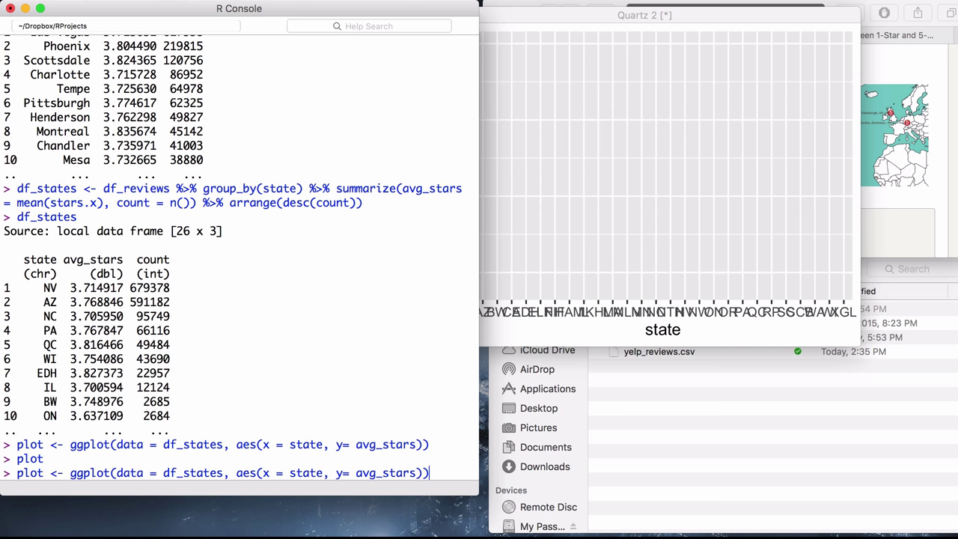
type("+")
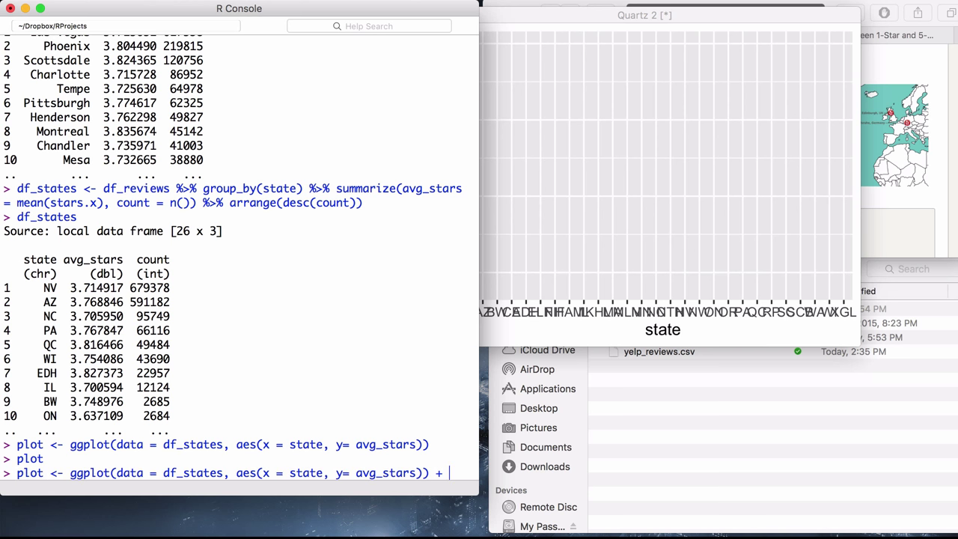
type("geom_bar(")
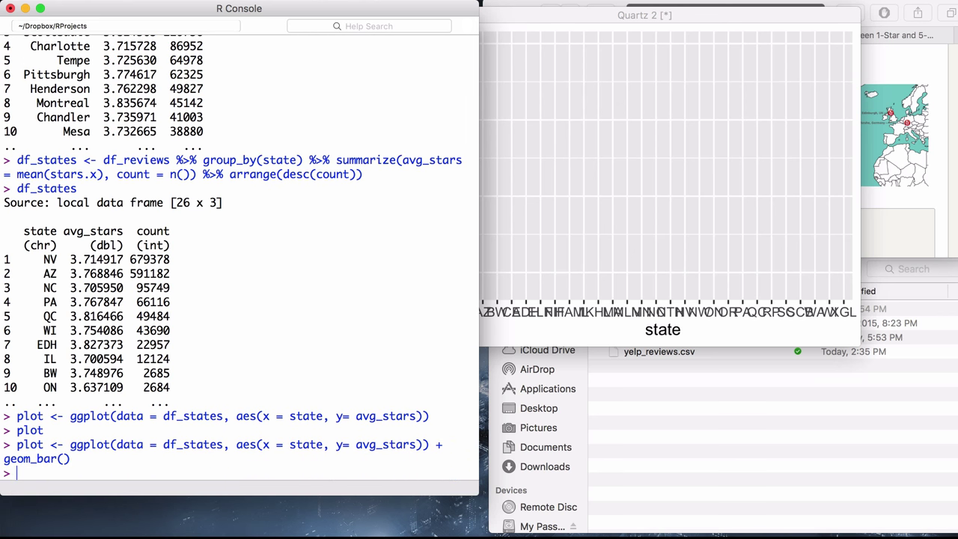
key("Return")
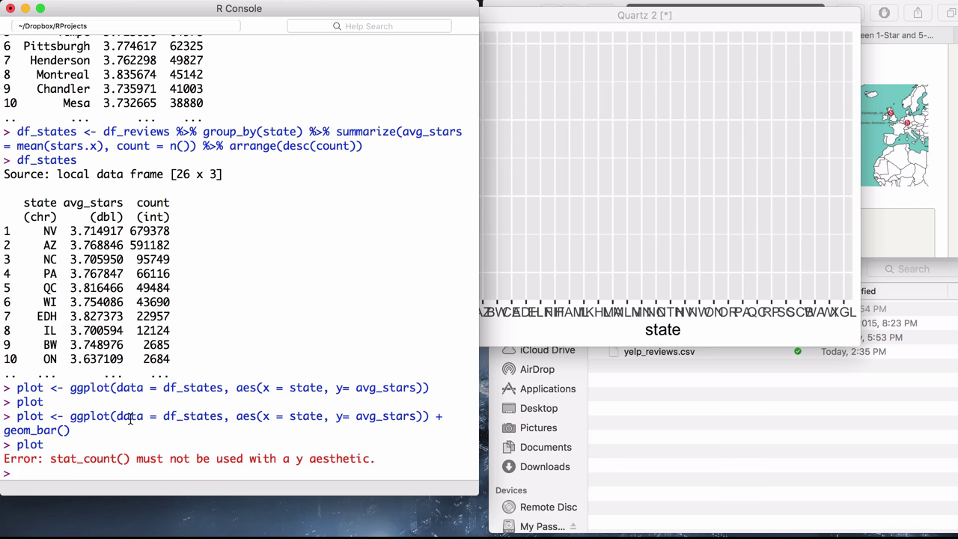
mouse_move(200, 472)
type("plot <- ggplot(data = df_states, aes(x = state, y= avg_stars)) + geom_bar(stat =")
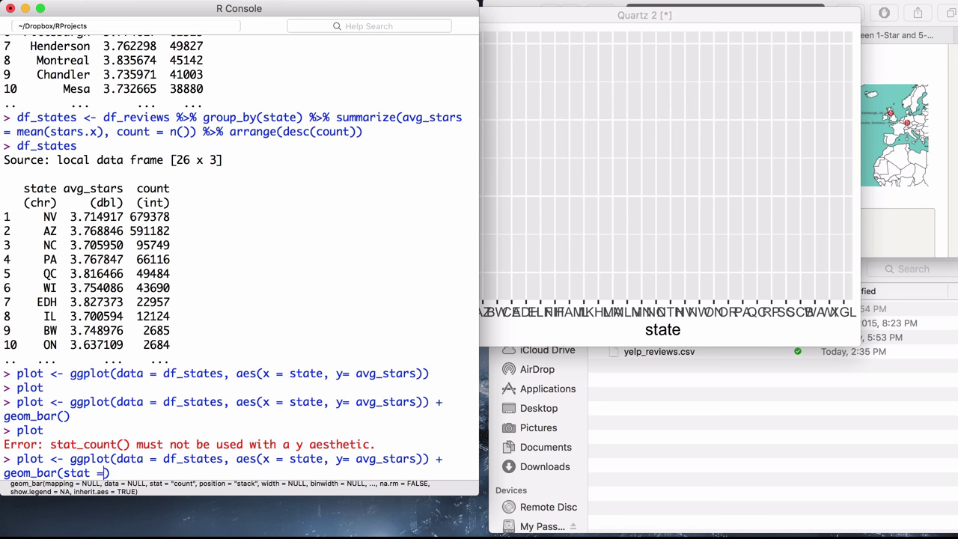
type("\"identity\"")
type("plot")
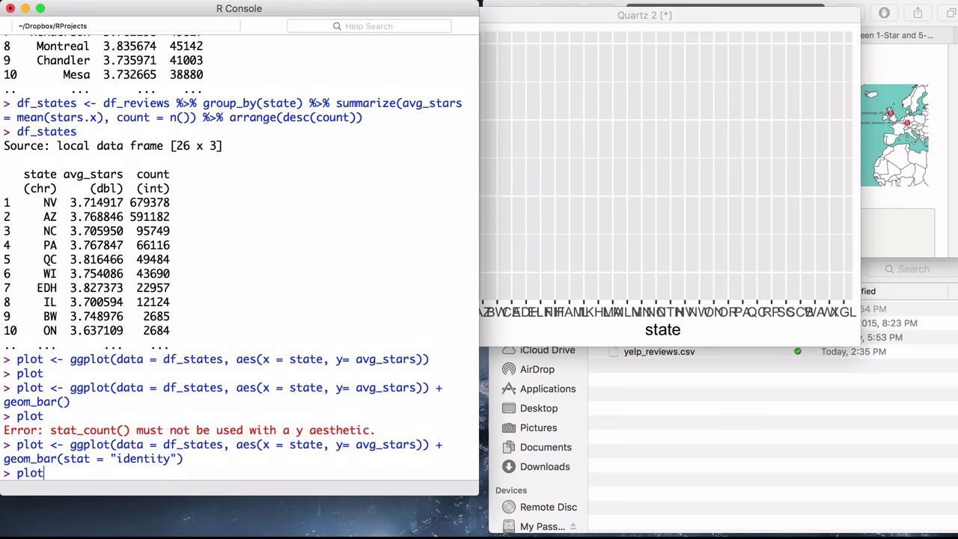
key("Return")
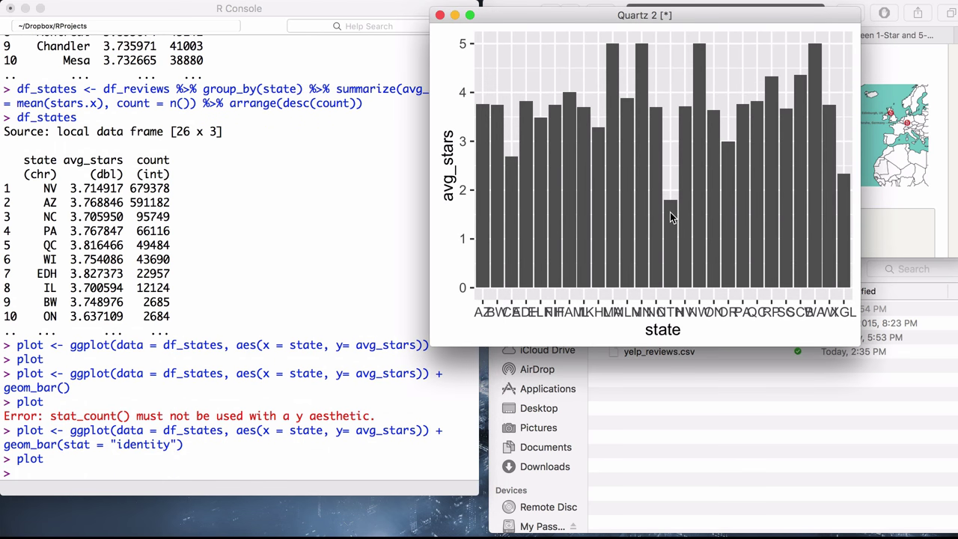
mouse_move(678, 230)
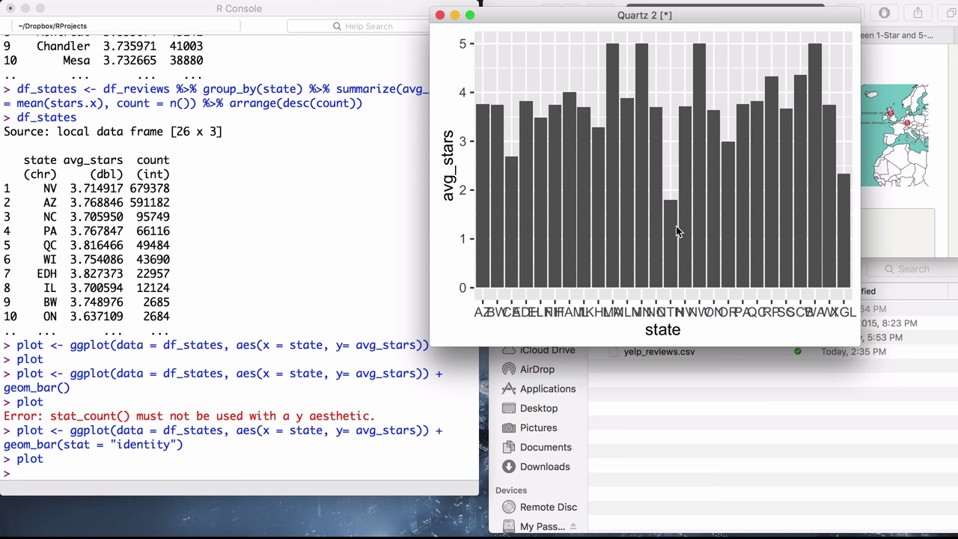
mouse_move(693, 231)
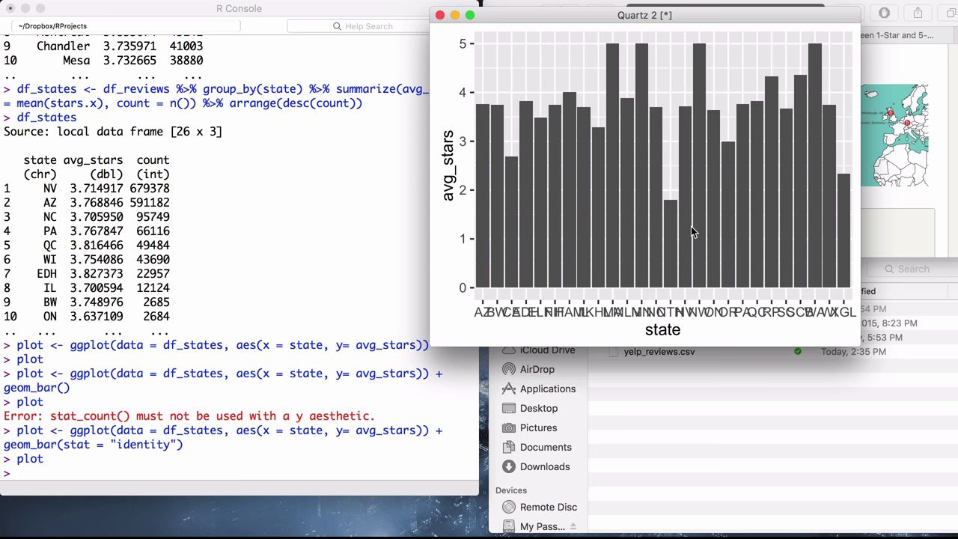
mouse_move(666, 226)
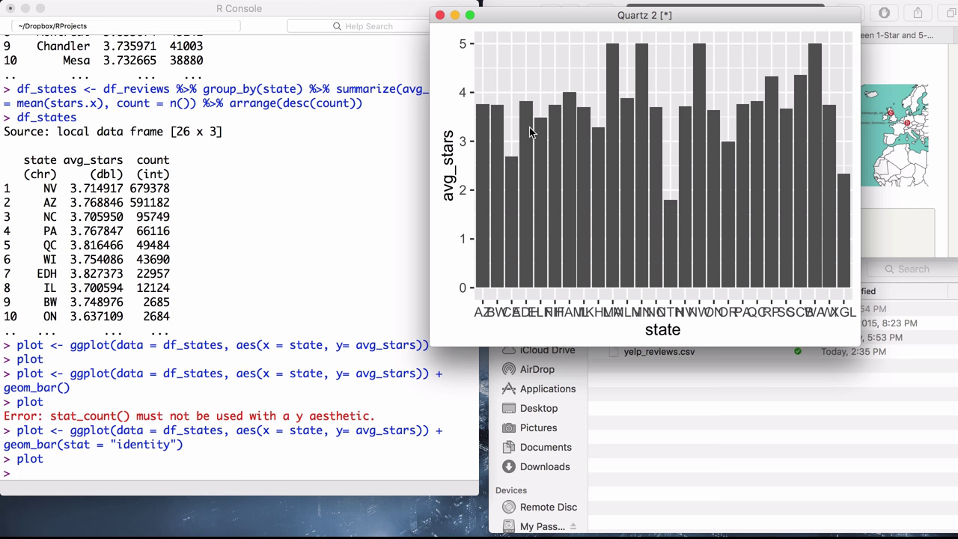
mouse_move(794, 204)
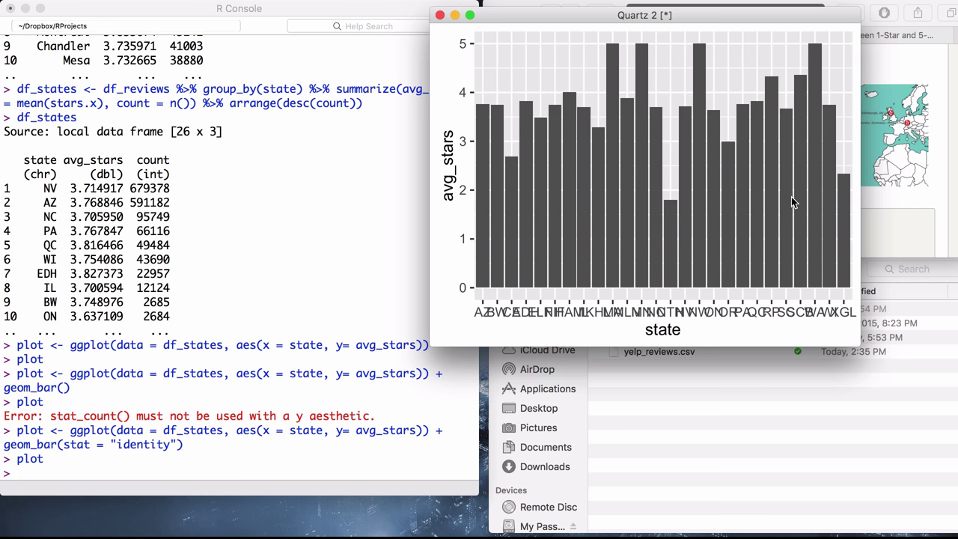
mouse_move(760, 228)
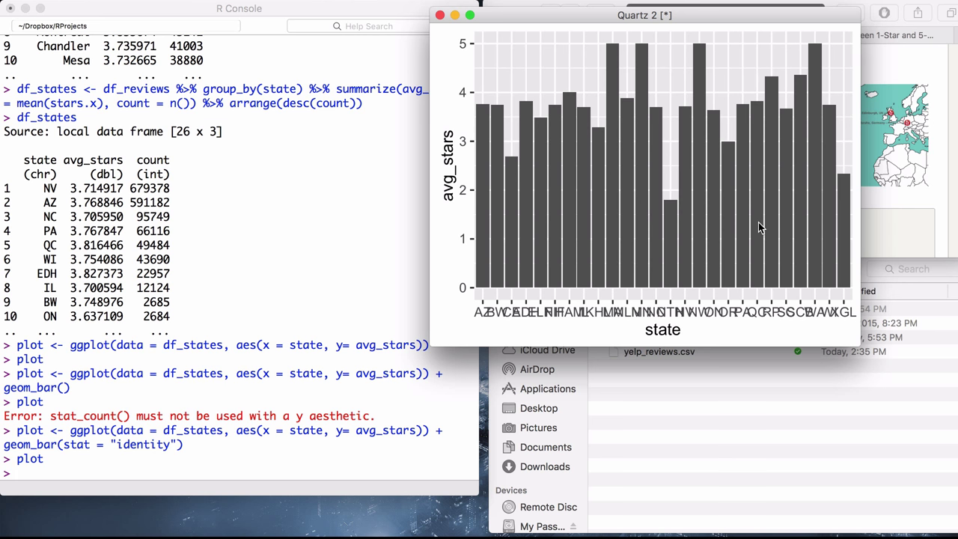
mouse_move(242, 409)
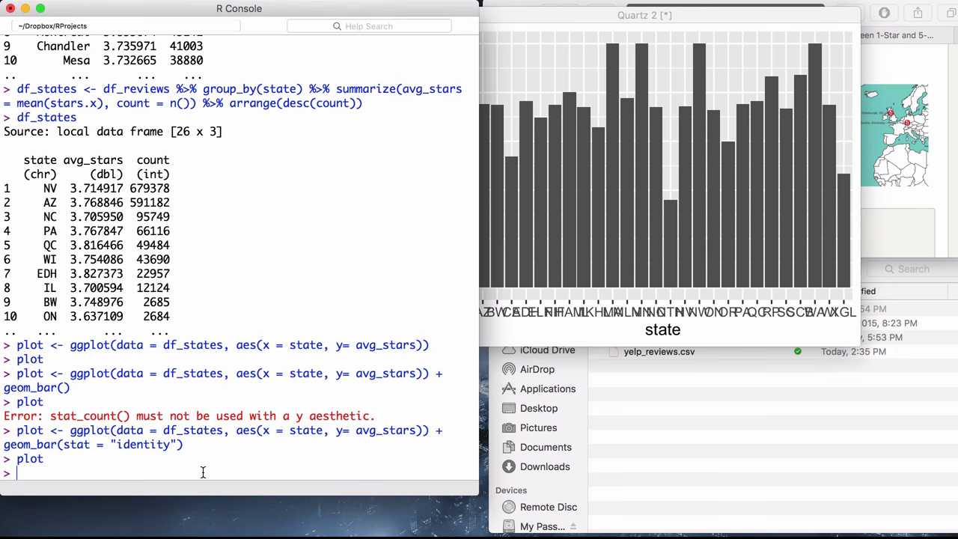
Re-enter the identity bar chart command with + coord_flip() appended
type("plot <- ggplot(data = df_states, aes(x = state, y= avg_stars)) + geom_bar(stat = \"identity\")")
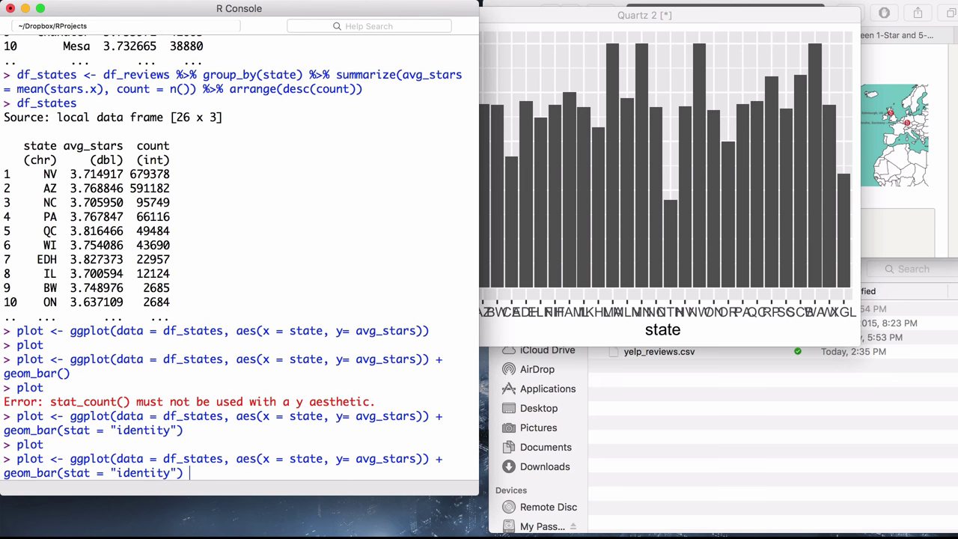
type("+ c")
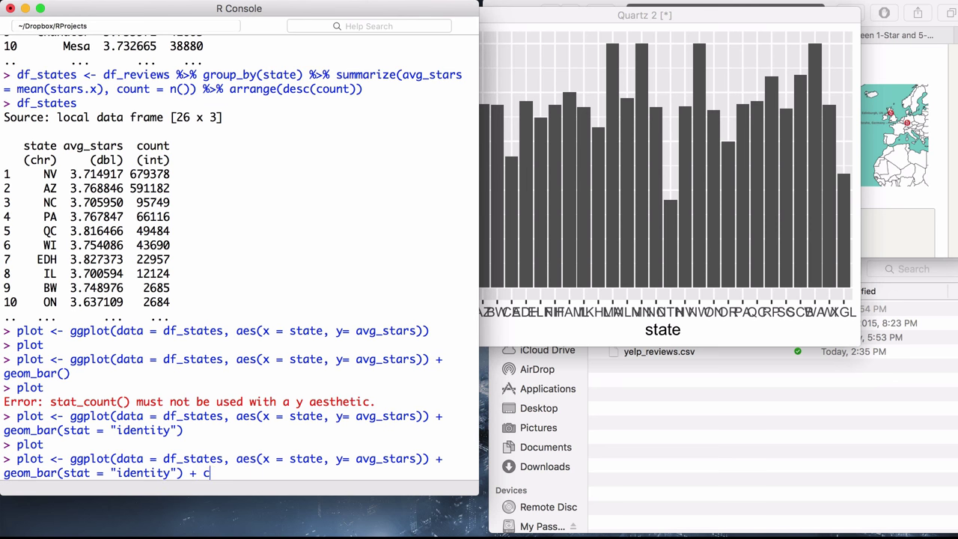
type("oord_")
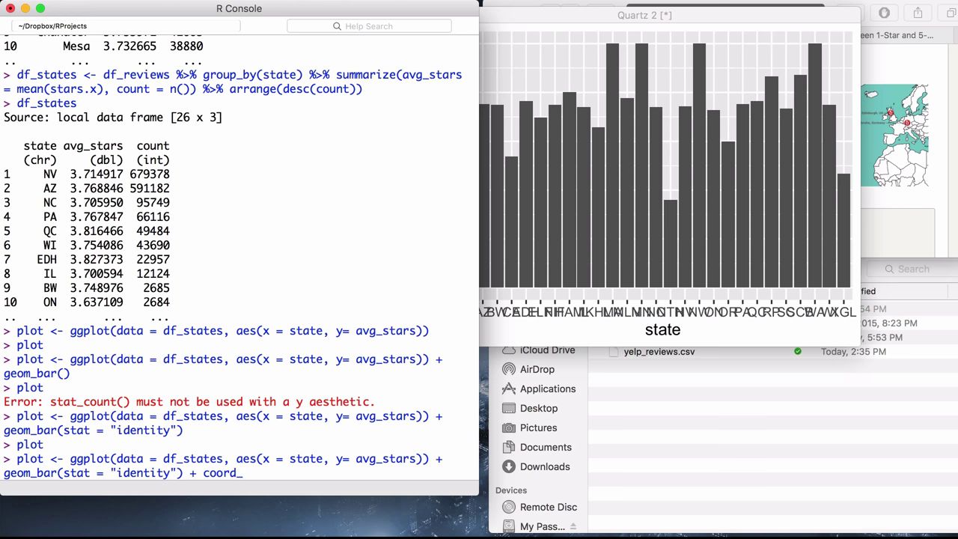
type("flip(")
type("plot")
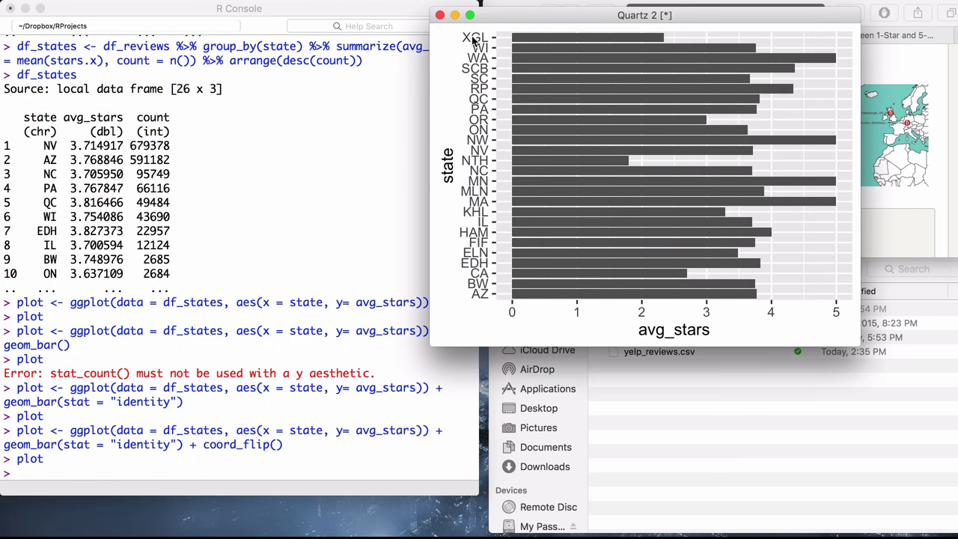
mouse_move(472, 296)
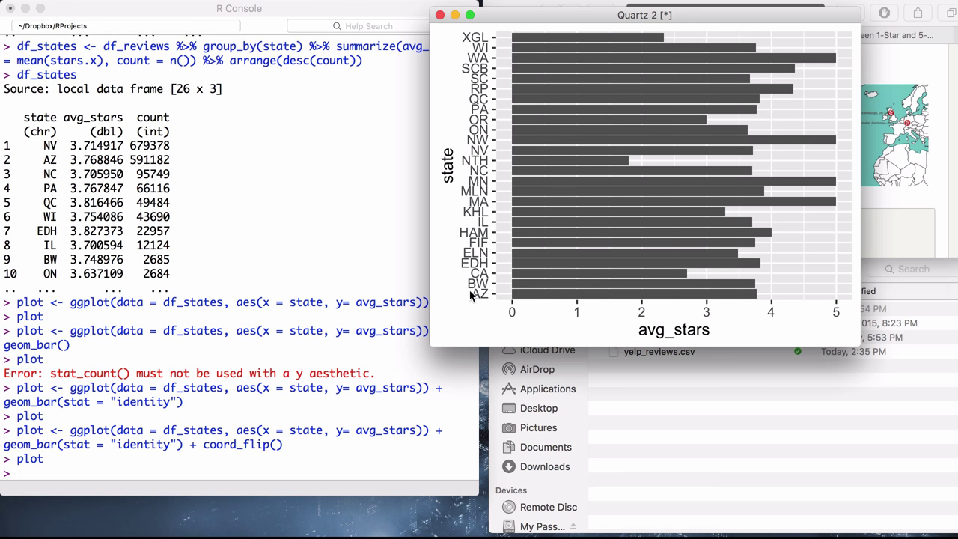
mouse_move(577, 281)
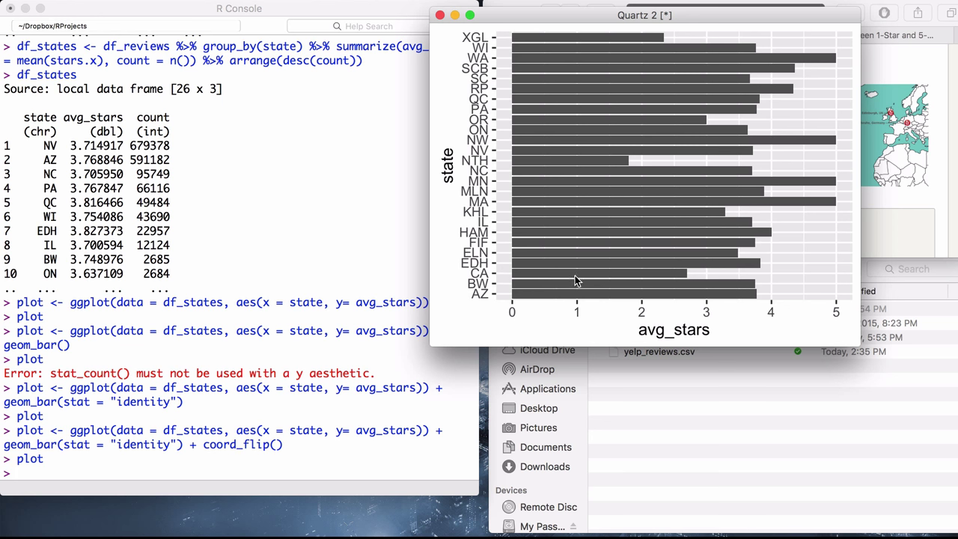
mouse_move(527, 257)
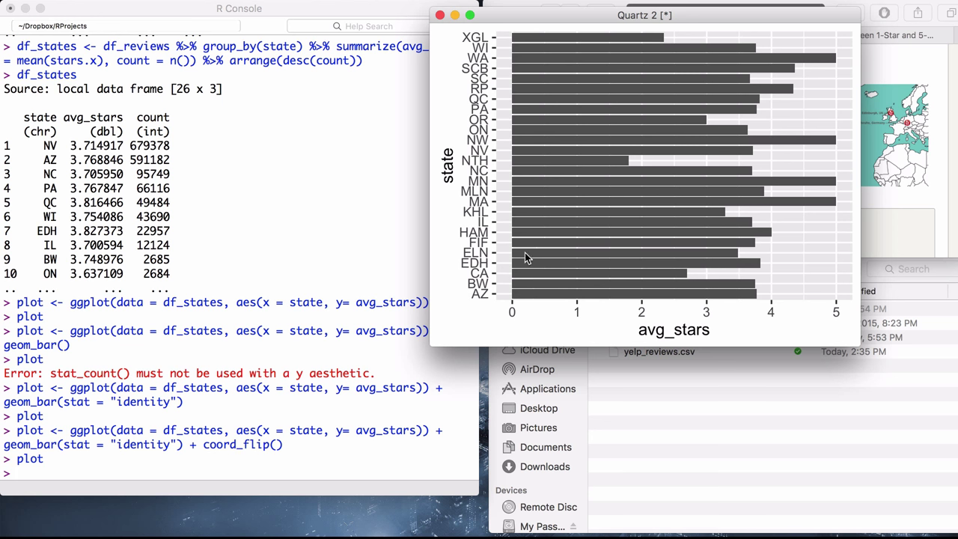
mouse_move(513, 292)
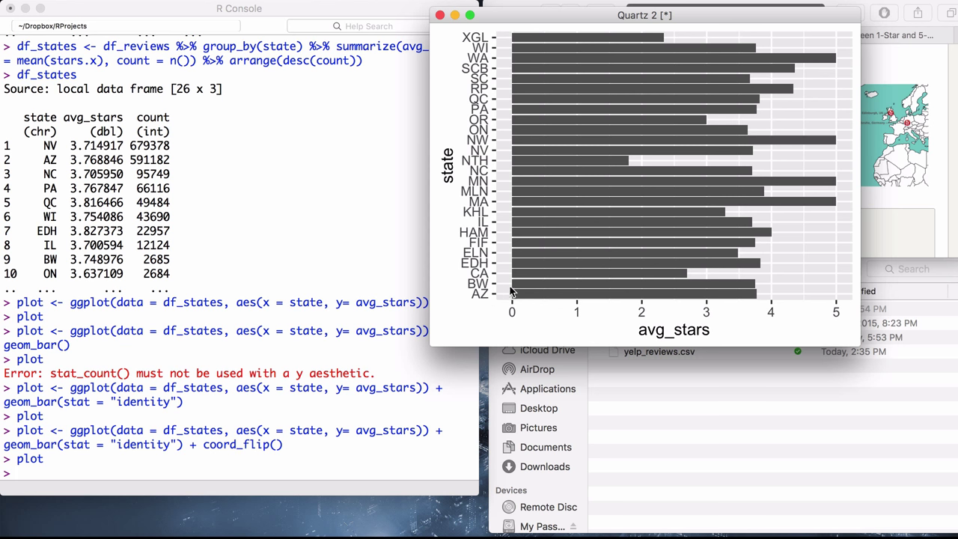
mouse_move(487, 306)
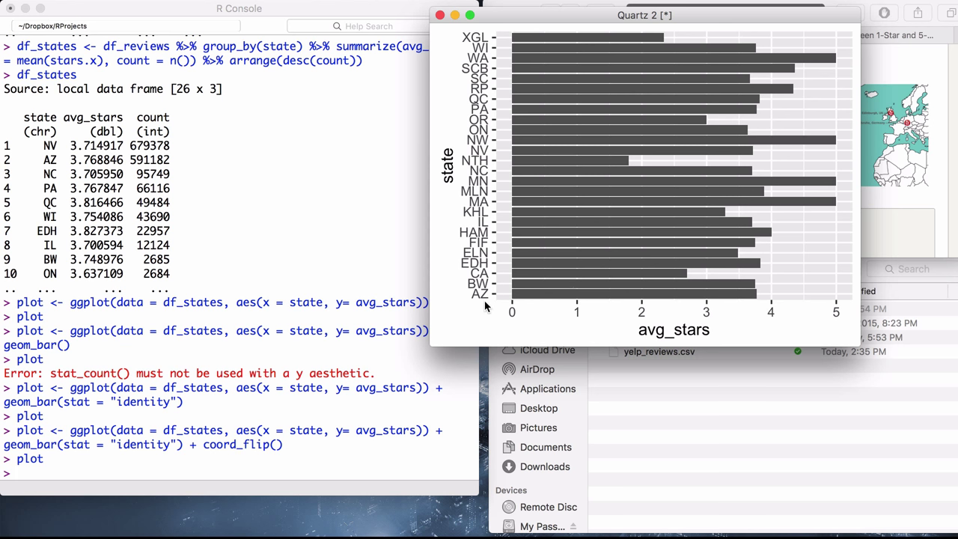
mouse_move(482, 305)
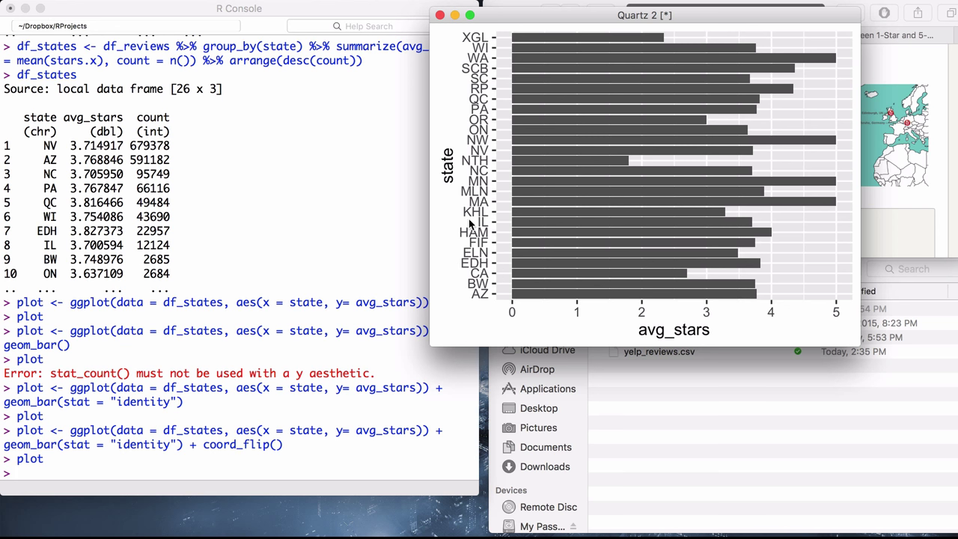
mouse_move(497, 52)
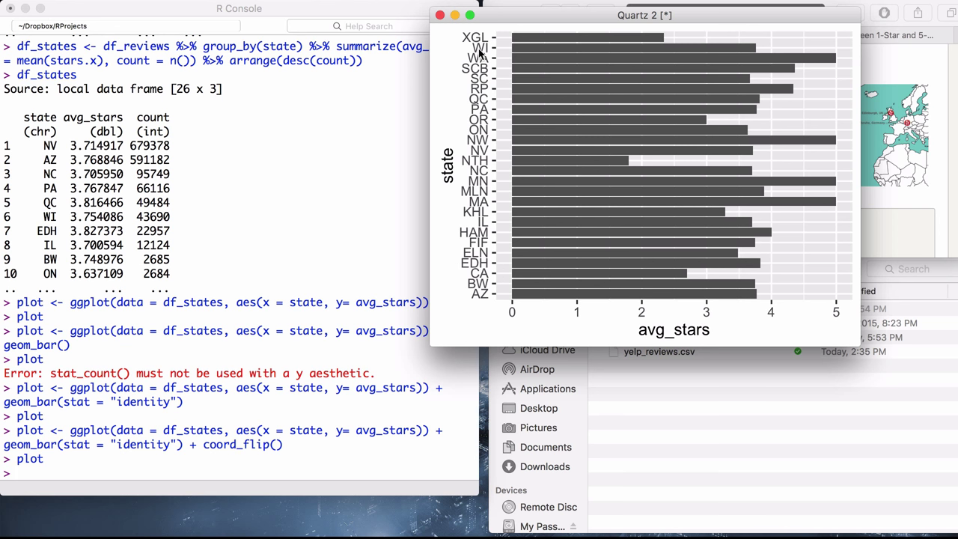
mouse_move(626, 42)
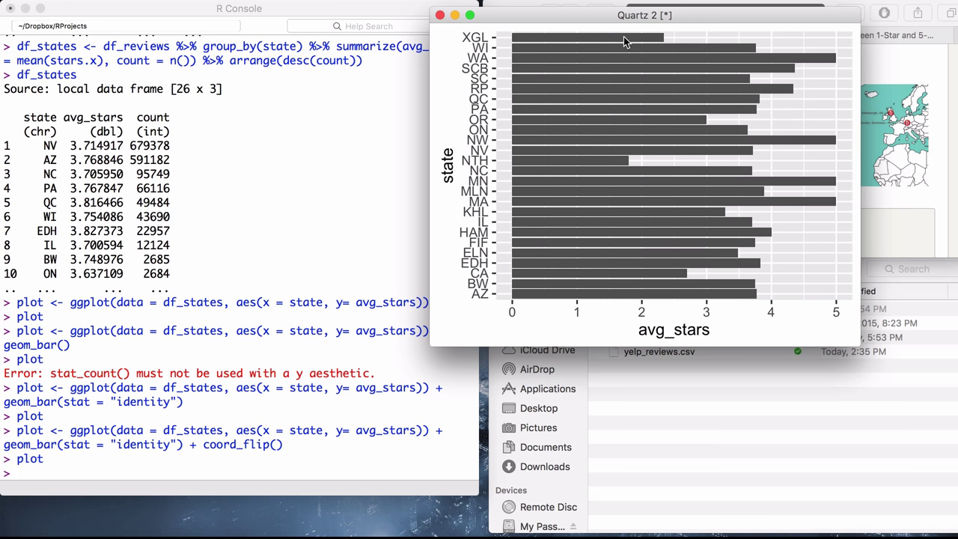
mouse_move(601, 313)
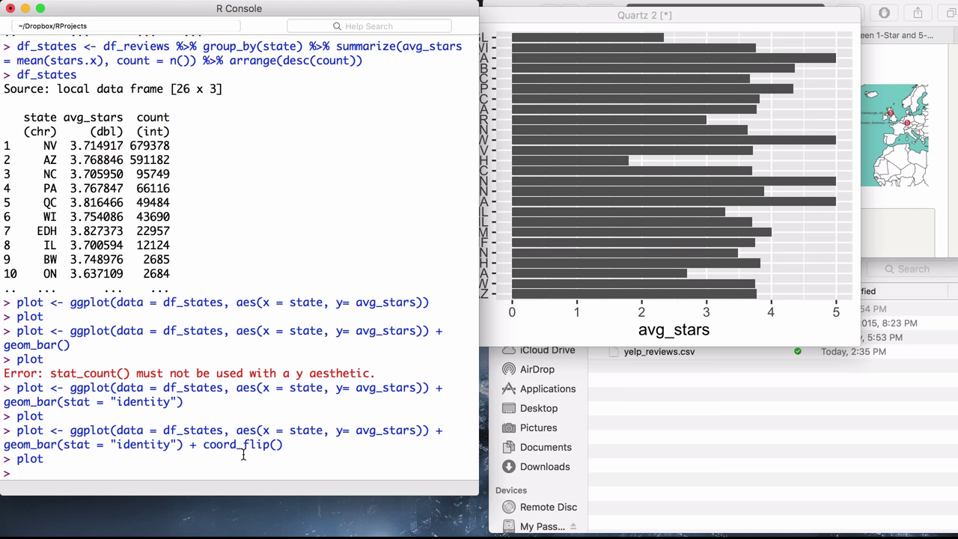
Rebuild df_states with mutate(state = factor(state, ...)) ordered by count, in two attempts
type("df_states <-")
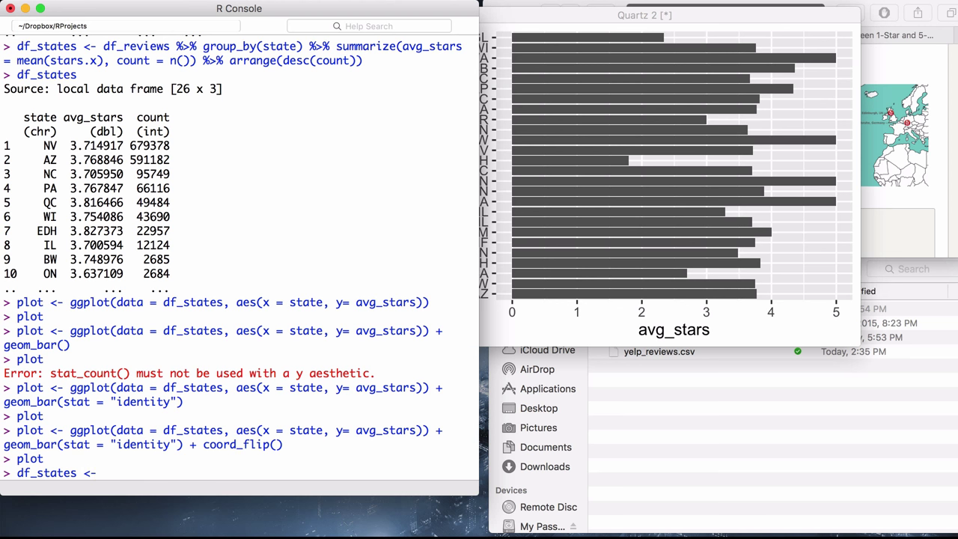
type("df")
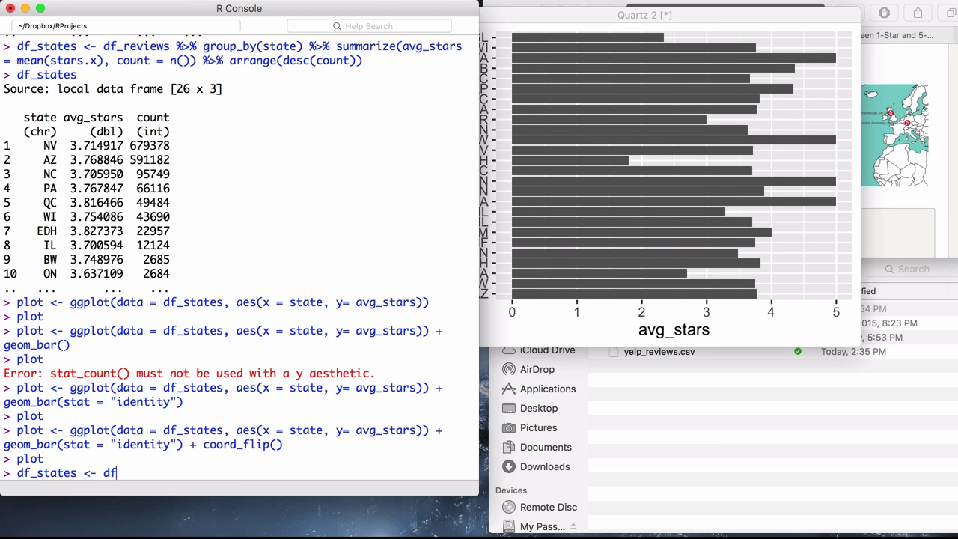
type("_states")
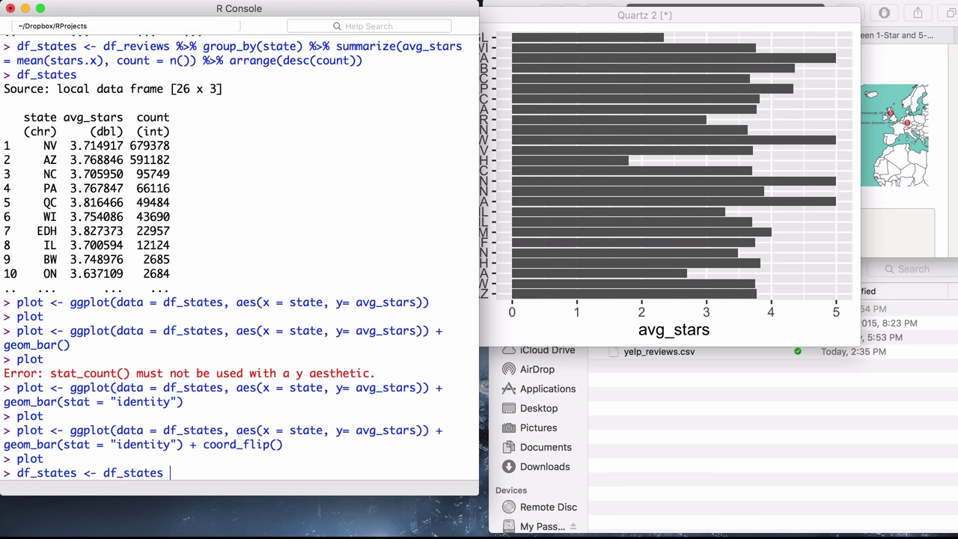
type("%>% mutate")
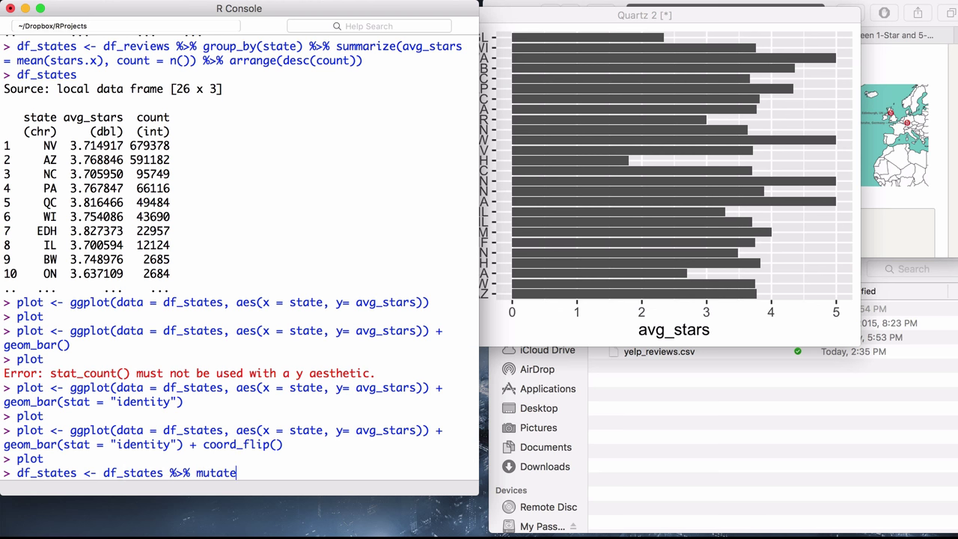
type("()")
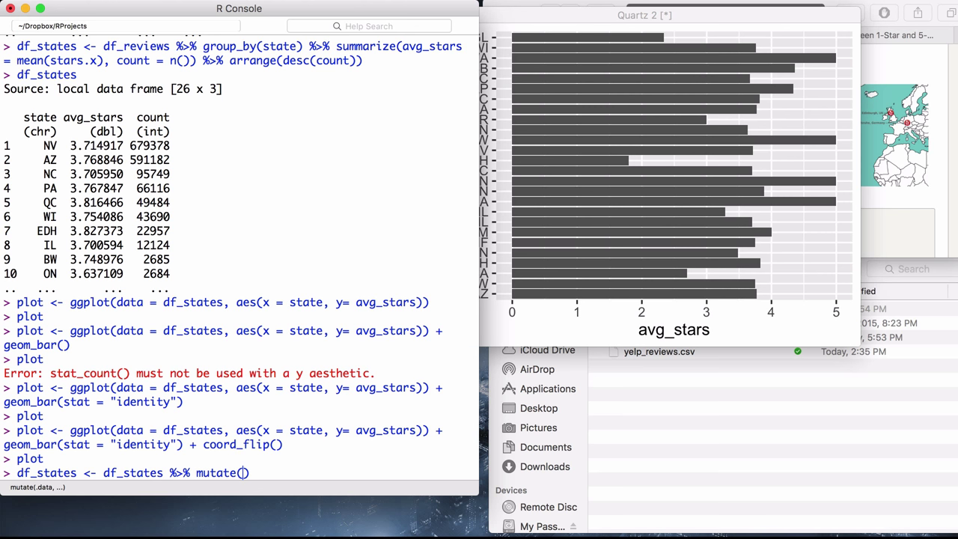
type("state")
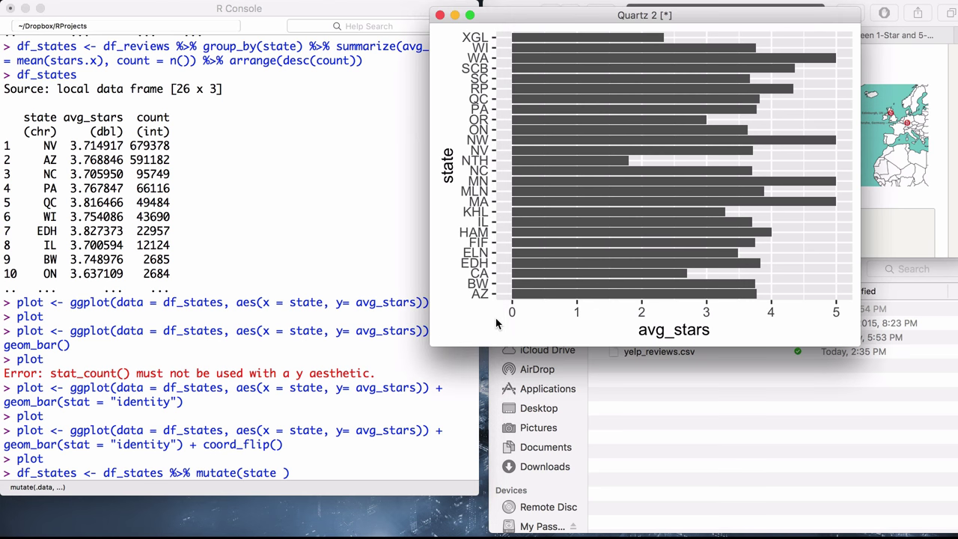
mouse_move(481, 263)
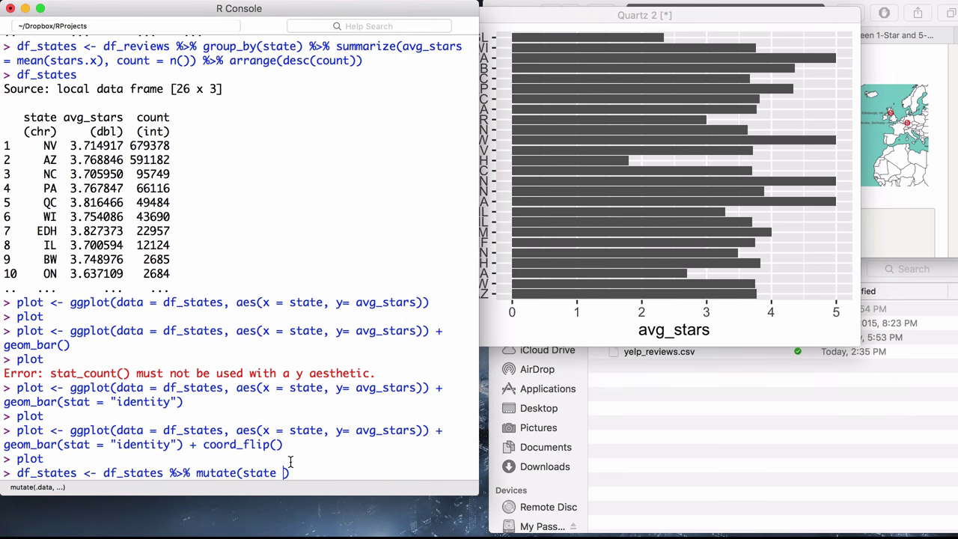
type("=")
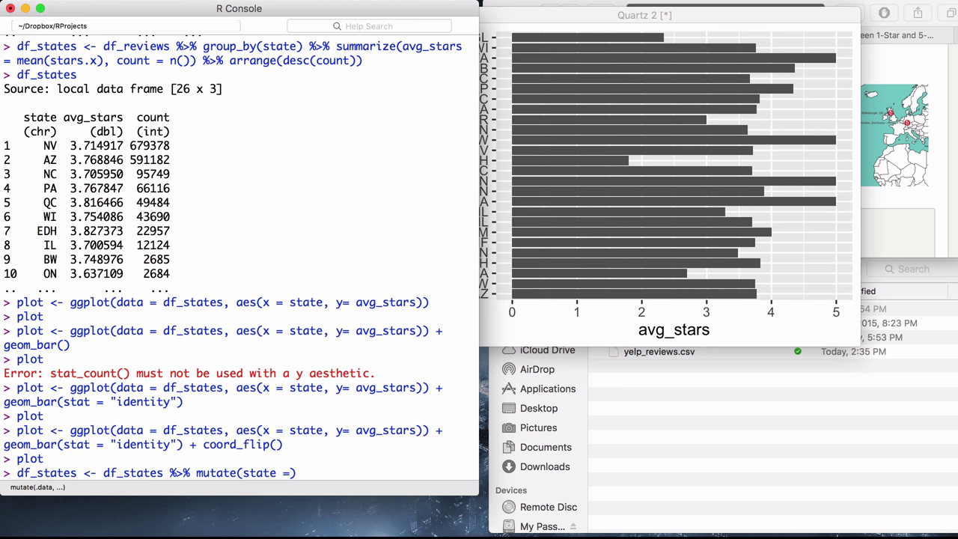
type("factor(")
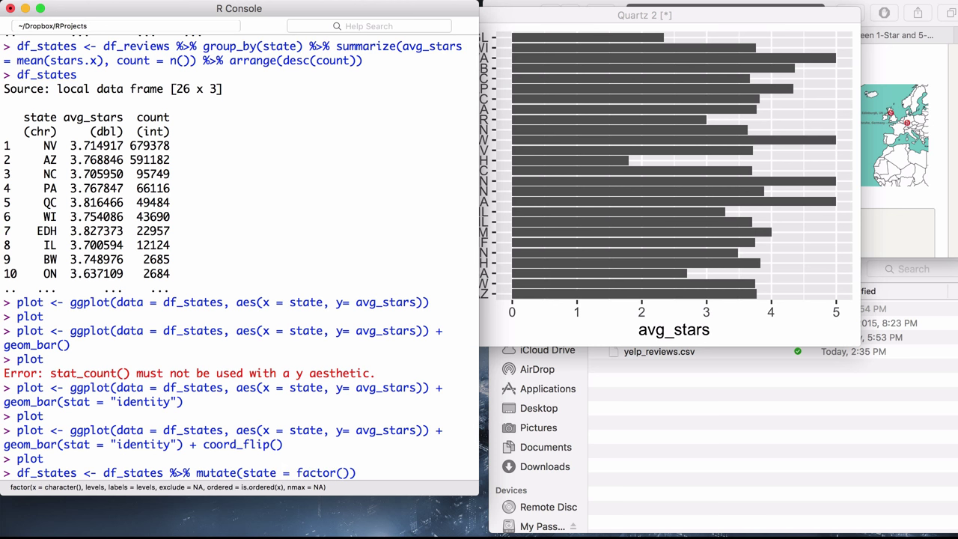
type("le")
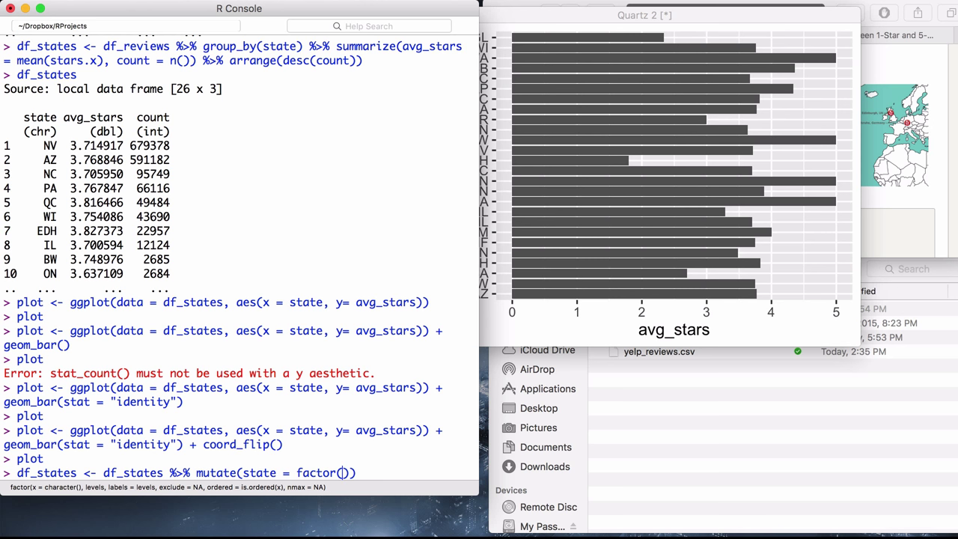
type("state, ord")
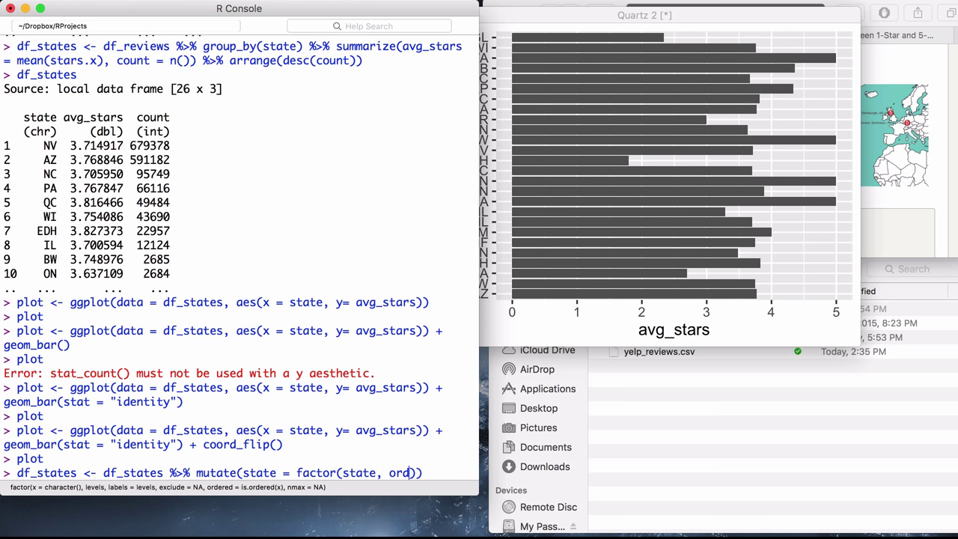
key("Backspace")
type("levels")
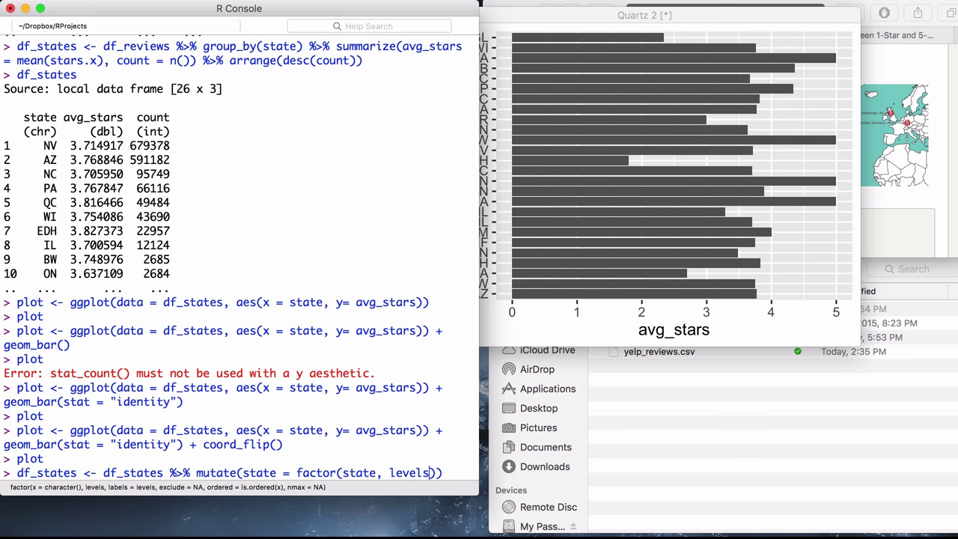
key("Return")
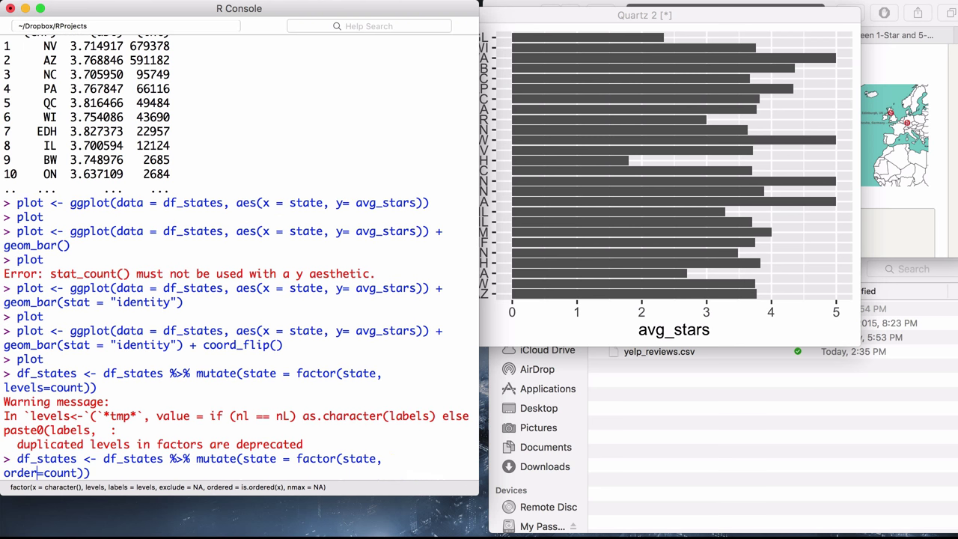
key("Return")
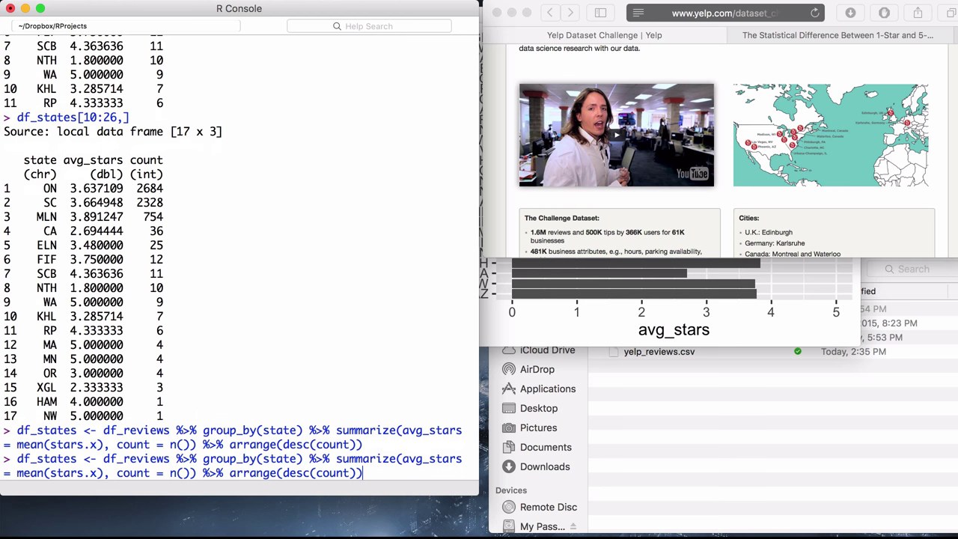
Append %>% filter(count > 2000) to the df_states summary pipeline and run it
type("%>%")
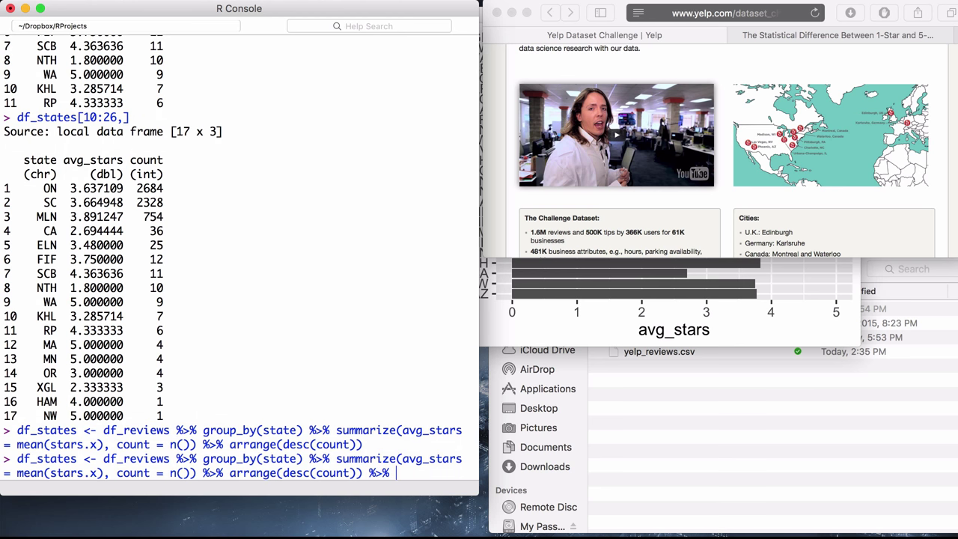
type("filter()")
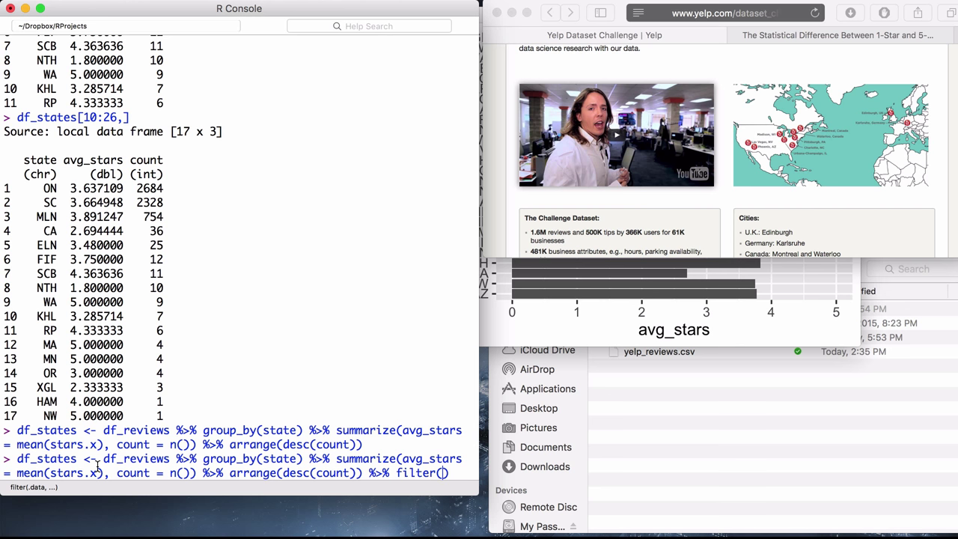
type("cu")
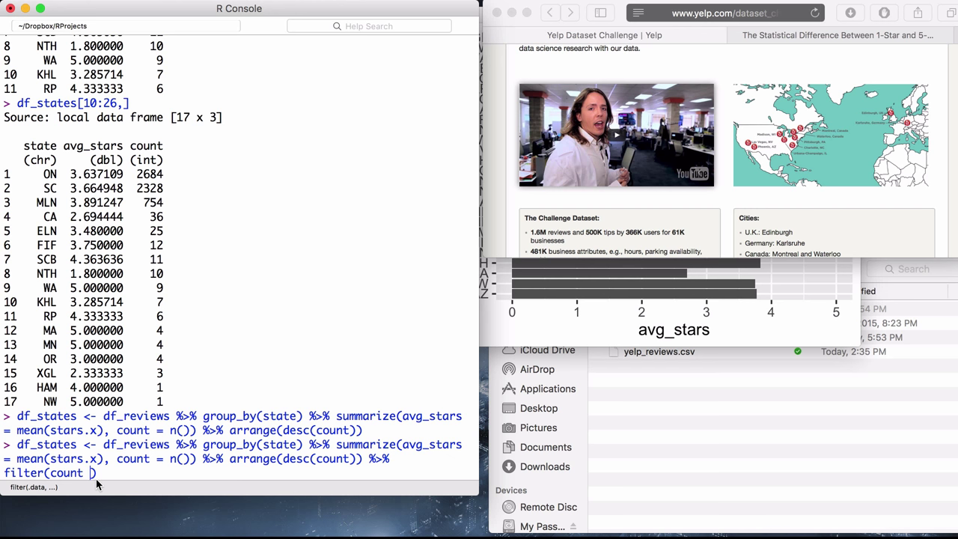
type("> 200")
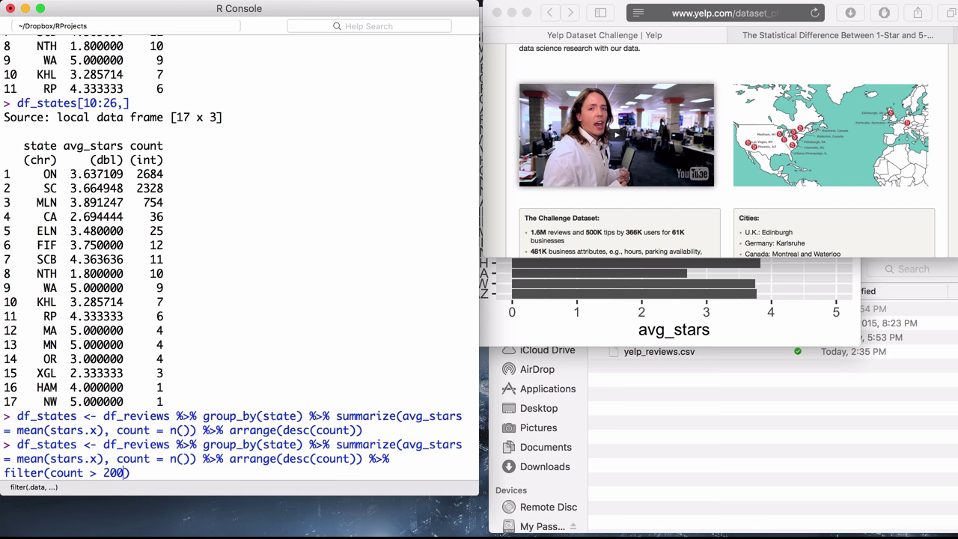
type("0")
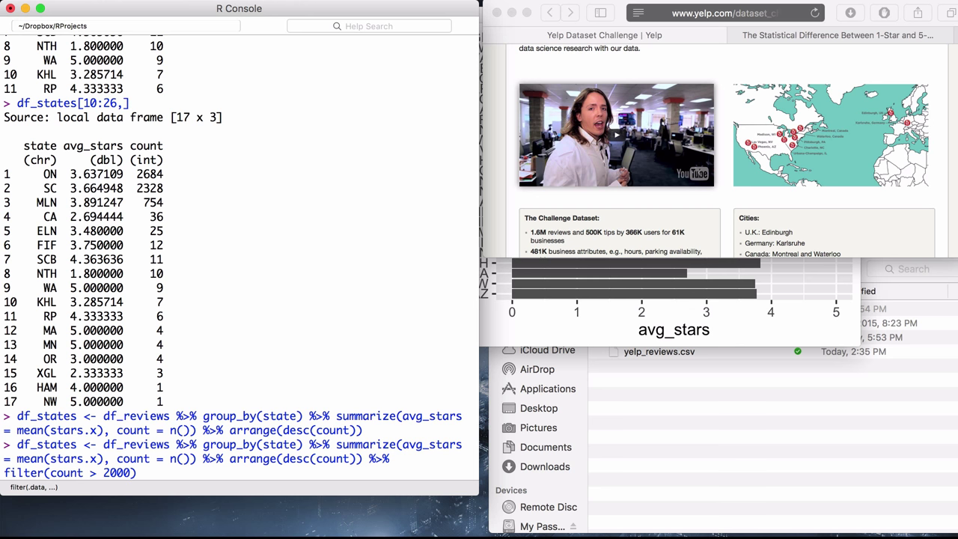
key("Return")
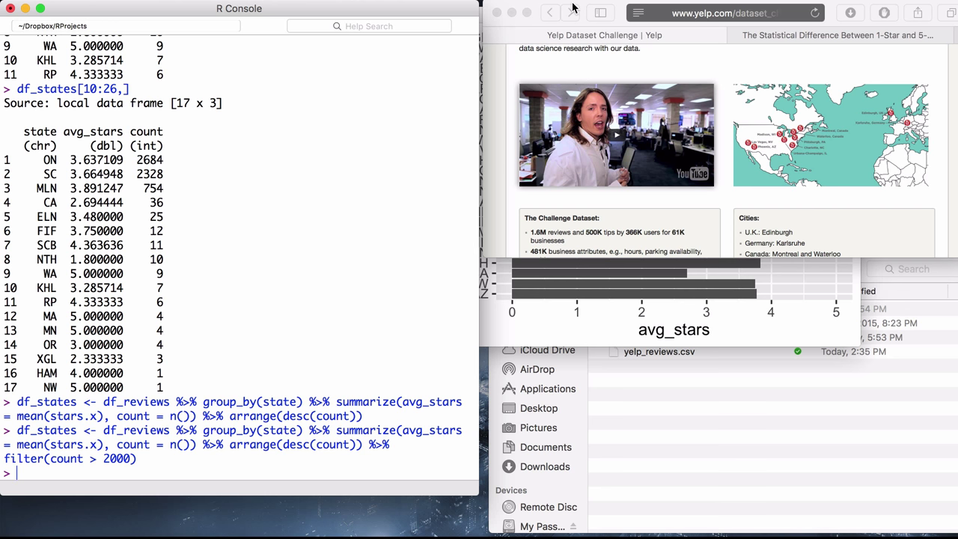
mouse_move(541, 280)
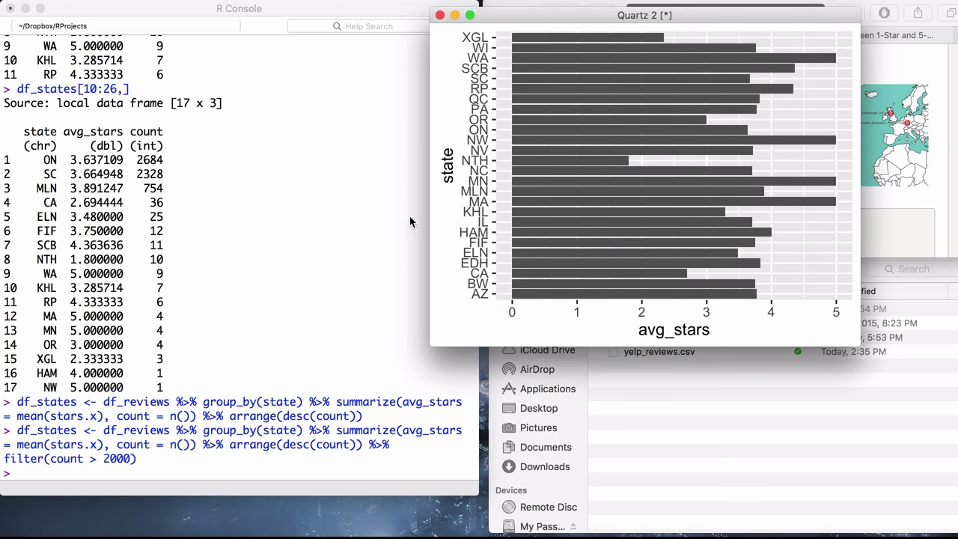
mouse_move(498, 300)
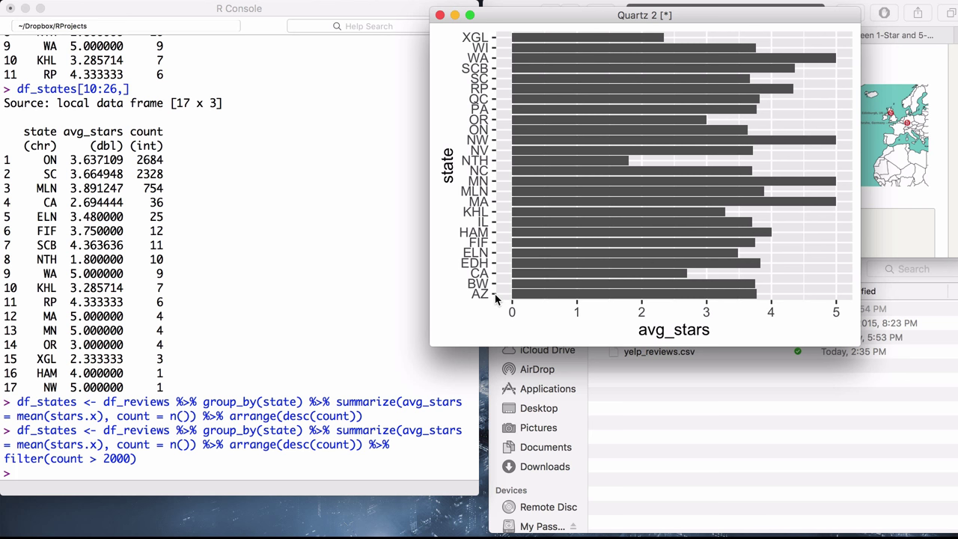
mouse_move(498, 298)
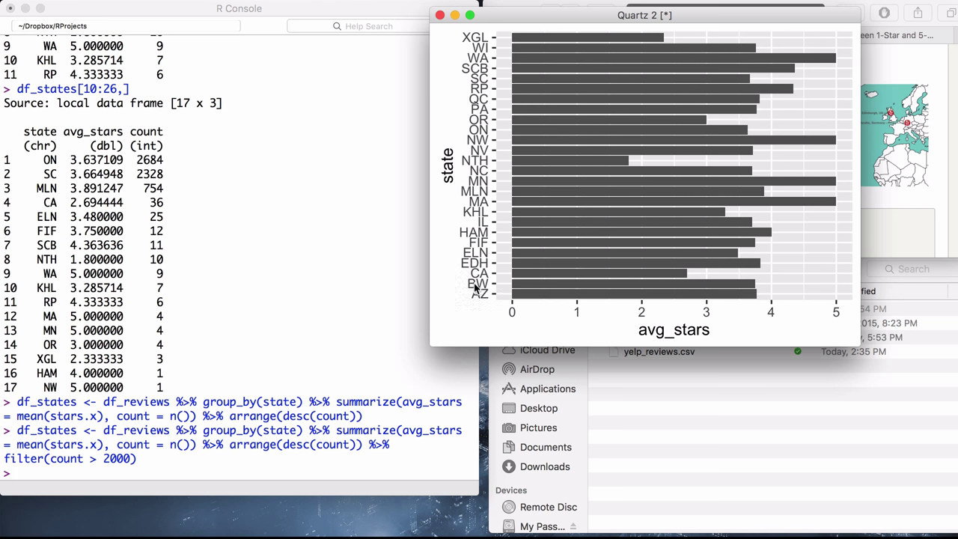
mouse_move(474, 259)
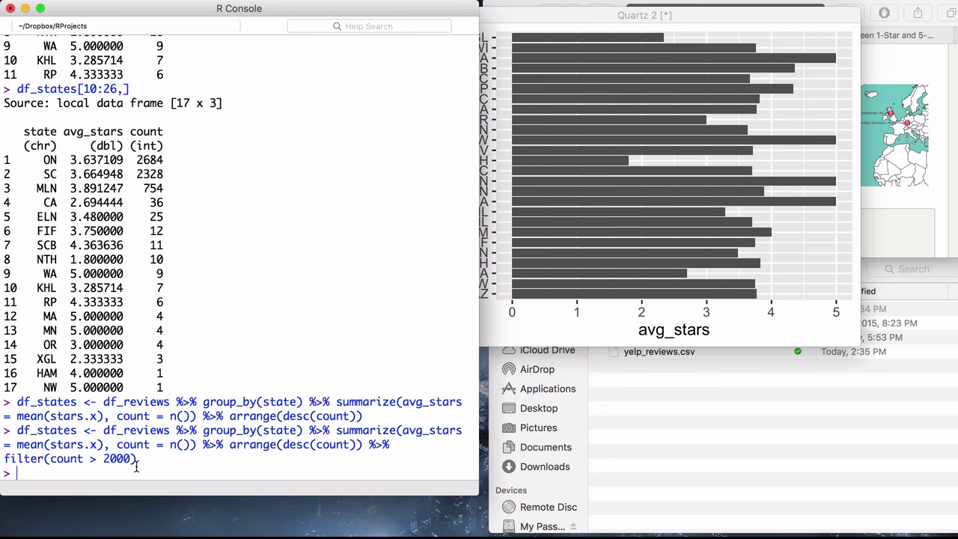
type("df_")
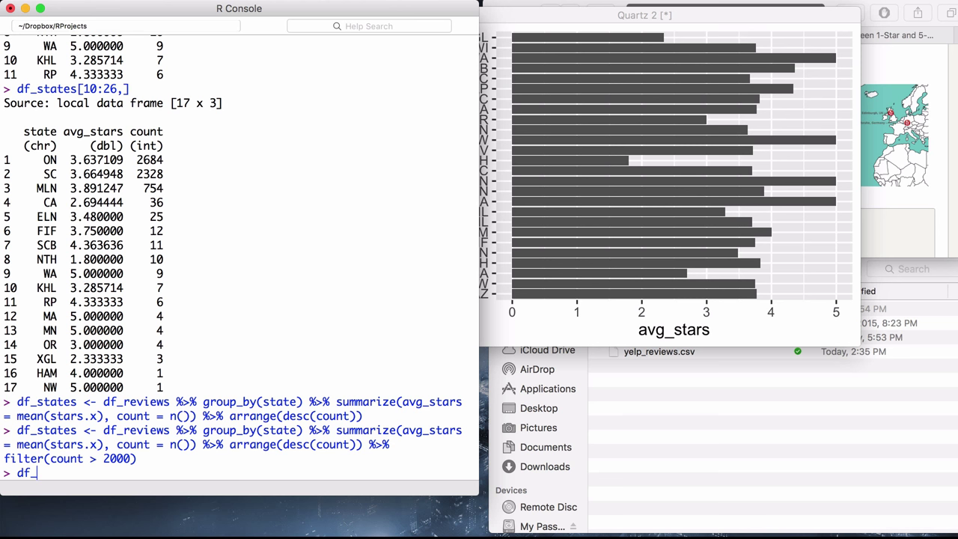
Start reassigning df_states sorted with arrange(desc(avg_stars))
type("states")
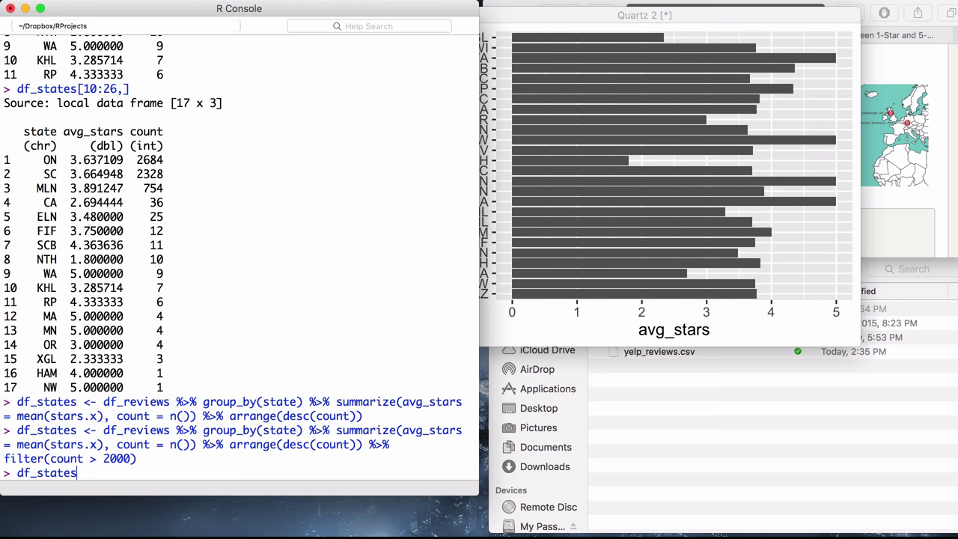
type("<- df_sta")
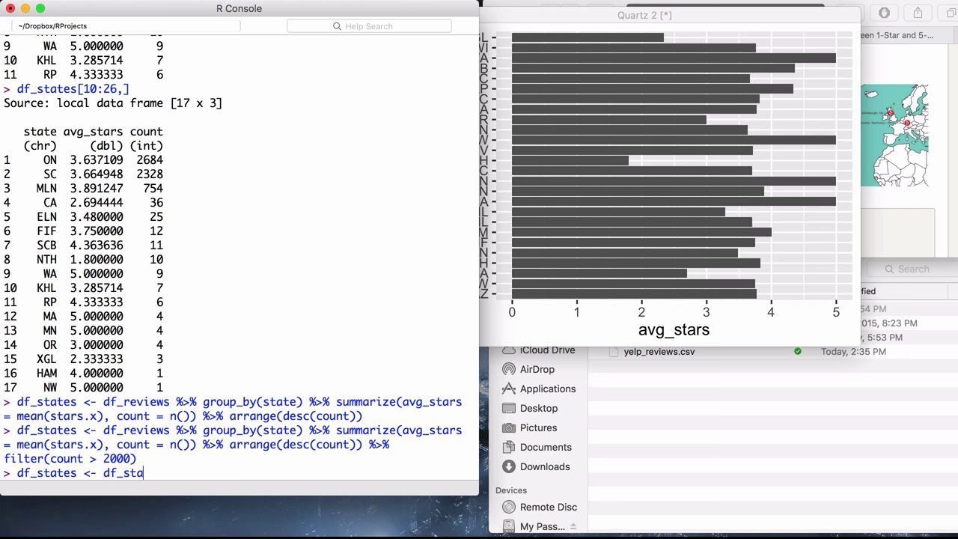
type("tes")
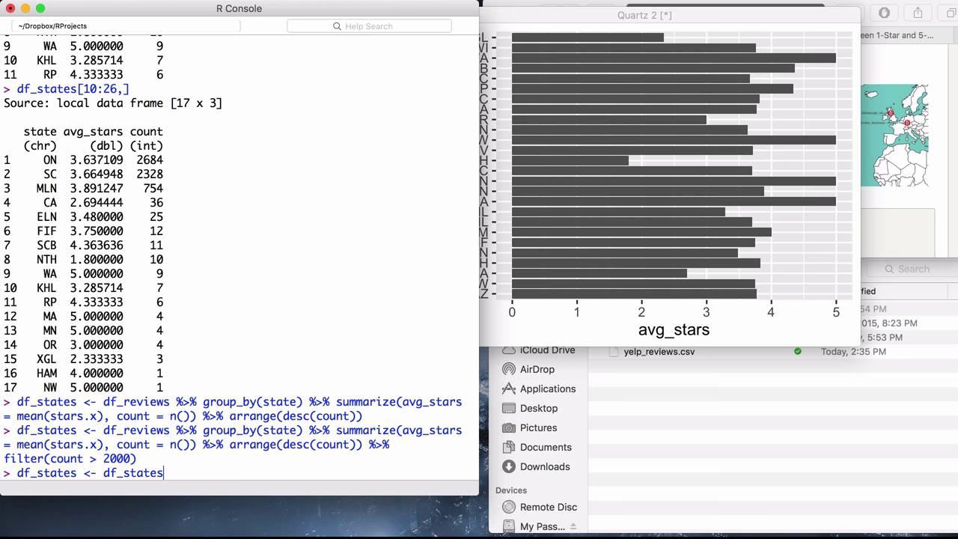
type("%>%")
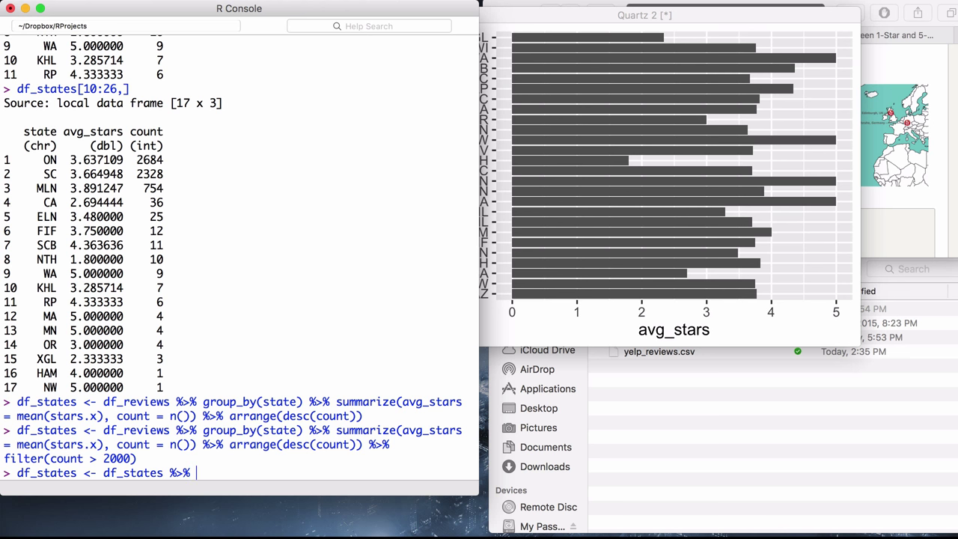
type("ar")
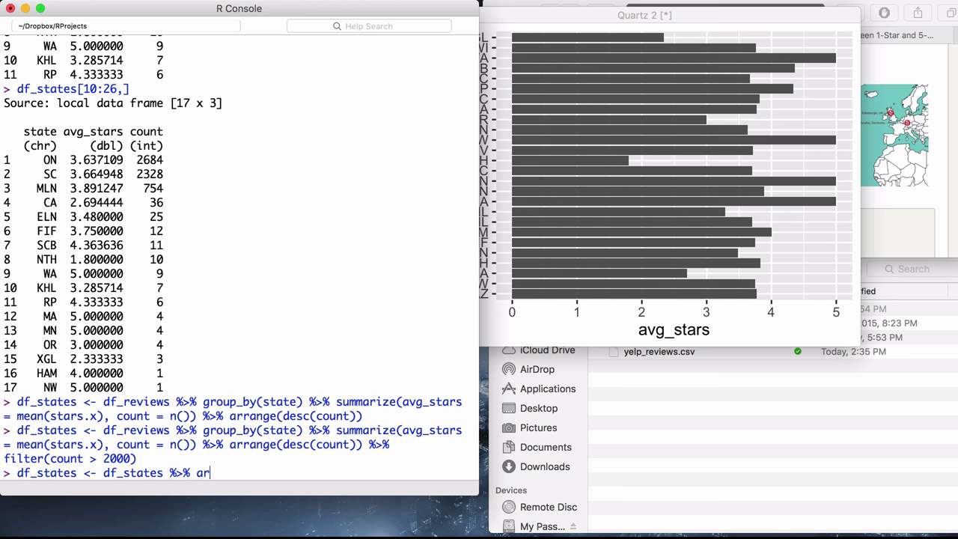
type("ra")
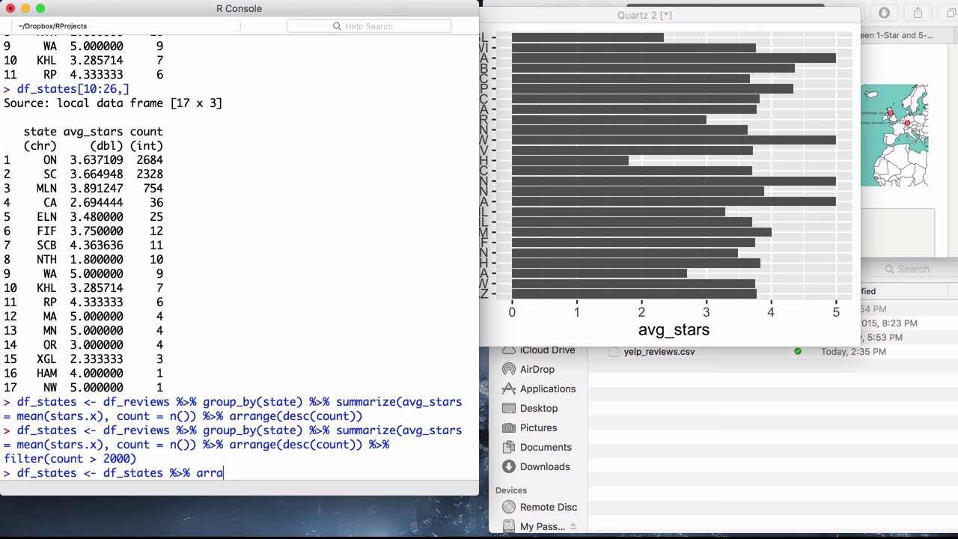
type("nge(desc()")
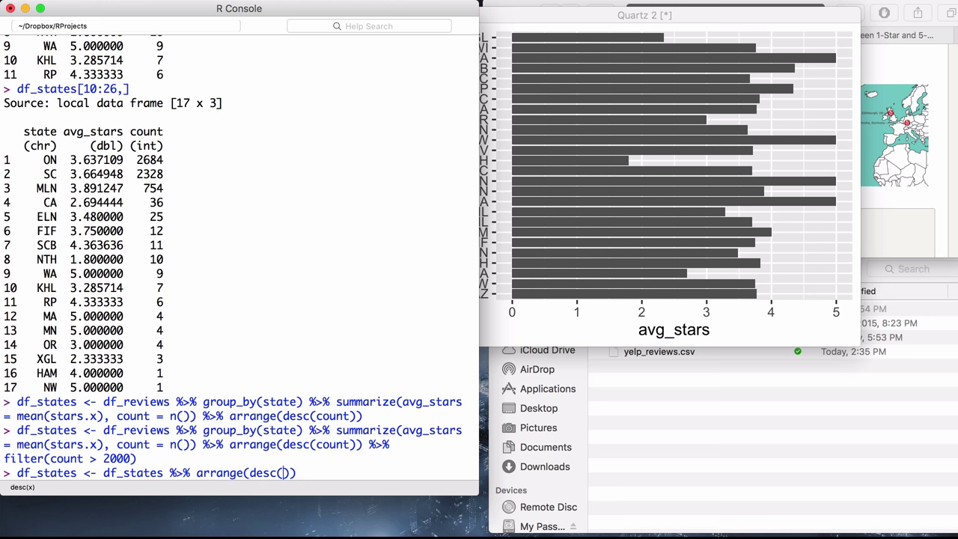
type("avg_stars))")
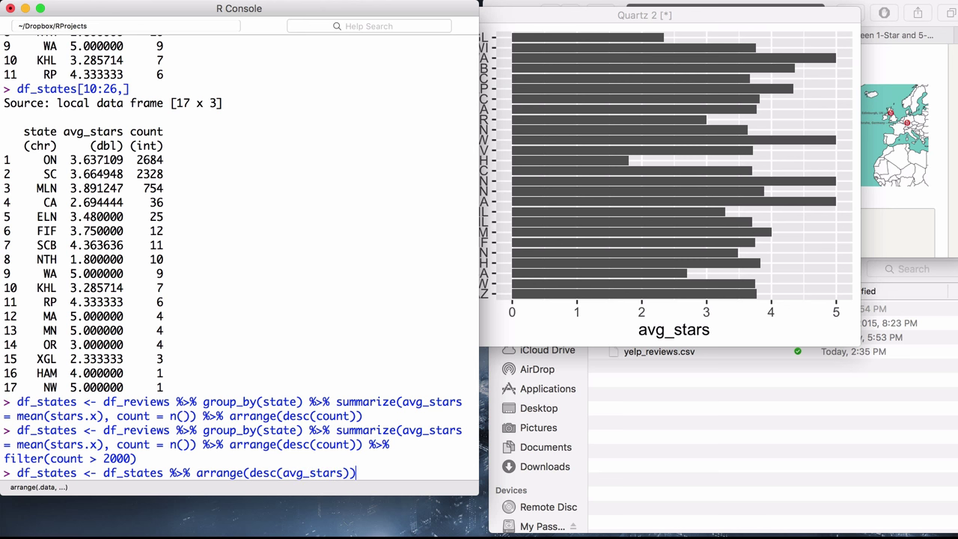
Add mutate(state = factor(state, avg_stars)) to the pipeline and print df_states
type("%>%")
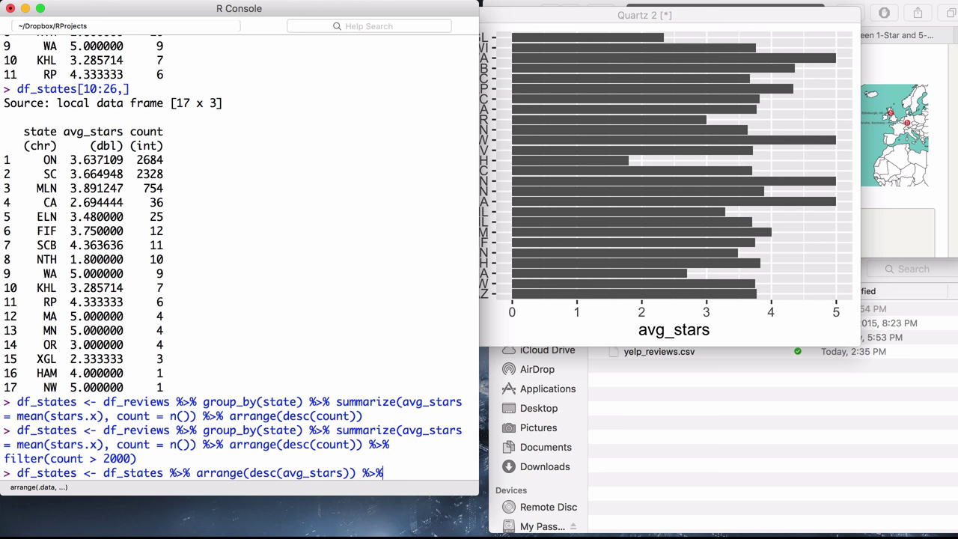
type("f")
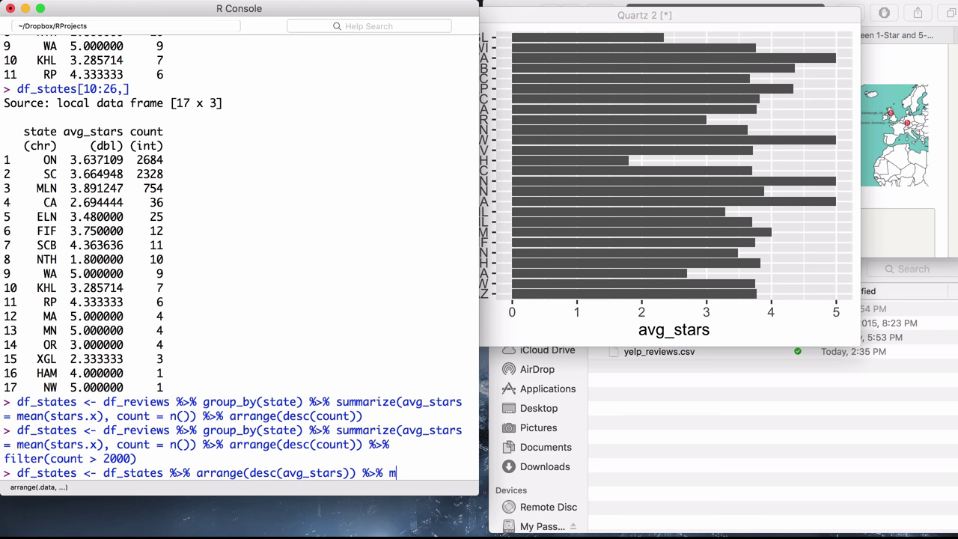
type("utate()")
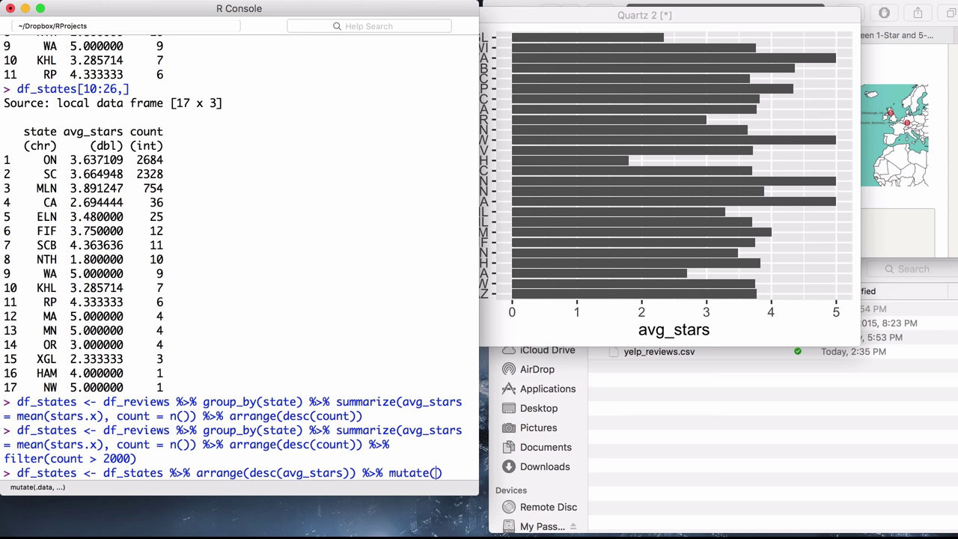
type("state =")
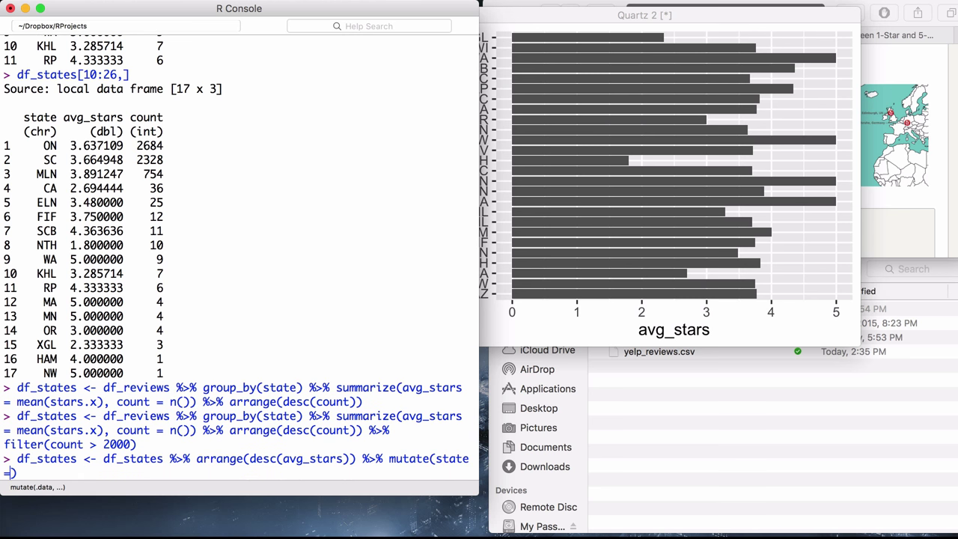
type("factor(state, avg_sta")
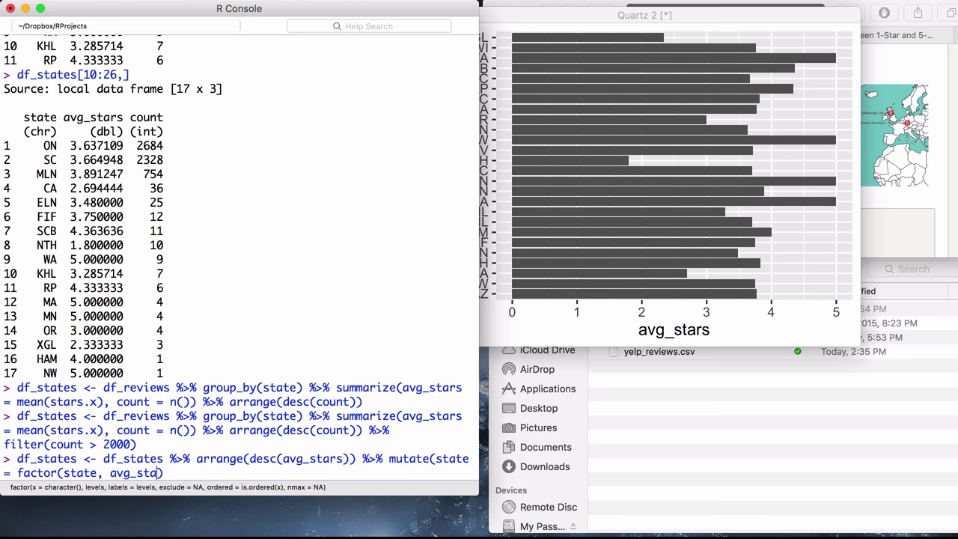
type("rs)")
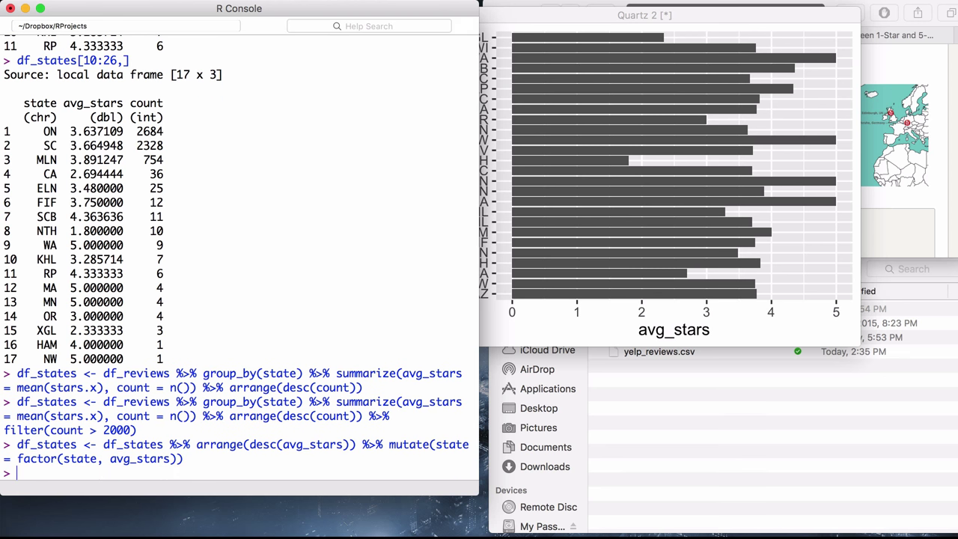
type("df_")
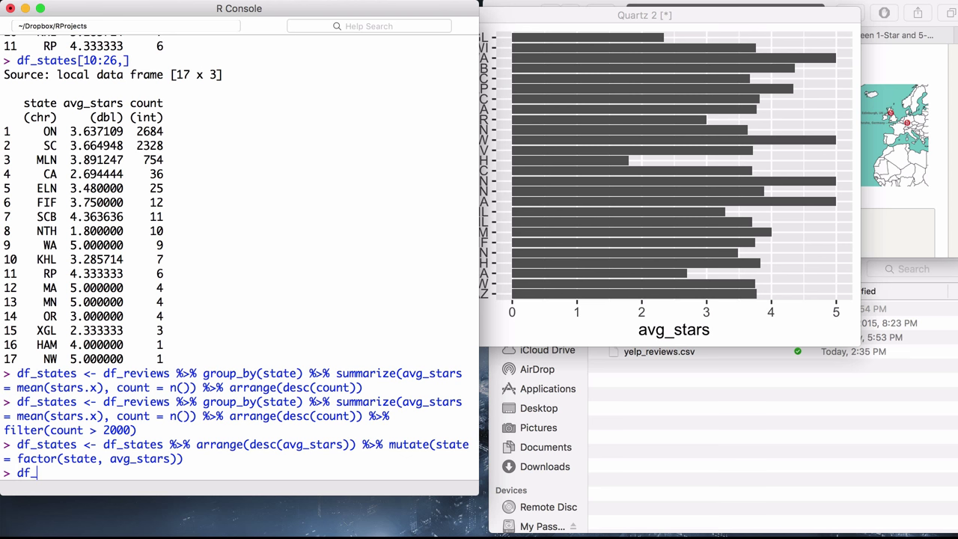
key("Return")
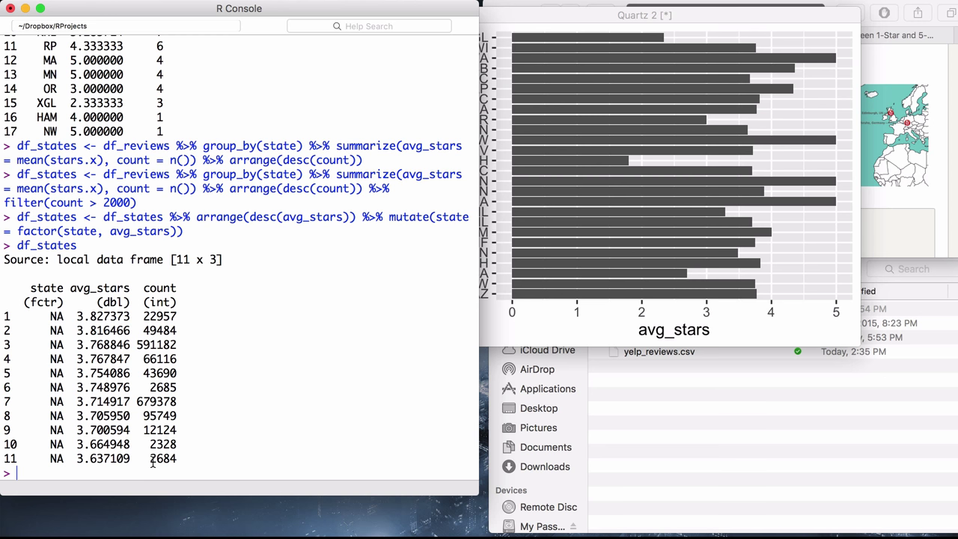
left_click(569, 8)
type("df_states <- df_states %>% arrange(desc(avg_stars)) %>% mutate(state = factor(state, levels=rev(state)))")
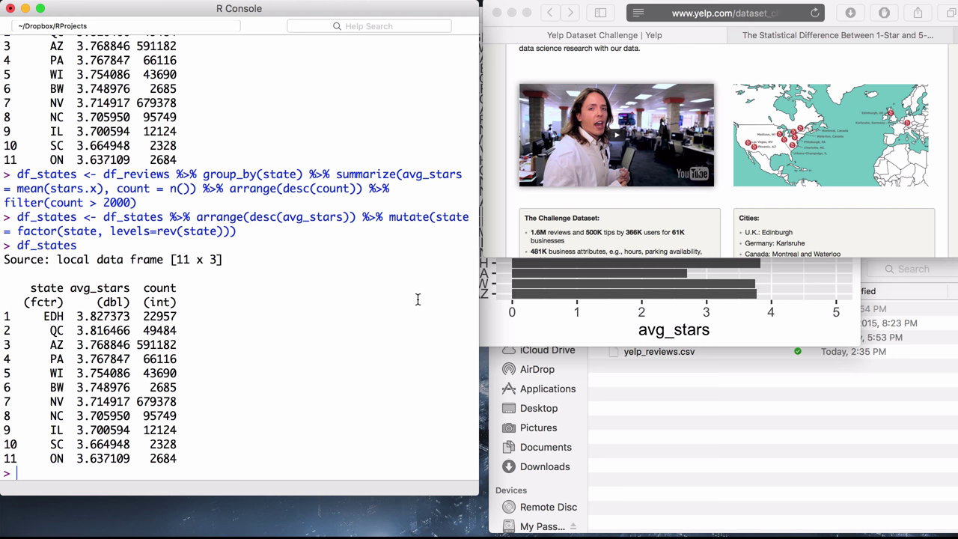
mouse_move(313, 286)
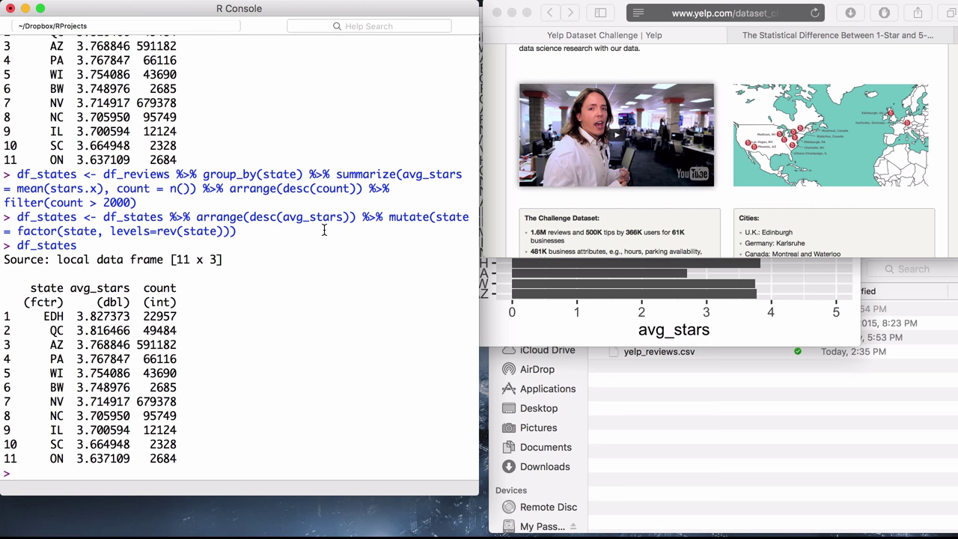
mouse_move(455, 240)
type("plot <")
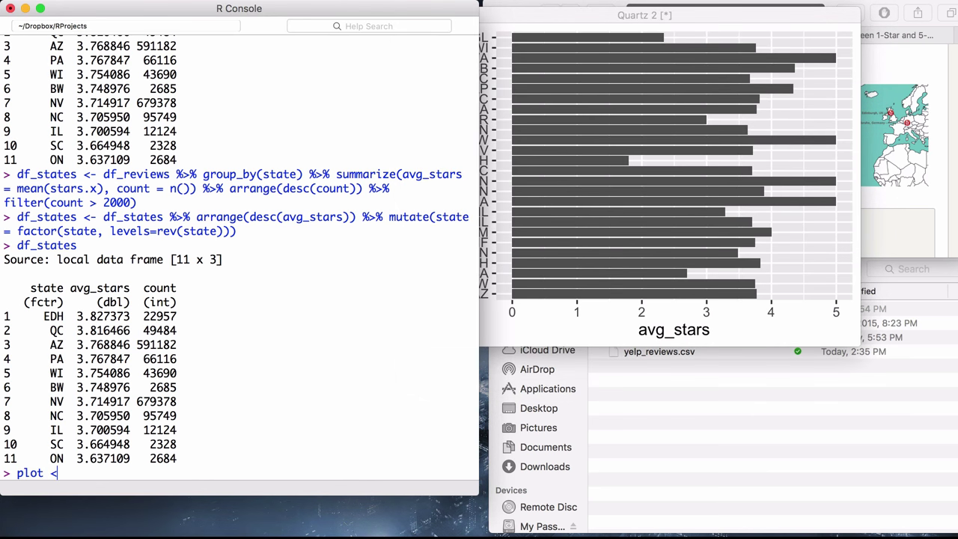
Recall earlier commands and redefine plot as a flipped identity bar chart of df_states
type("-")
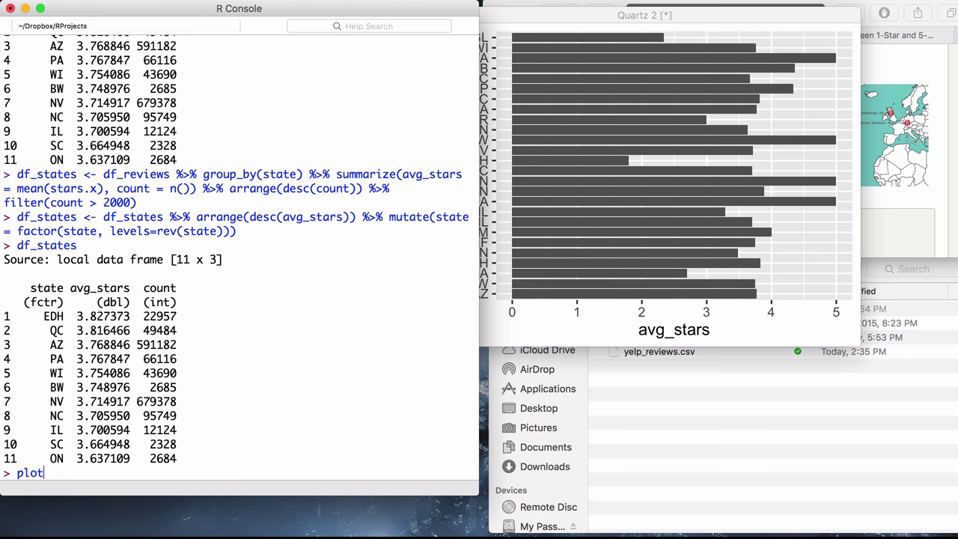
type("df_states <- df_states %>% arrange(desc(avg_stars)) %>% mutate(state = factor(state, levels=avg_stars))")
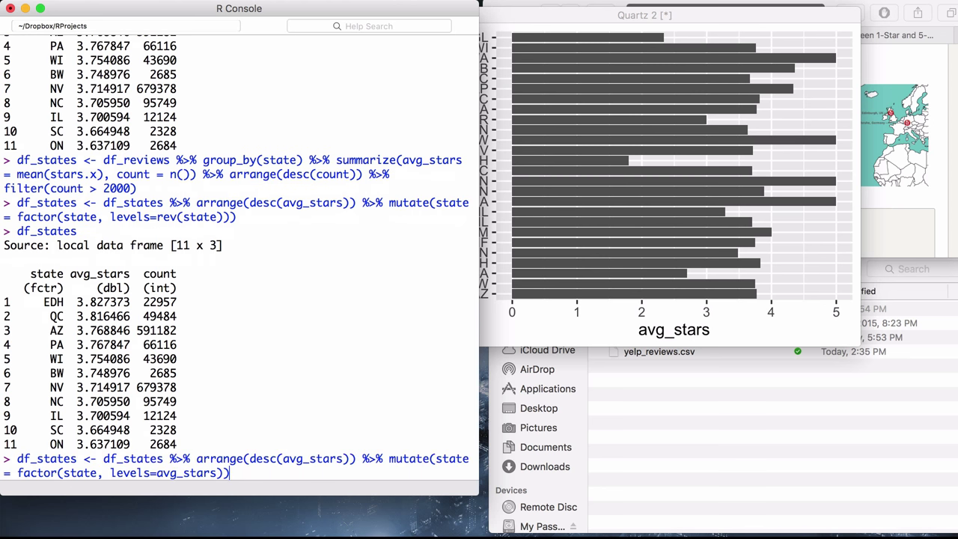
type("labels=state, l")
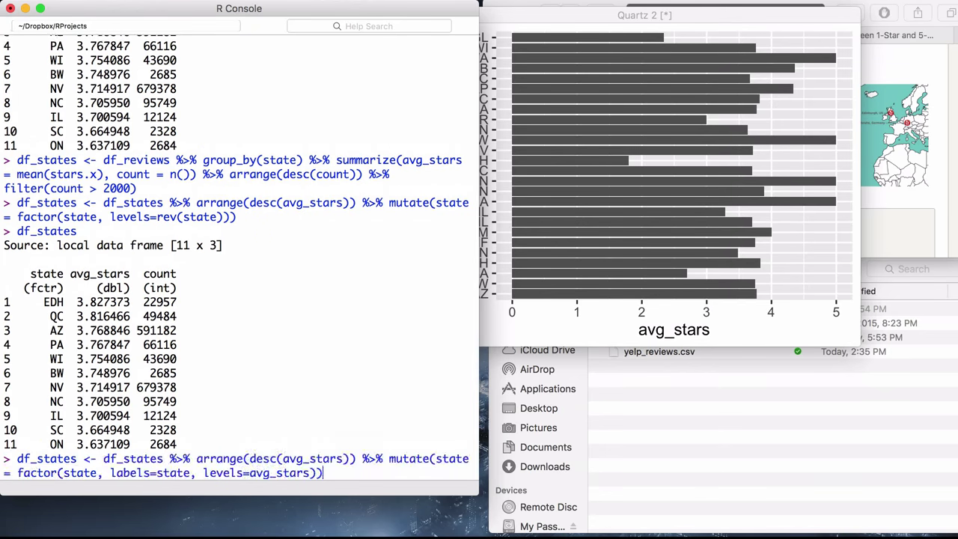
key("Enter")
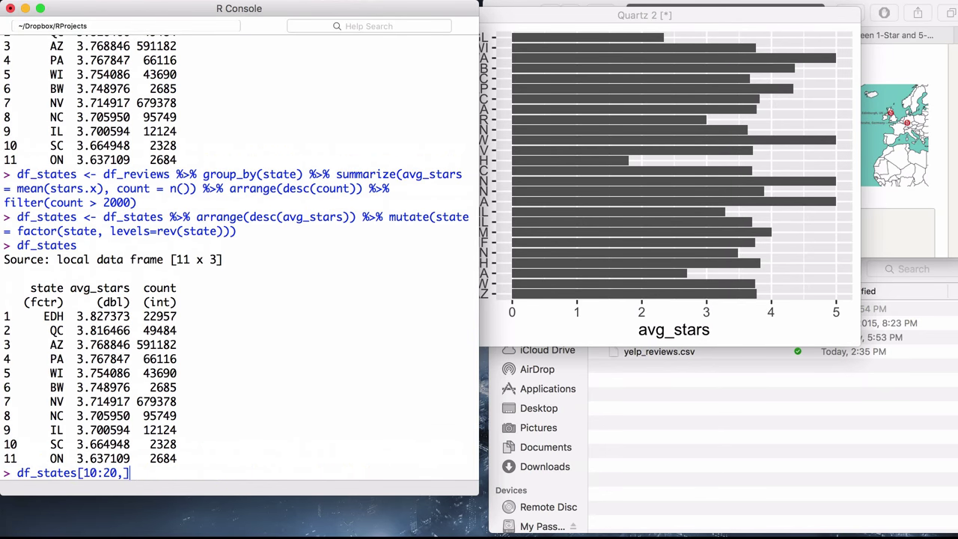
type("df_states <- df_states %>% mutate(state = factor(state, avg_stars))")
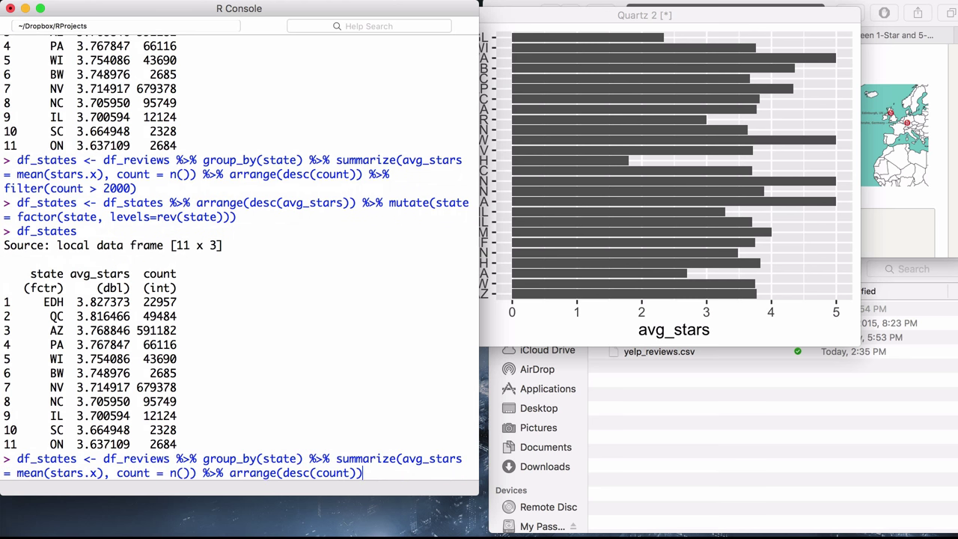
type("plot <- ggplot(data = df_states, aes(x = state, y= avg_stars)) + geom_bar(stat = \"identity\") + coord_flip()")
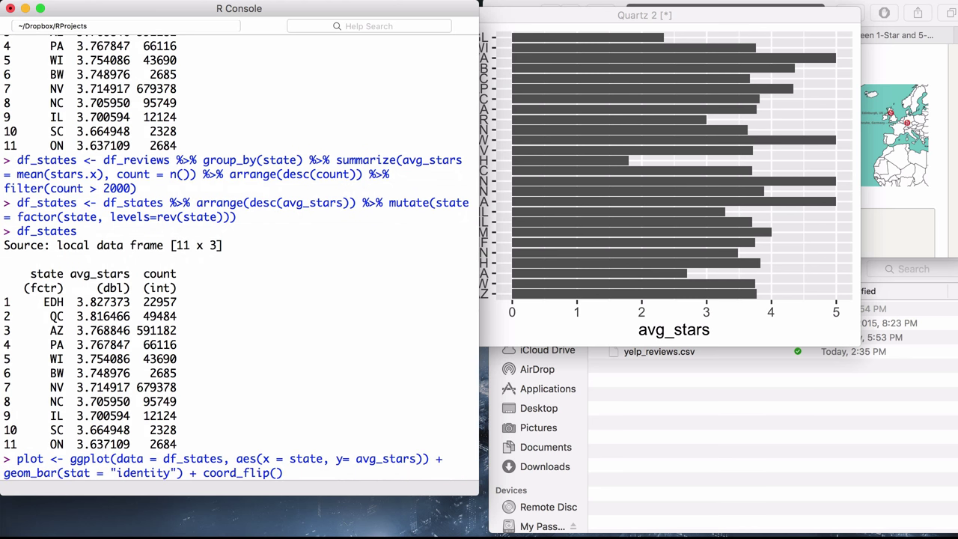
type("pl")
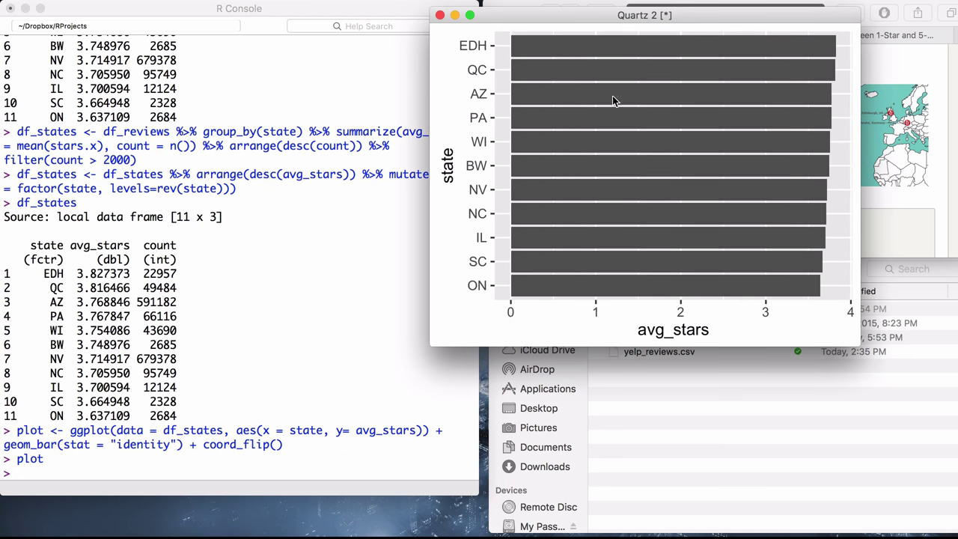
mouse_move(484, 188)
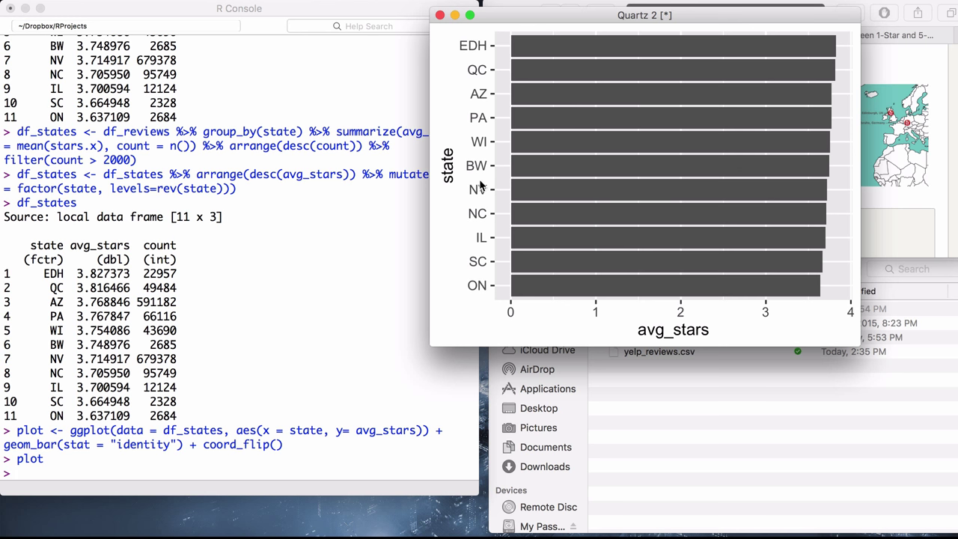
mouse_move(553, 192)
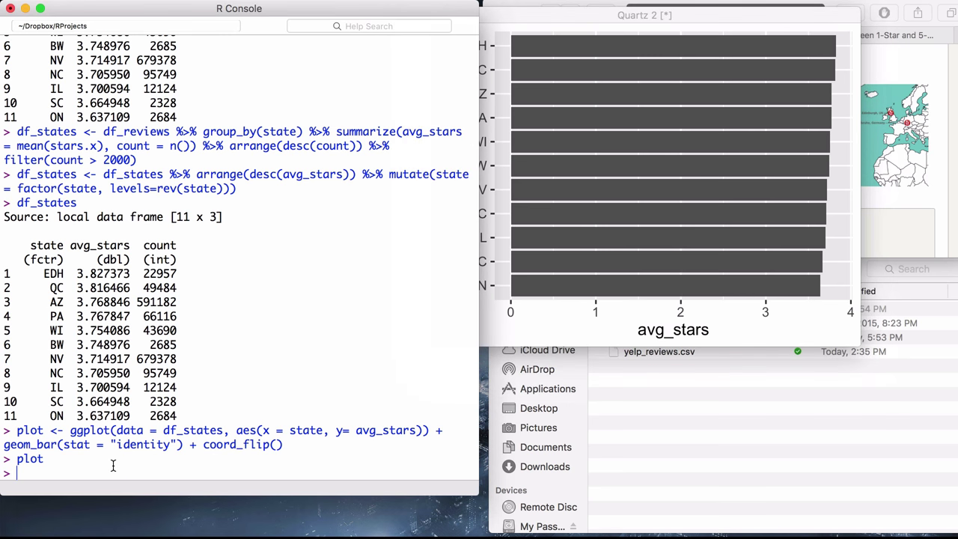
Render plot, then try adding geom_text(hjust=-1) labels, hitting the missing label error
type("plot")
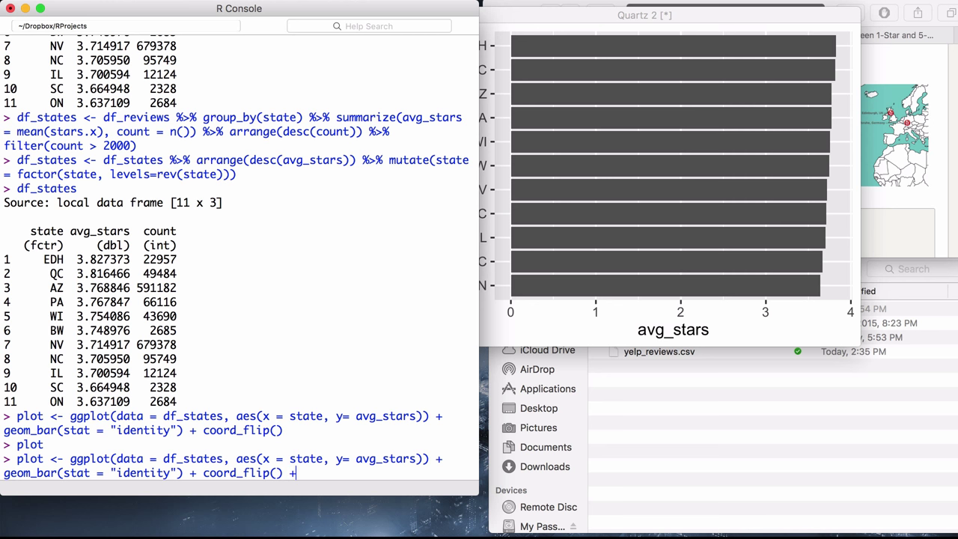
type("geom_t")
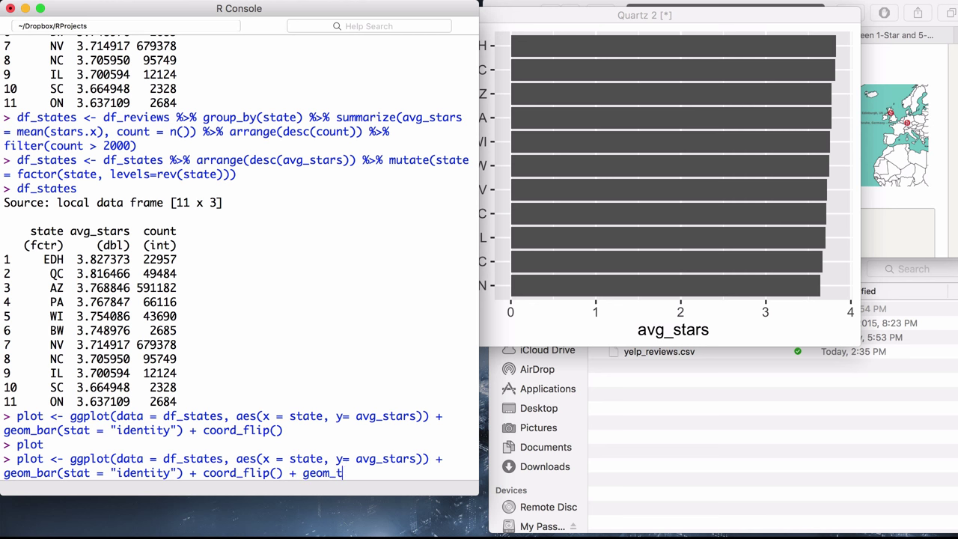
type("ext")
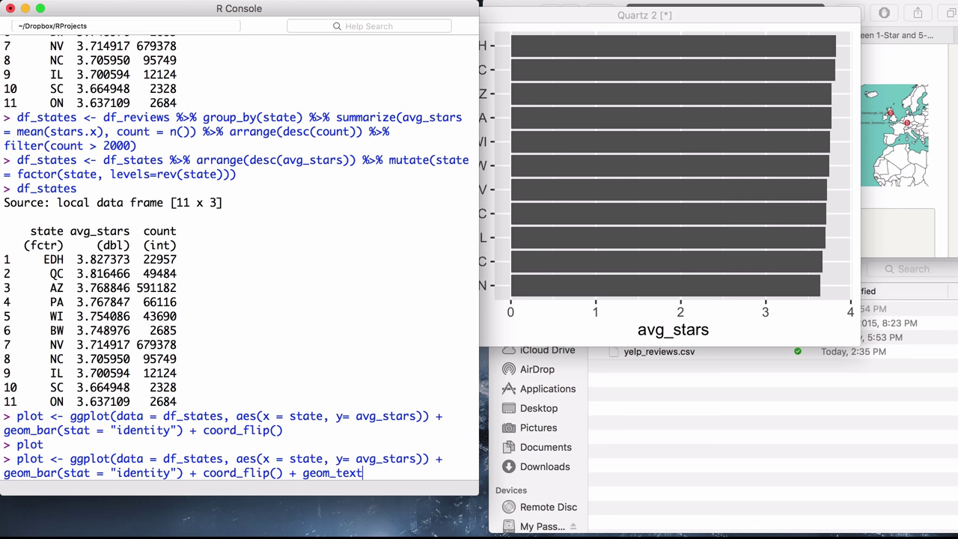
type("()")
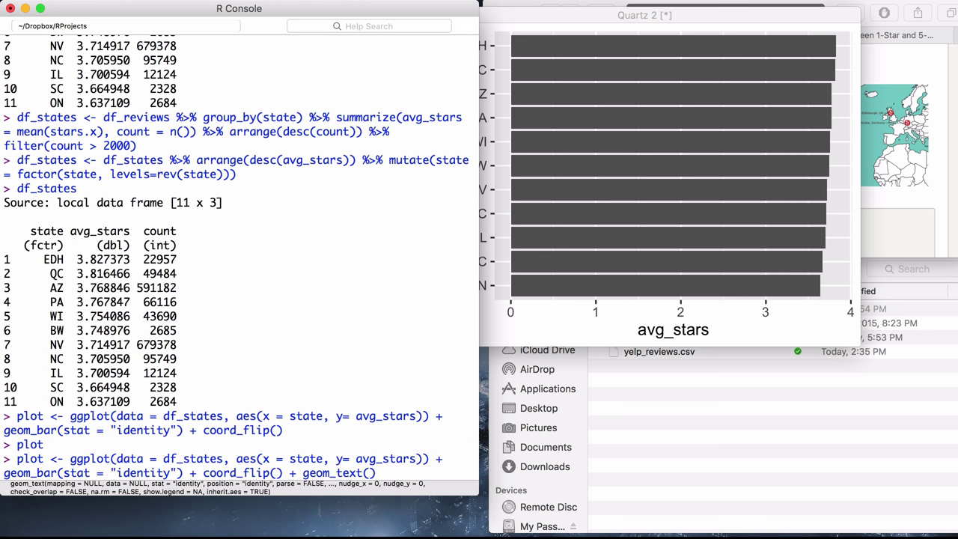
mouse_move(130, 230)
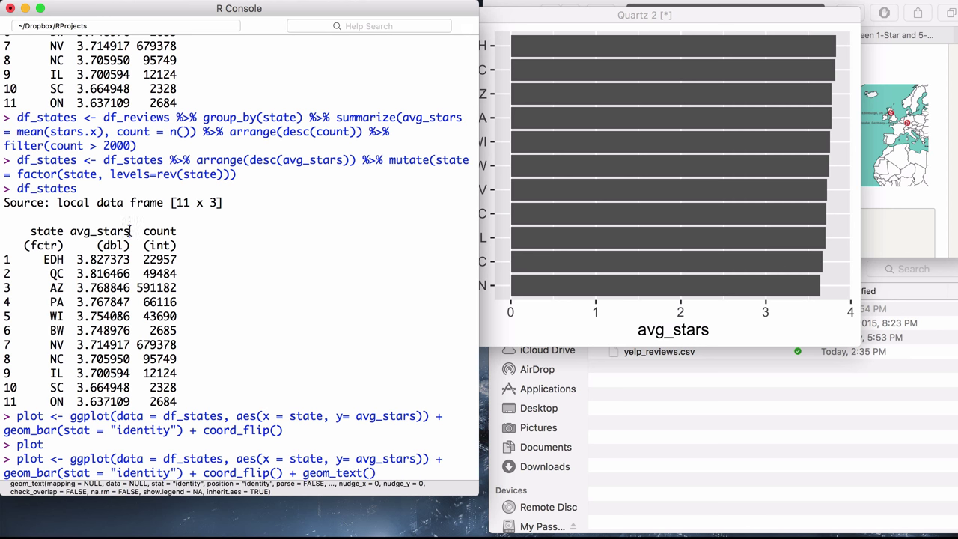
double_click(100, 231)
type("ae")
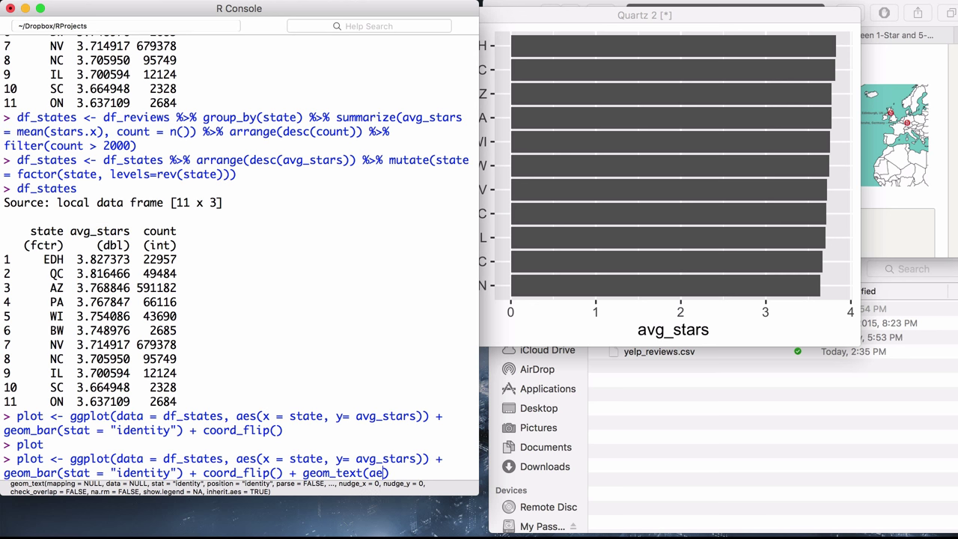
key("Backspace")
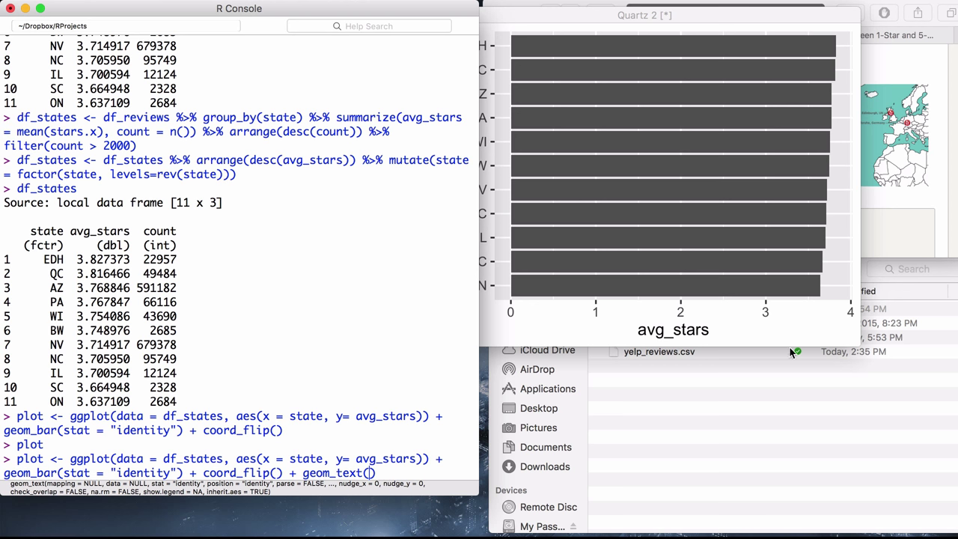
mouse_move(824, 268)
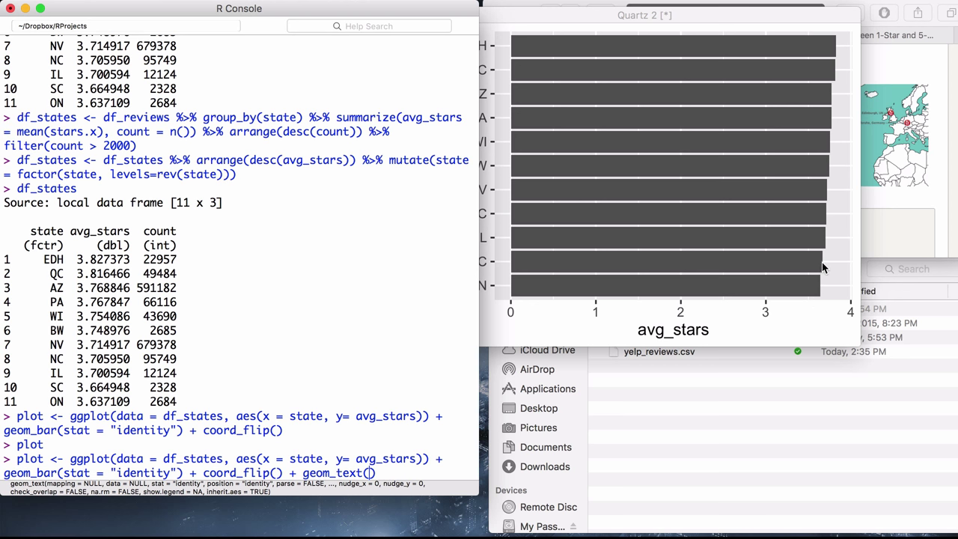
mouse_move(798, 296)
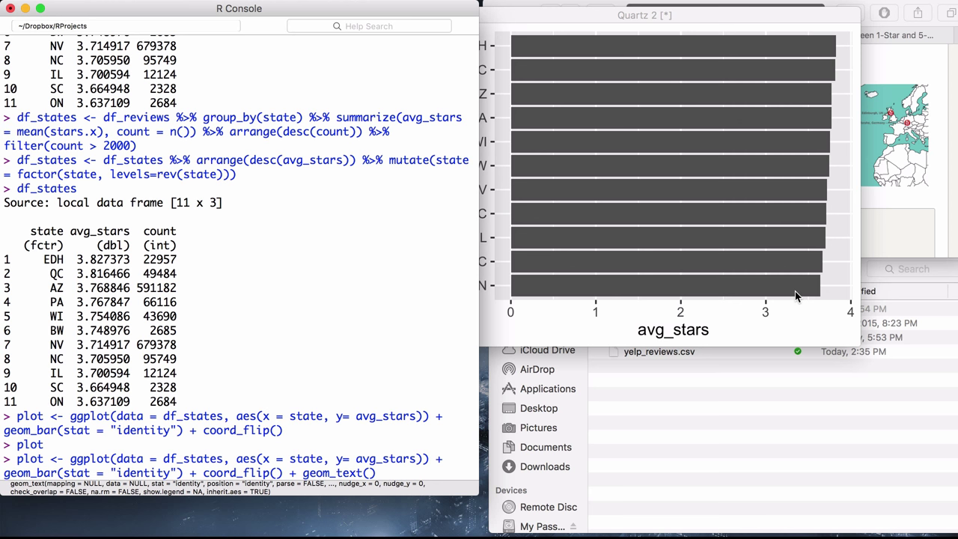
type("hjust=")
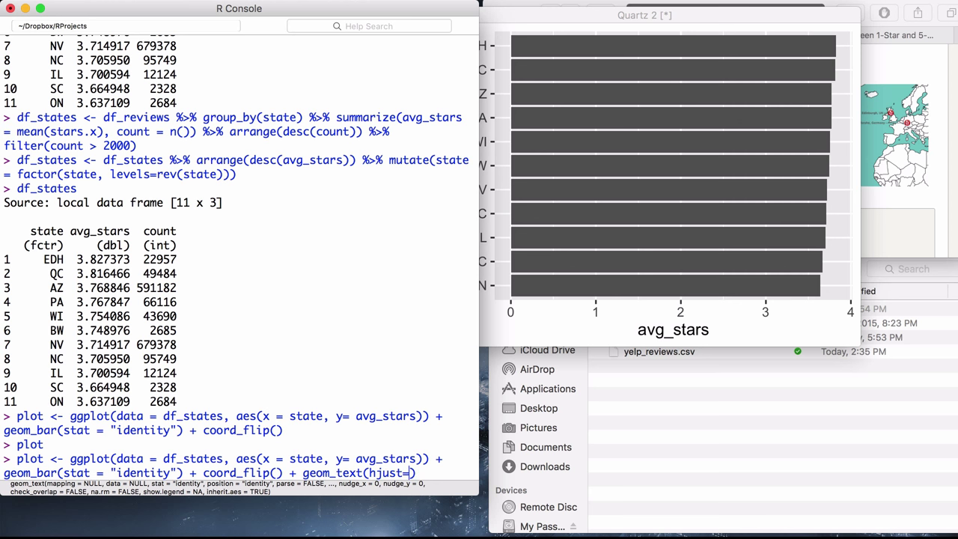
type("-1")
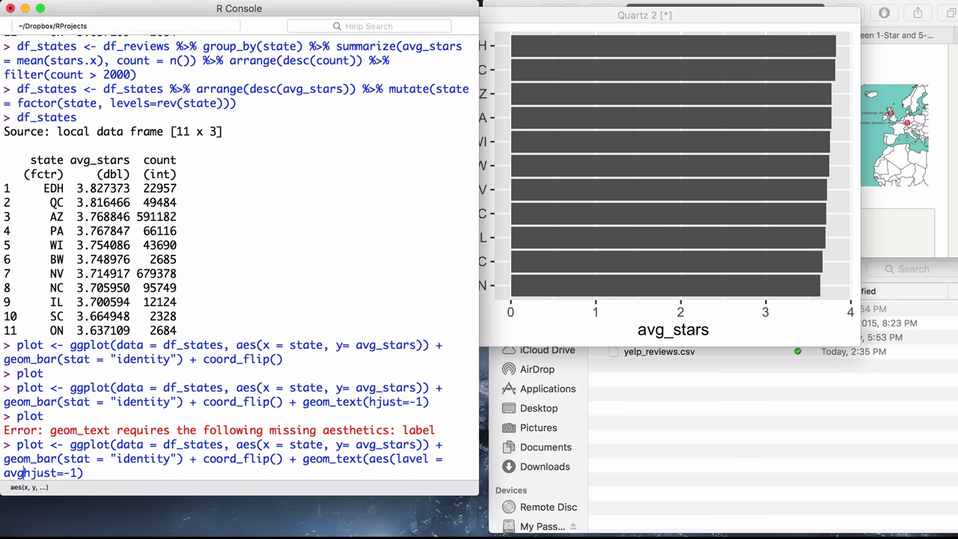
Label bars with avg_stars using geom_text(color="white", hjust=1) and redraw plot
type("_stars,2)),")
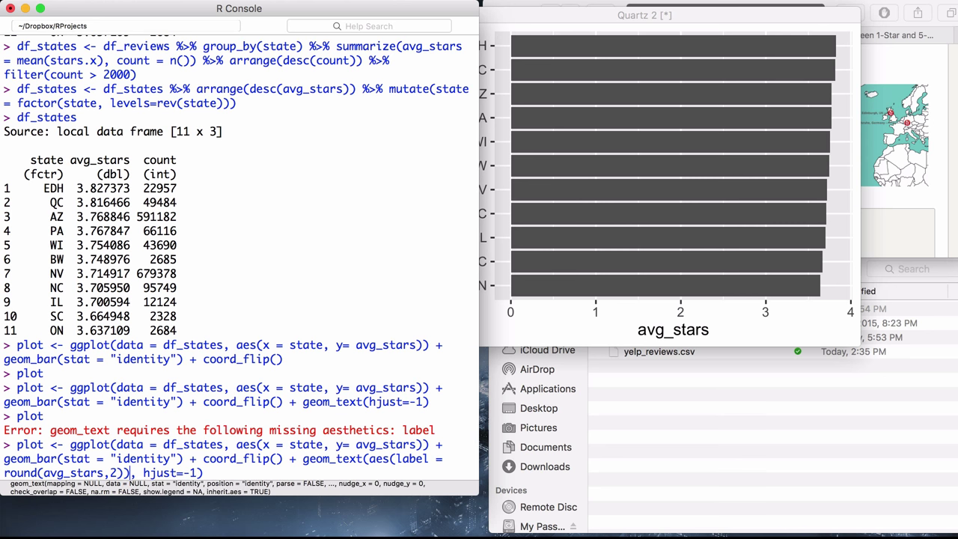
key("Return")
type("plot")
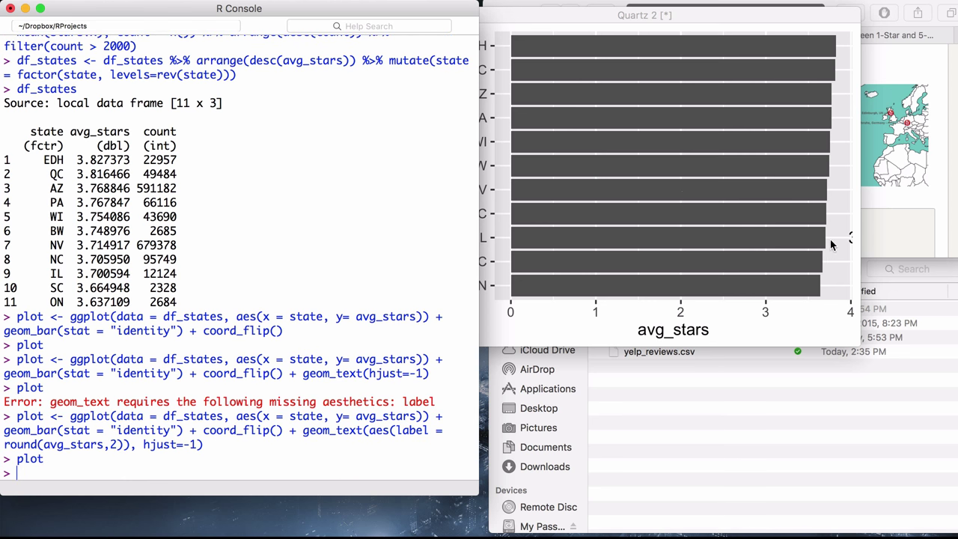
mouse_move(193, 445)
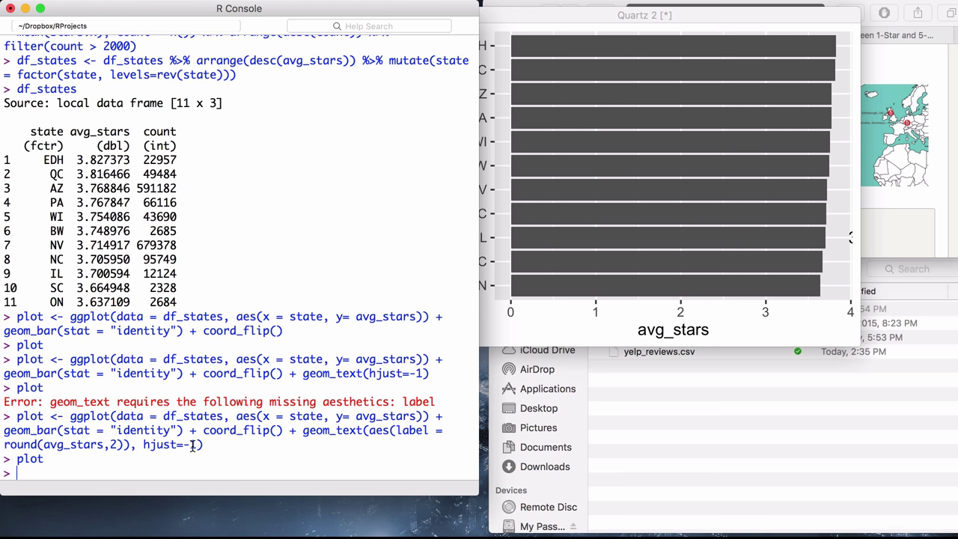
mouse_move(814, 248)
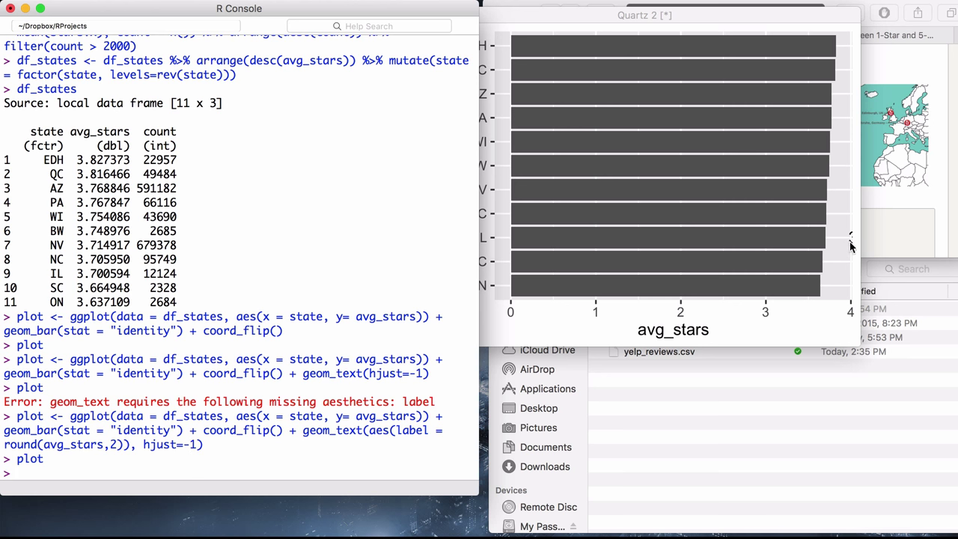
mouse_move(56, 473)
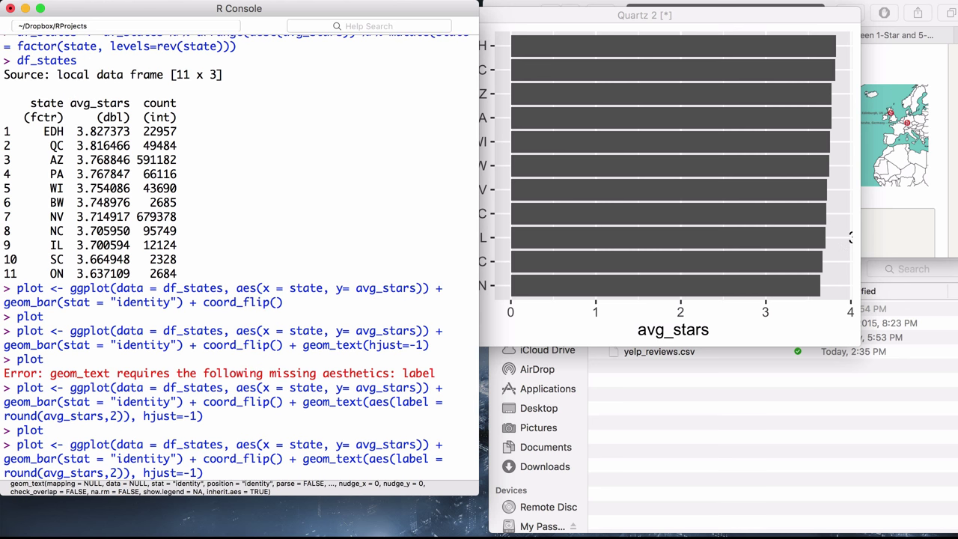
type(", color=white")
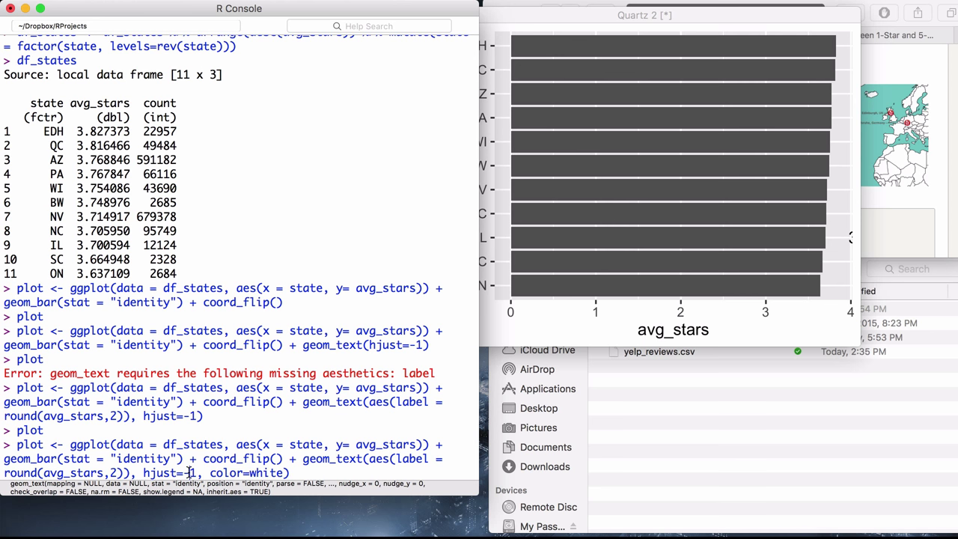
key("Return")
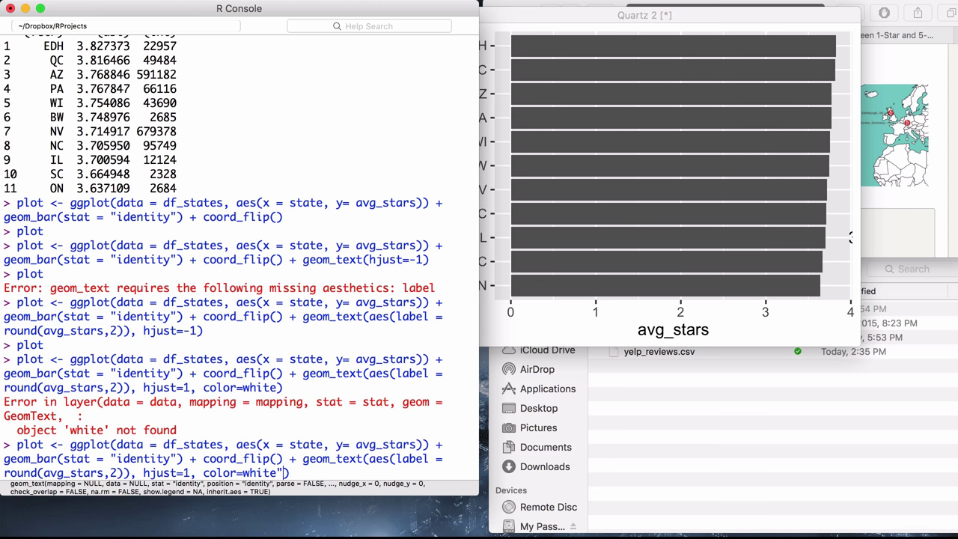
key("enter")
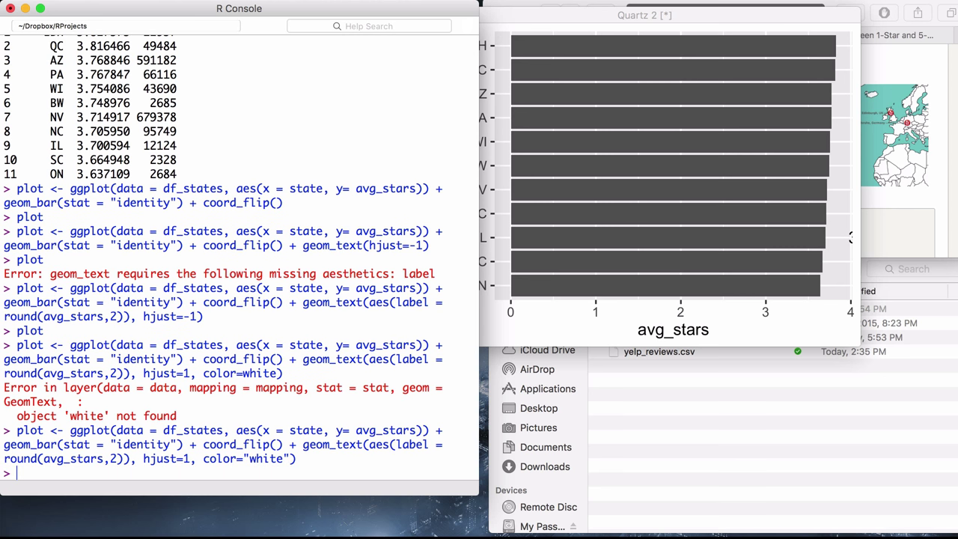
type("plot")
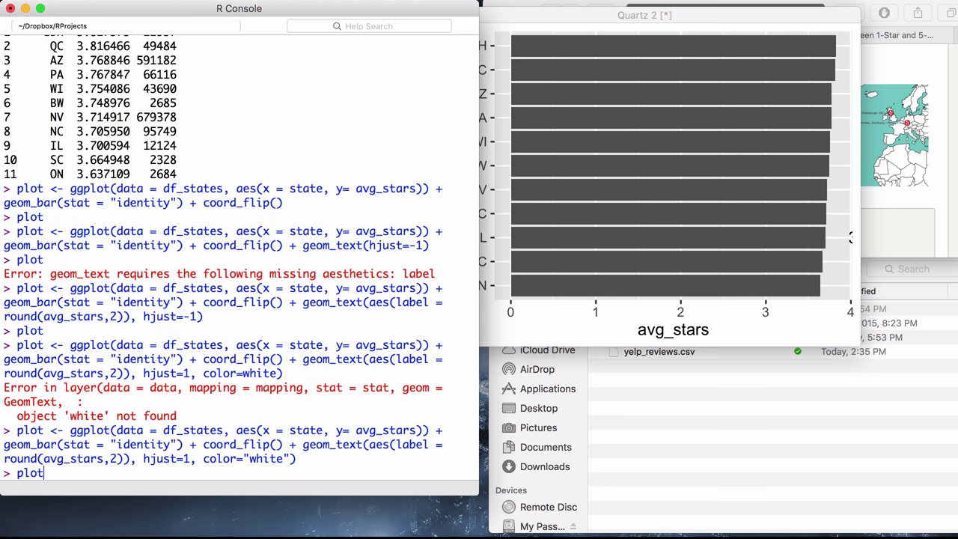
key("Return")
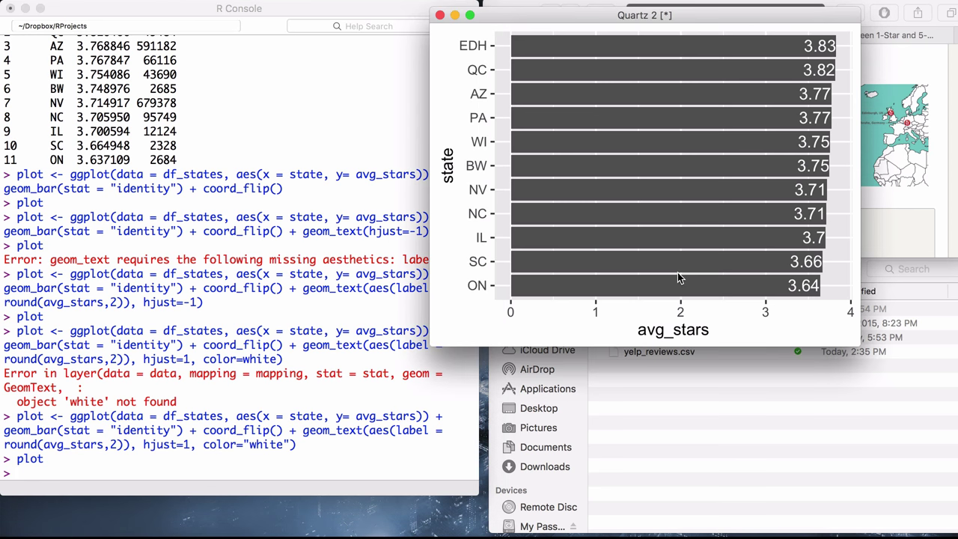
mouse_move(801, 215)
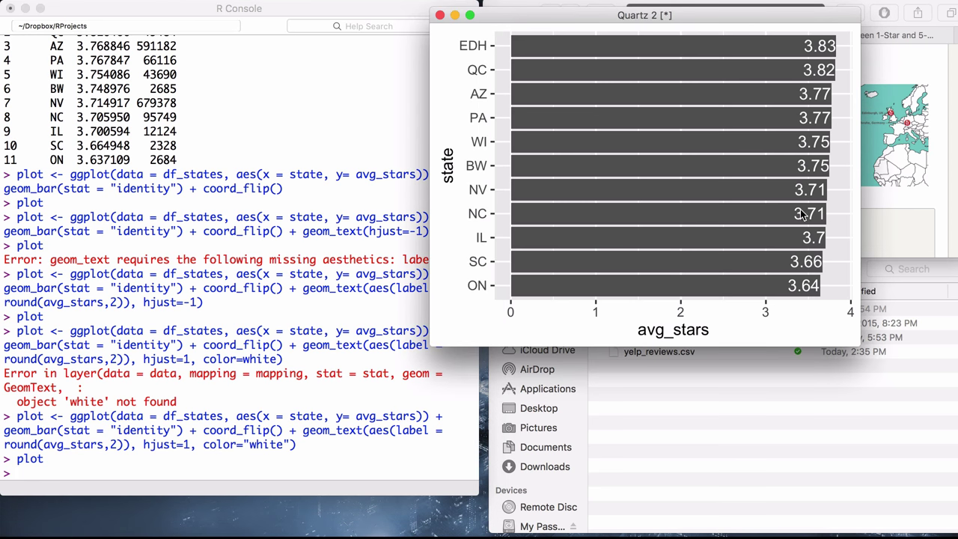
mouse_move(817, 260)
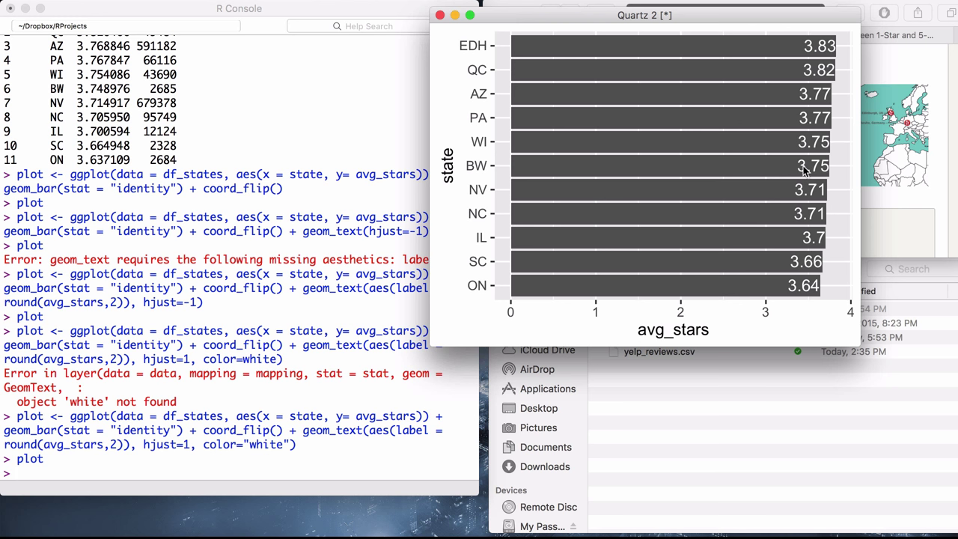
mouse_move(805, 236)
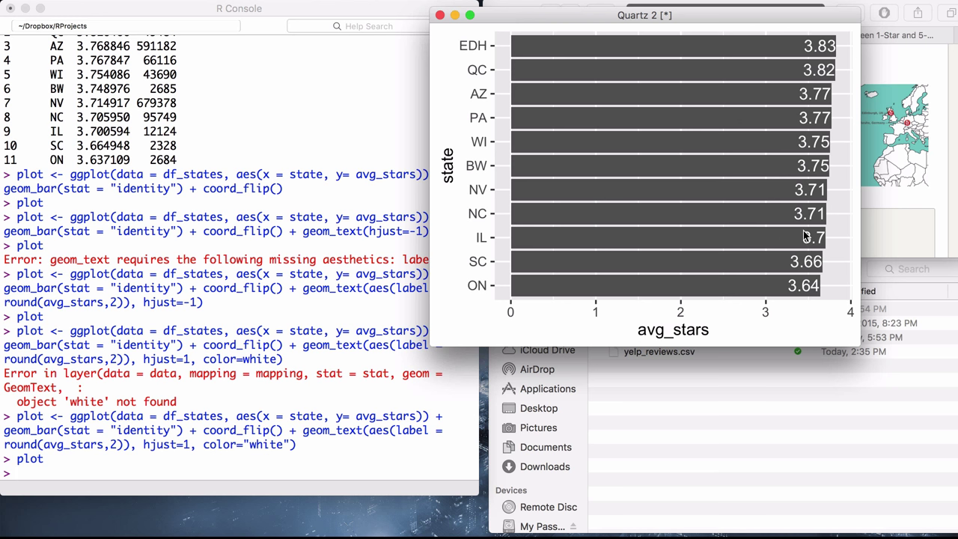
mouse_move(625, 297)
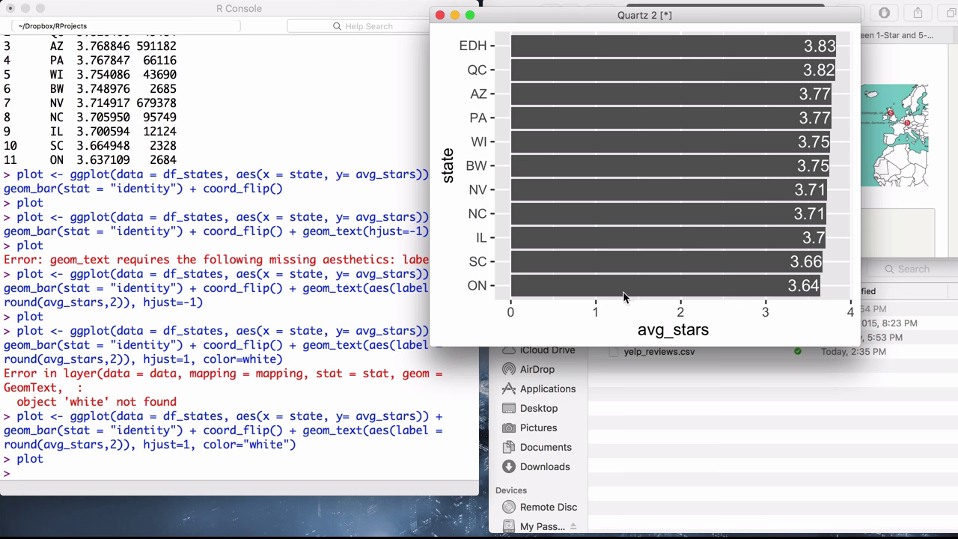
mouse_move(825, 247)
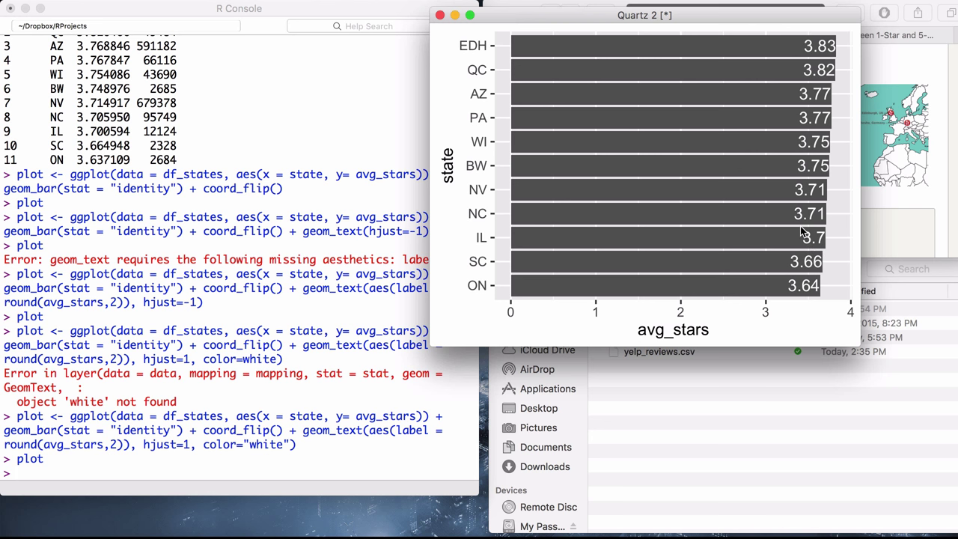
mouse_move(809, 254)
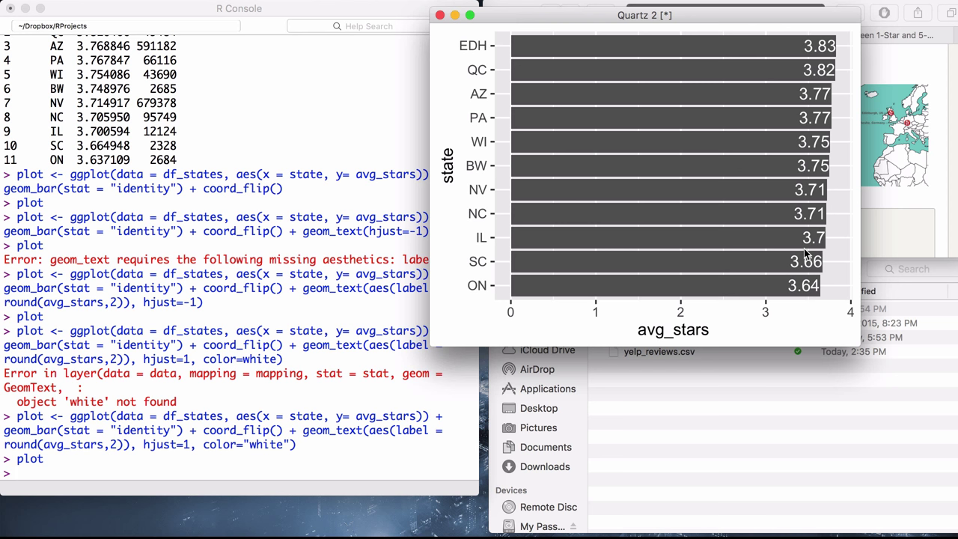
mouse_move(813, 241)
type("m")
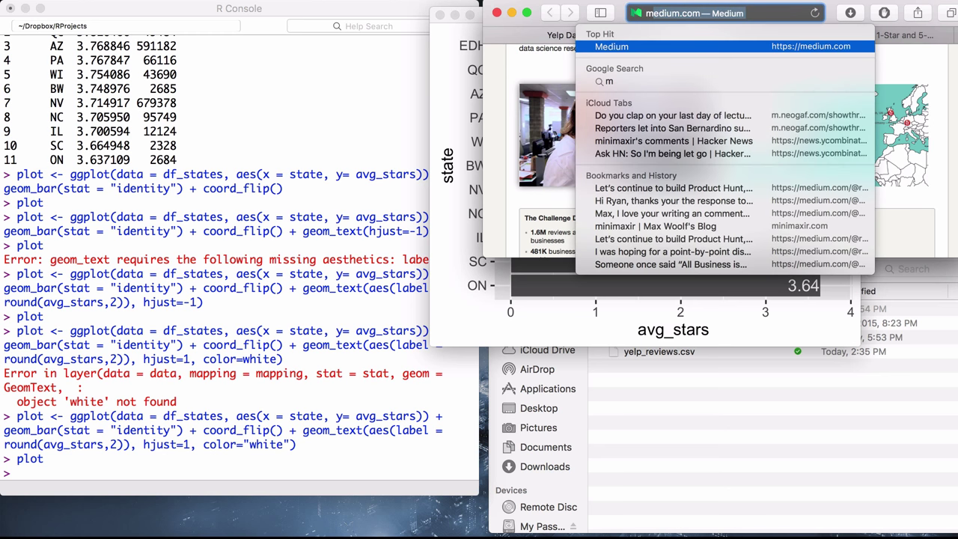
Search 'minimaxir ggplot2', open the tutorial, and scroll down to its fte_theme code
type("inimaxir")
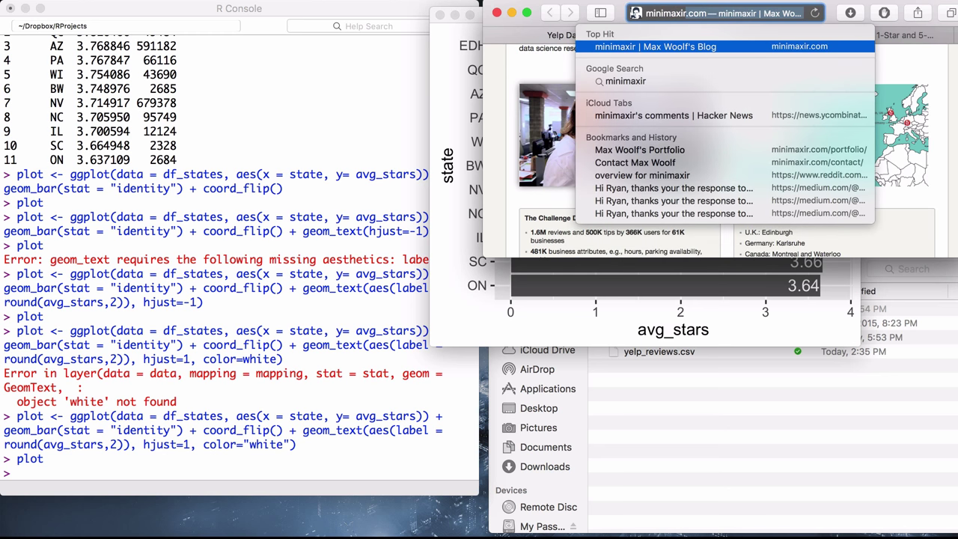
type("minimaxir ggplot2")
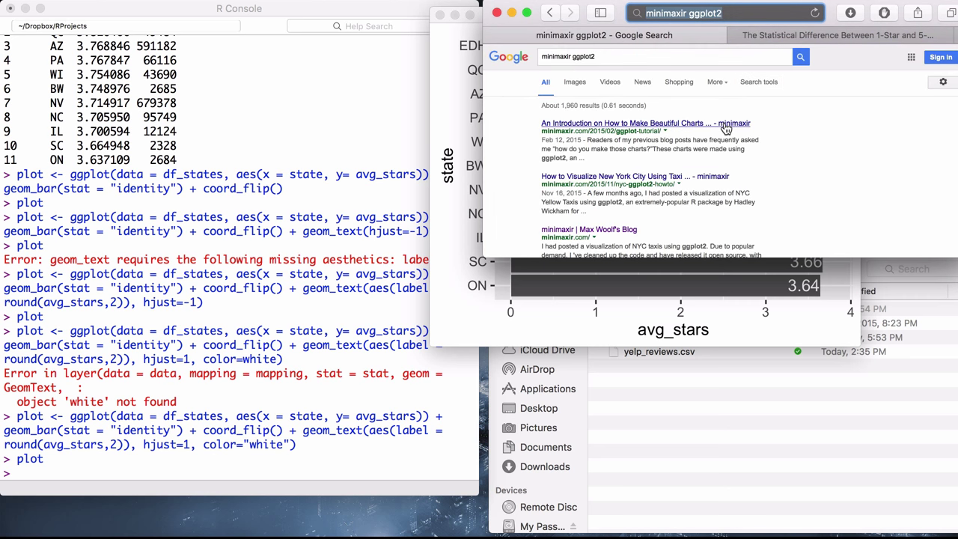
left_click(646, 123)
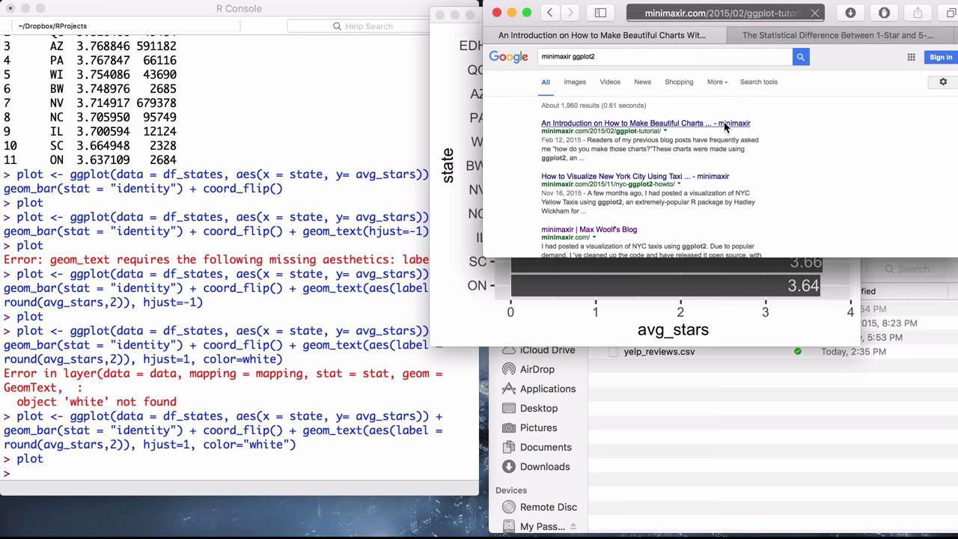
left_click(647, 122)
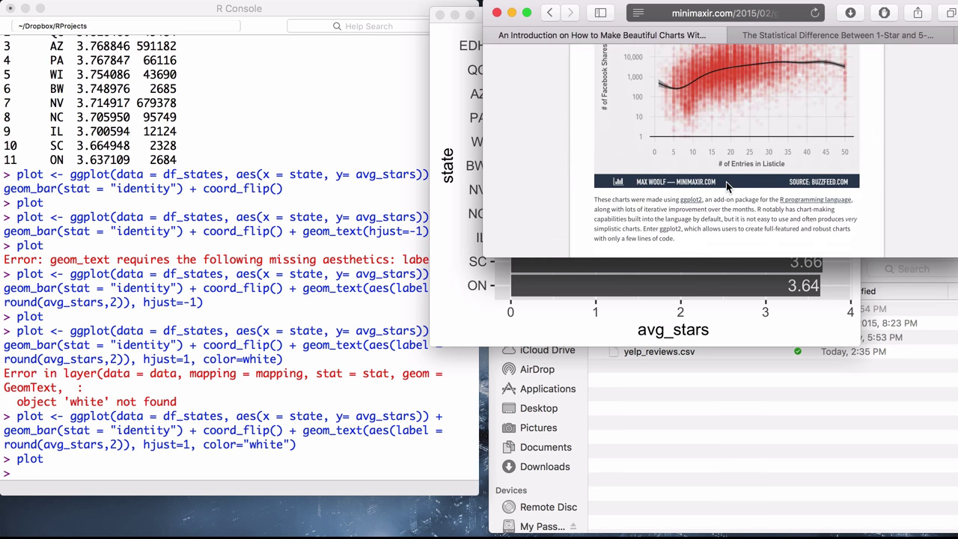
scroll("down", 3)
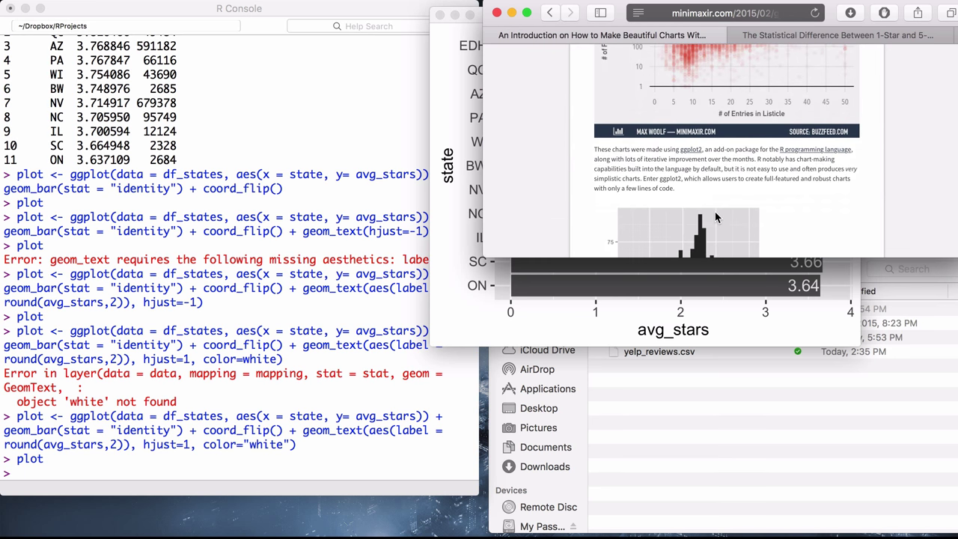
scroll("down", 3)
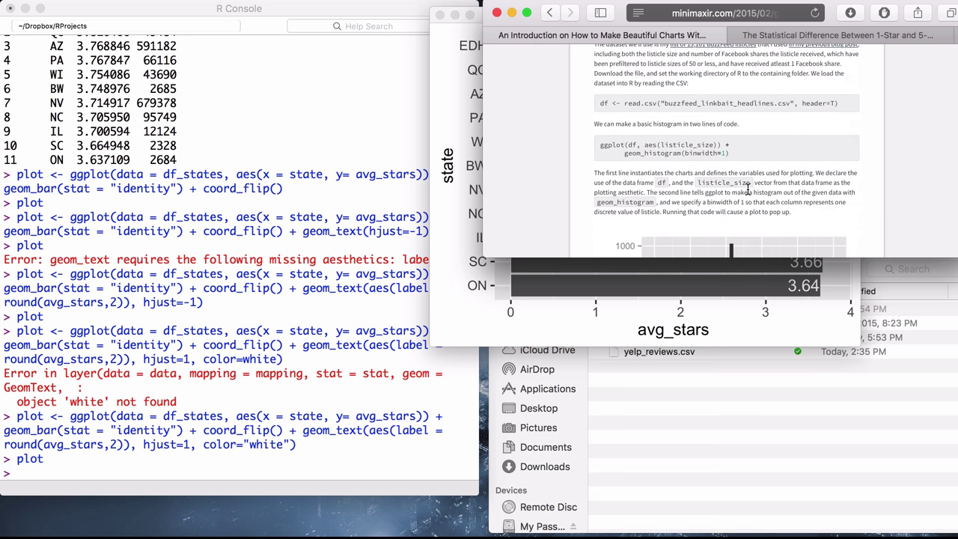
scroll("down", 3)
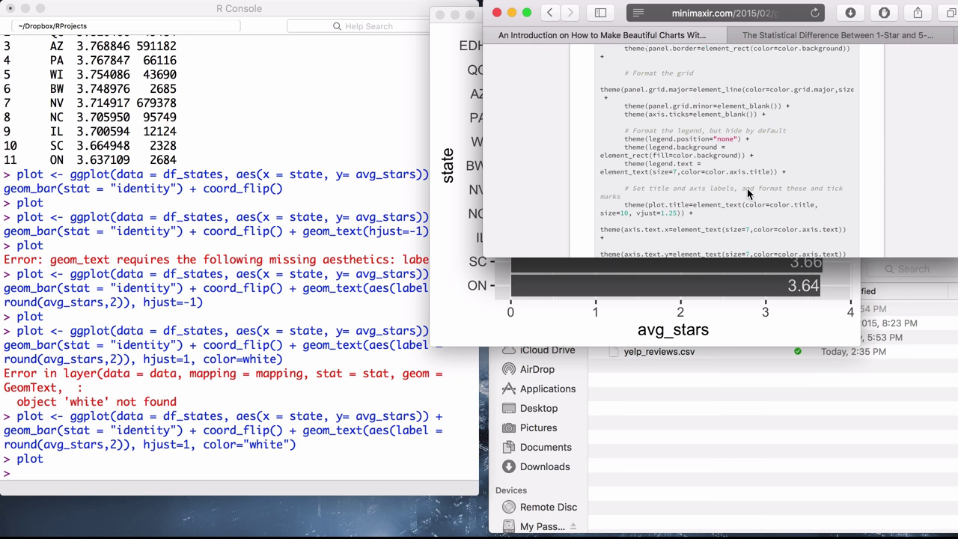
scroll("down", 3)
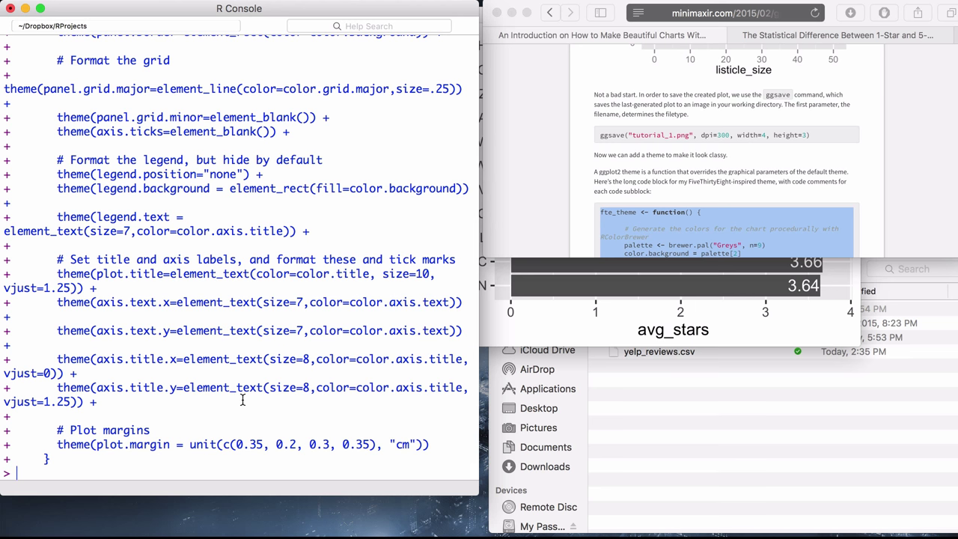
Append + fte_theme() to the labelled state chart command
type("plot")
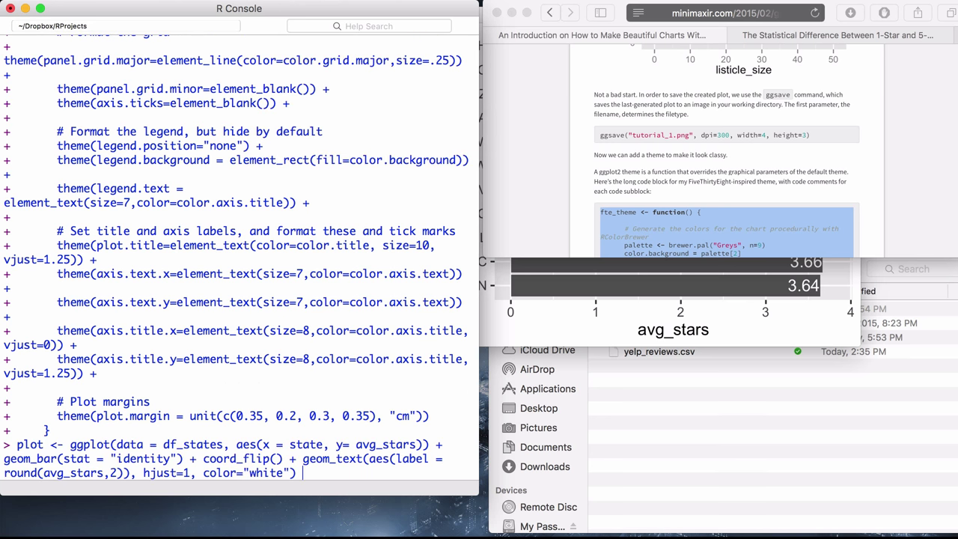
type("+")
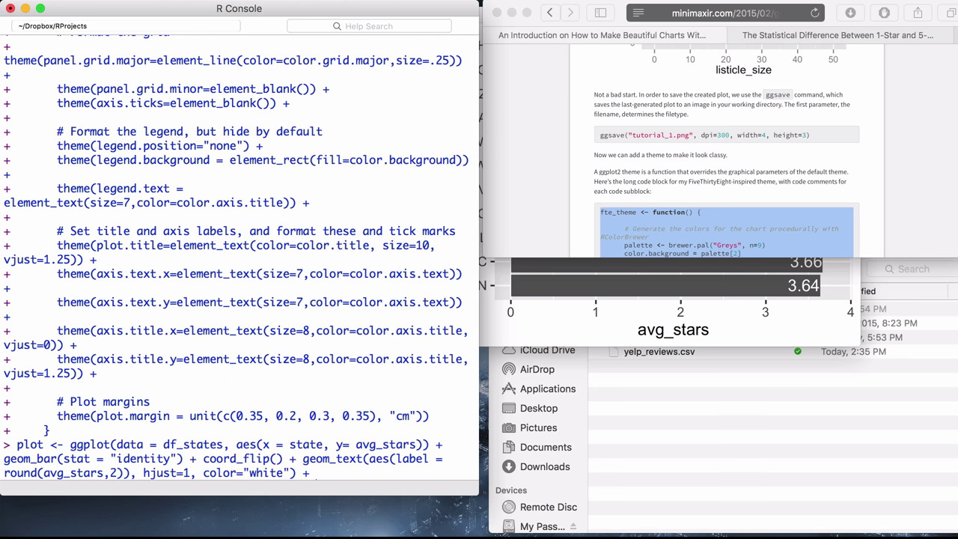
type("fte_theme(")
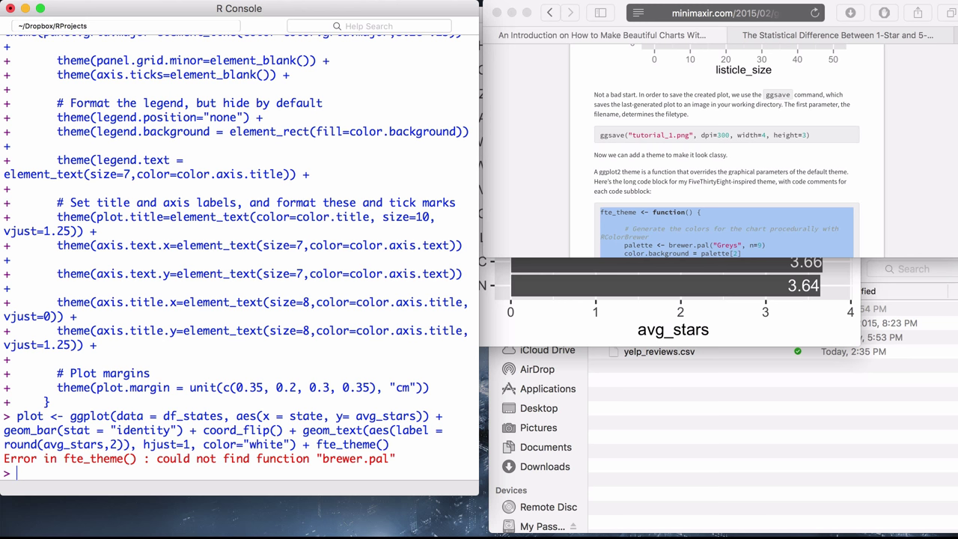
Load RColorBrewer and redraw the state chart in the FiveThirtyEight style
type("library()")
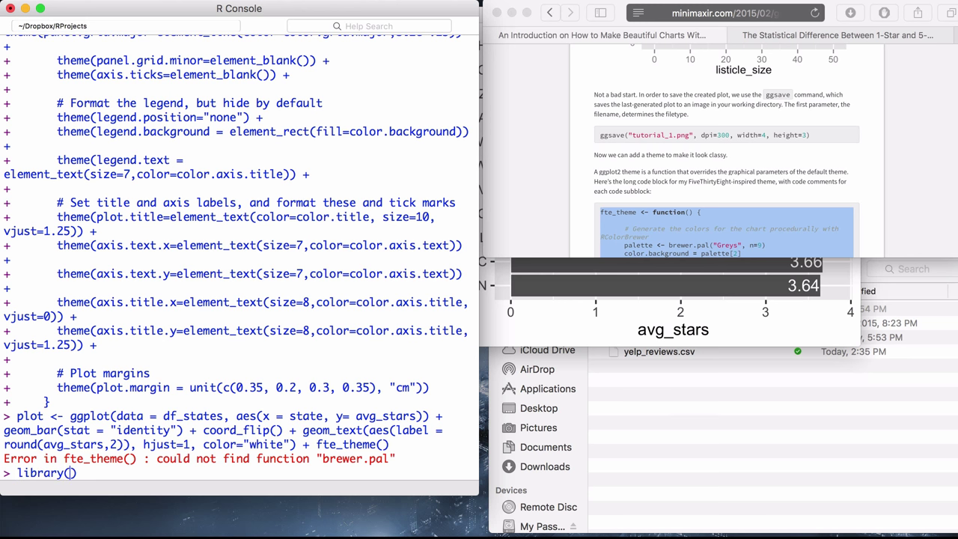
type("RColorBrewer")
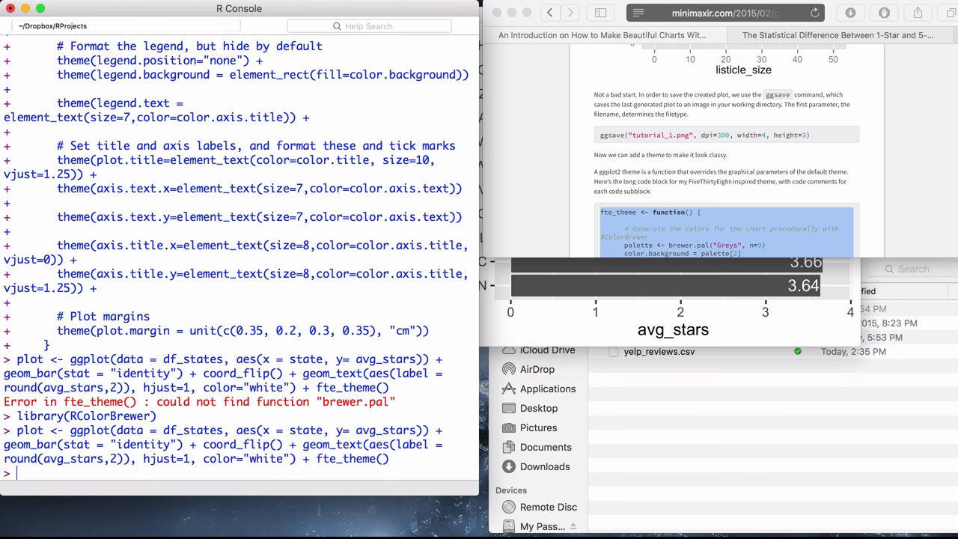
type("plot")
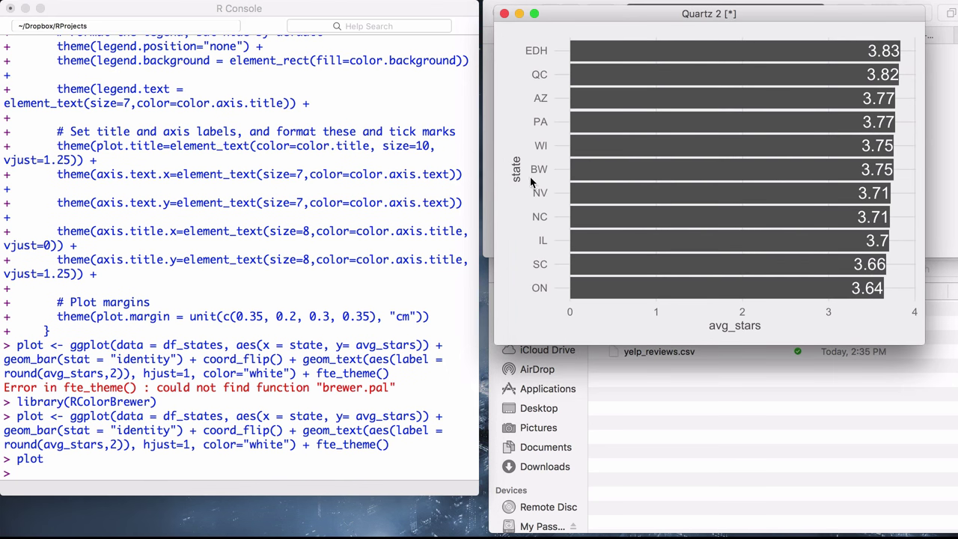
mouse_move(791, 310)
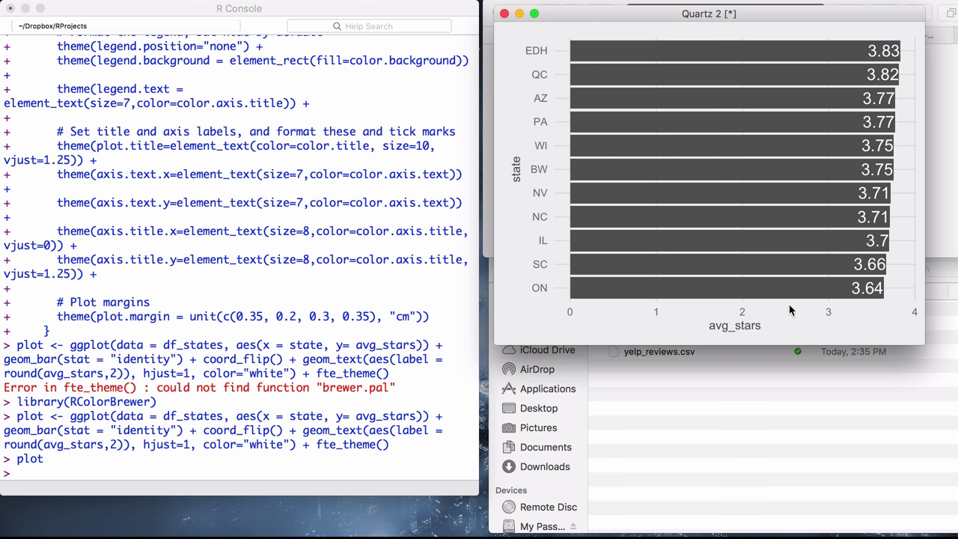
mouse_move(204, 446)
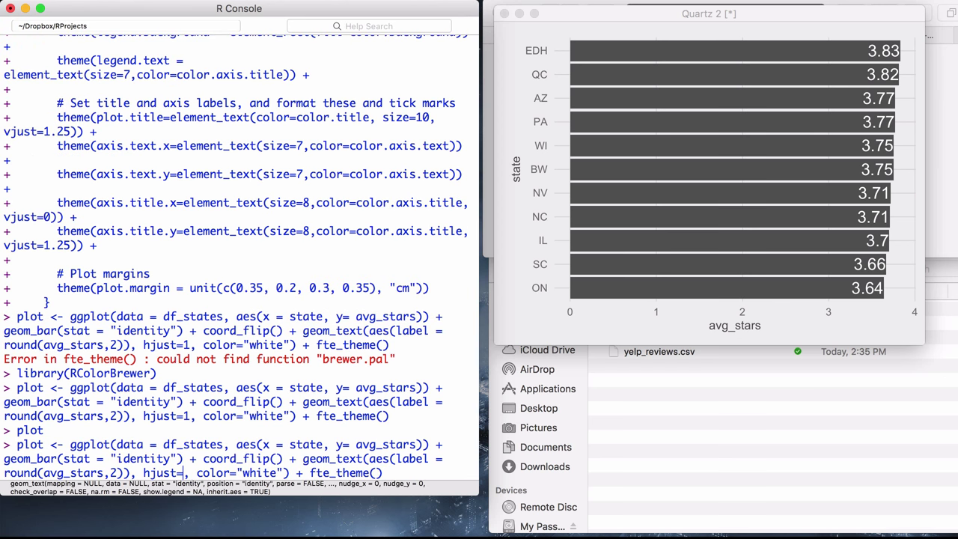
Shift the white value labels with hjust=2, shrink them to size 6, and rebuild
type("2")
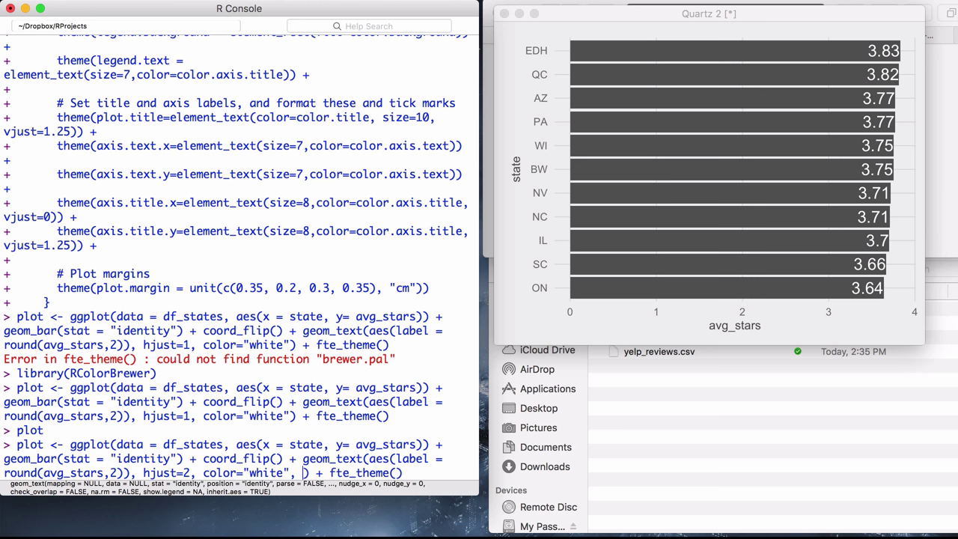
type("size=")
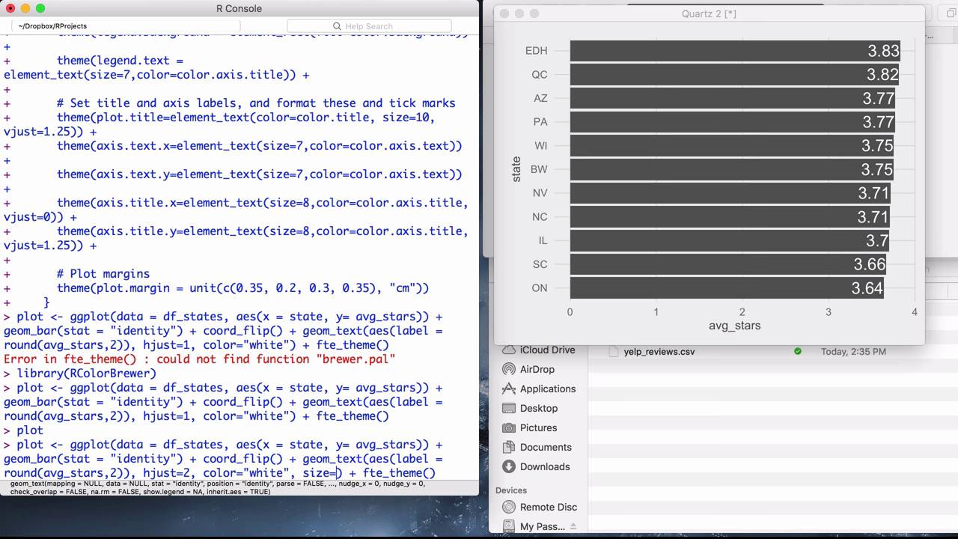
type("6")
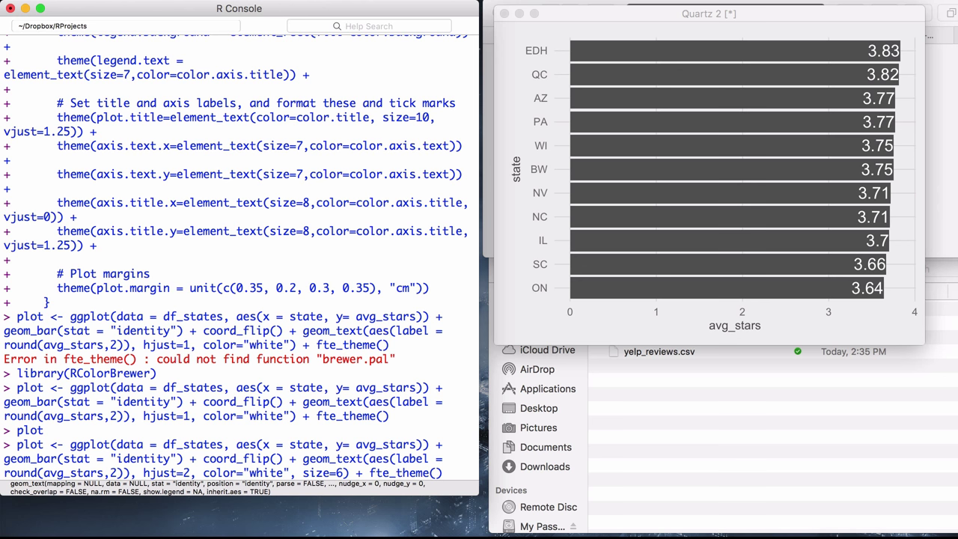
key("Return")
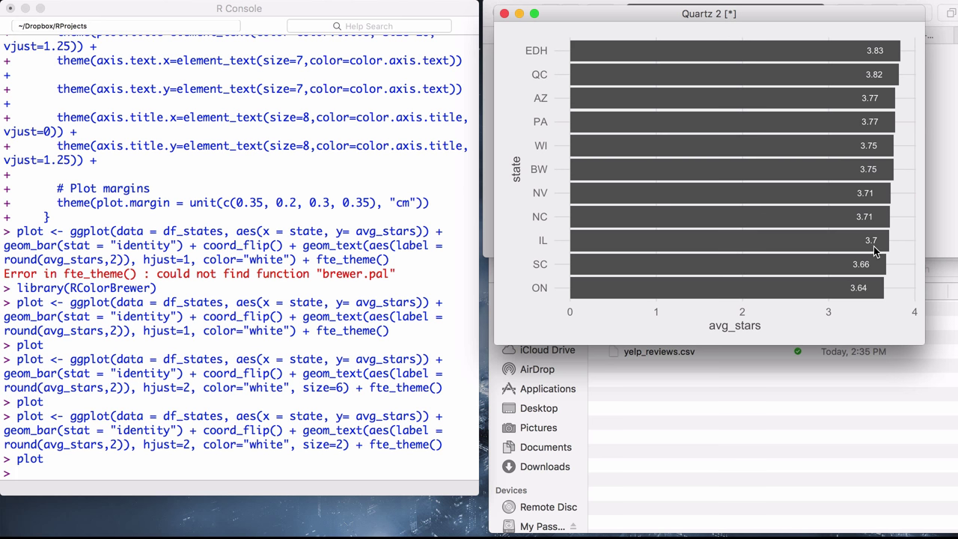
mouse_move(806, 313)
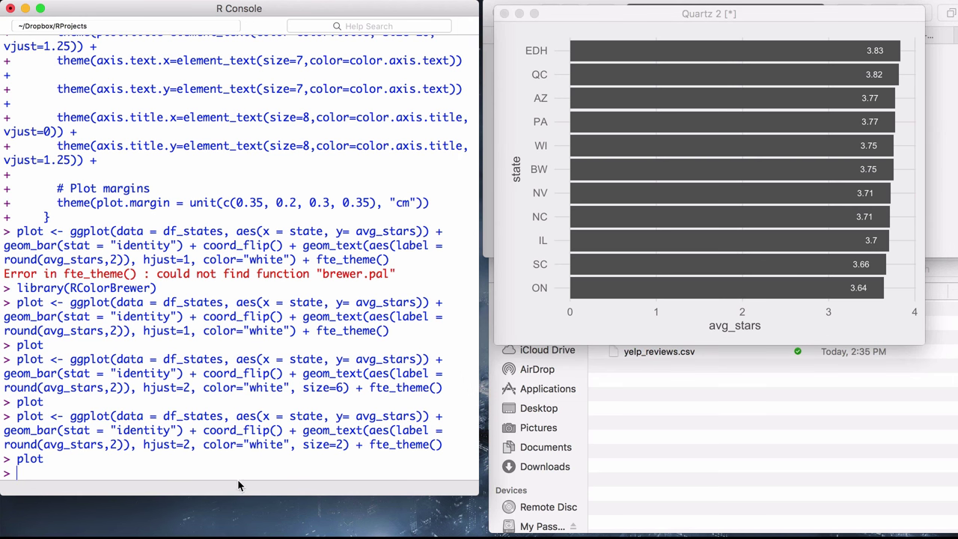
mouse_move(380, 293)
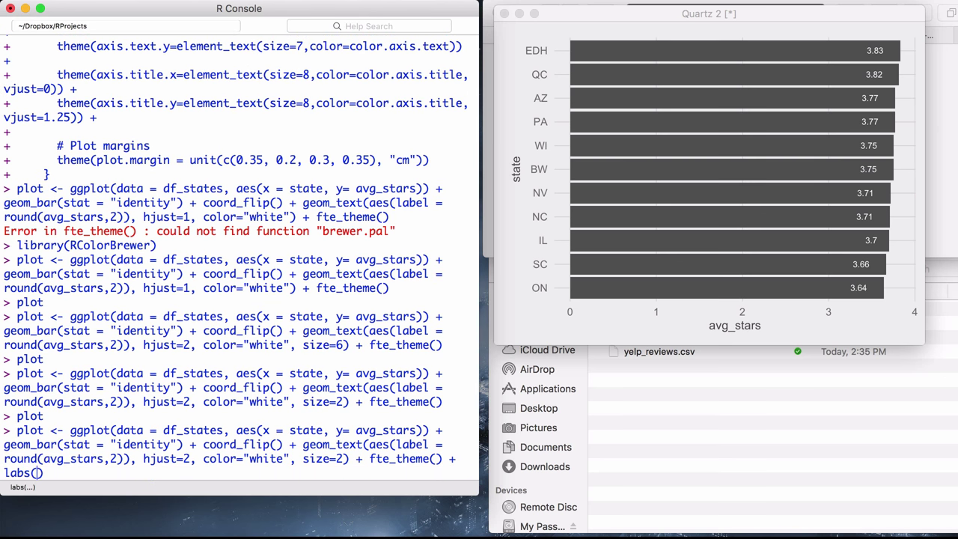
Add labs() with x "Average # Rating", y "State" and title "Average Yelp Review Star Ratings by State"
type("x")
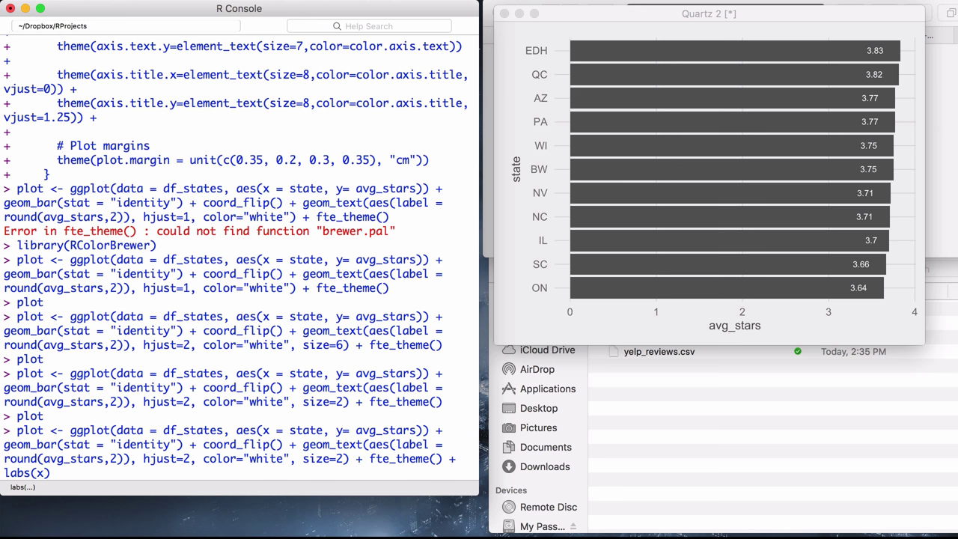
type("\"\"")
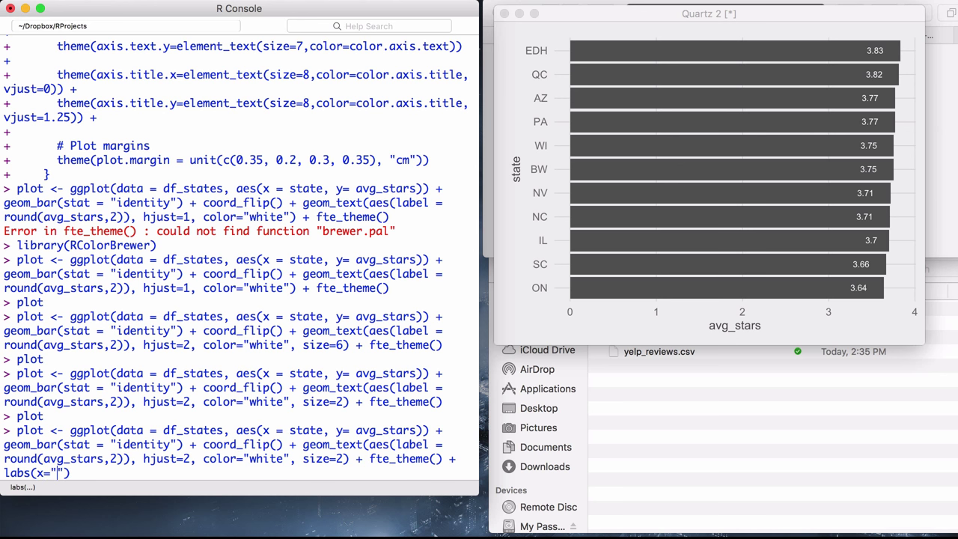
type("Aver")
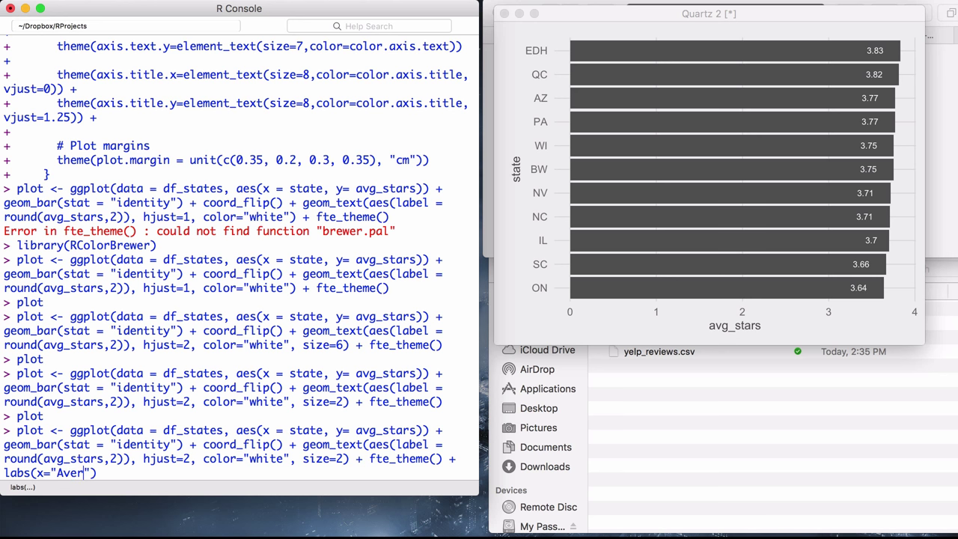
type("age #")
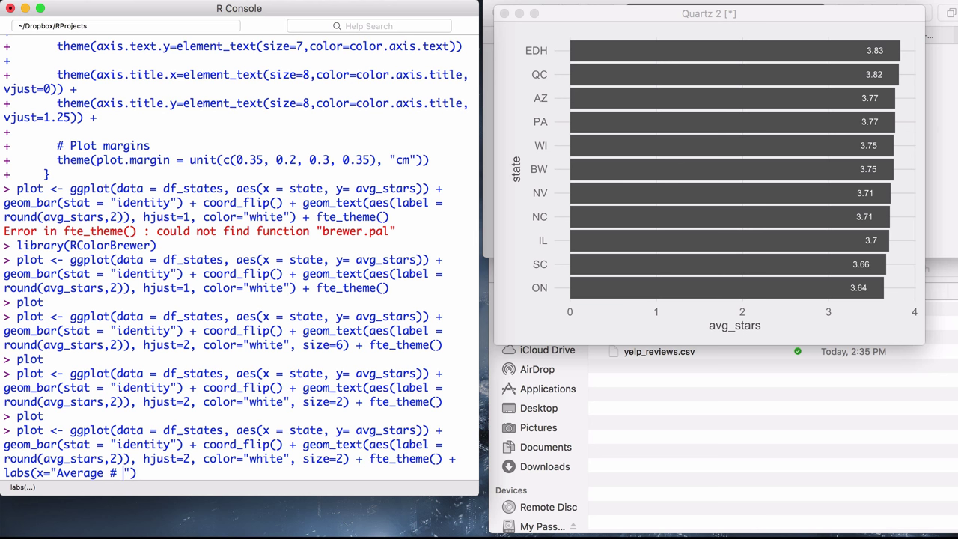
type("Rating")
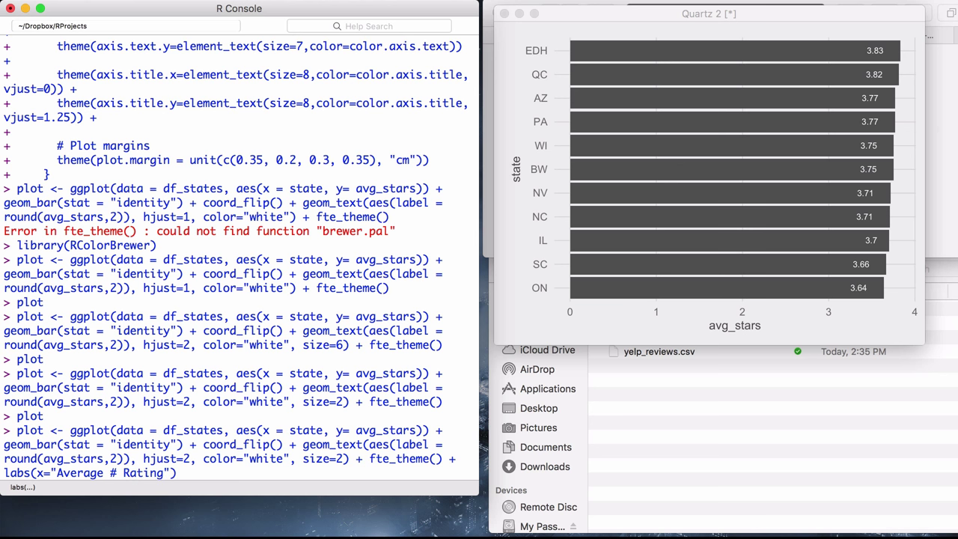
type(", y")
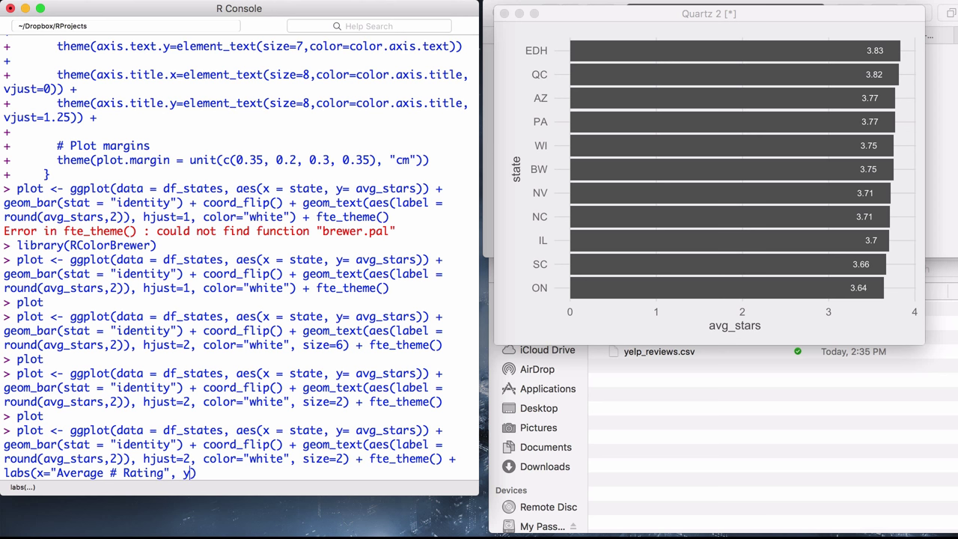
type("\"S")
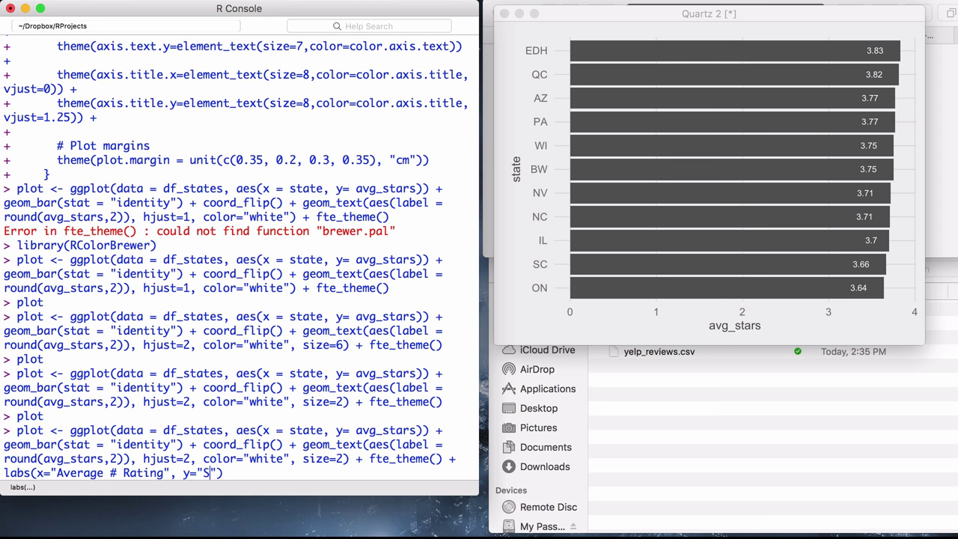
type("tate")
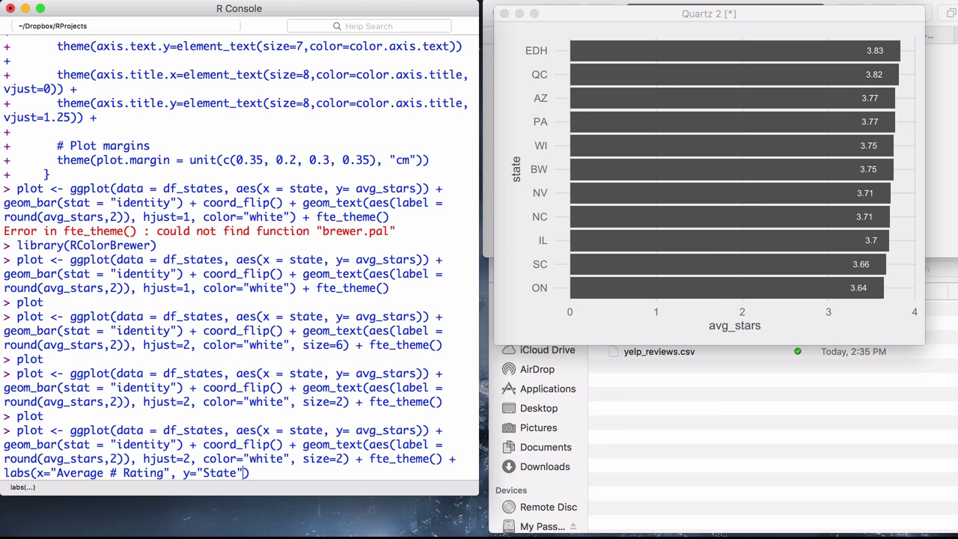
type(", \"T\"")
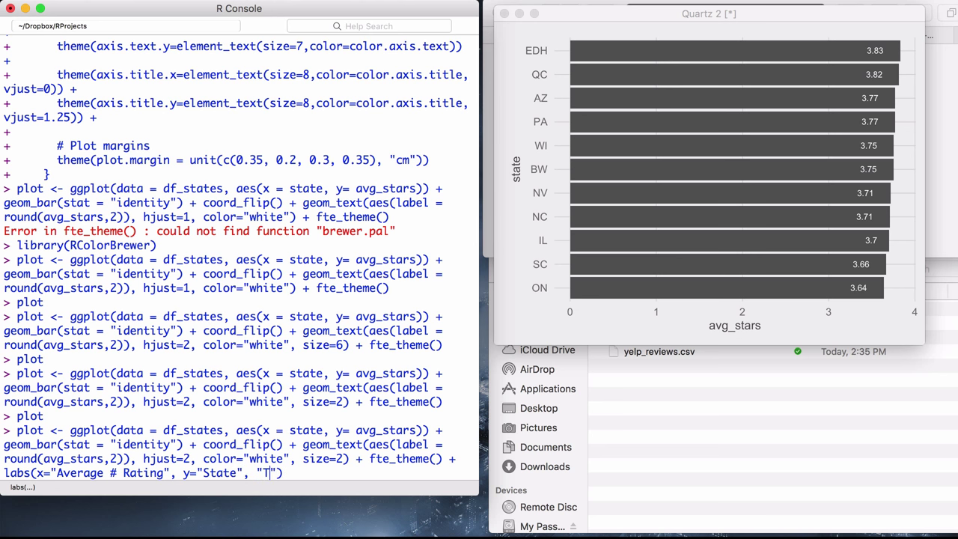
type("title=")
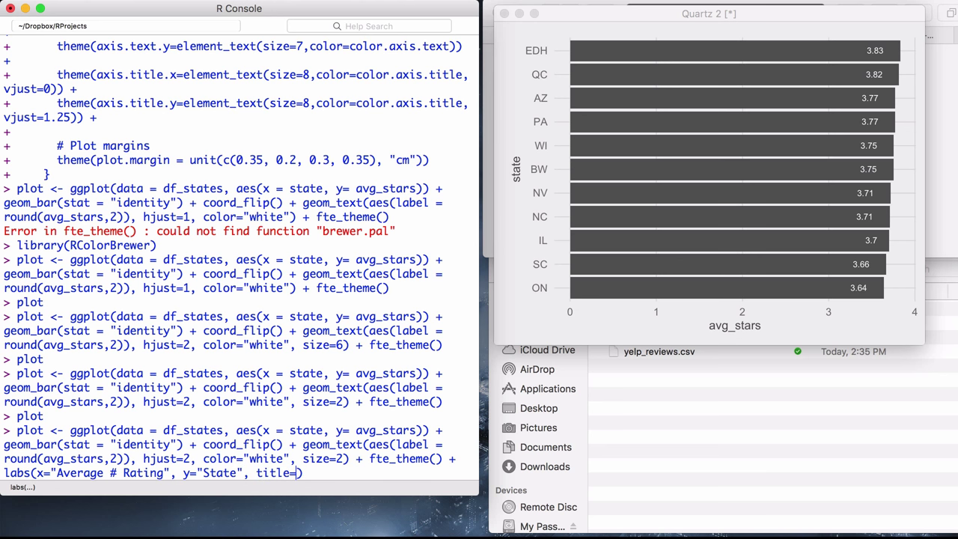
type("A\"")
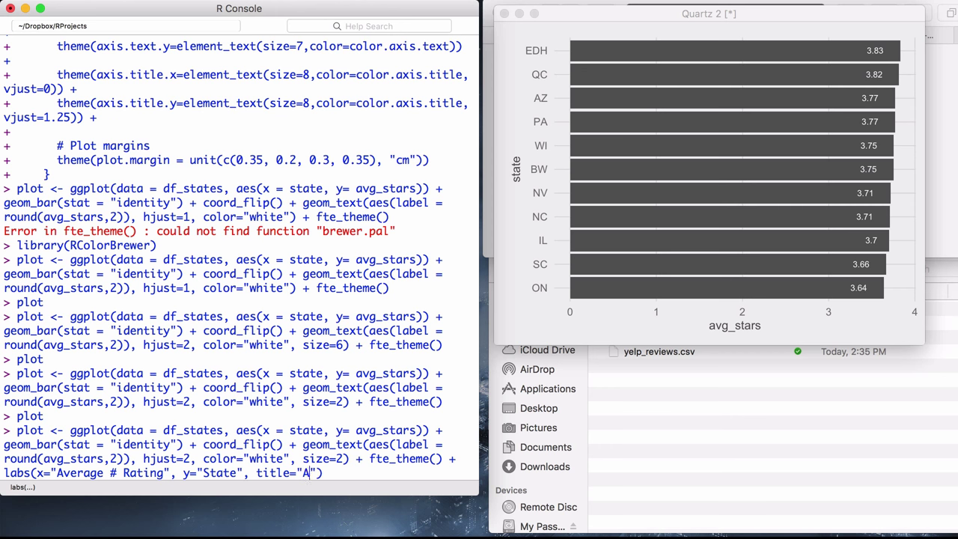
type("verage Sta")
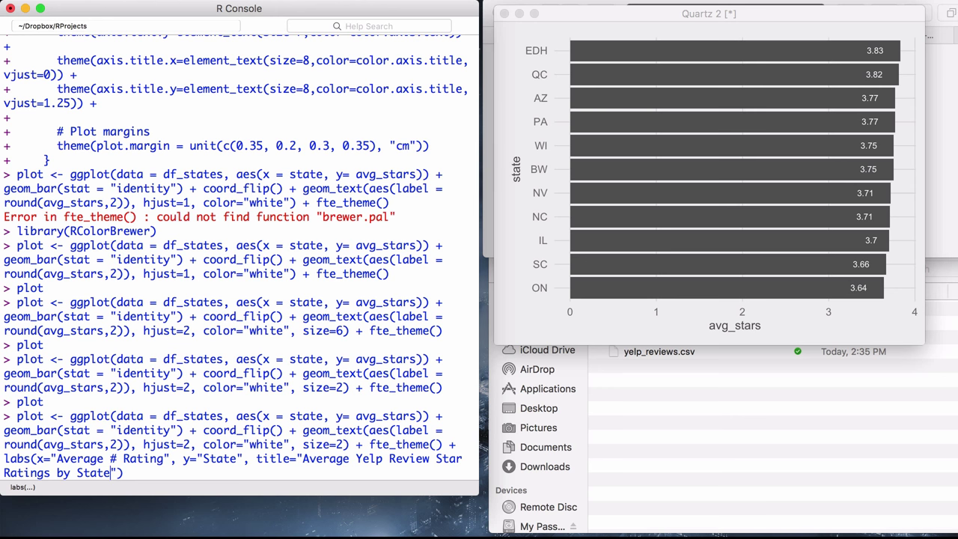
mouse_move(588, 347)
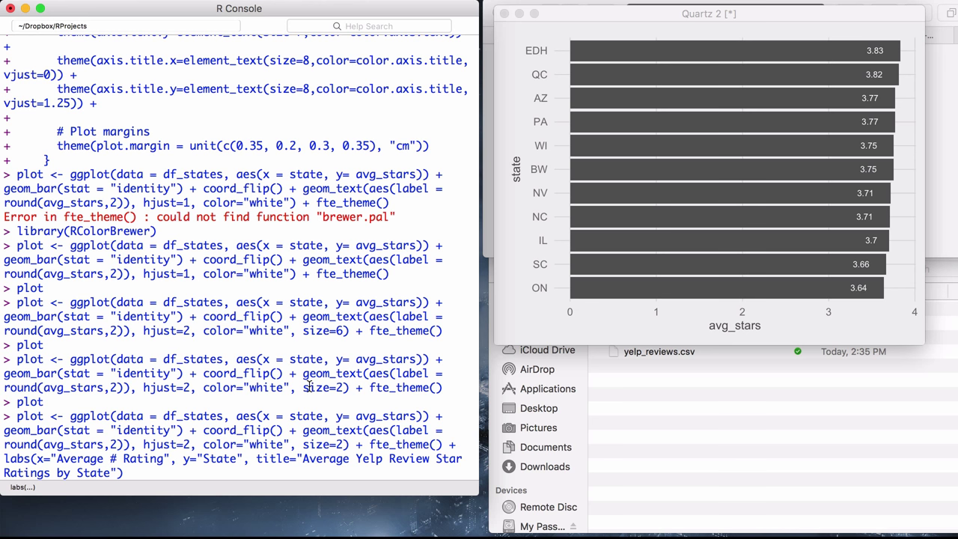
key("Enter")
type("plot")
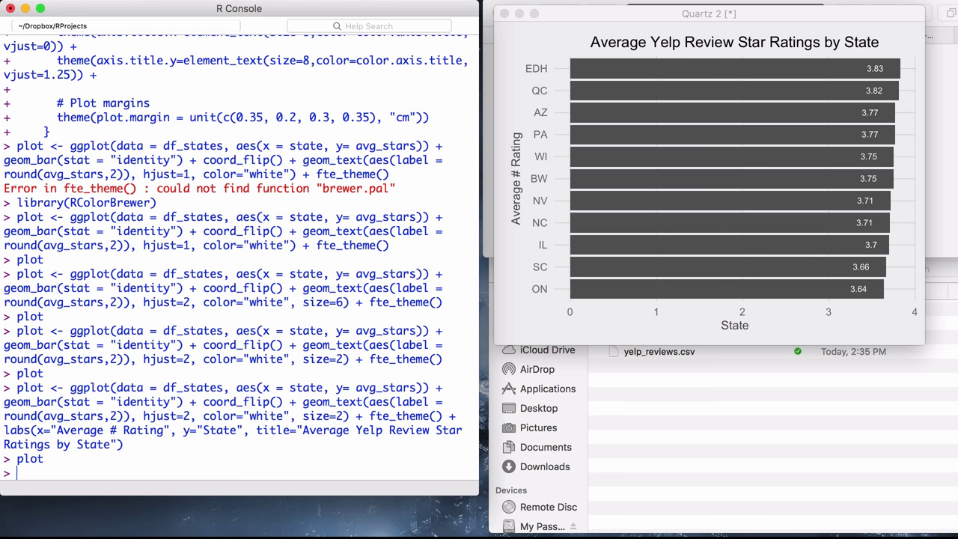
mouse_move(238, 402)
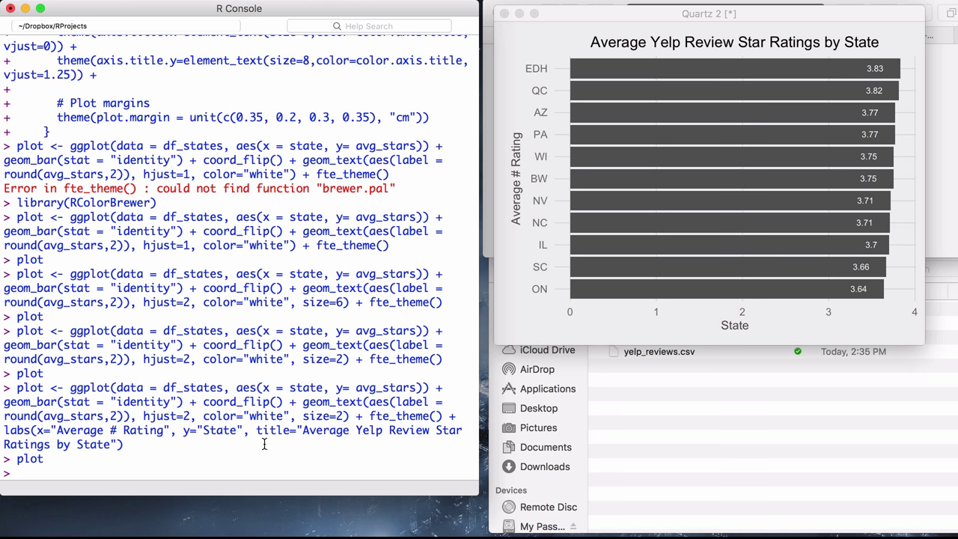
Swap the labs() axis labels so State and Average # Rating sit correctly, then redraw
type("plot")
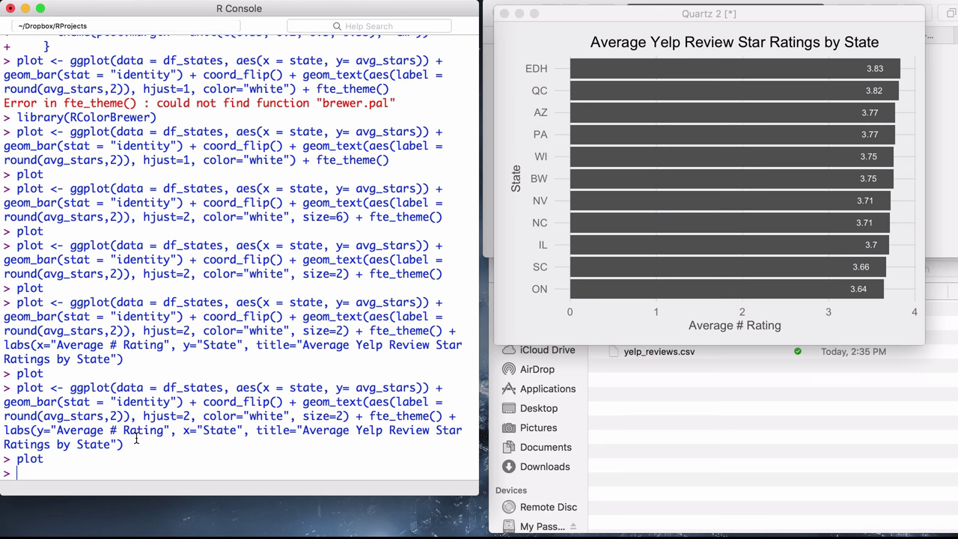
type("plot")
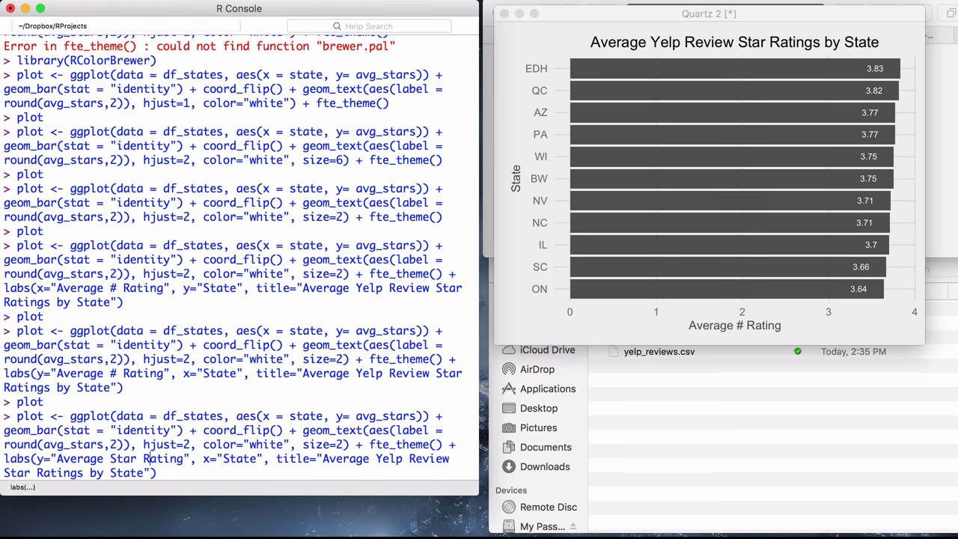
type("fpr")
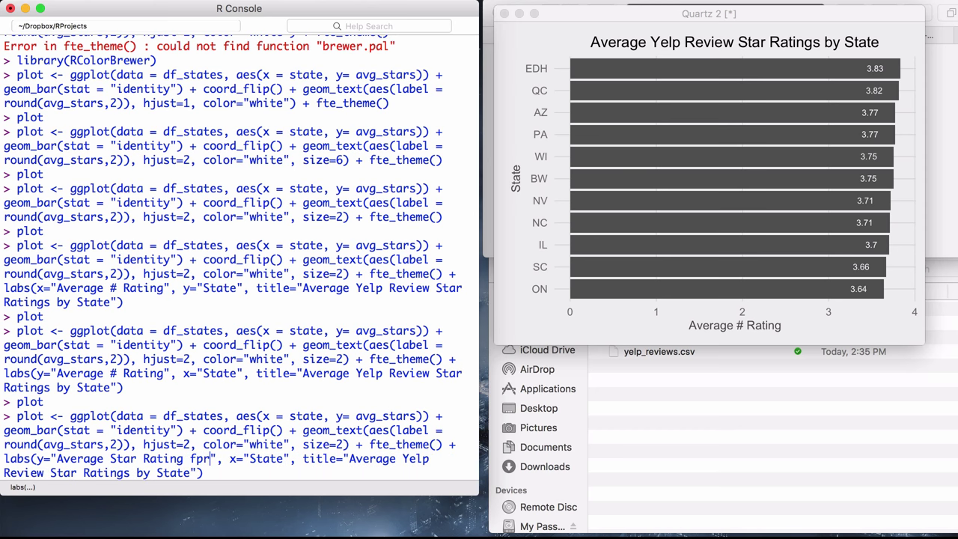
type("or")
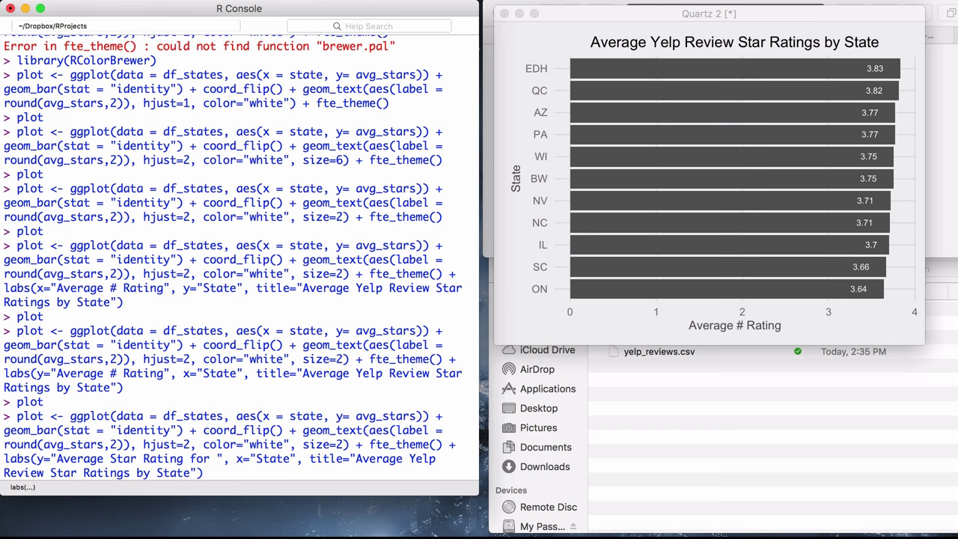
type("R")
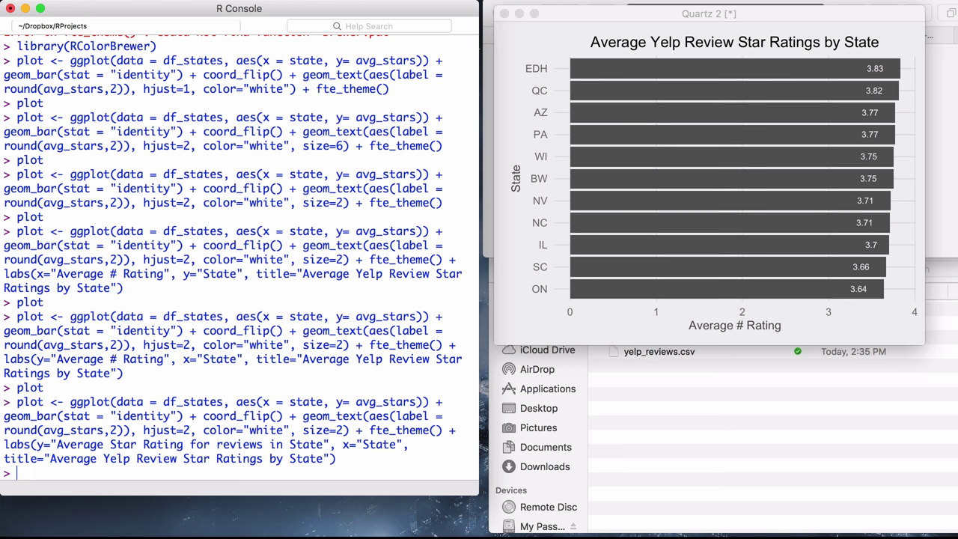
type("plot")
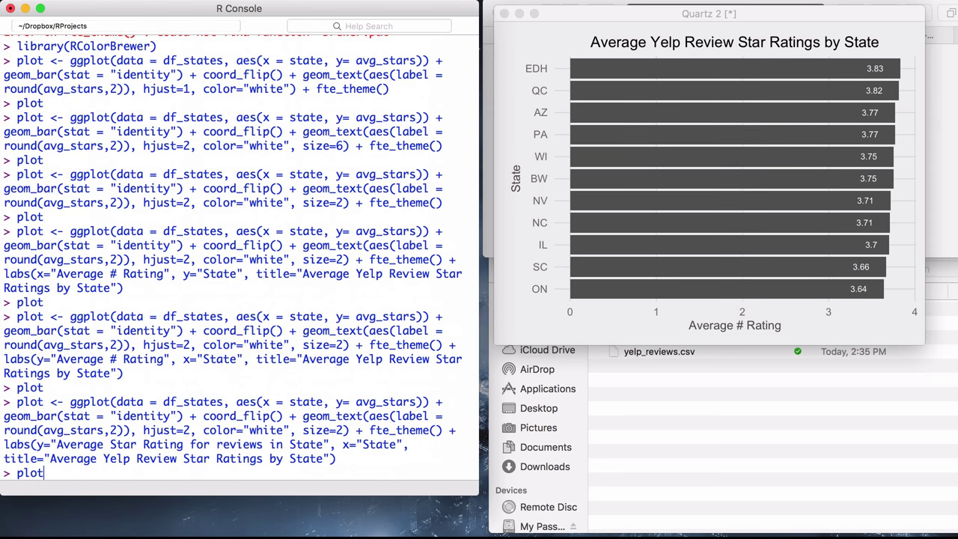
Add se_mean = sd(stars.x)/sqrt(count) to the state summary and print df_states
type("df_states")
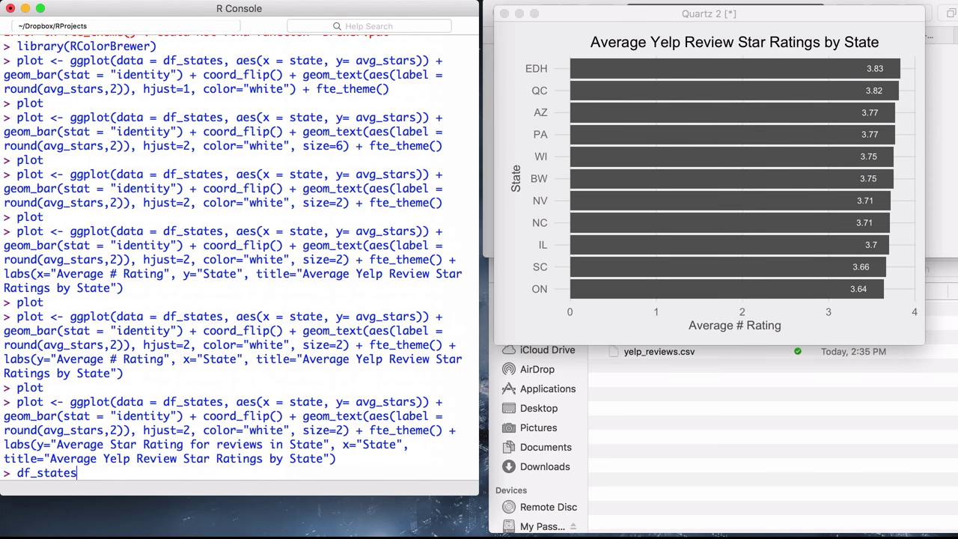
type("df_states <- df_reviews %>% group_by(state) %>% summarize(avg_stars = mean(stars.x), count = n()) %>% arrange(desc(count)) %>% filter(count > 2000)")
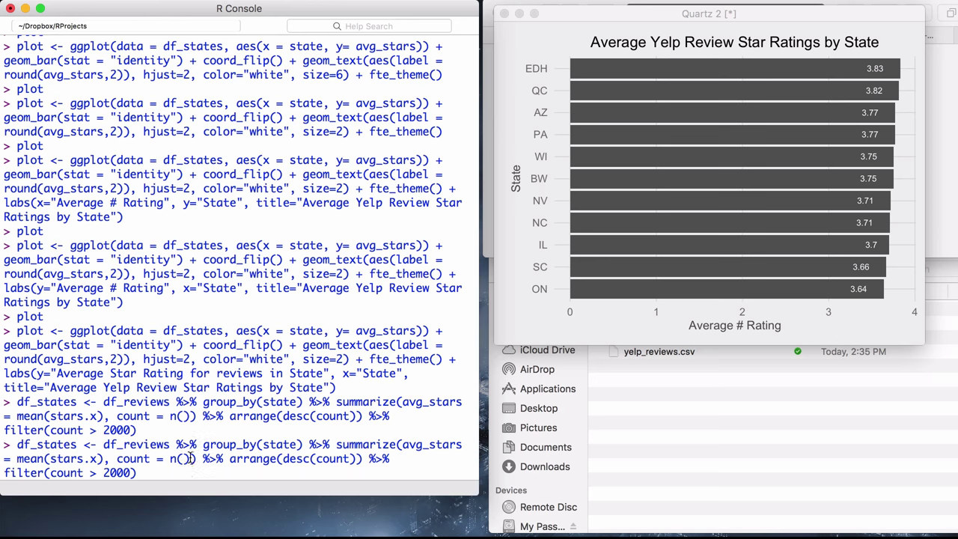
type(",")
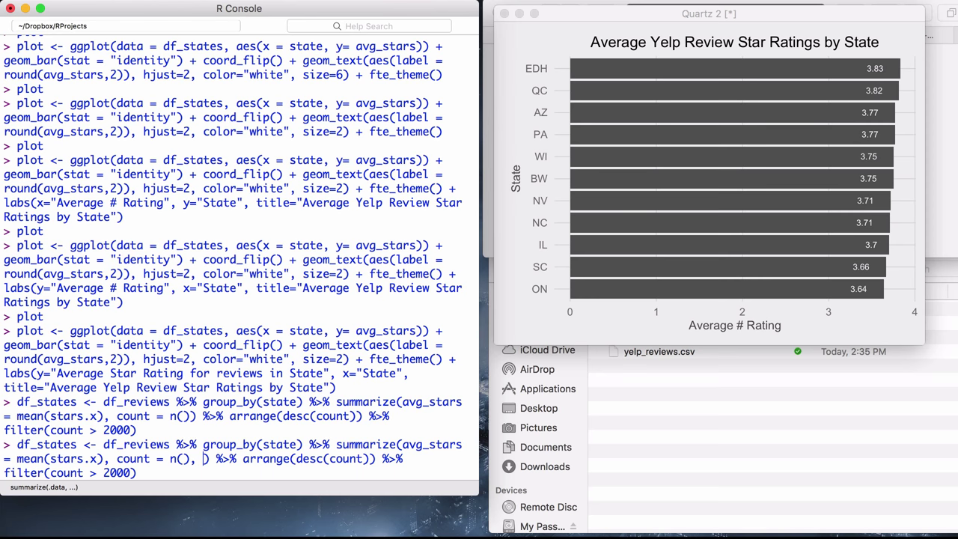
type("se_mean")
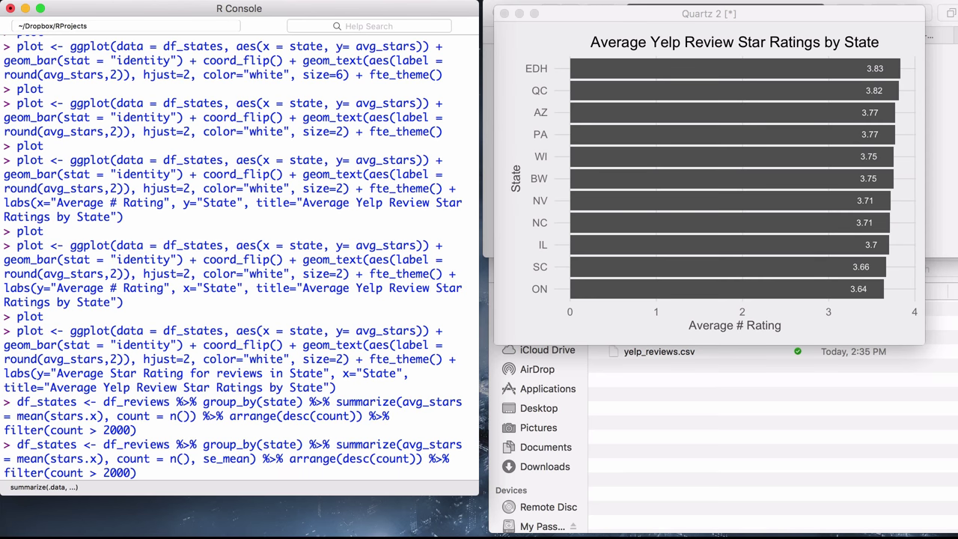
type("=")
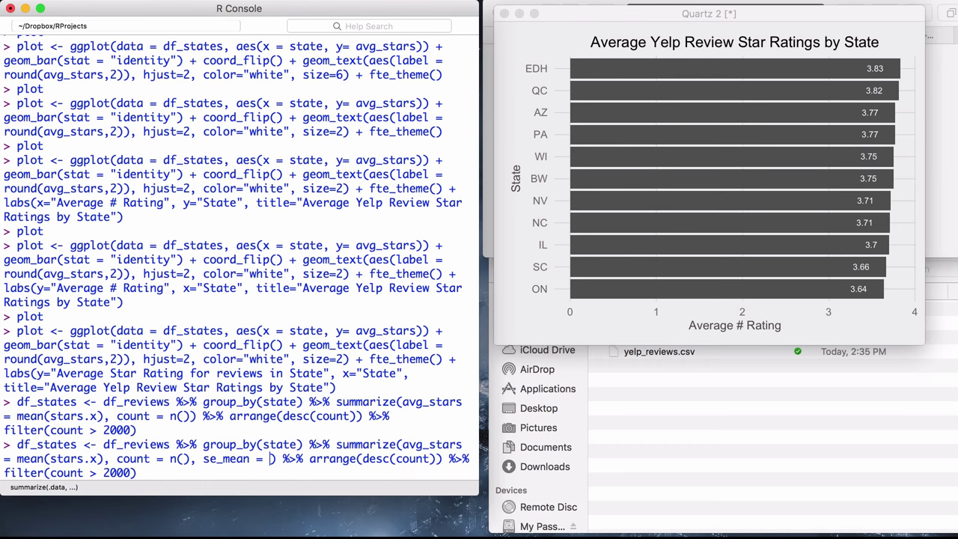
type("sd(stars.x")
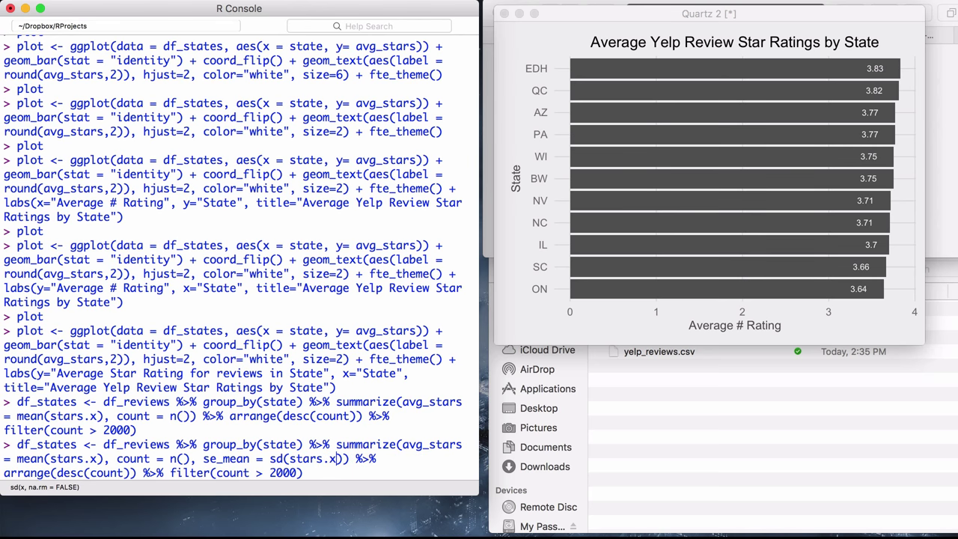
type("/n")
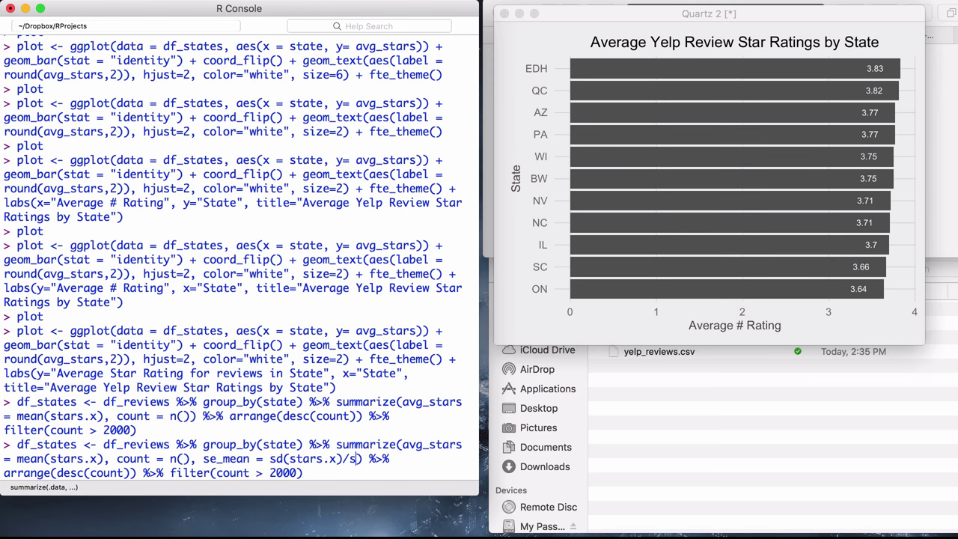
type("qrt")
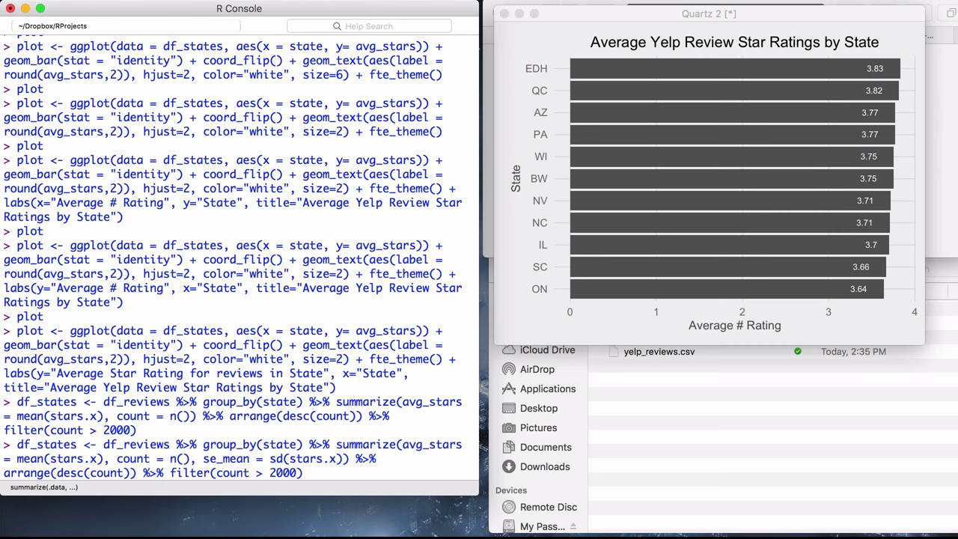
type("/count")
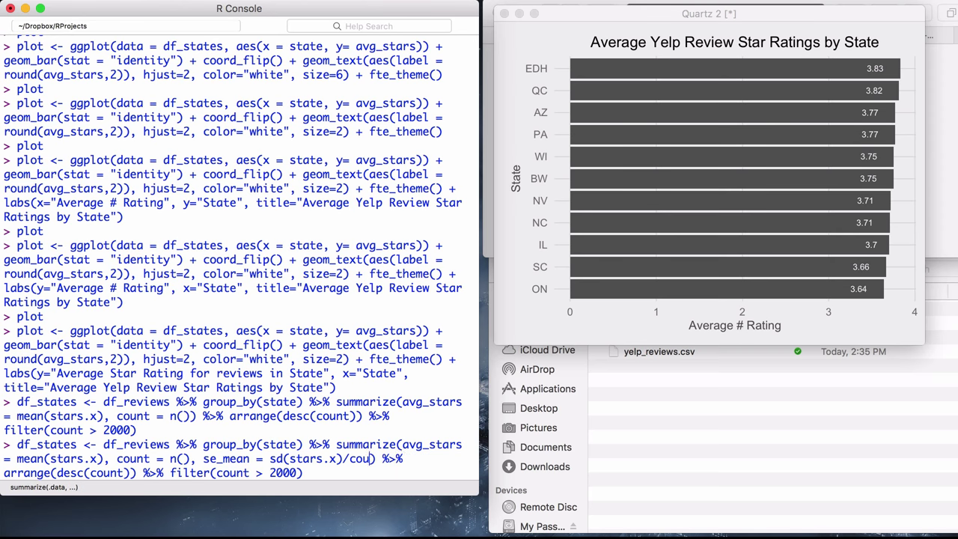
type("sqr")
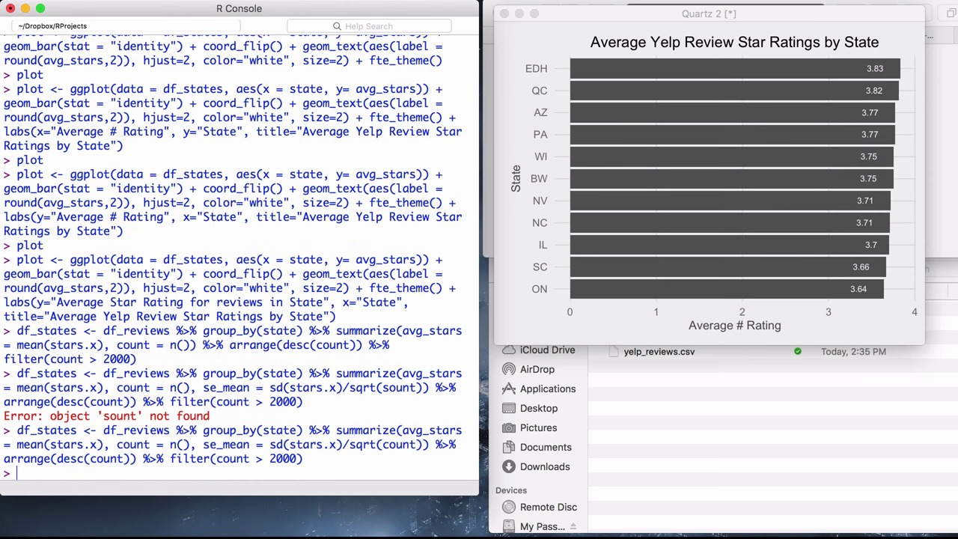
type("df_states")
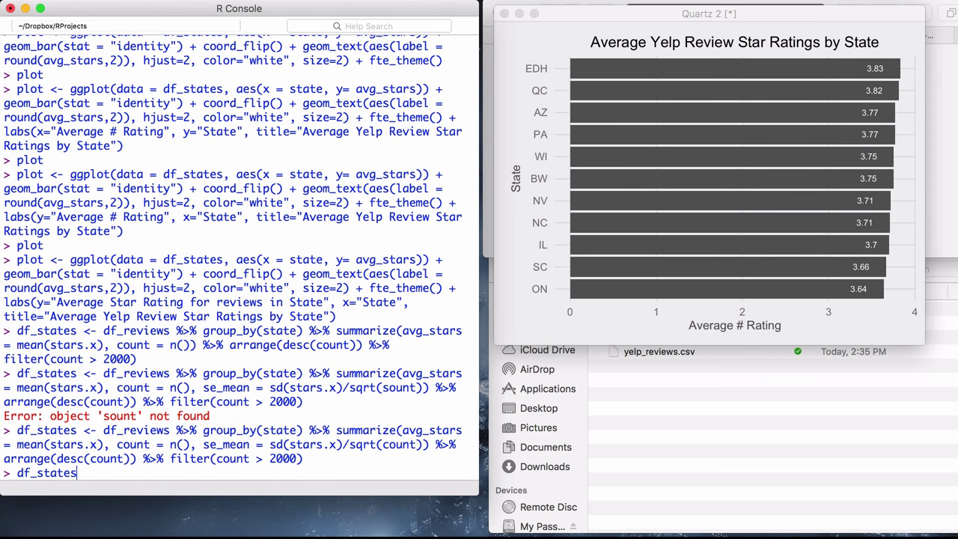
key("Return")
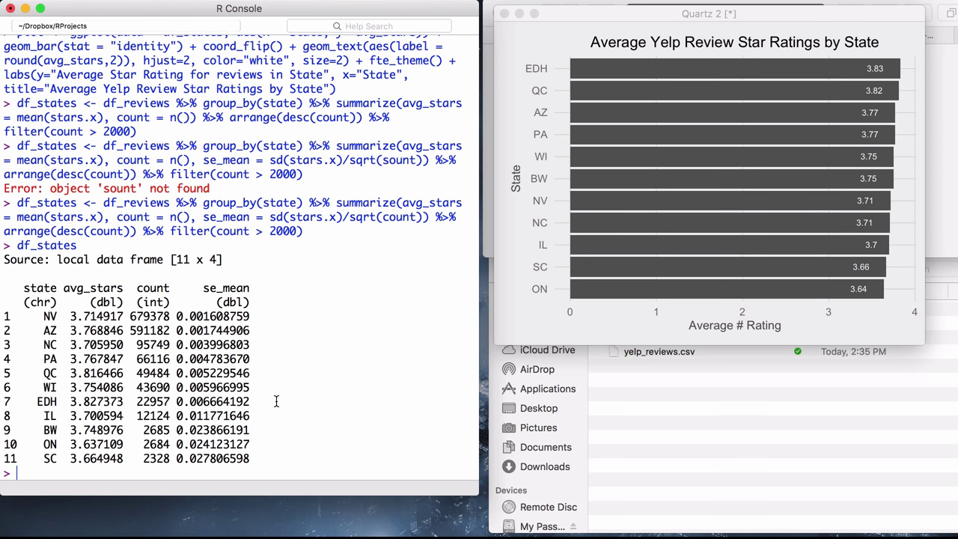
Sort df_states by descending avg_stars, making state a reversed-level factor
type("plot")
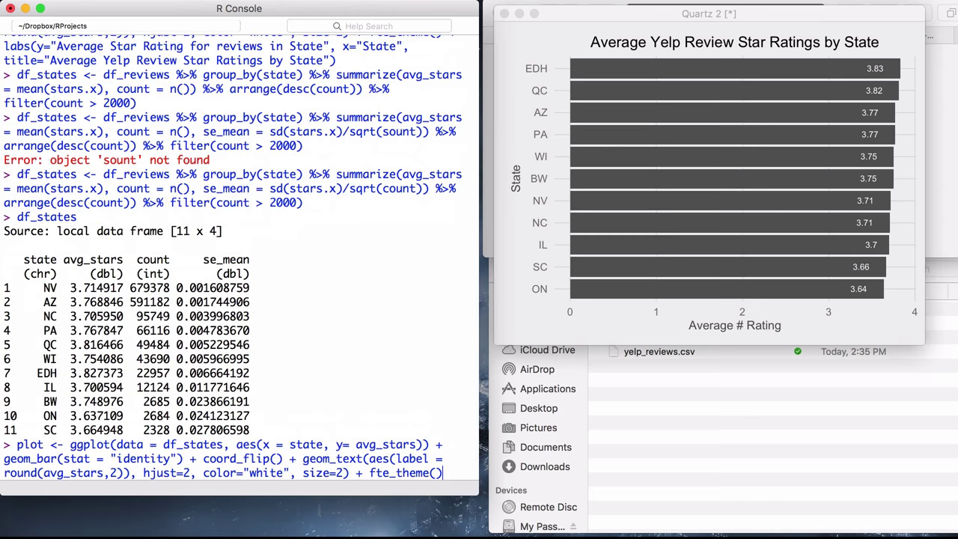
key("Return")
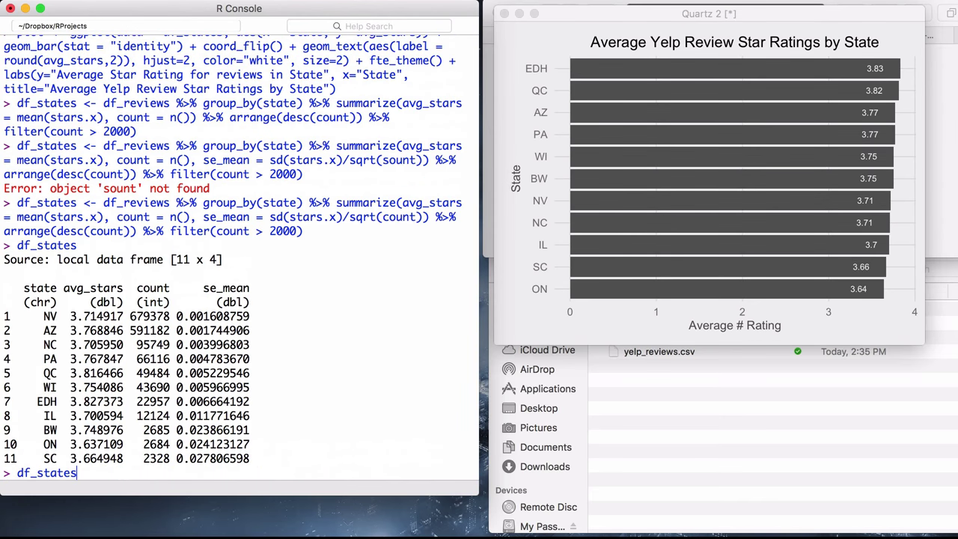
type("df_states <- df_states %>% arrange(desc(avg_stars)) %>% mutate(state = factor(state, levels=rev(state)))")
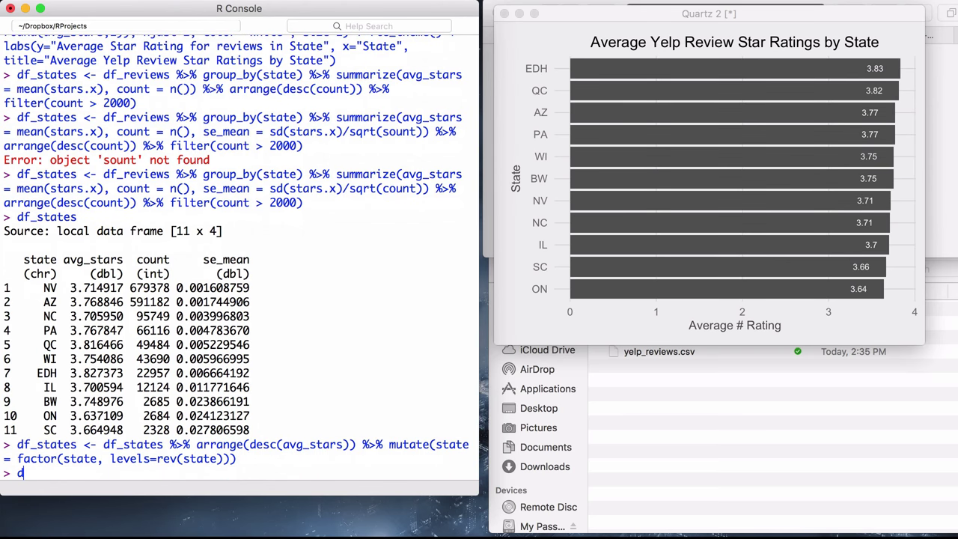
type("f_states")
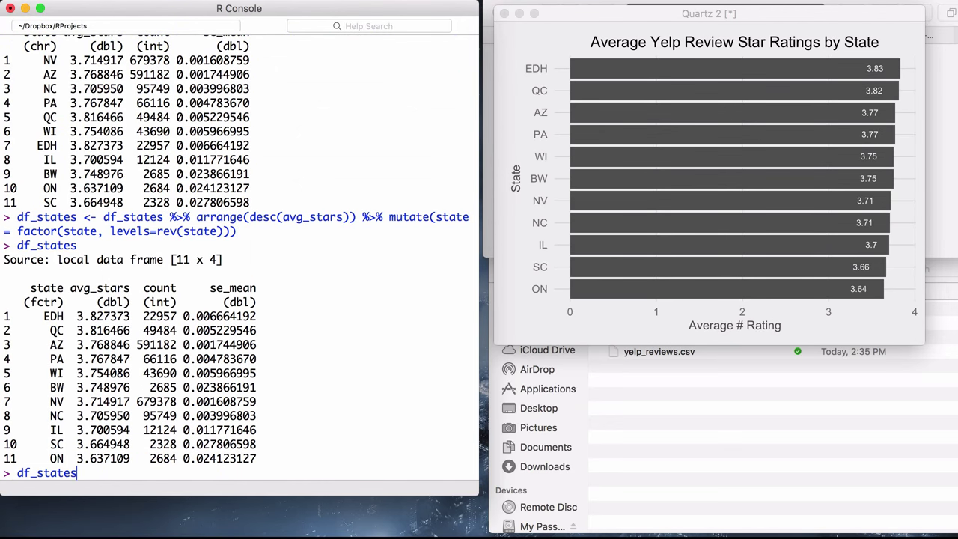
type("df_states <- df_reviews %>% group_by(state) %>% summarize(avg_stars = mean(stars.x), count = n(), se_mean = sd(stars.x)/sqrt(count)) %>% arrange(desc(count)) %>% filter(count > 2000)")
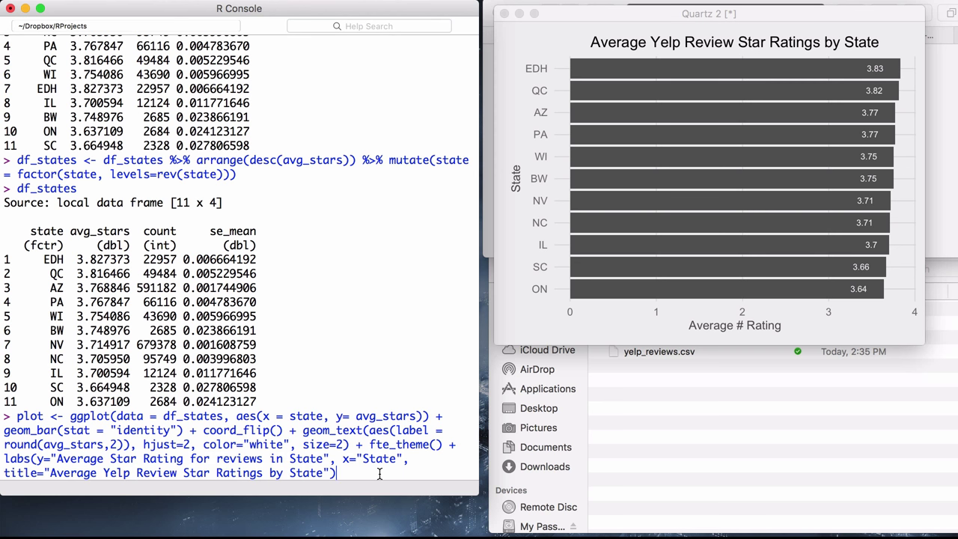
Append geom_crossbar with xmin/xmax at avg_stars ± 1.96*se_mean to the chart definition
type("+")
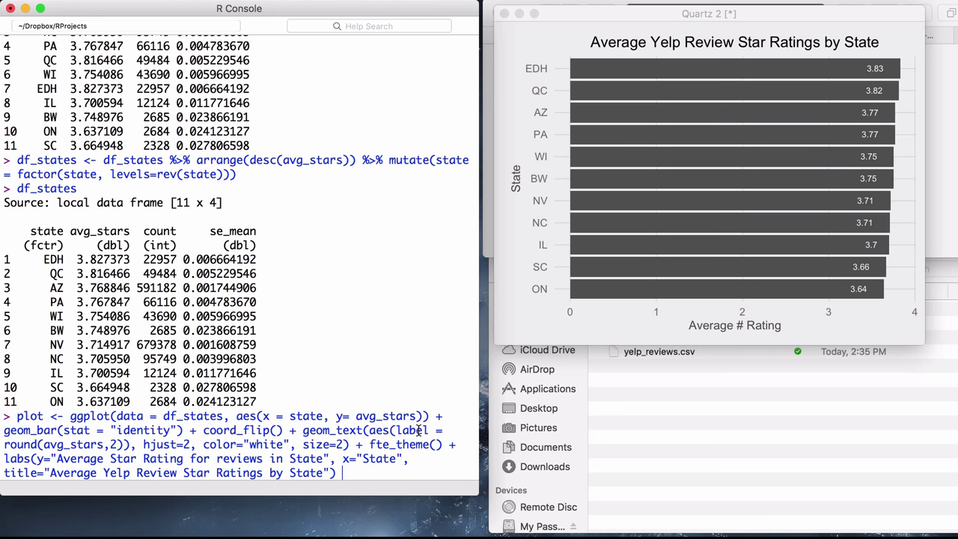
type("geom_crossbar")
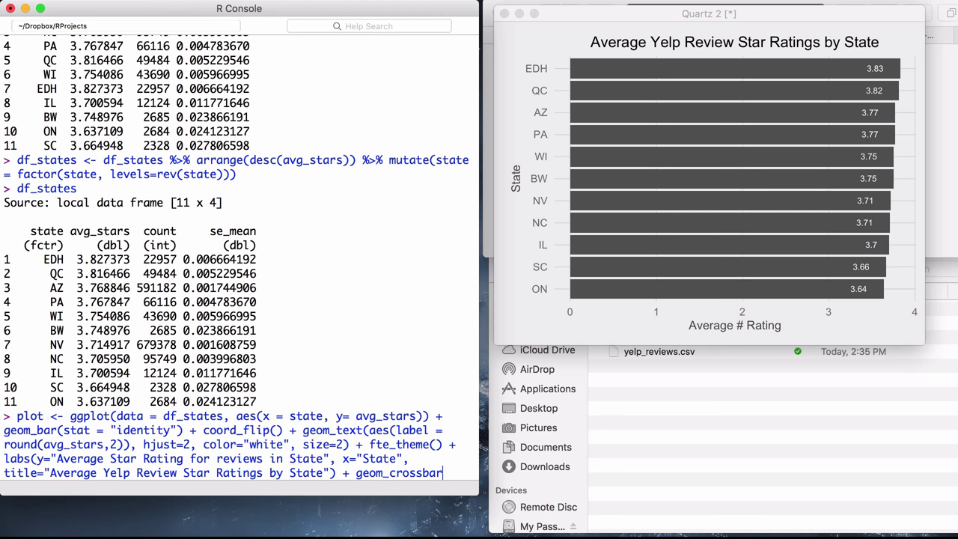
type("()")
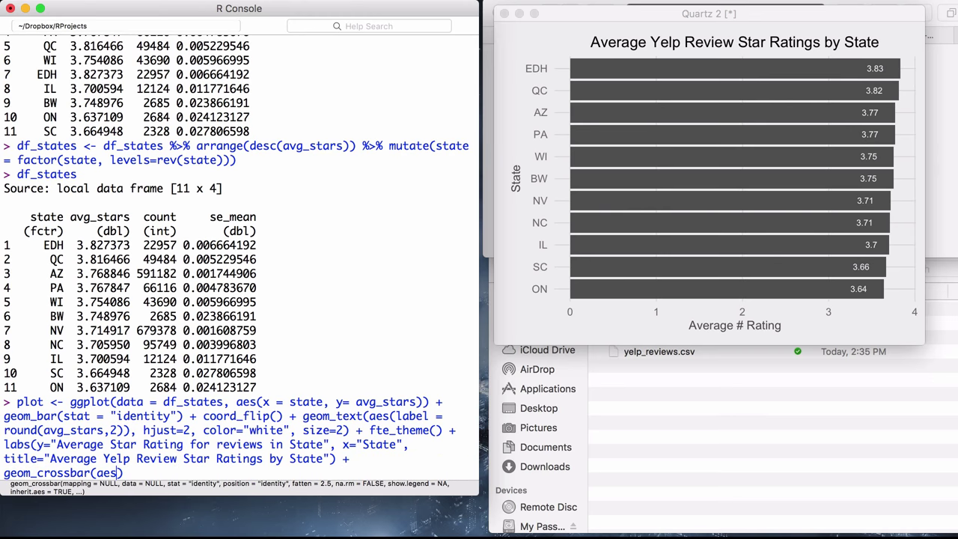
type(")")
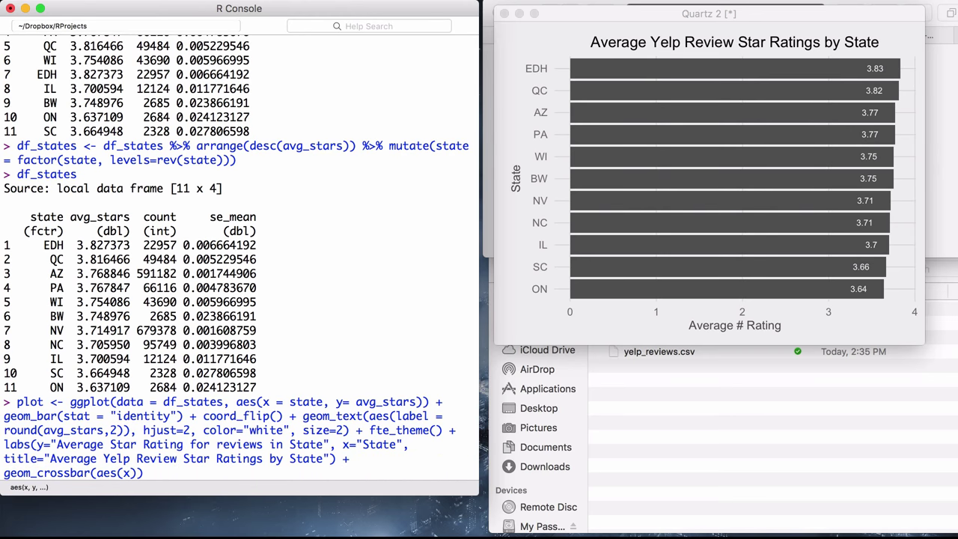
type("min = avg_stars -")
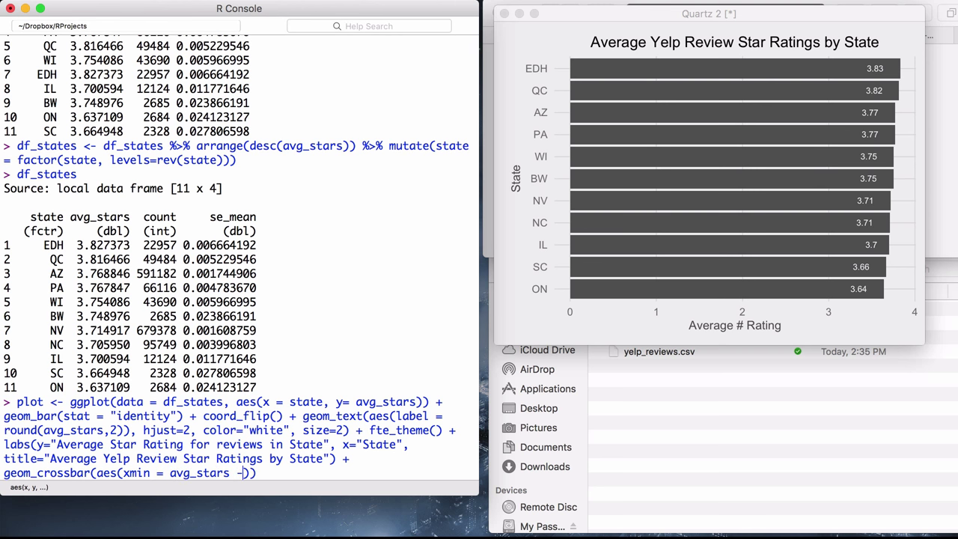
type("1.96 *")
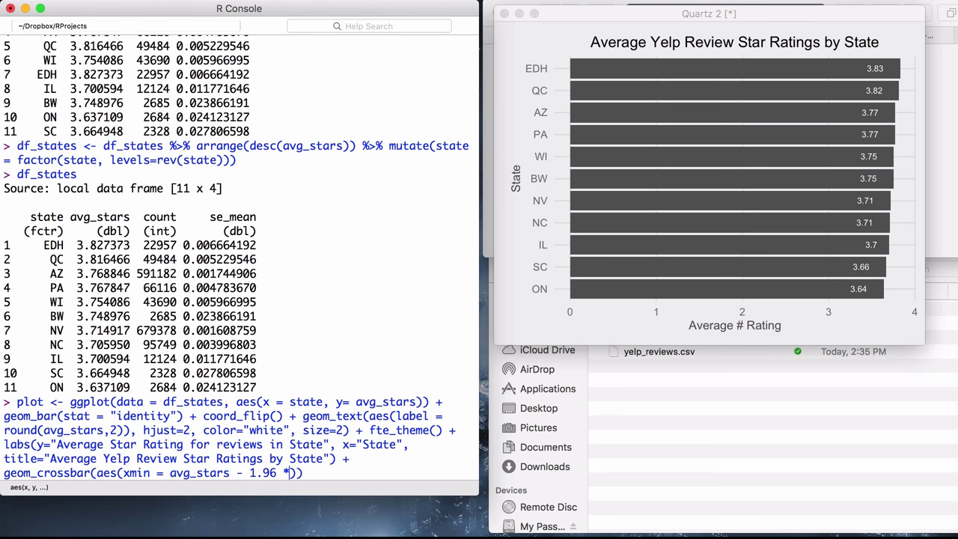
type("se_mean")
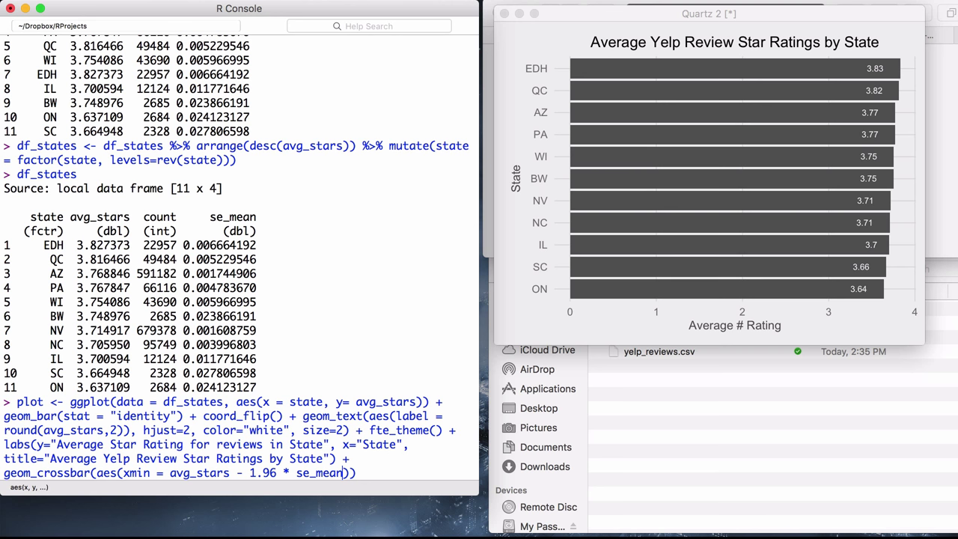
type(",")
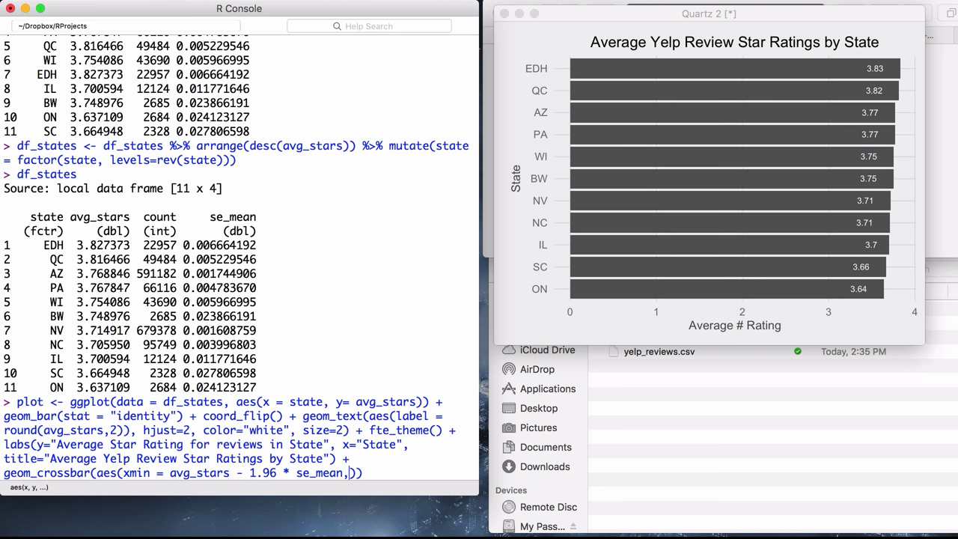
type("y)")
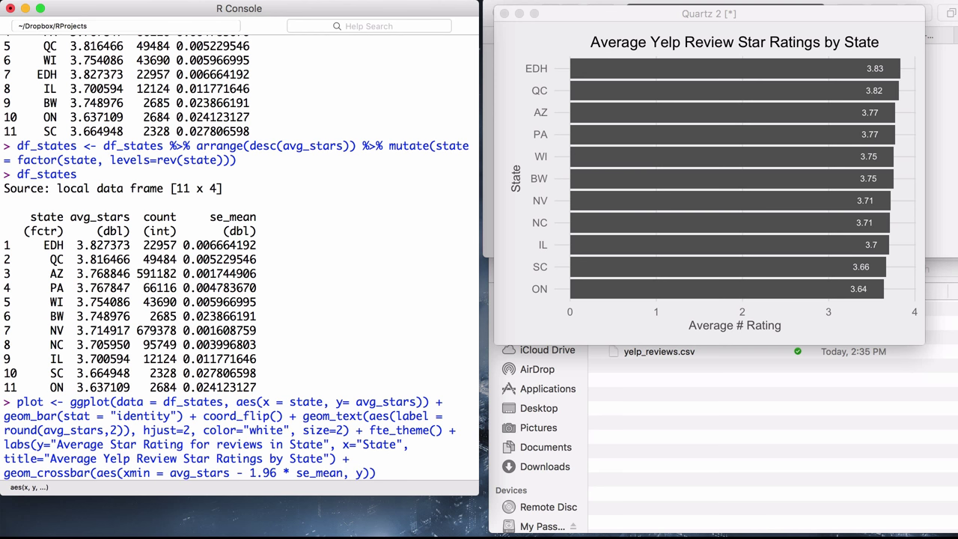
type("x")
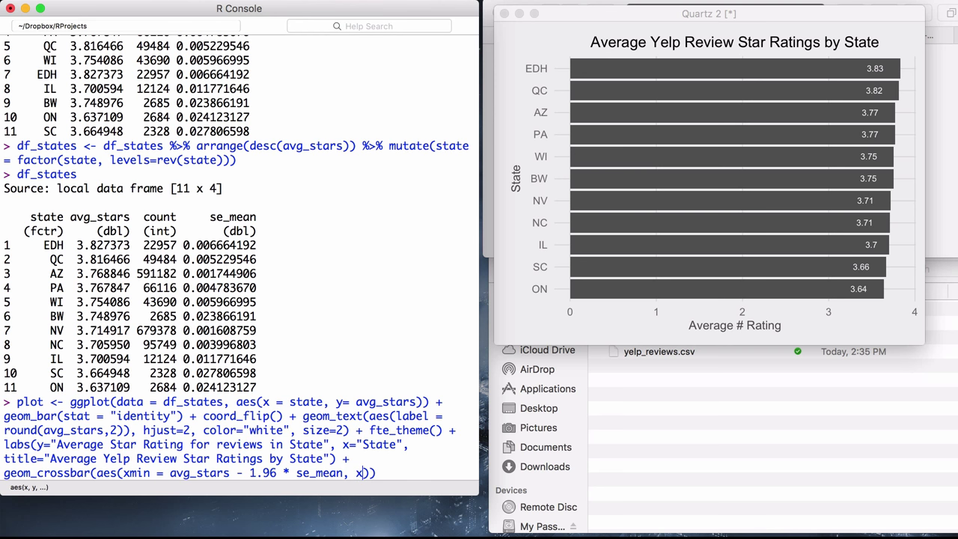
type("max = av")
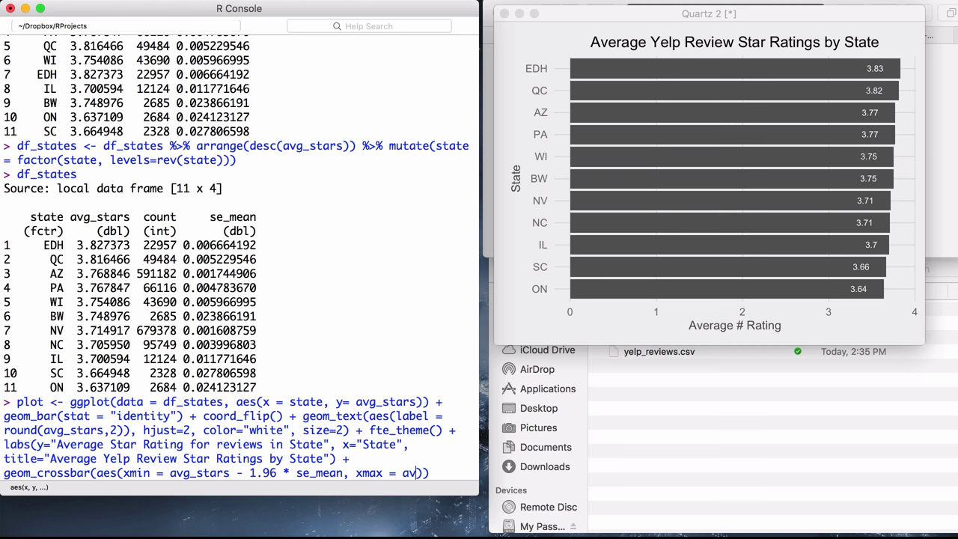
type("_stars")
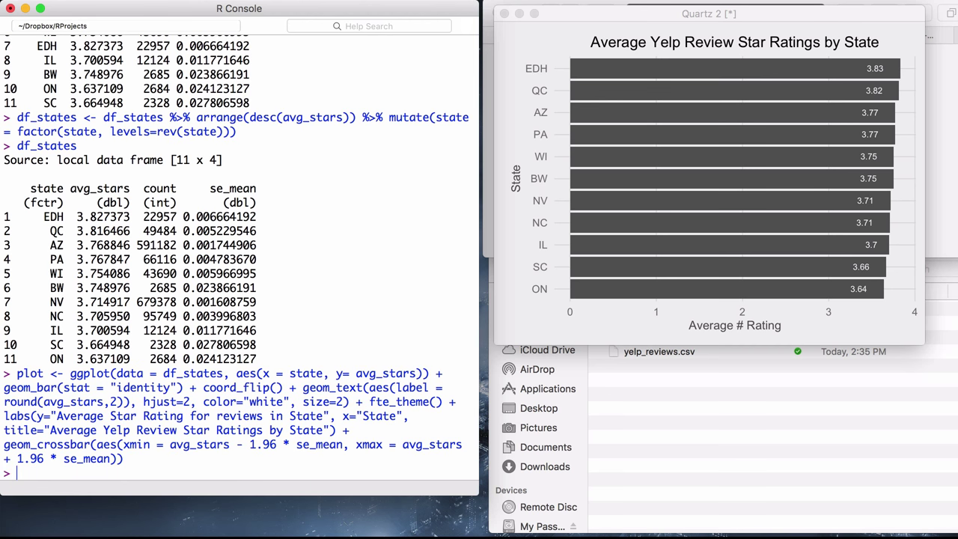
Redraw the chart with ymin/ymax crossbars and bring the Quartz window forward
type("plot")
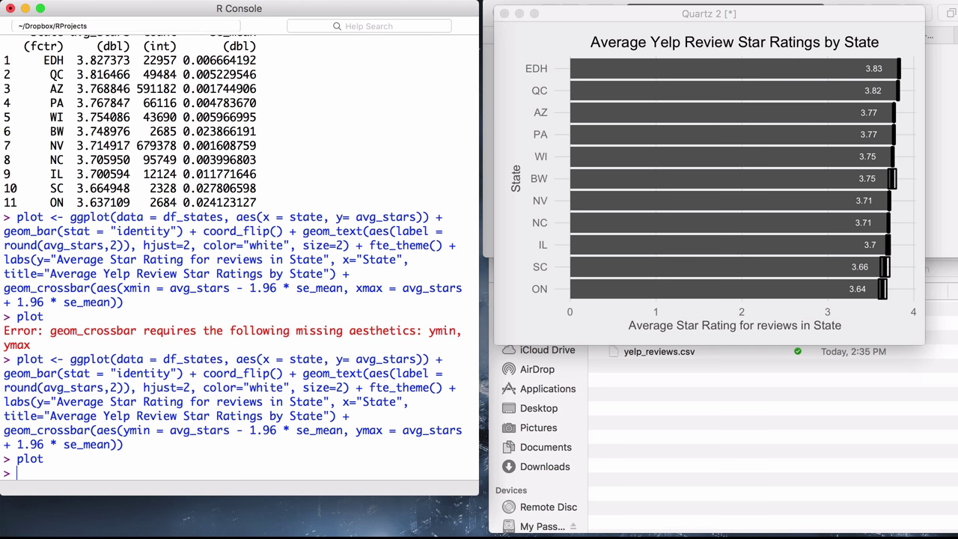
left_click(708, 13)
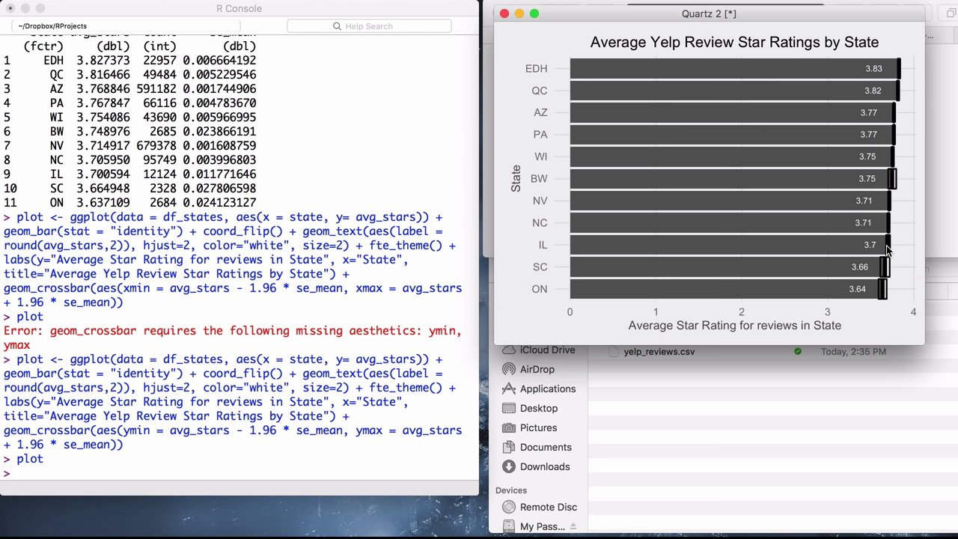
mouse_move(852, 290)
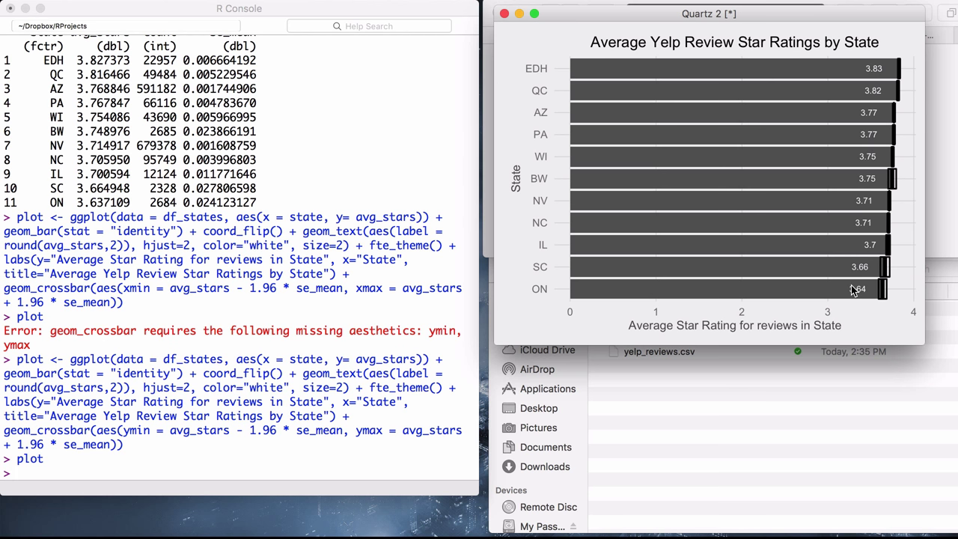
mouse_move(882, 294)
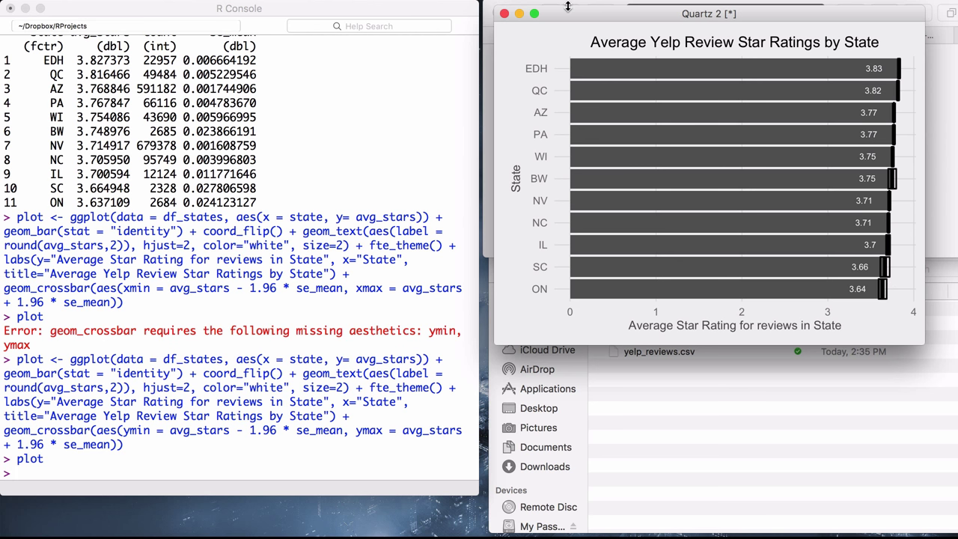
mouse_move(48, 443)
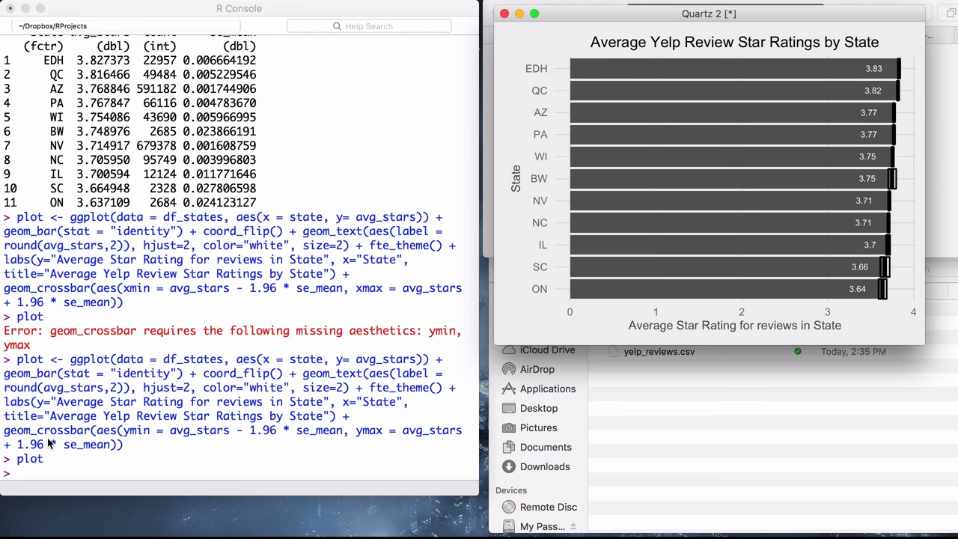
Display the chart with geom_errorbar error bars at each state's bar end
type("plot")
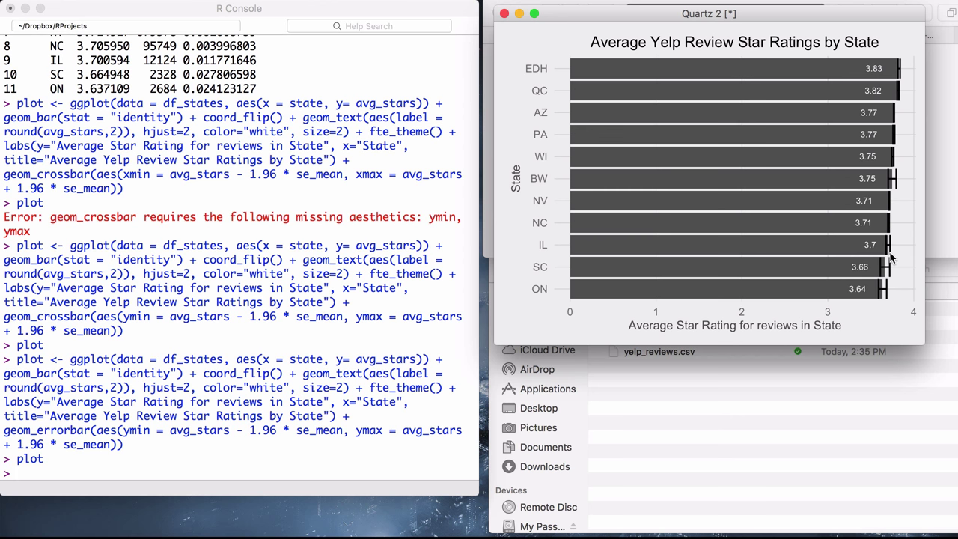
mouse_move(883, 180)
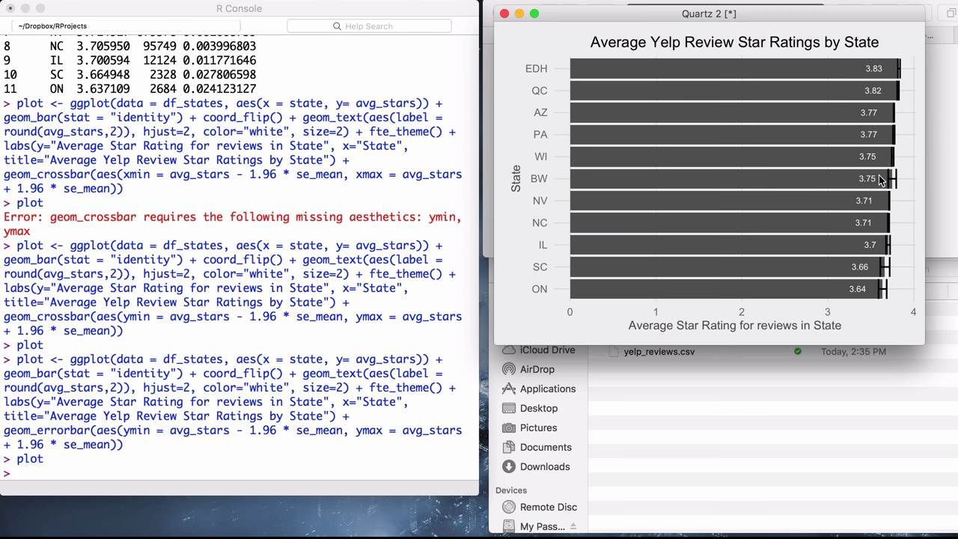
mouse_move(896, 169)
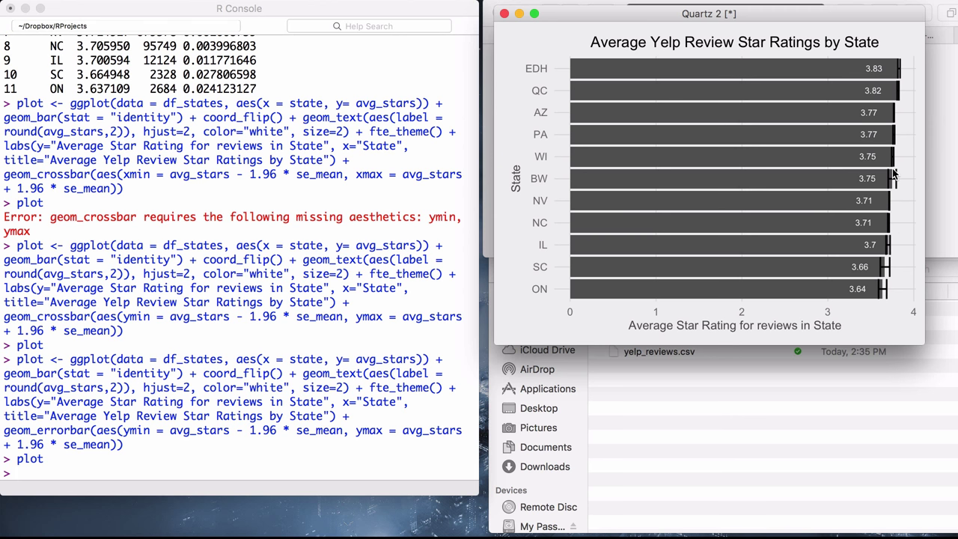
mouse_move(861, 262)
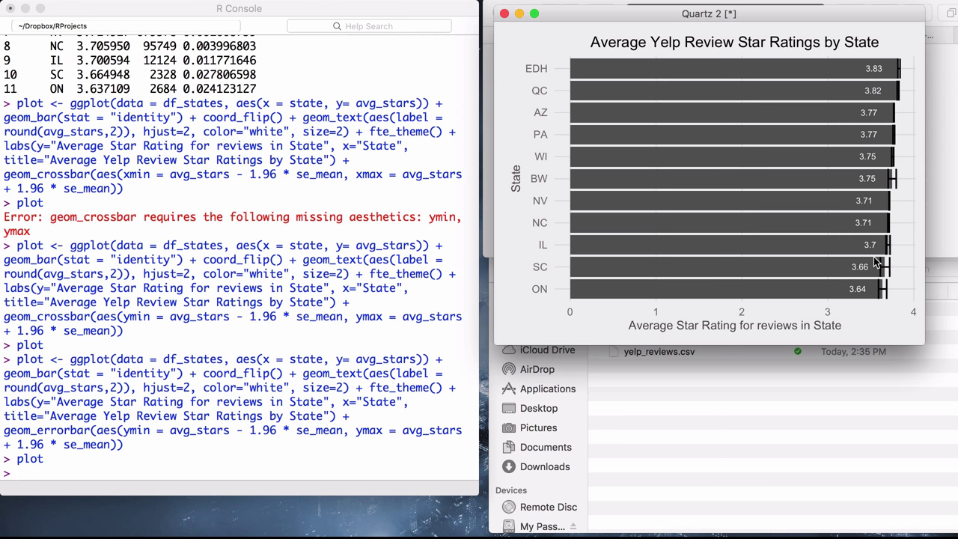
mouse_move(894, 231)
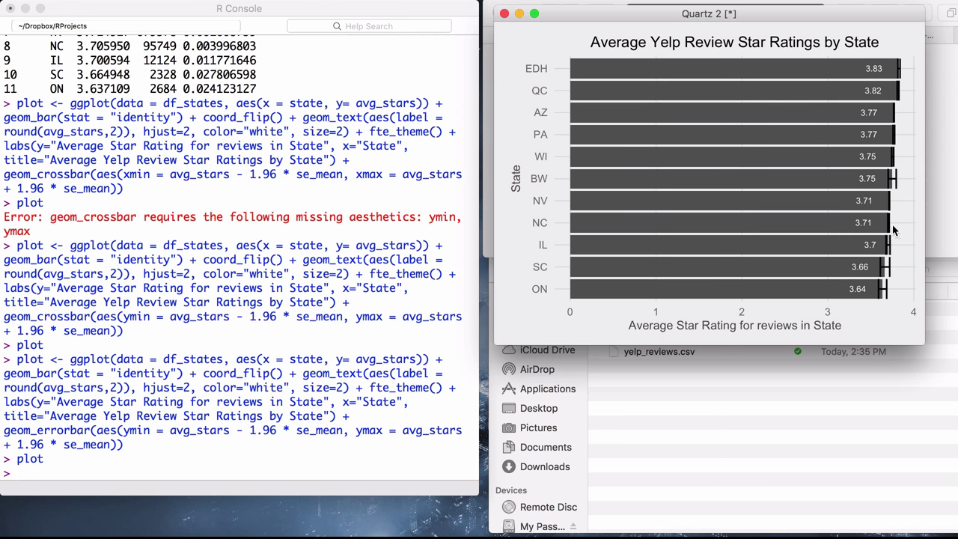
mouse_move(899, 222)
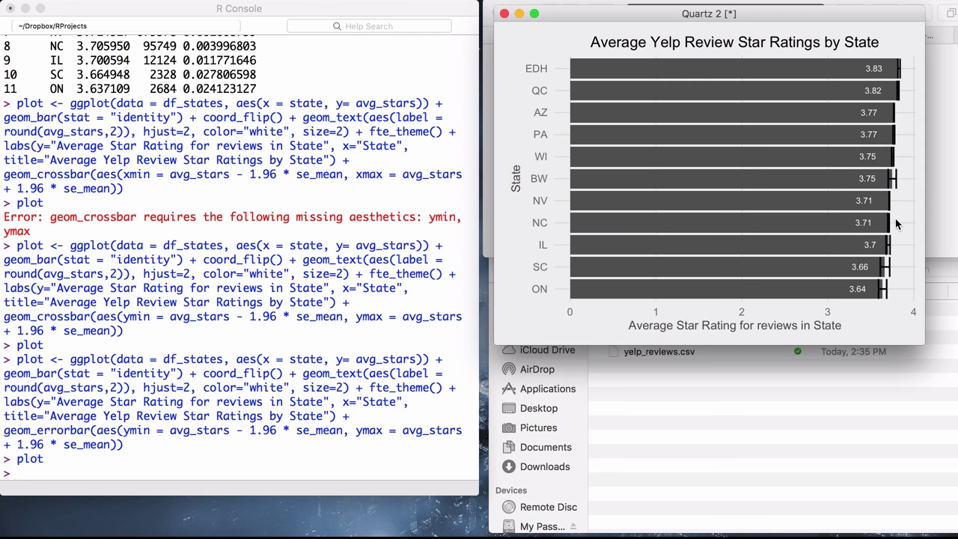
mouse_move(599, 94)
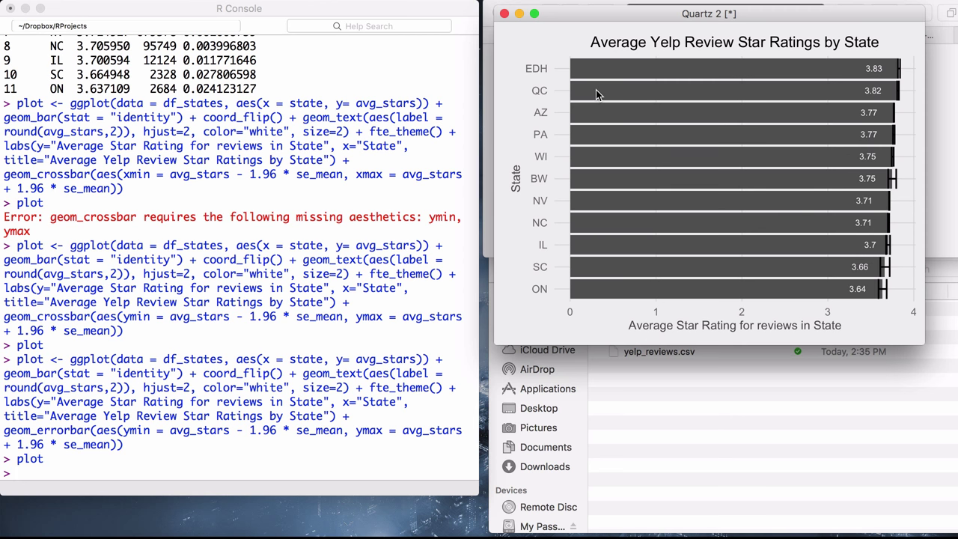
mouse_move(545, 72)
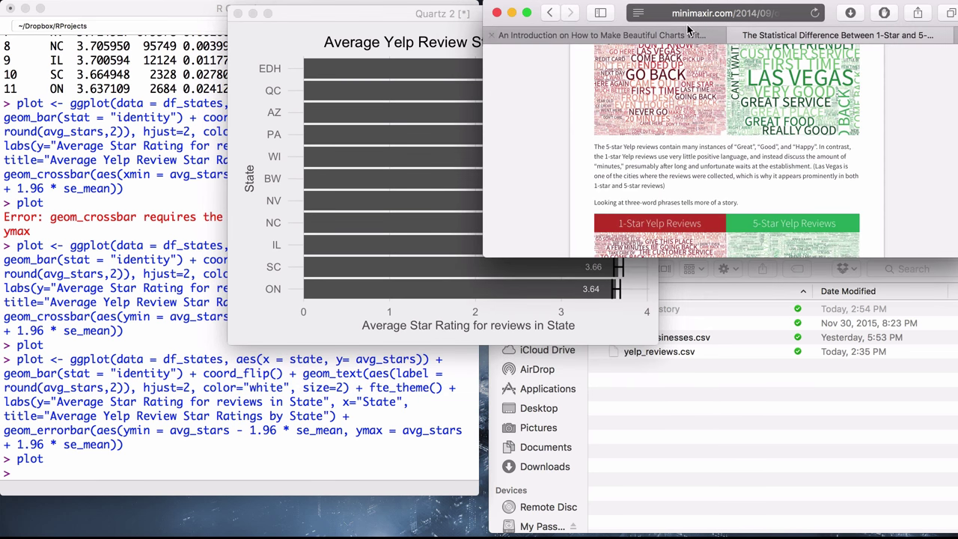
Switch Safari to the Yelp Dataset Challenge tab listing the dataset's cities
left_click(551, 13)
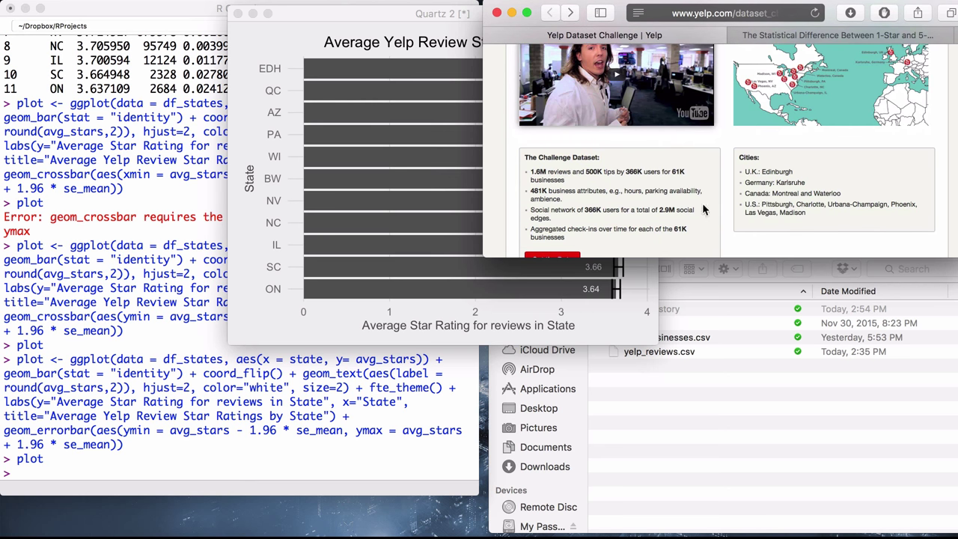
mouse_move(789, 172)
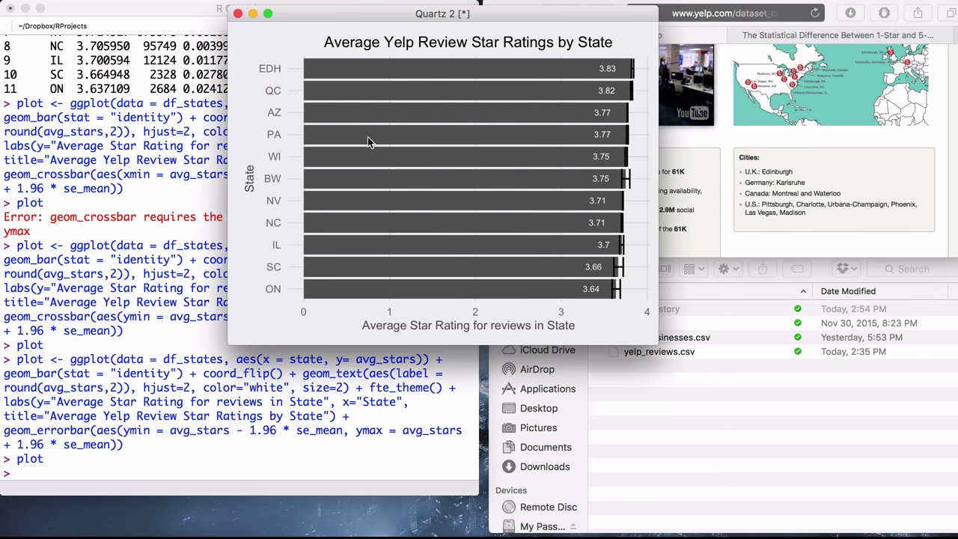
mouse_move(333, 145)
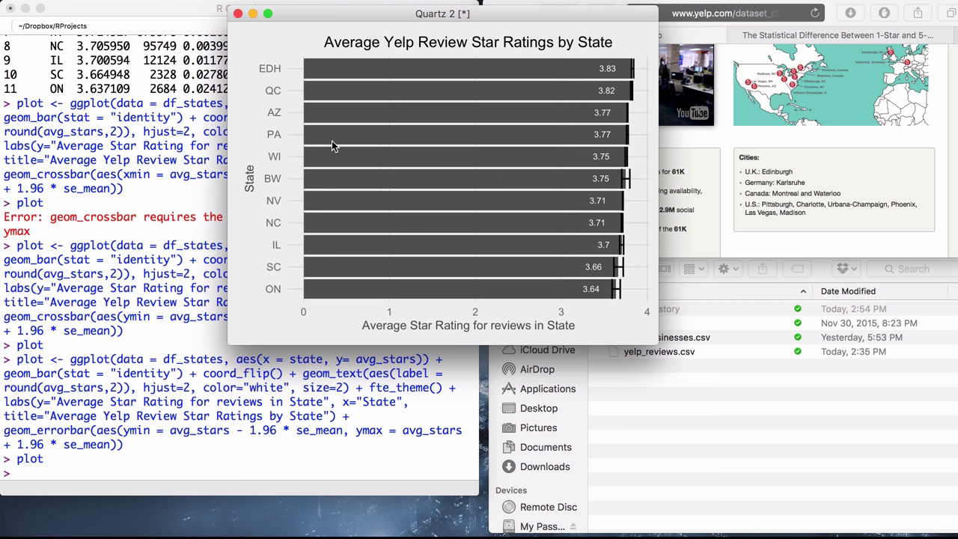
mouse_move(620, 115)
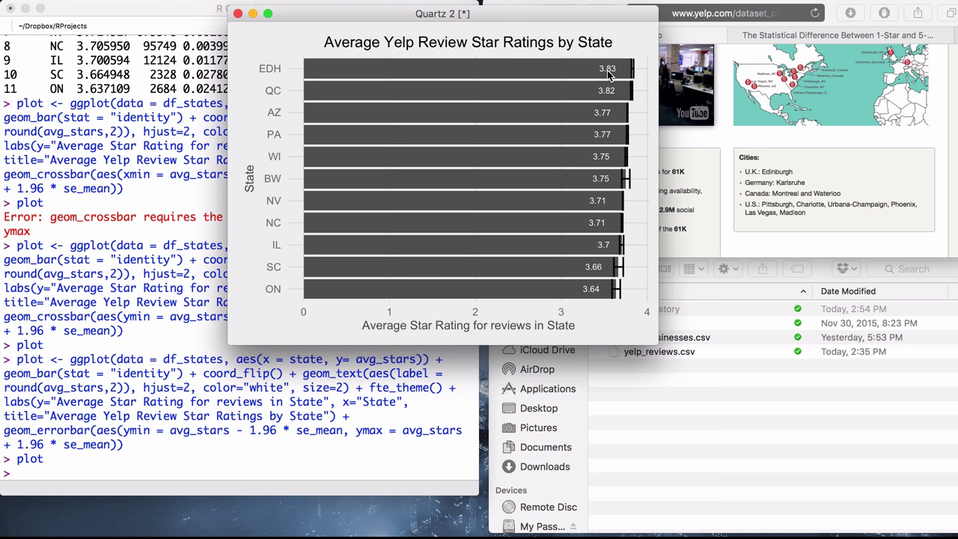
mouse_move(626, 96)
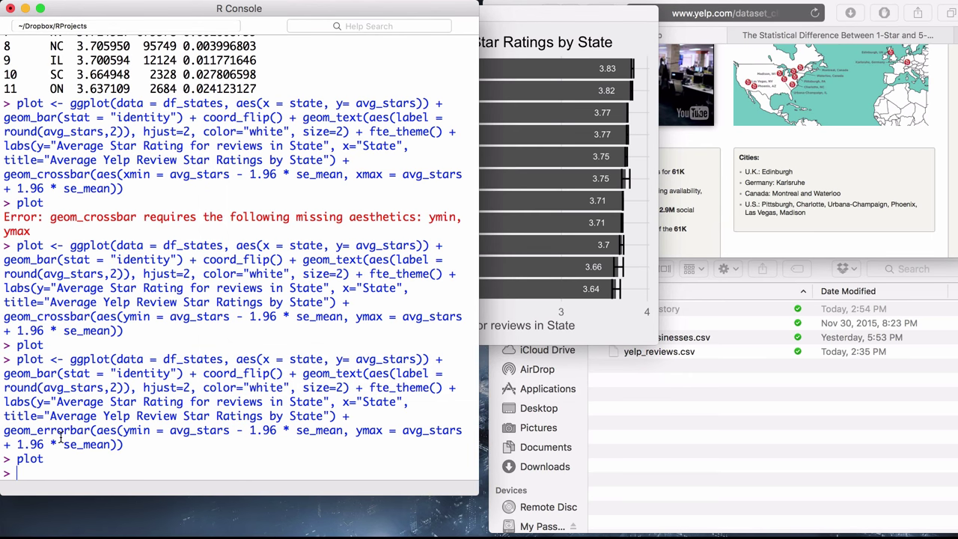
Run ggsave for my-lovely-ggplot2-chart.png with dpi=300, width=4, height=3
type("ggsave(")
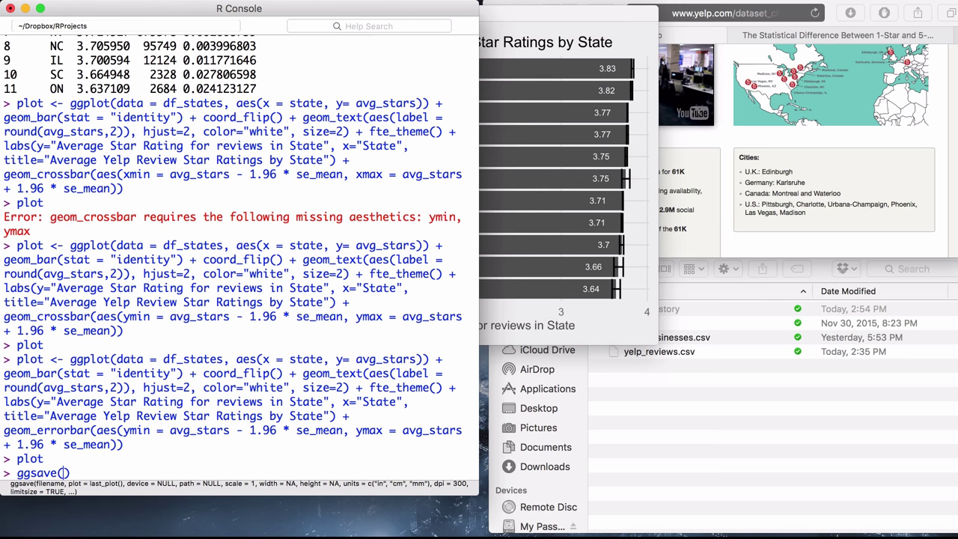
type("plot")
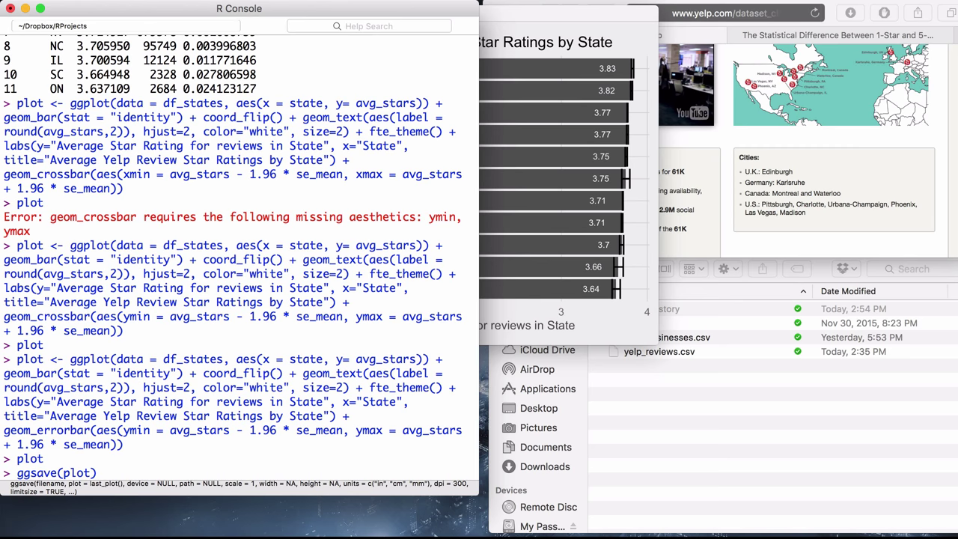
type(", \"my-lovely")
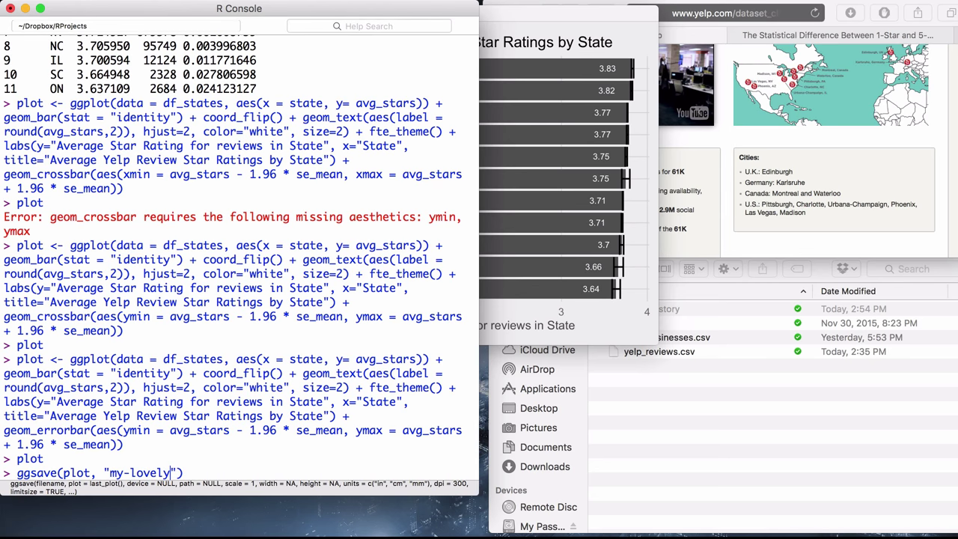
type("-ggplo")
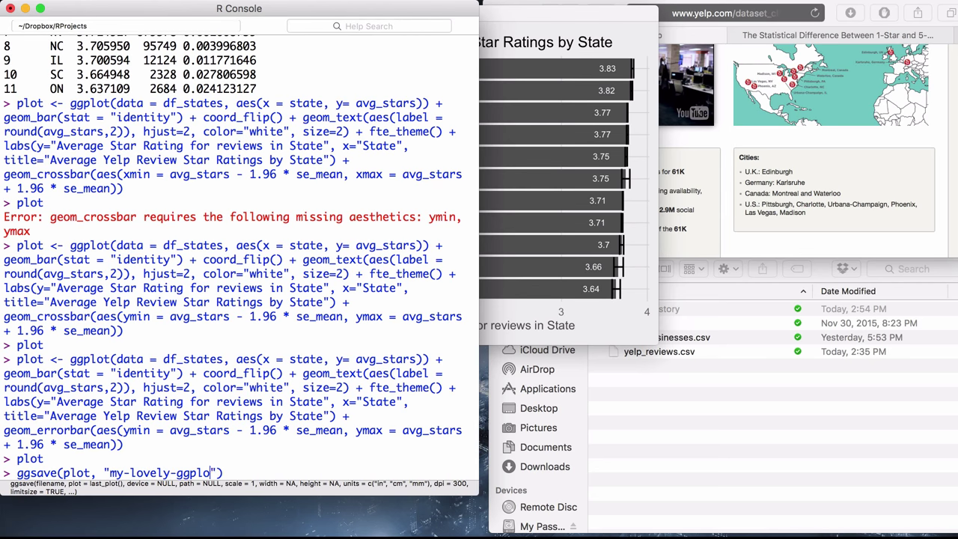
type("2.chart.")
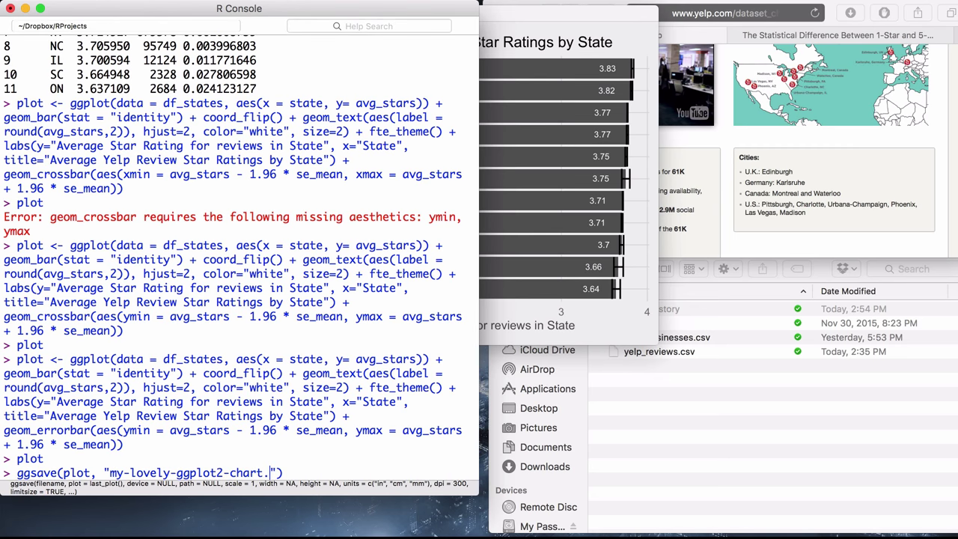
type("png")
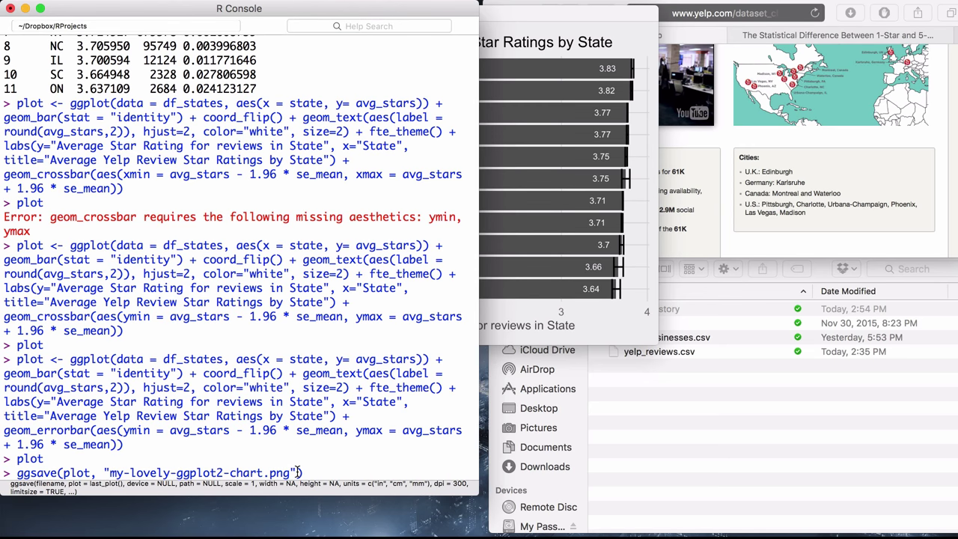
type(", dpi")
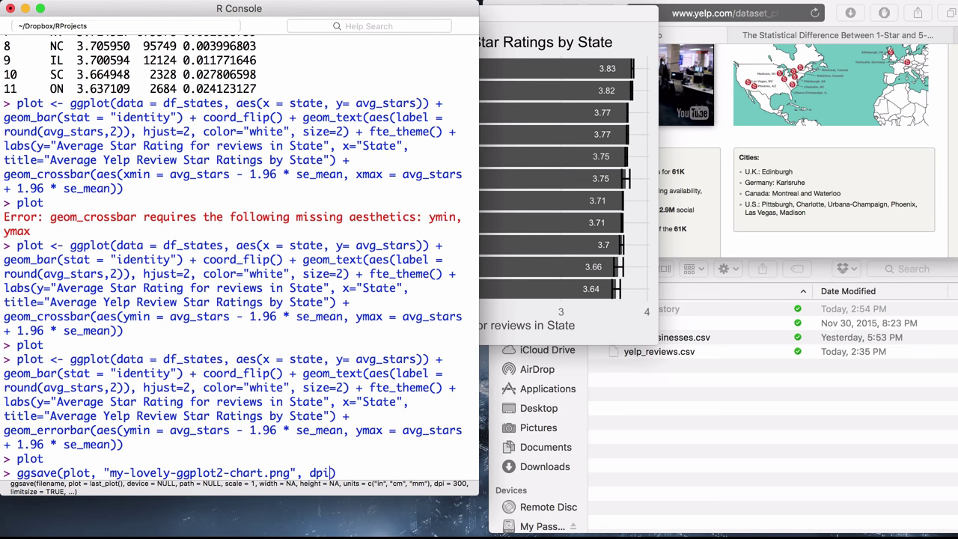
type("2")
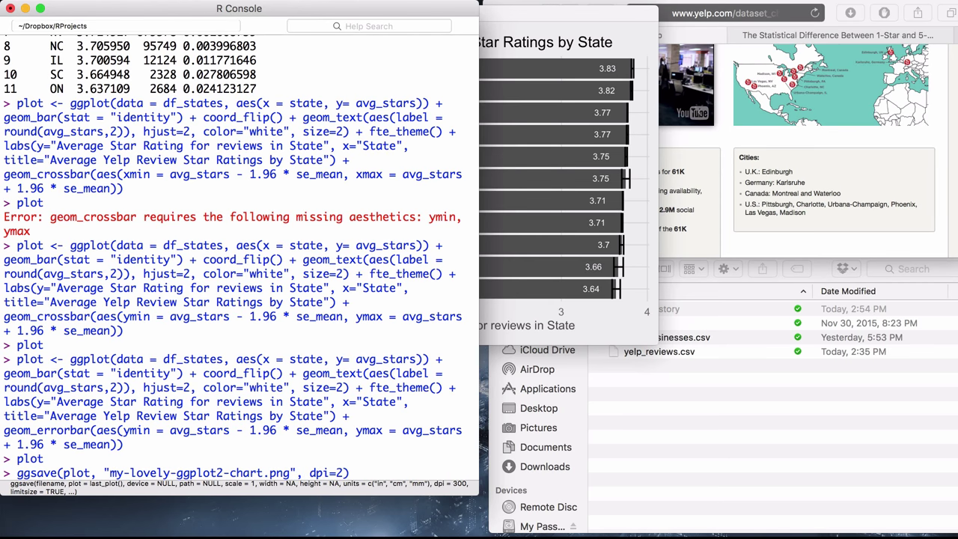
type("00,")
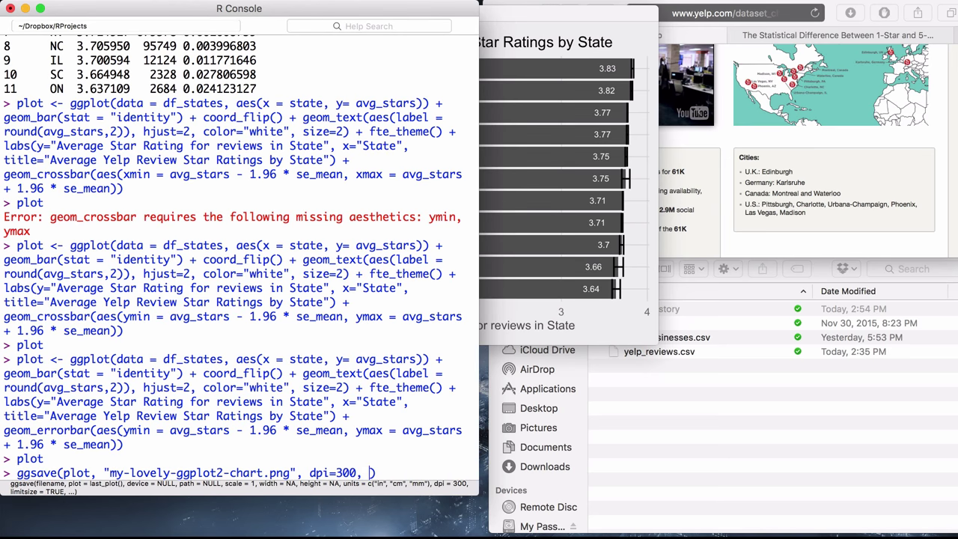
type("width=4,")
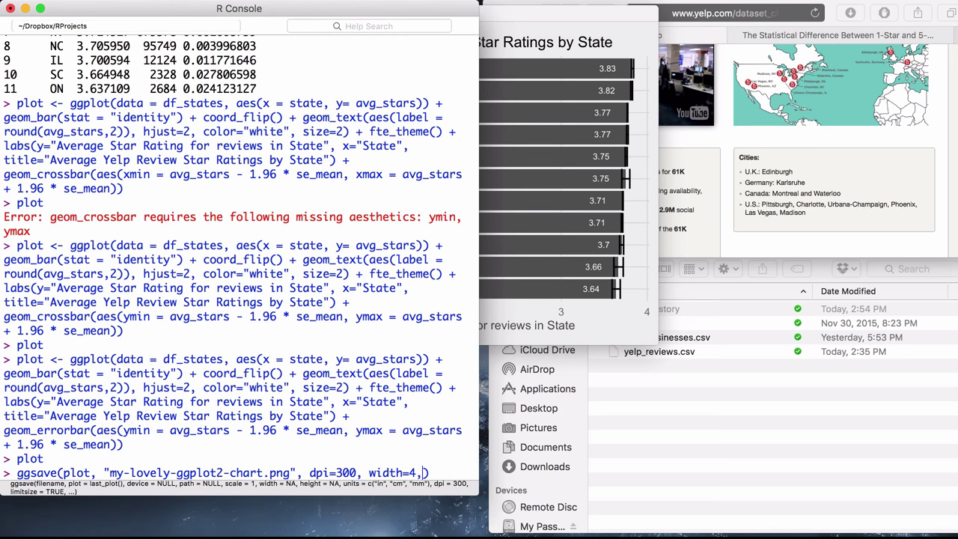
type("hei")
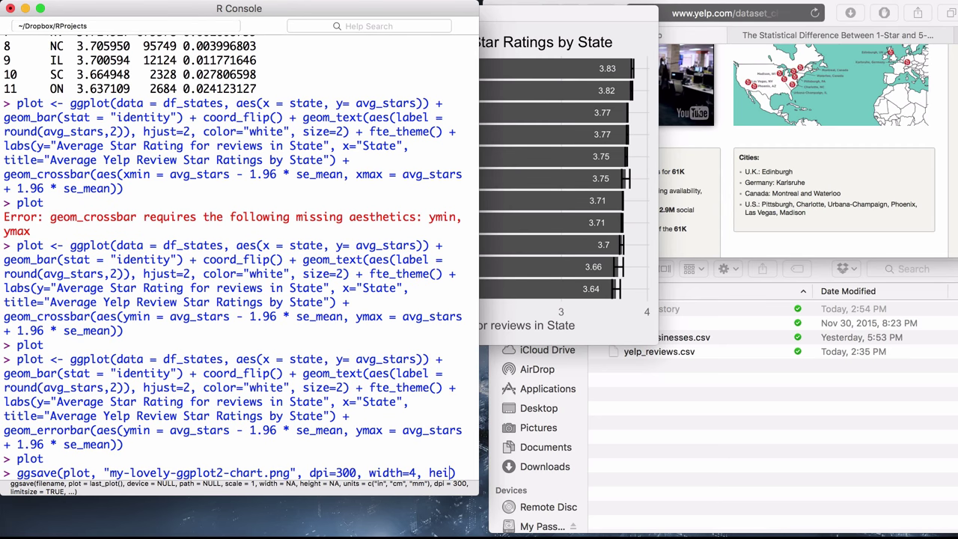
key("Return")
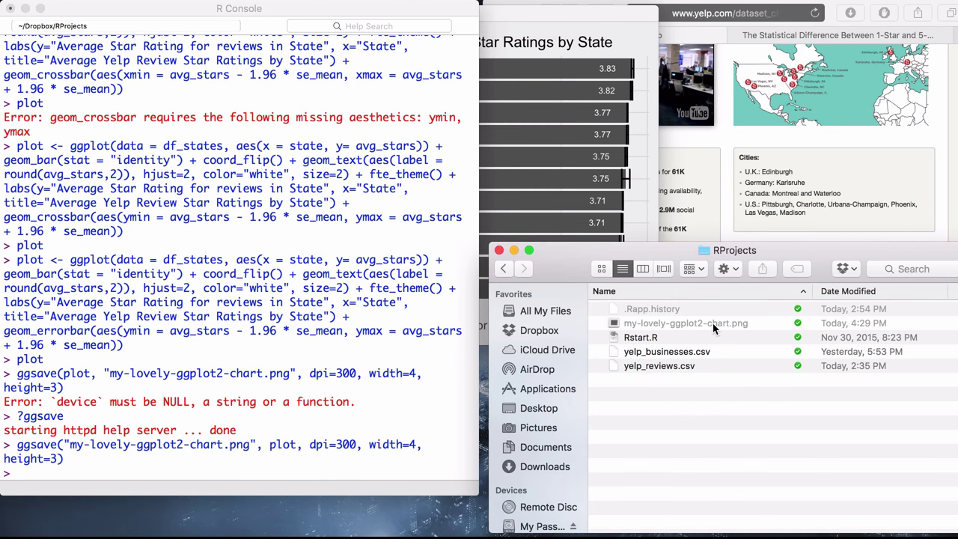
mouse_move(688, 327)
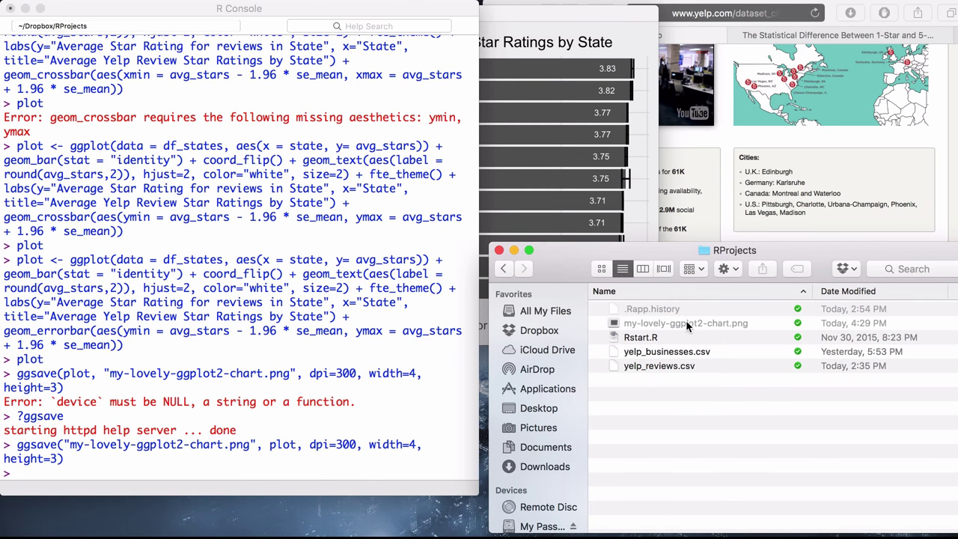
Open my-lovely-ggplot2-chart.png from the RProjects folder in Preview
double_click(686, 323)
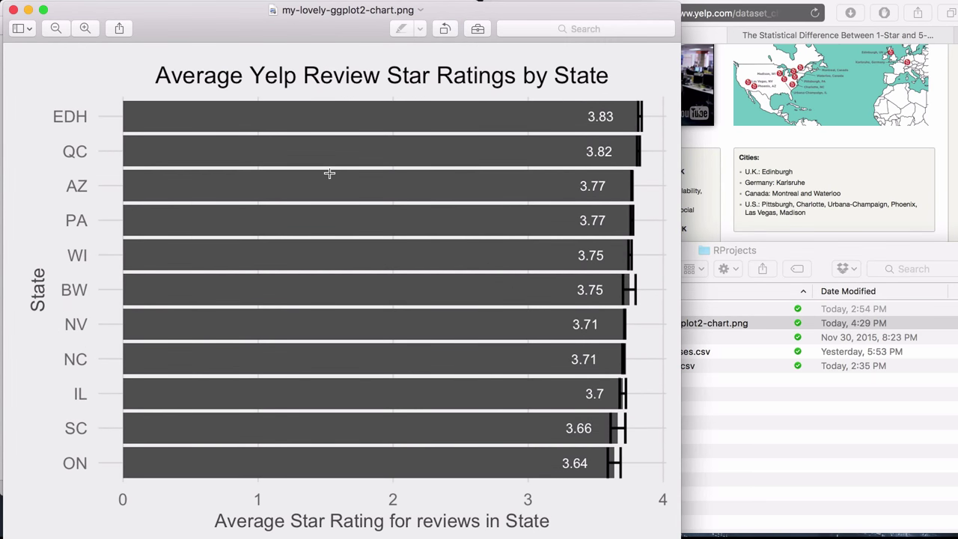
mouse_move(526, 283)
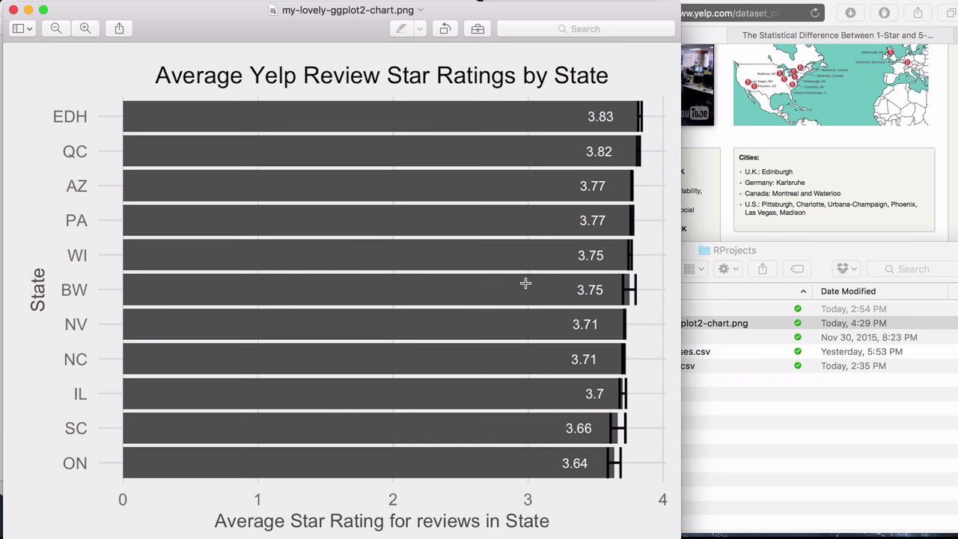
mouse_move(620, 140)
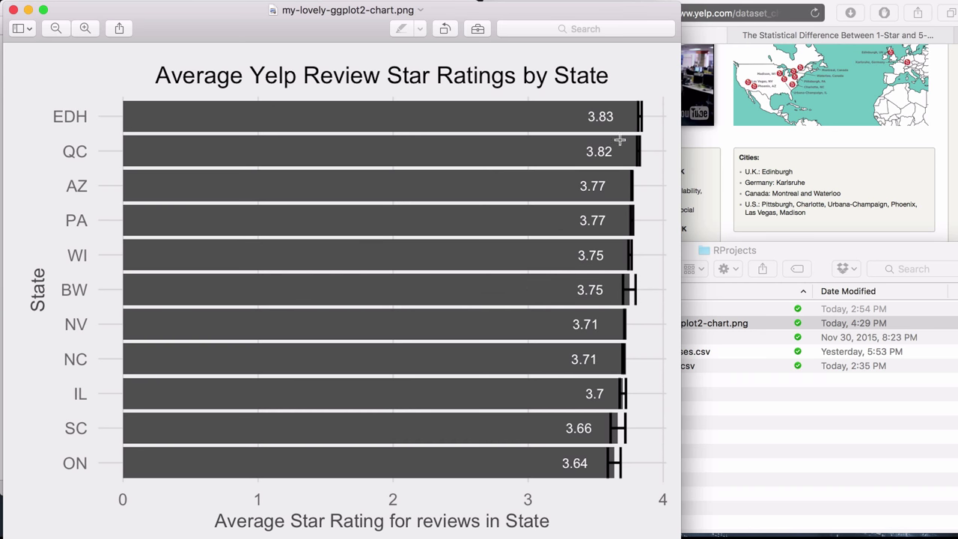
mouse_move(166, 361)
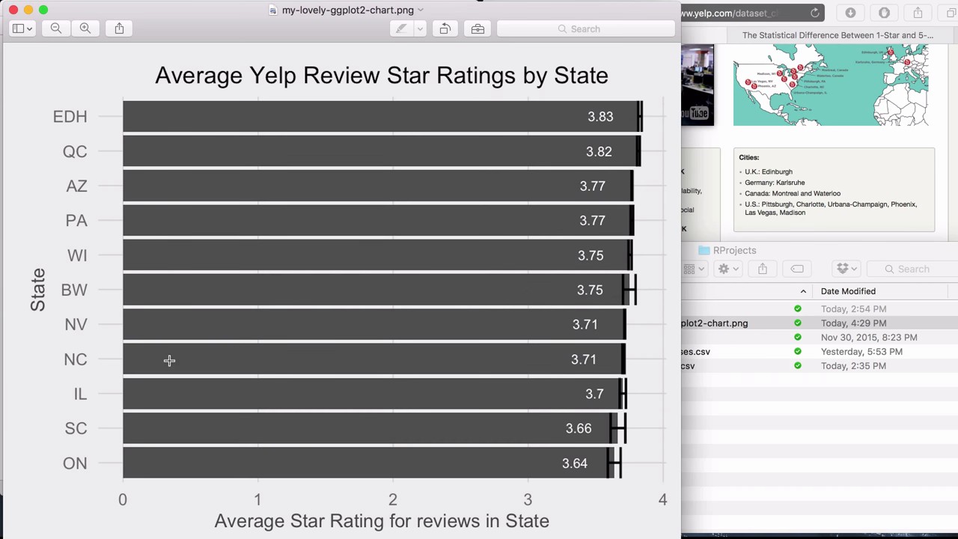
mouse_move(474, 511)
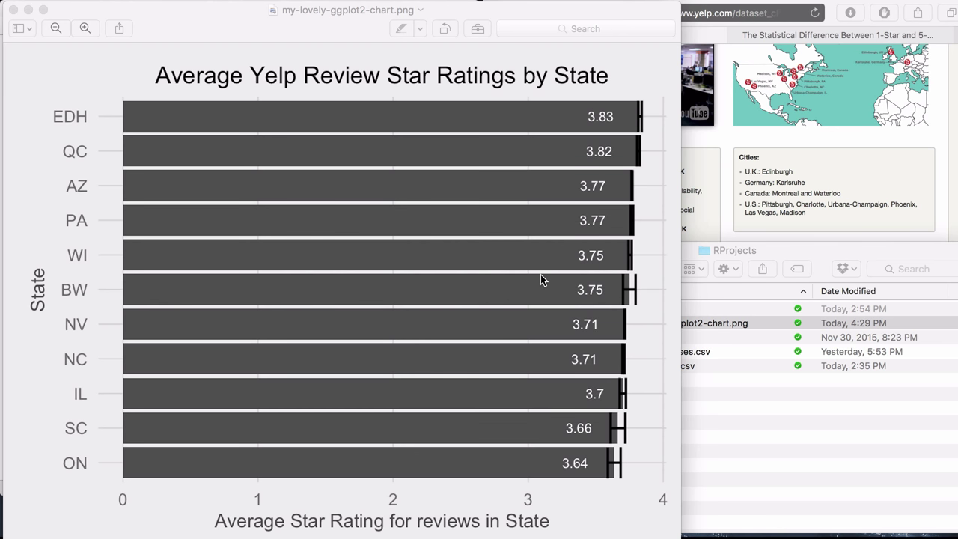
mouse_move(566, 149)
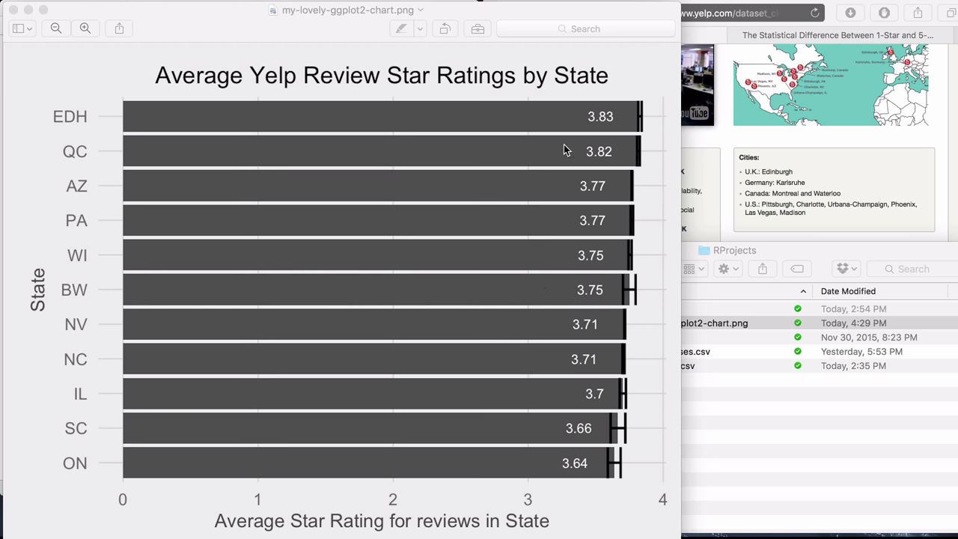